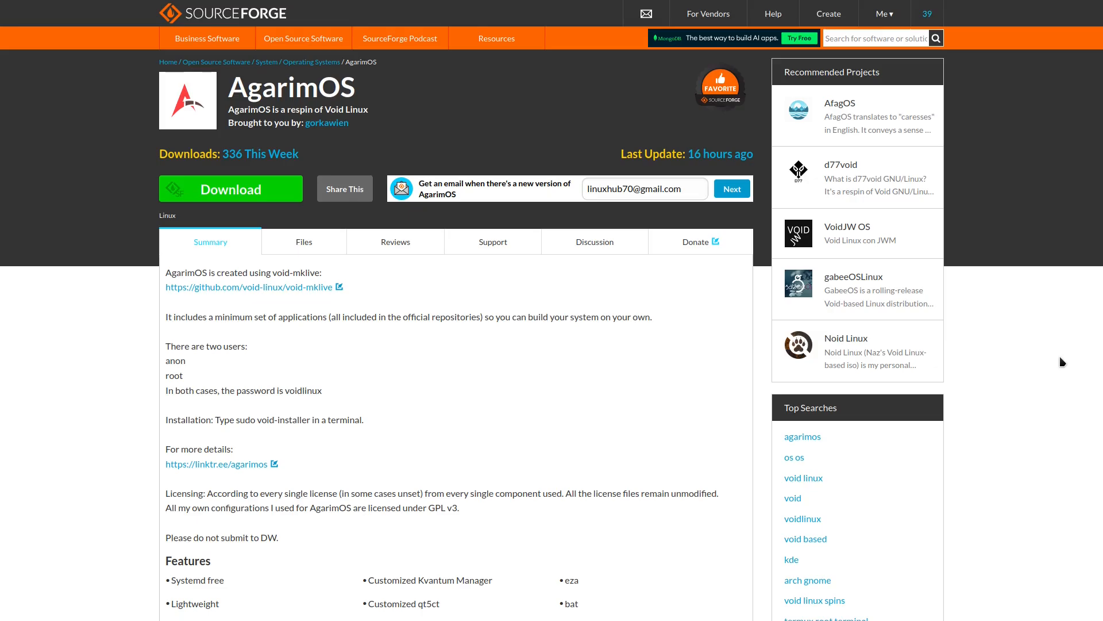
{"action": "mouse_move", "coordinate": [281, 419]}
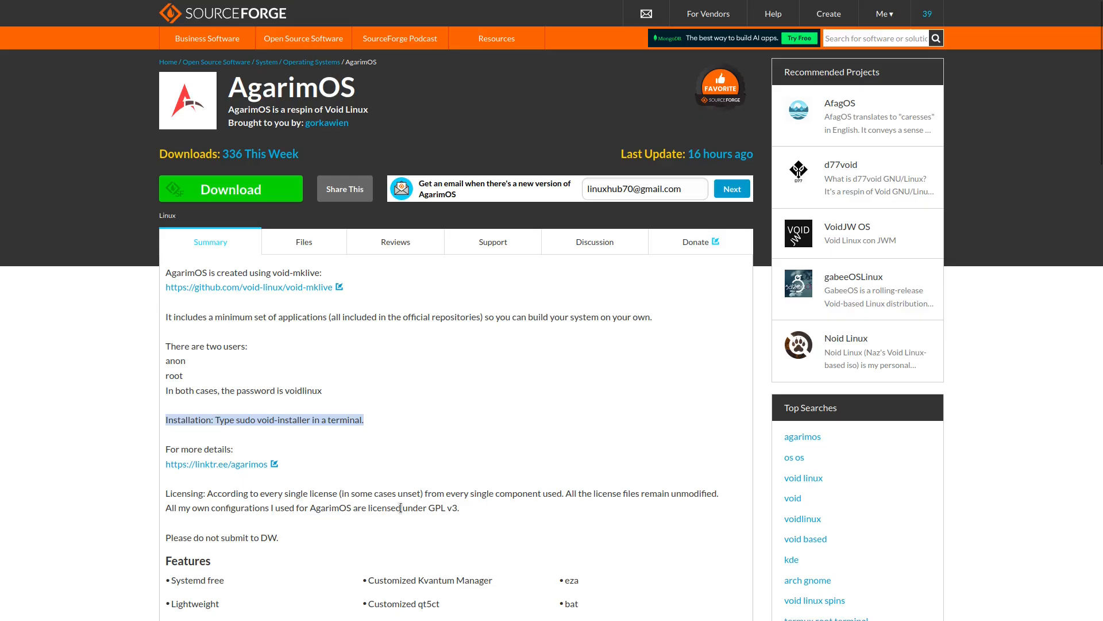
{"action": "mouse_move", "coordinate": [274, 431]}
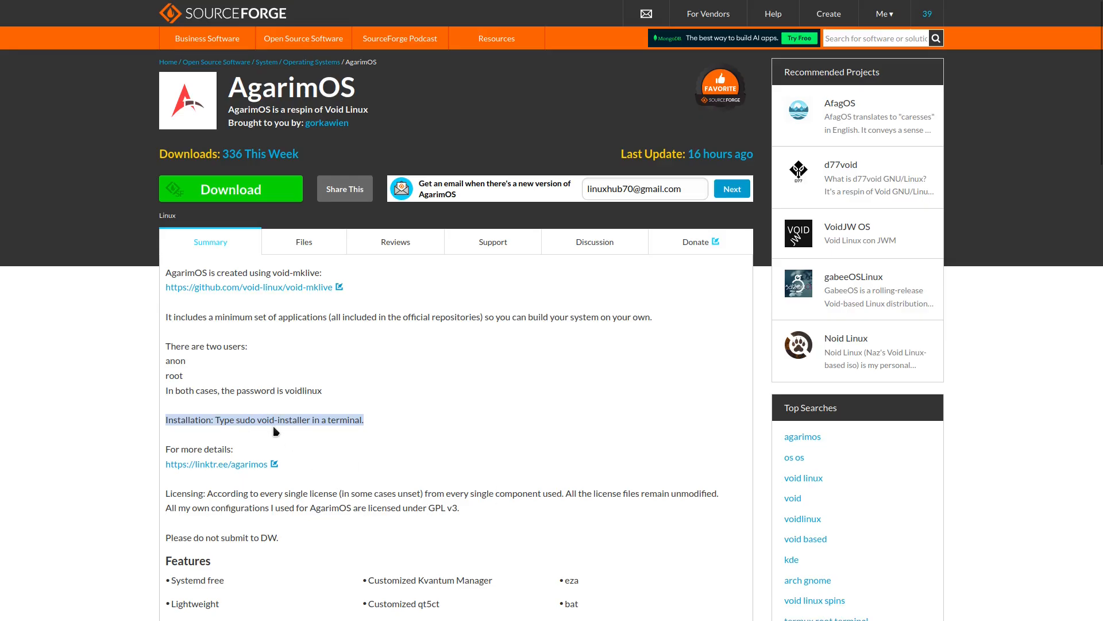
{"action": "mouse_move", "coordinate": [352, 431]}
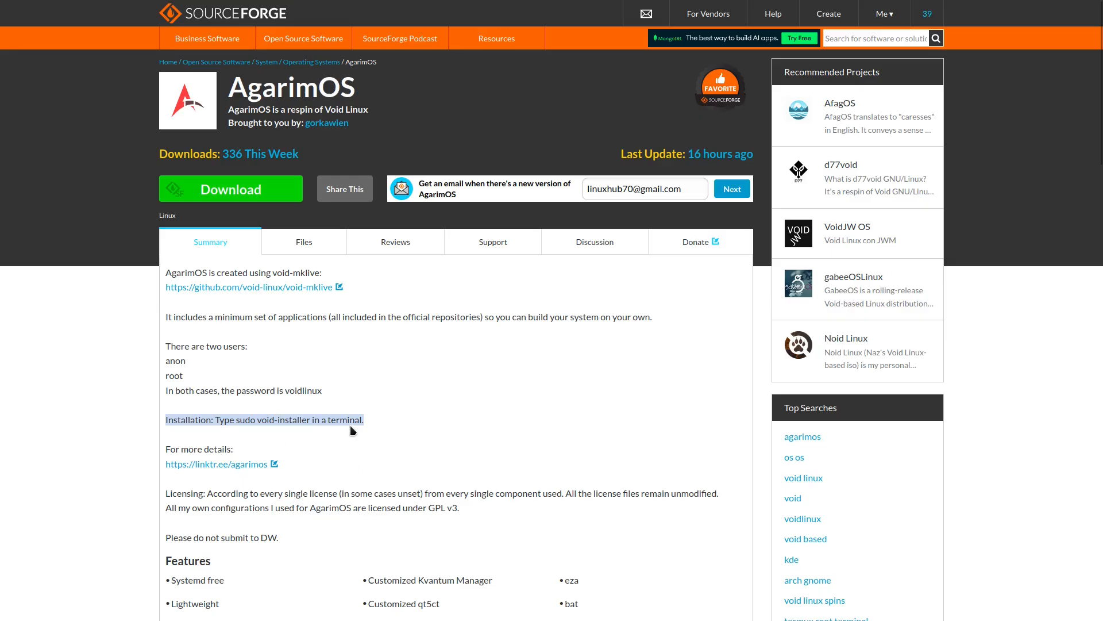
Step: Open the AgarimOS MATE files folder listing its single 2.1 GB Catppuccin live ISO
{"action": "scroll", "scroll_direction": "down", "scroll_amount": 3}
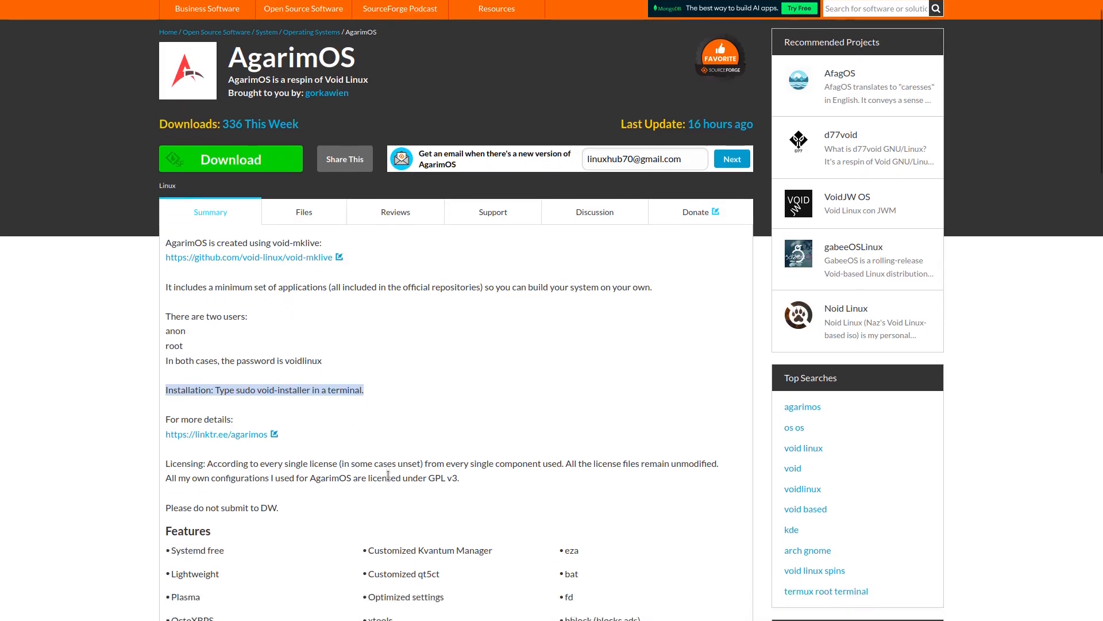
{"action": "scroll", "scroll_direction": "down", "scroll_amount": 3}
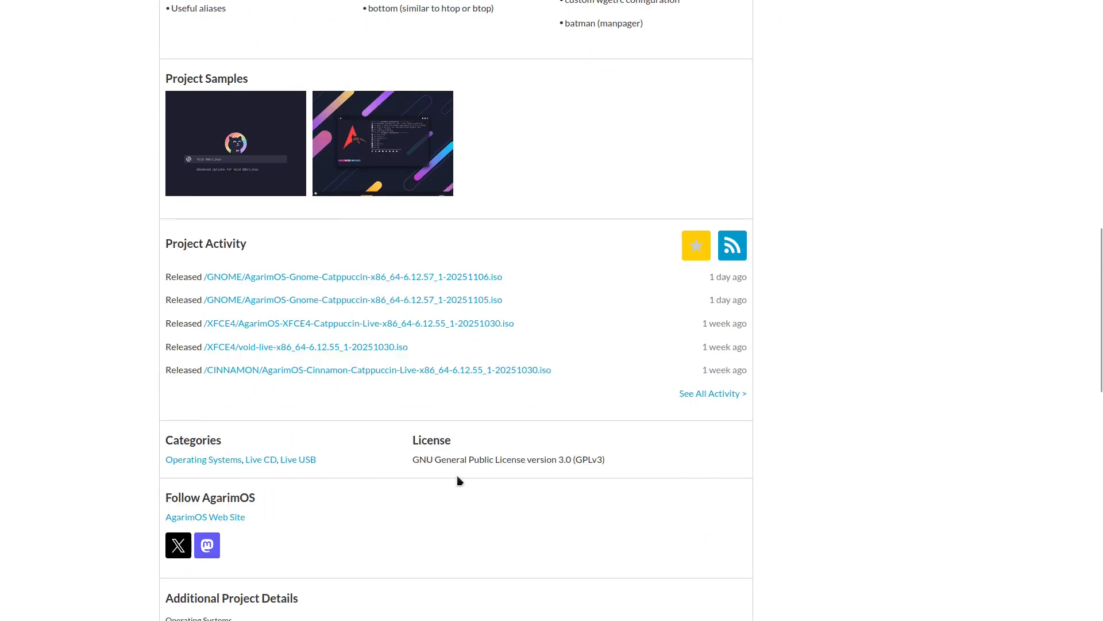
{"action": "scroll", "scroll_direction": "down", "scroll_amount": 3}
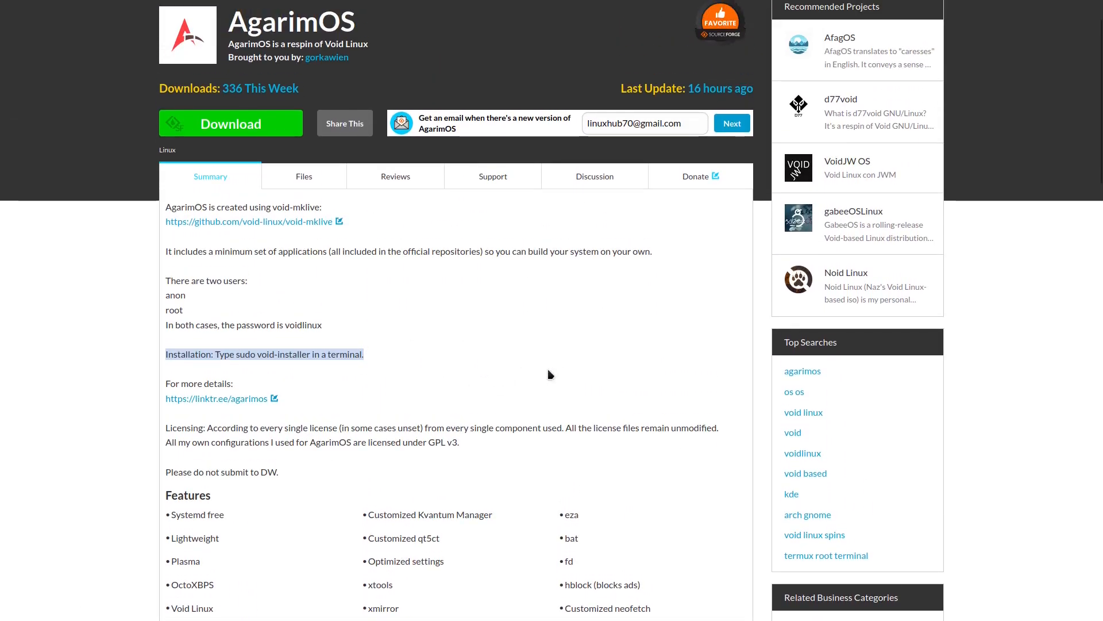
{"action": "mouse_move", "coordinate": [434, 324]}
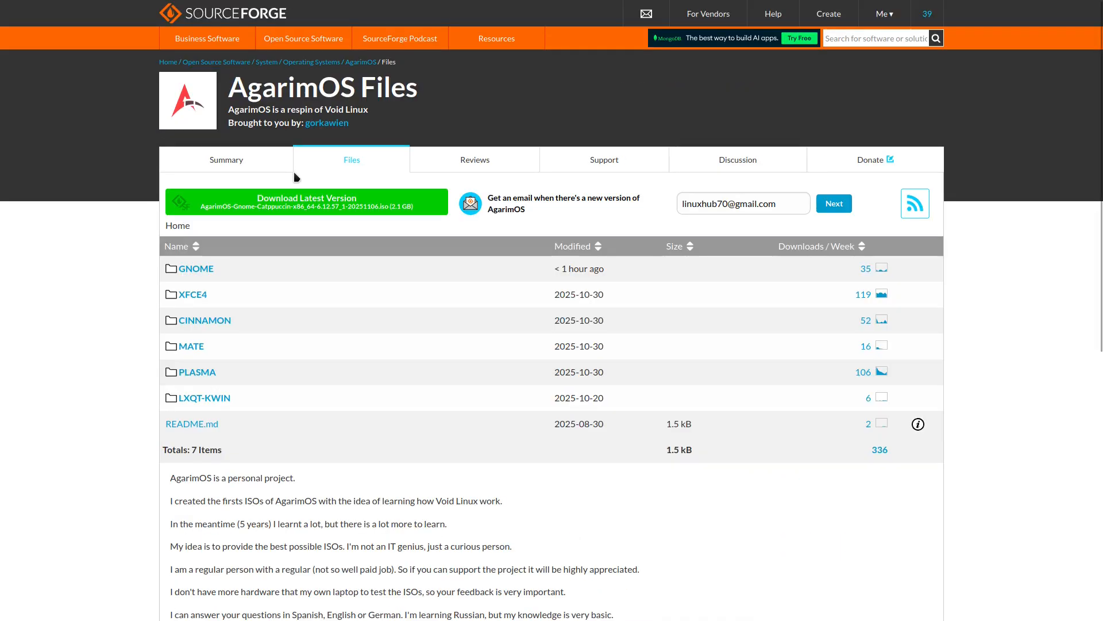
{"action": "mouse_move", "coordinate": [291, 185]}
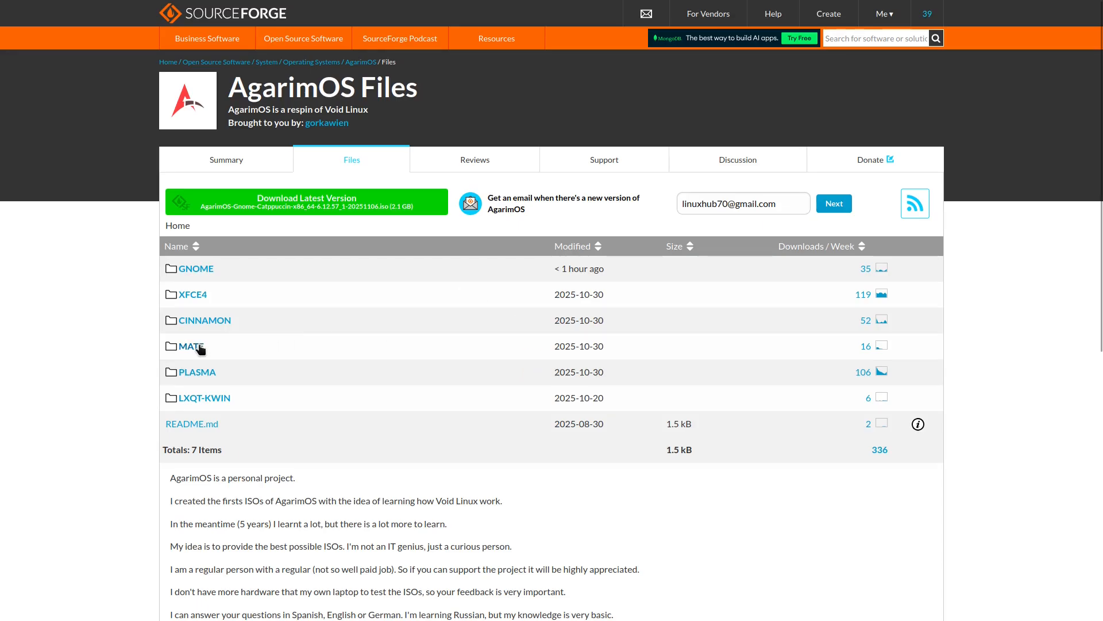
{"action": "left_click", "coordinate": [191, 346]}
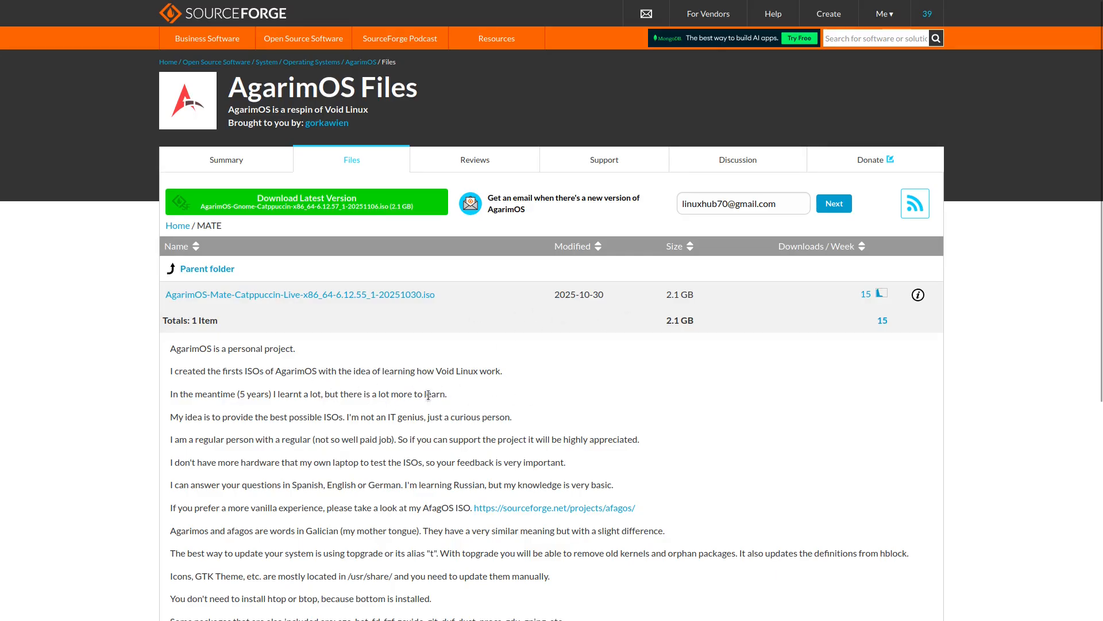
{"action": "mouse_move", "coordinate": [427, 405]}
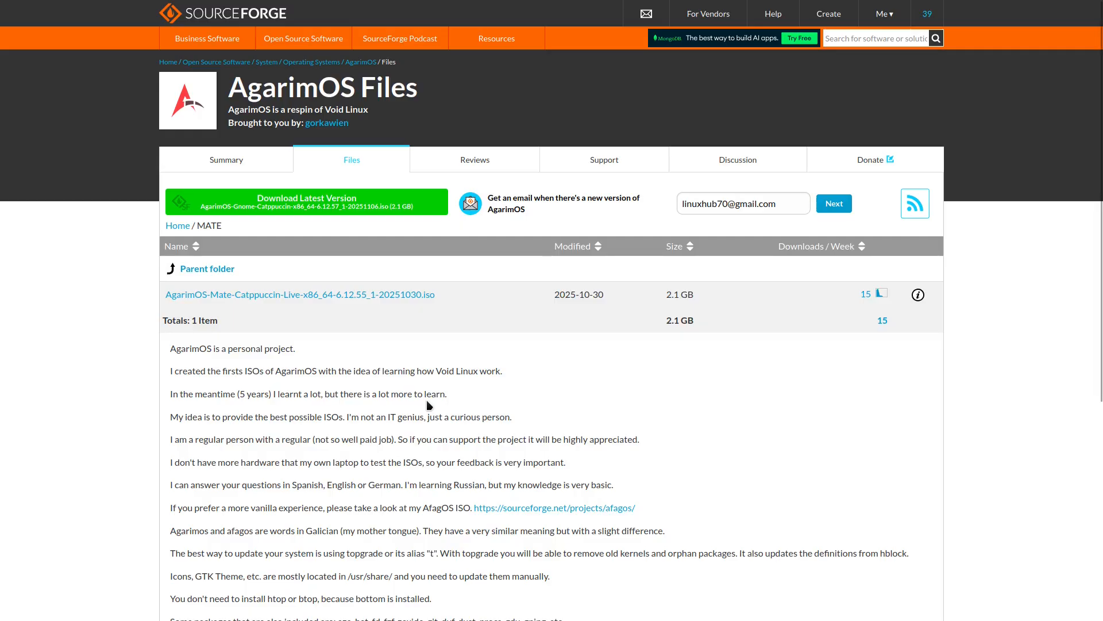
{"action": "mouse_move", "coordinate": [280, 322]}
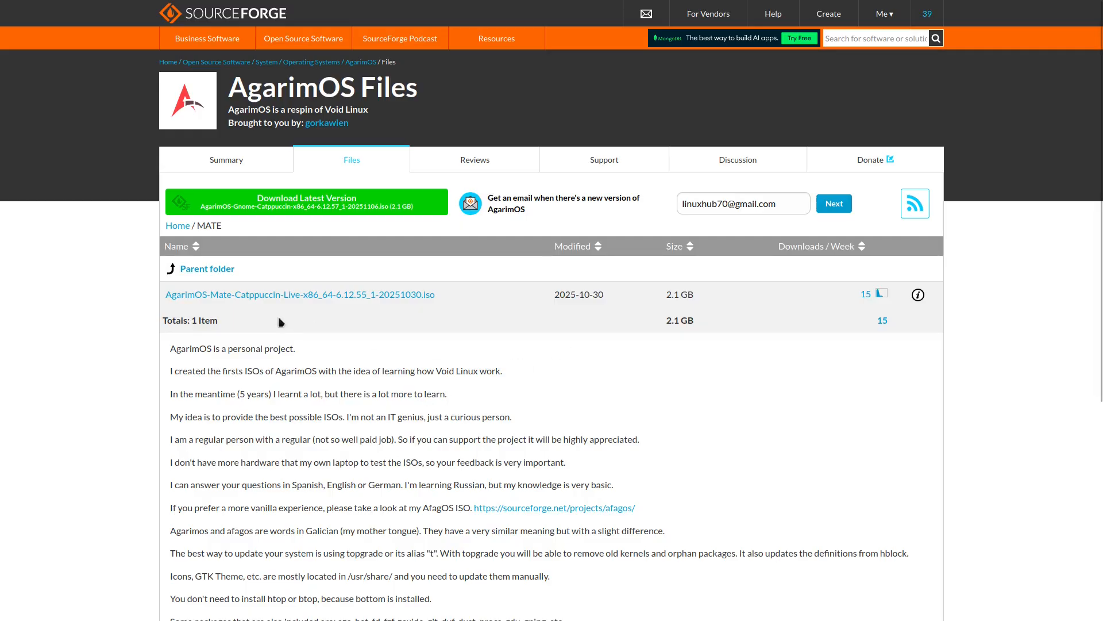
{"action": "mouse_move", "coordinate": [219, 302]}
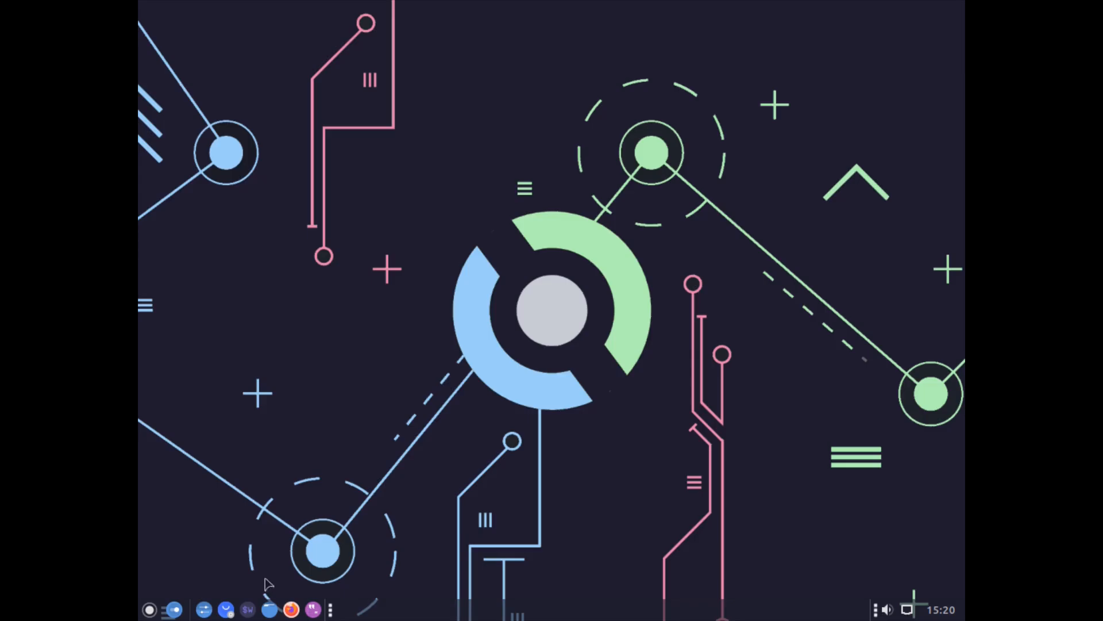
{"action": "mouse_move", "coordinate": [475, 345]}
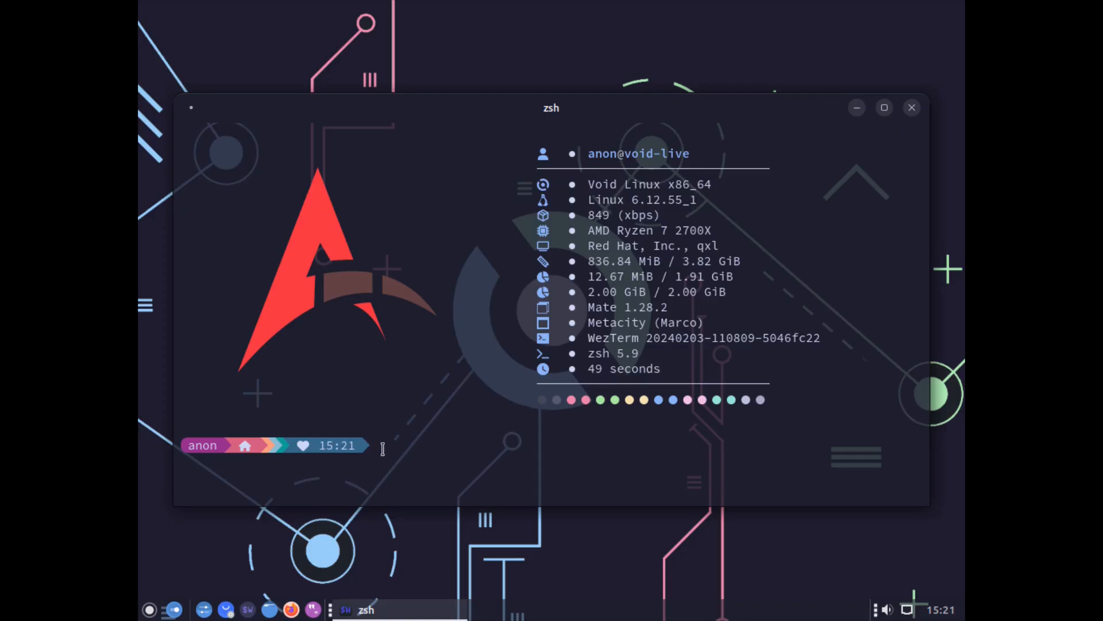
Step: Run 'sudo void-installer' in WezTerm to reach the installer welcome screen
{"action": "type", "text": "sudo"}
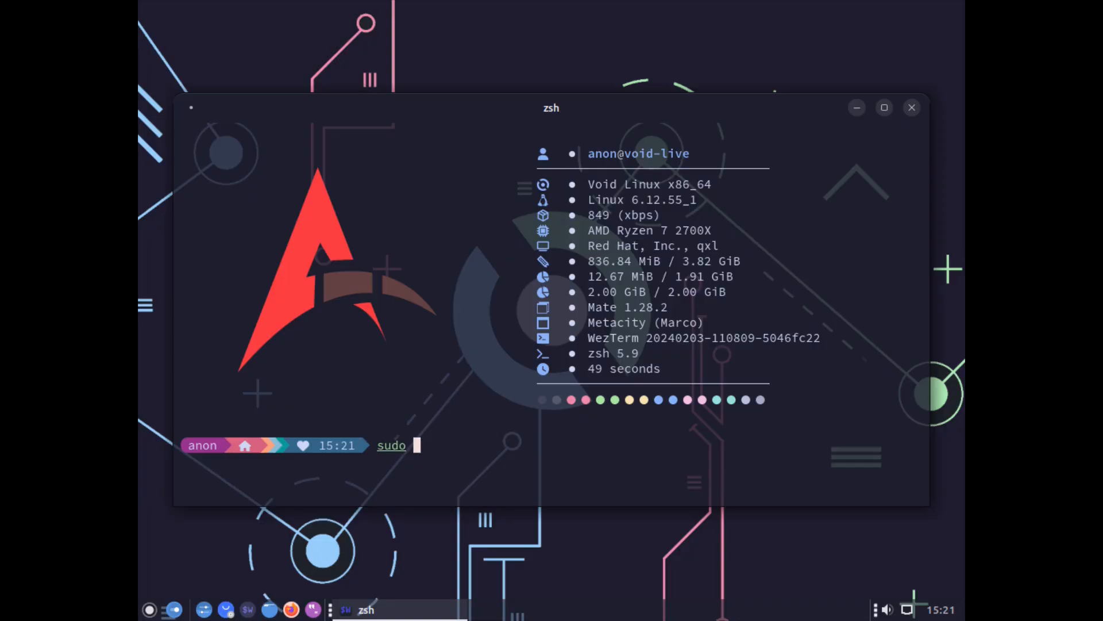
{"action": "type", "text": "void-insta"}
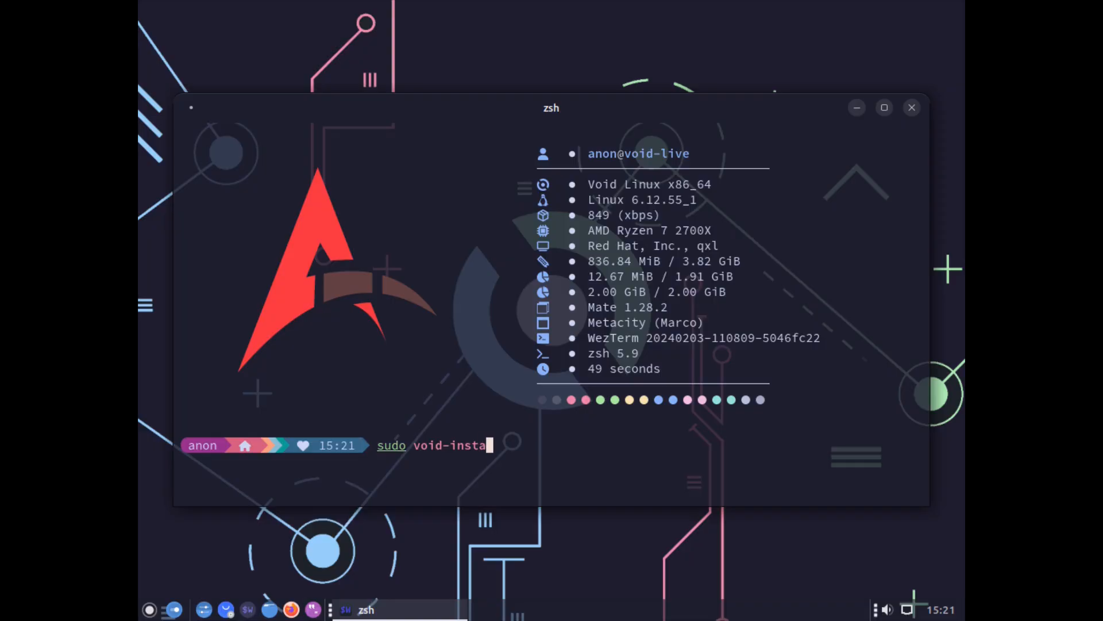
{"action": "type", "text": "ll"}
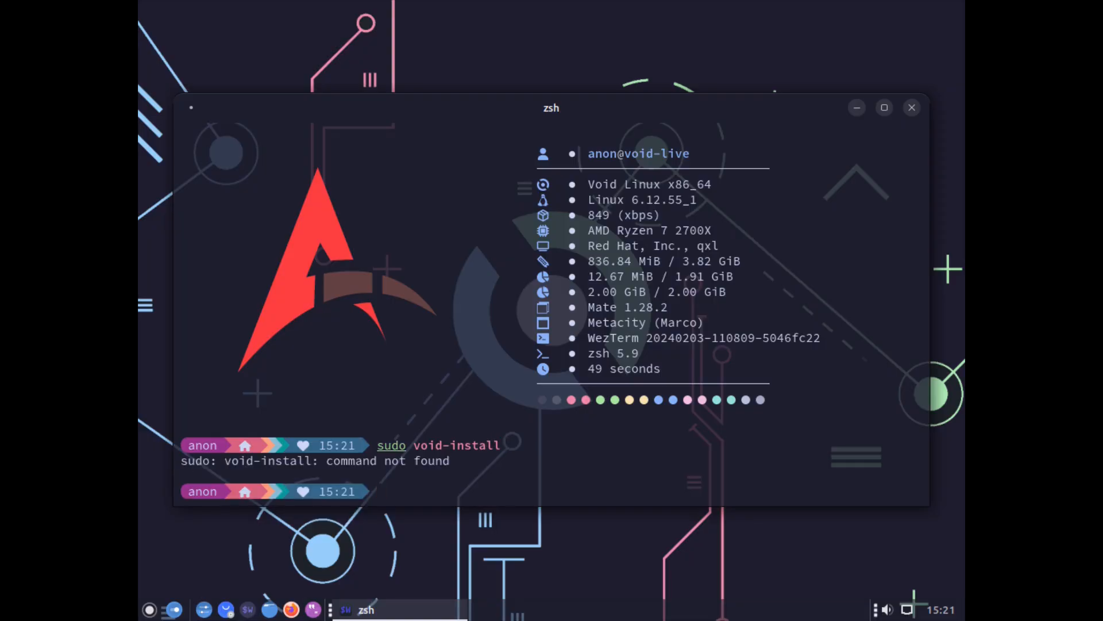
{"action": "type", "text": "sudo void-installer"}
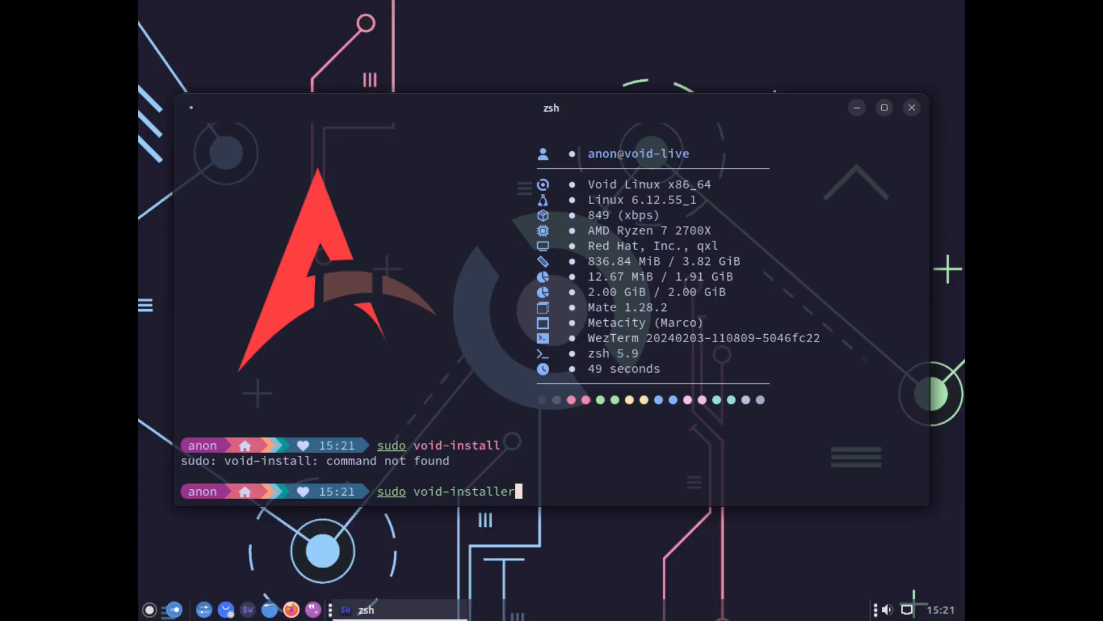
{"action": "key", "text": "Return"}
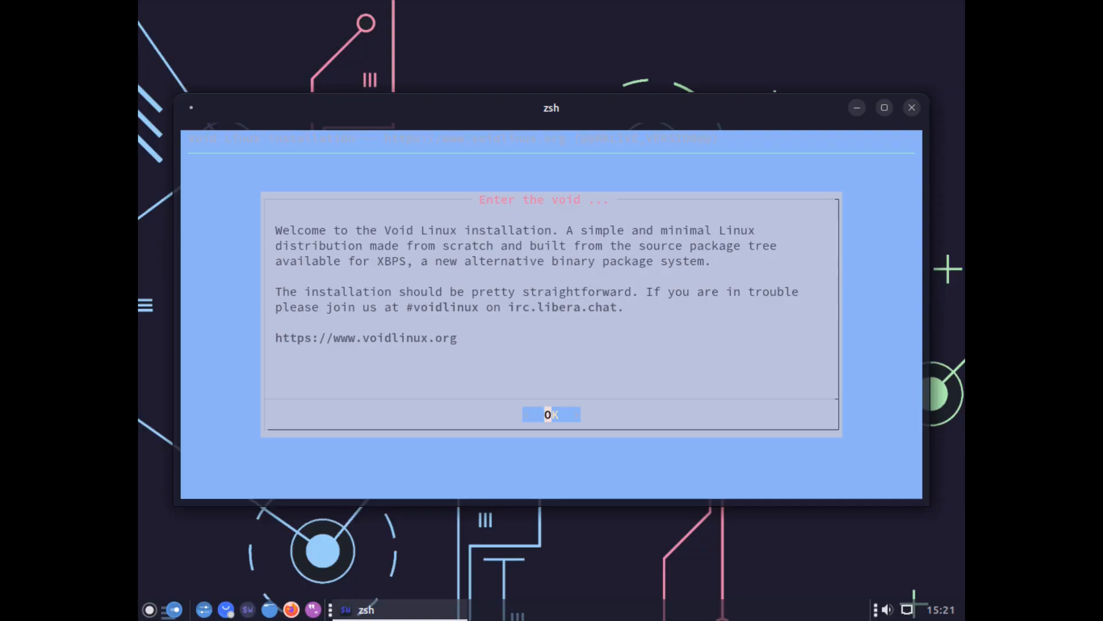
Step: Dismiss the welcome message and pick the system keymap in the Keyboard menu
{"action": "left_click", "coordinate": [551, 414]}
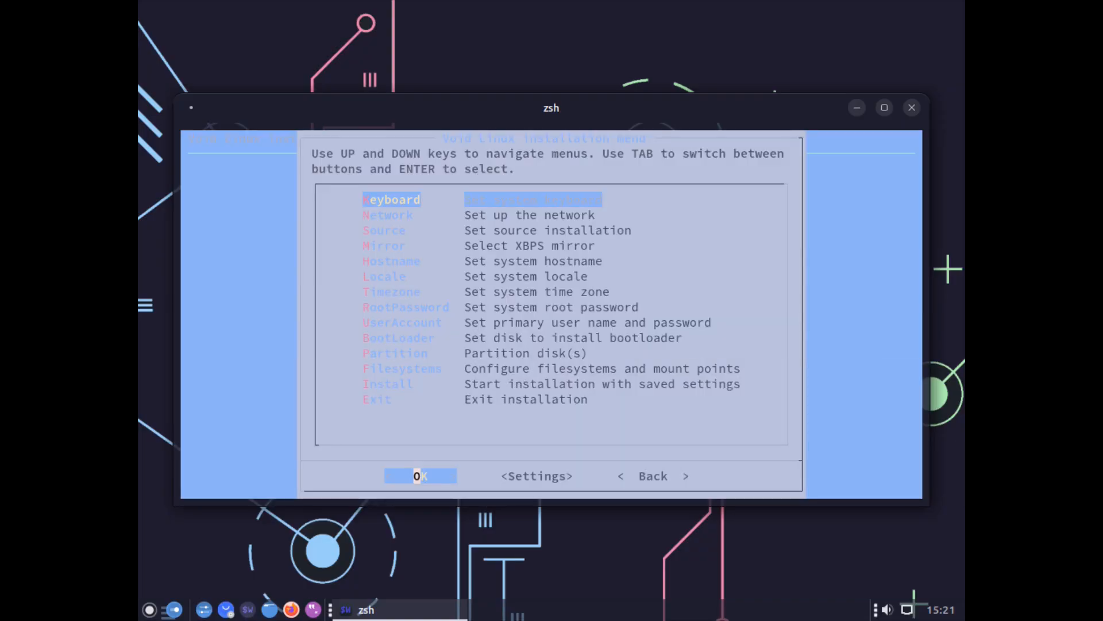
{"action": "left_click", "coordinate": [421, 476]}
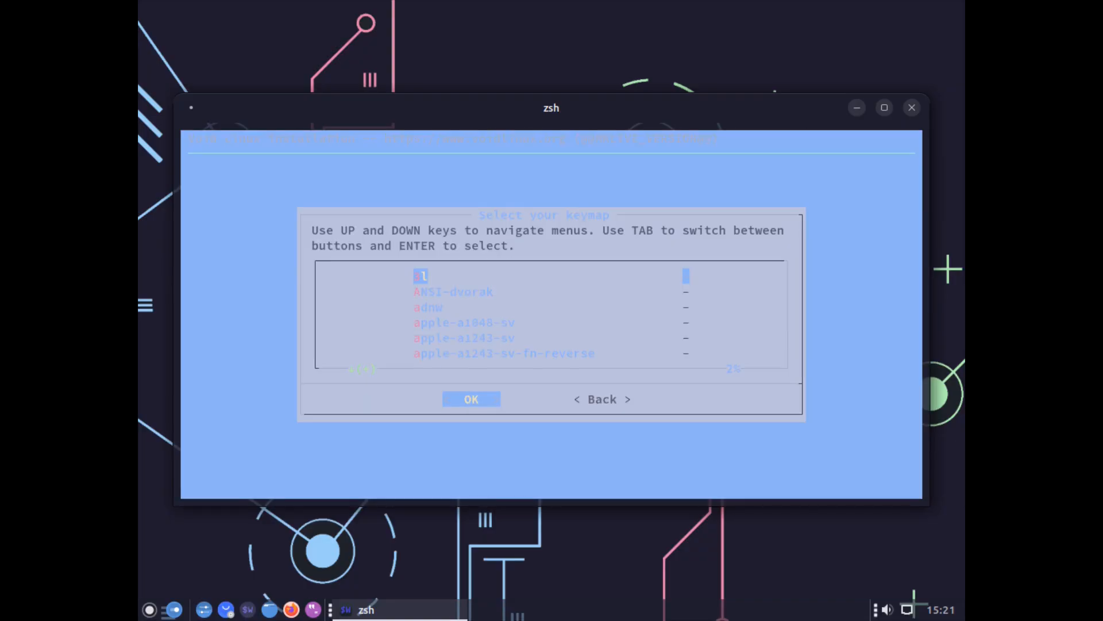
{"action": "scroll", "scroll_direction": "down", "scroll_amount": 3}
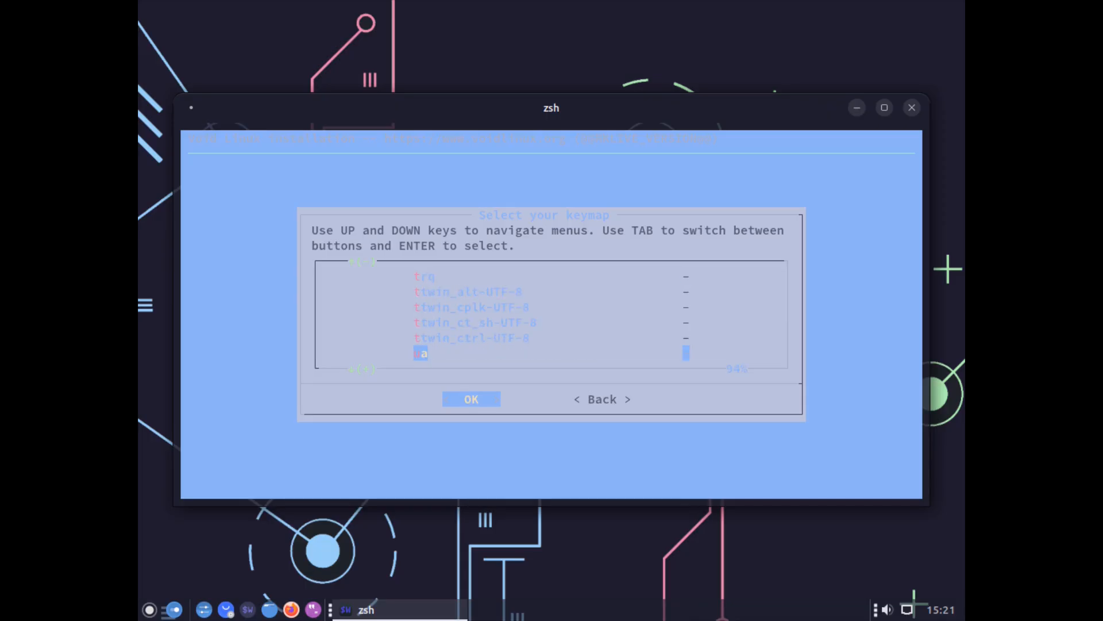
{"action": "key", "text": "Down"}
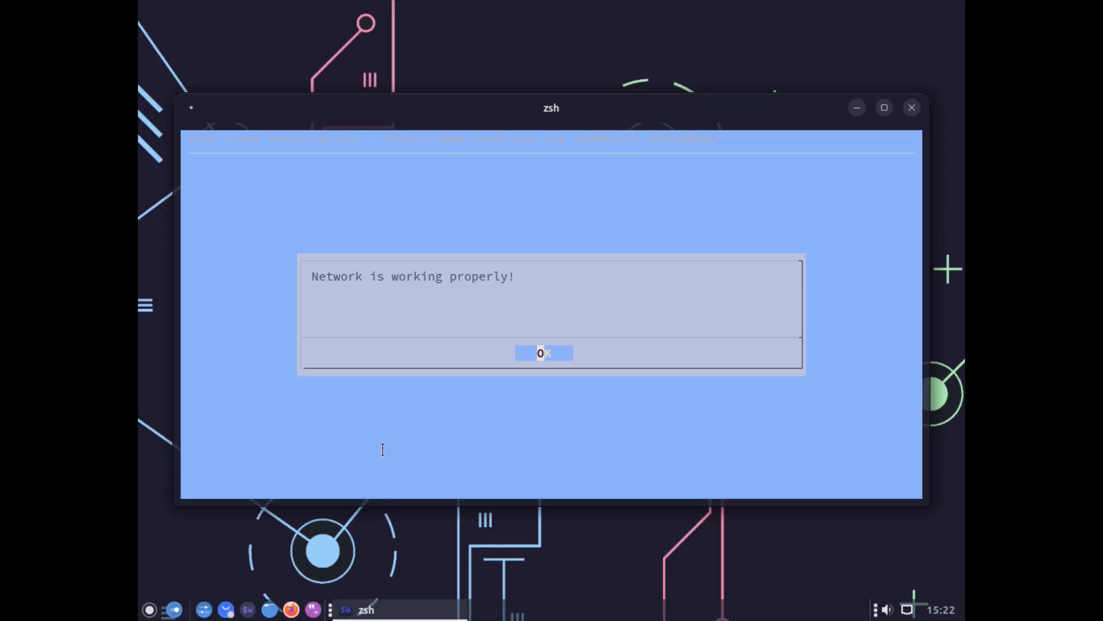
Step: Acknowledge the working network and choose Network as the installation source
{"action": "left_click", "coordinate": [542, 353]}
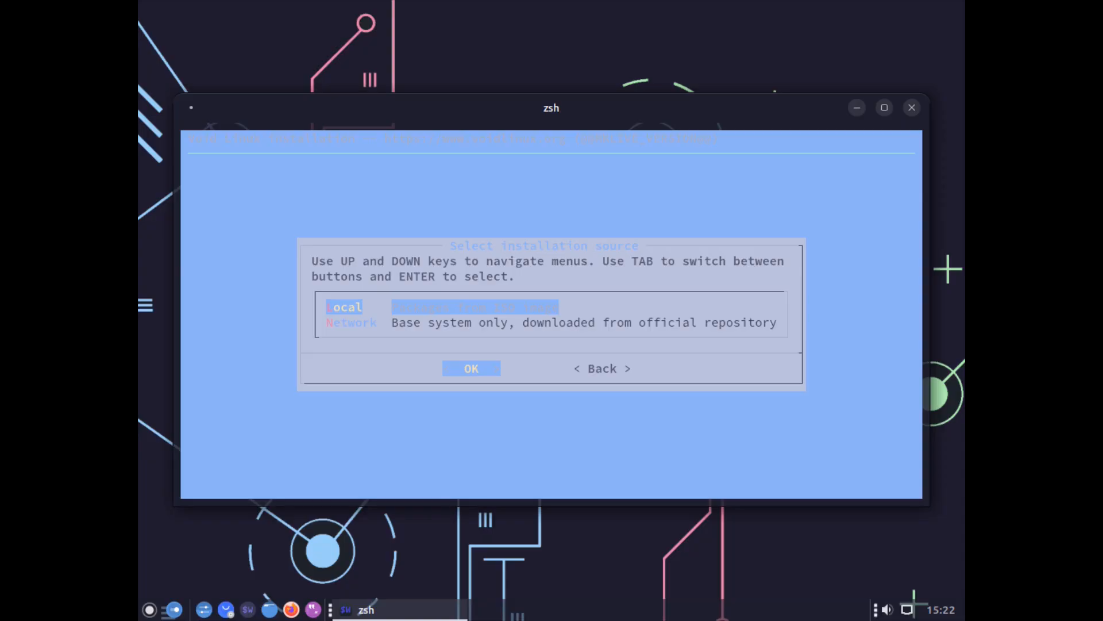
{"action": "key", "text": "Down"}
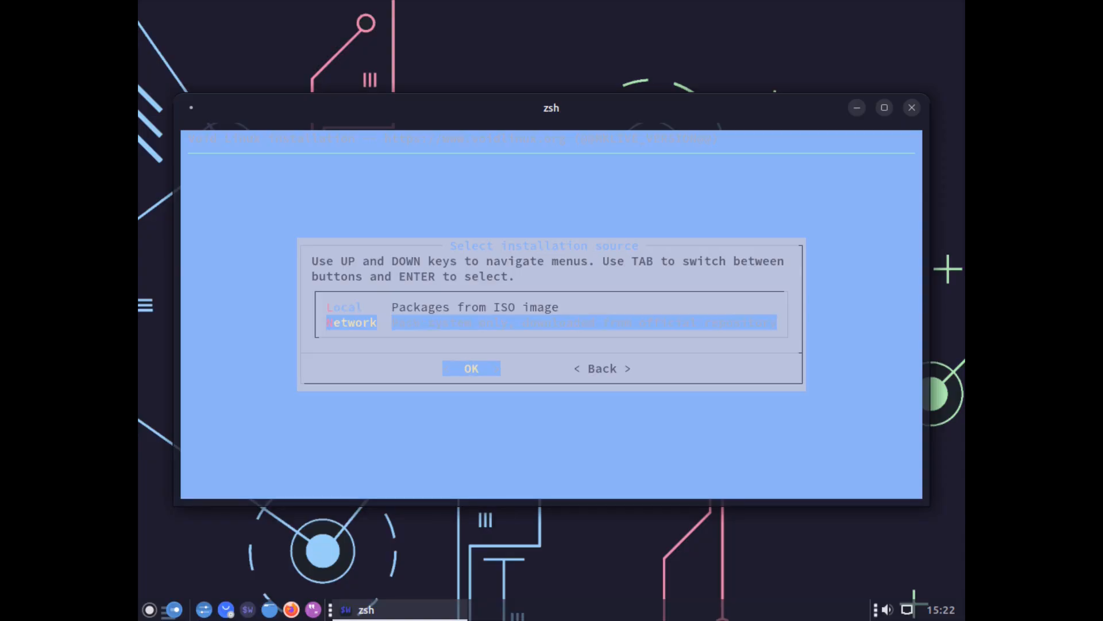
{"action": "key", "text": "Up"}
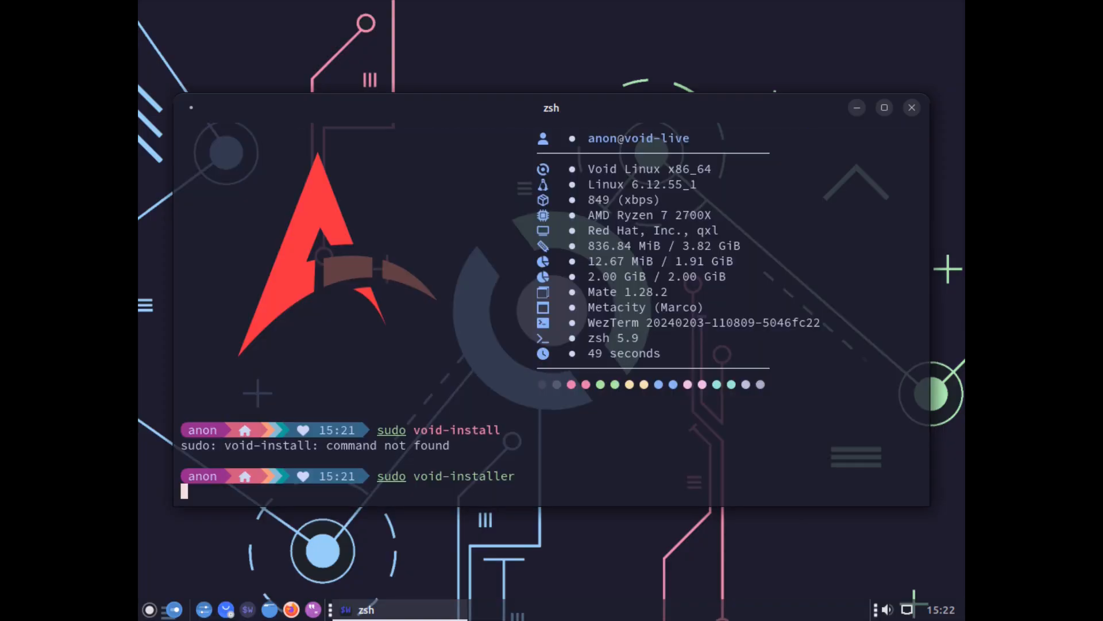
{"action": "key", "text": "Return"}
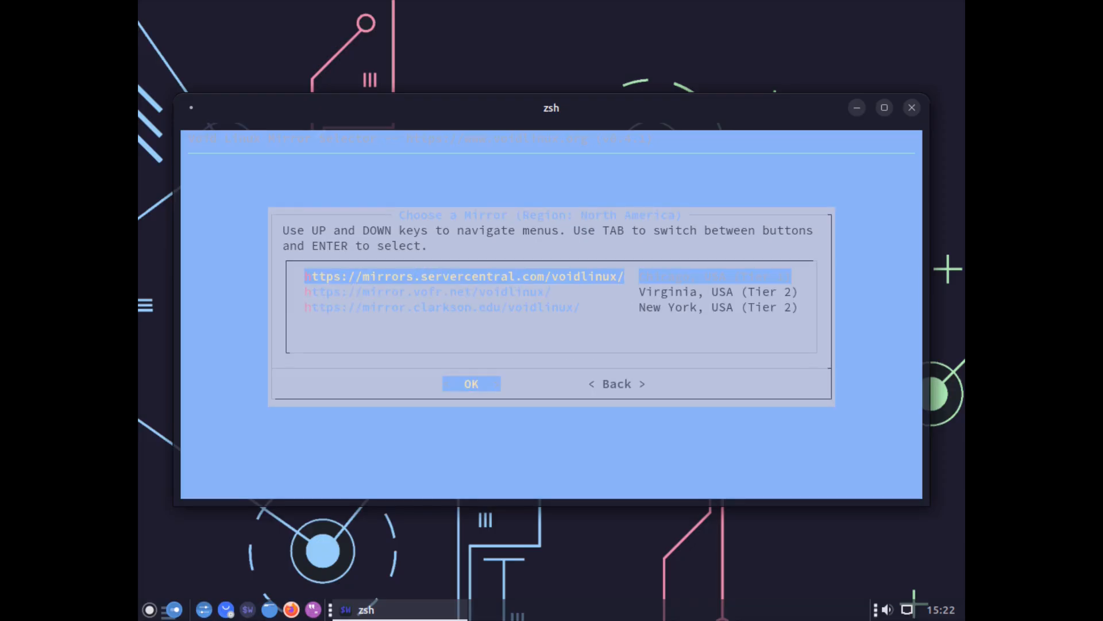
{"action": "left_click", "coordinate": [471, 384]}
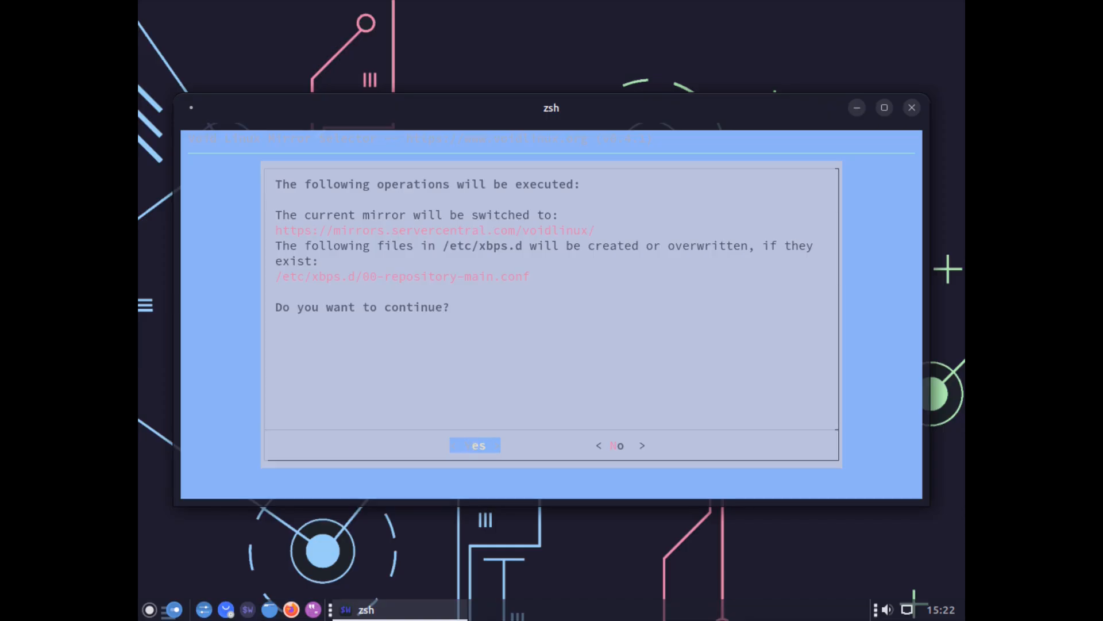
{"action": "left_click", "coordinate": [479, 445]}
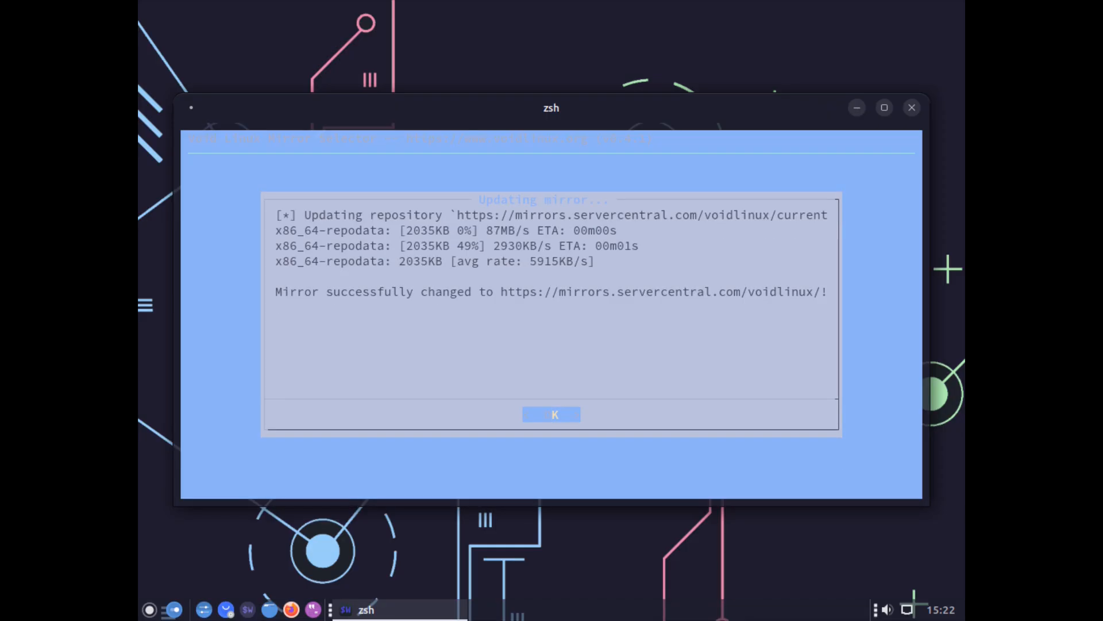
{"action": "left_click", "coordinate": [550, 414]}
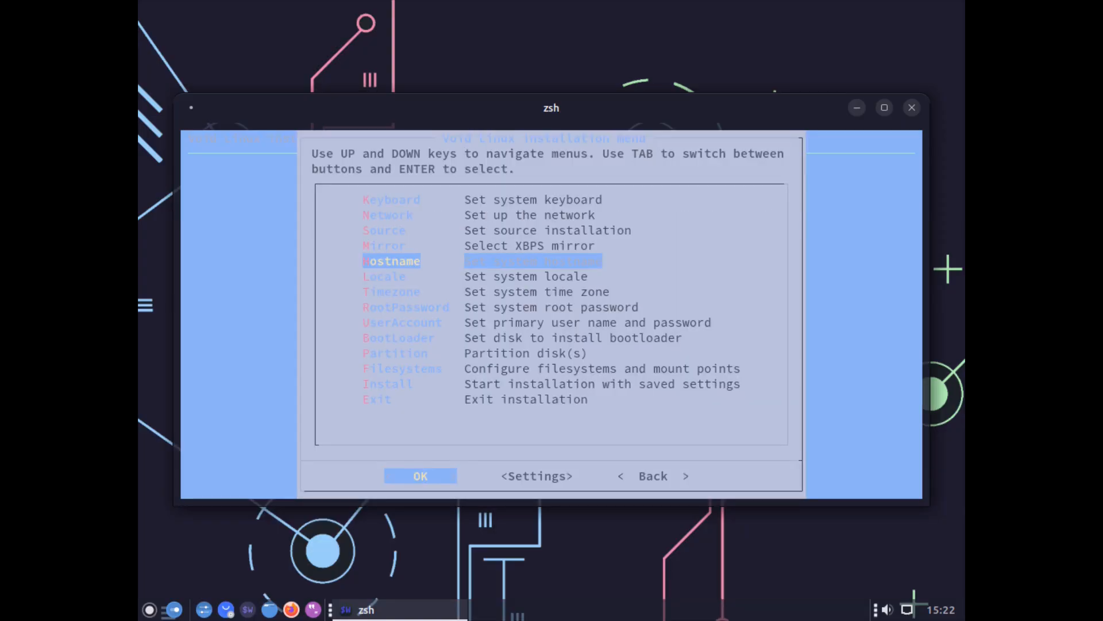
Step: Enter the machine hostname and choose the en_US.UTF-8 locale
{"action": "left_click", "coordinate": [421, 474]}
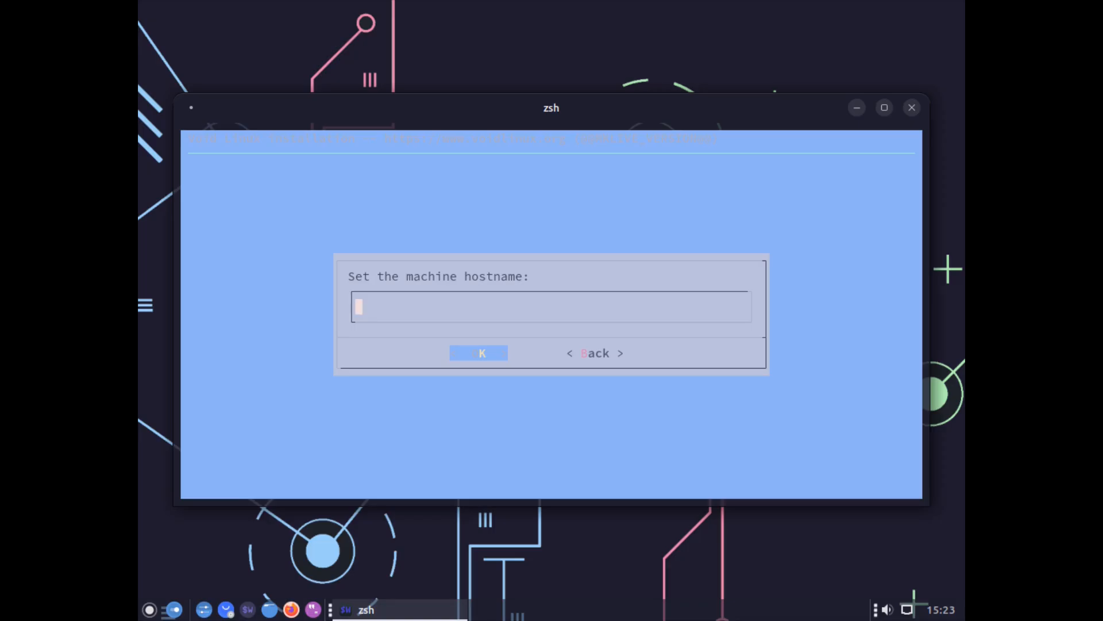
{"action": "type", "text": "vid"}
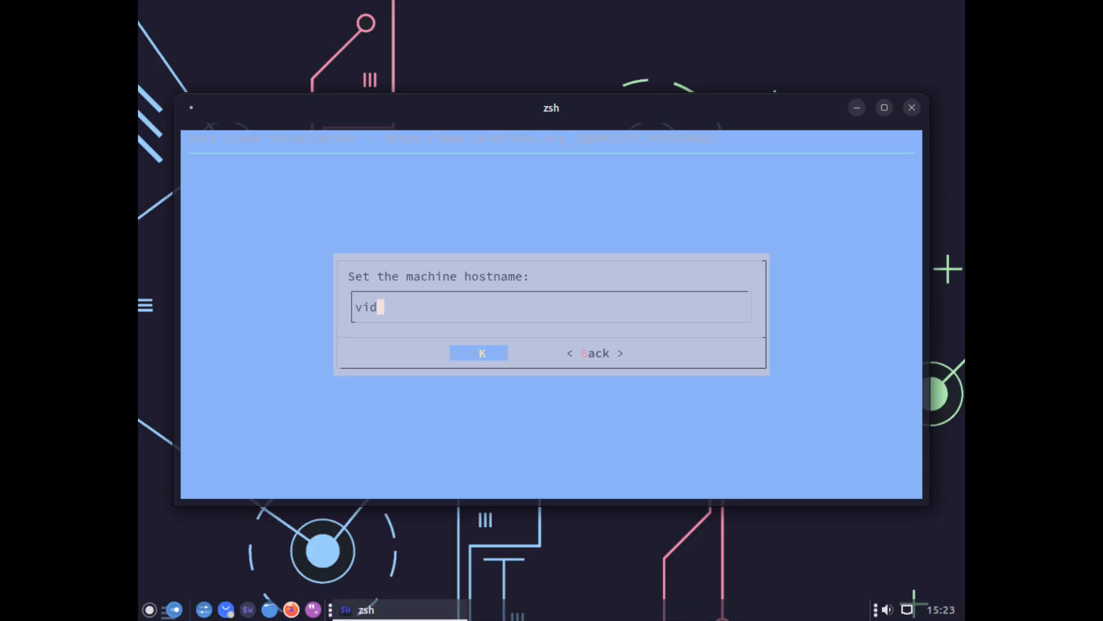
{"action": "key", "text": "BackSpace"}
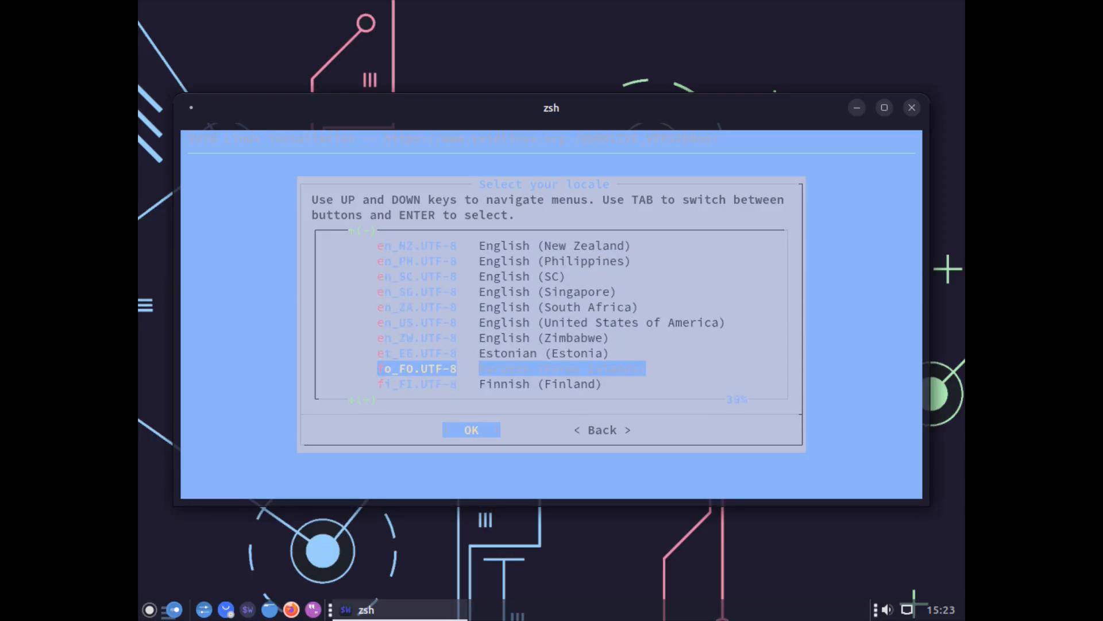
{"action": "key", "text": "Up"}
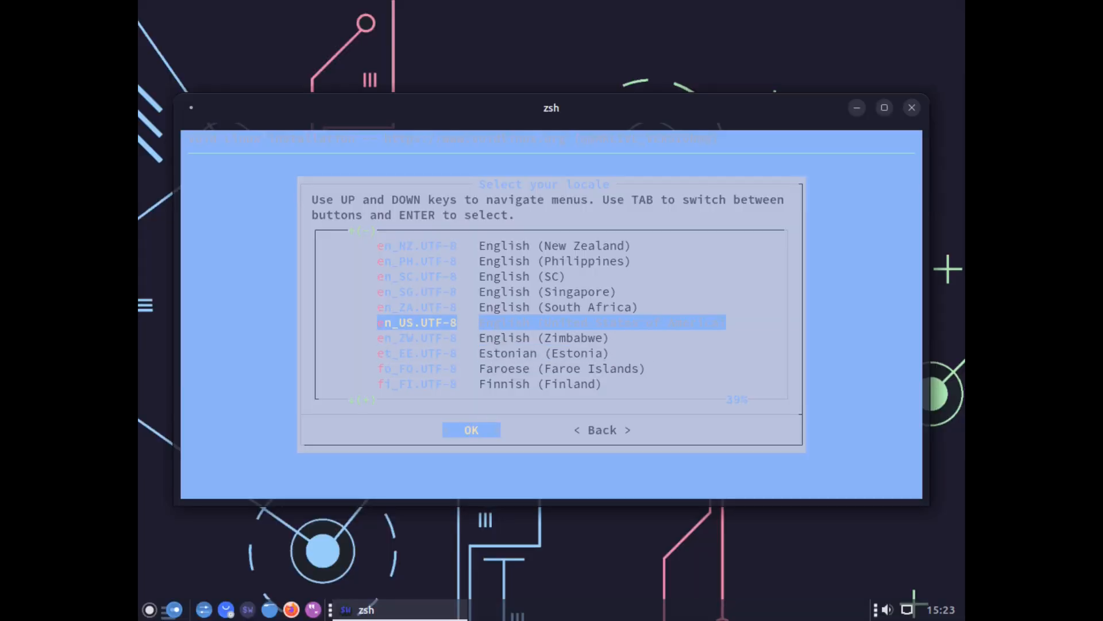
{"action": "left_click", "coordinate": [471, 430]}
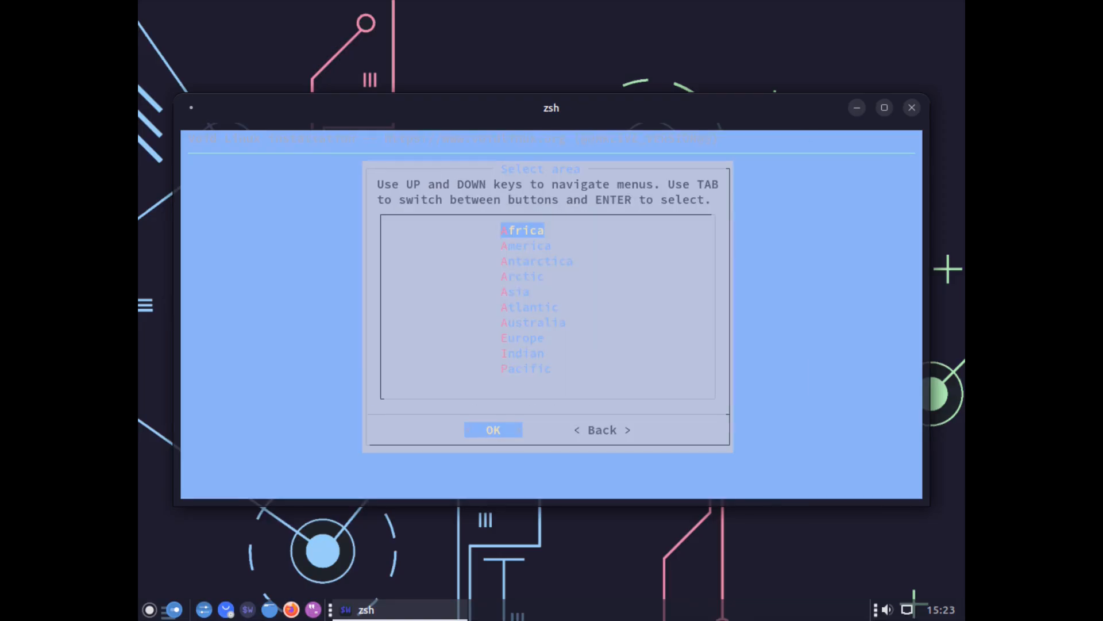
Step: Confirm the time zone area and create primary user 'test' with display name 'test'
{"action": "key", "text": "Down"}
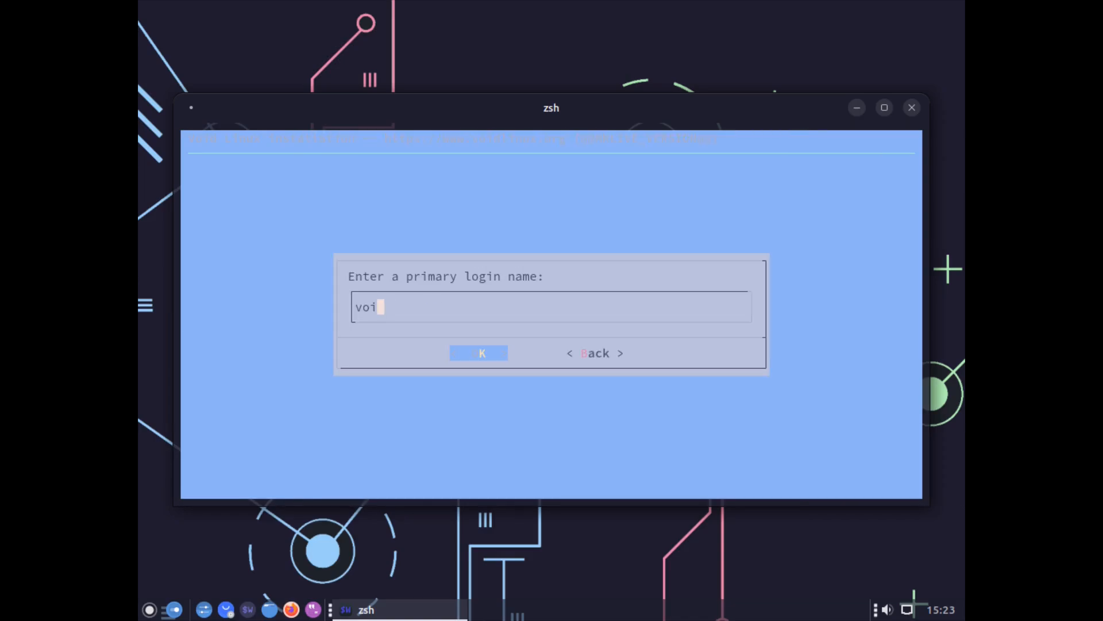
{"action": "type", "text": "t"}
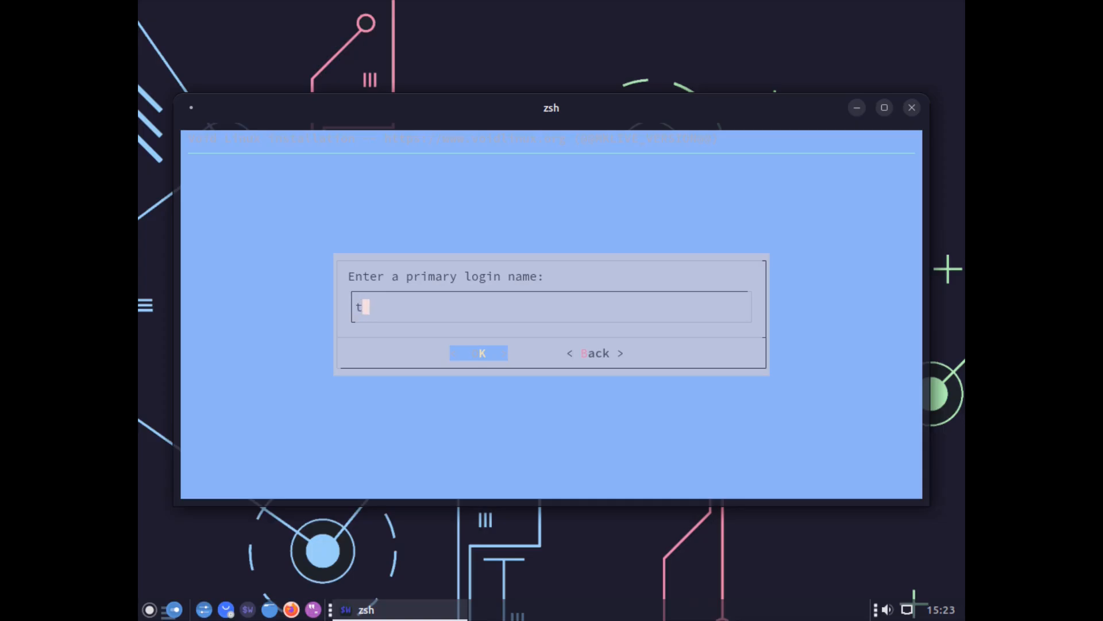
{"action": "type", "text": "est"}
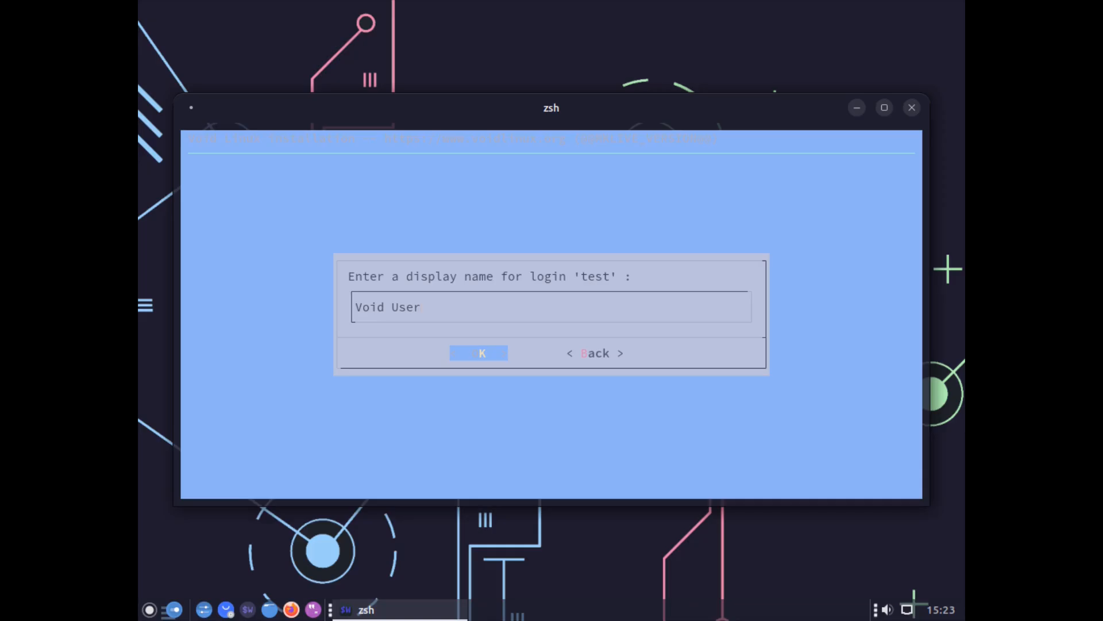
{"action": "type", "text": "t"}
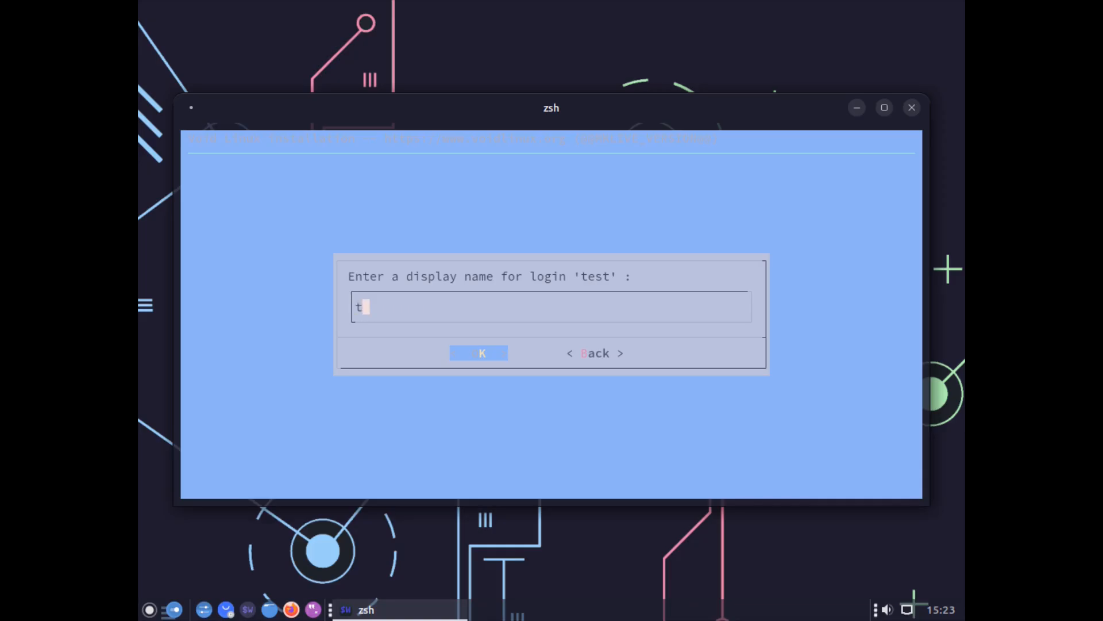
{"action": "type", "text": "est"}
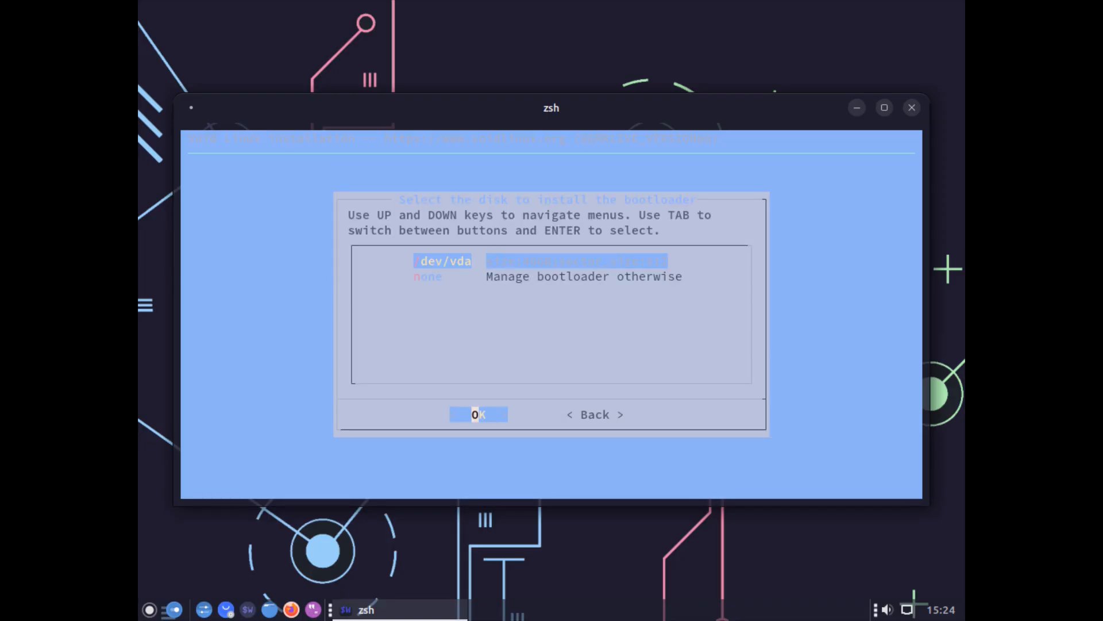
Step: Put the bootloader on /dev/vda and write its partition table via cfdisk, confirming with 'yes'
{"action": "left_click", "coordinate": [479, 414]}
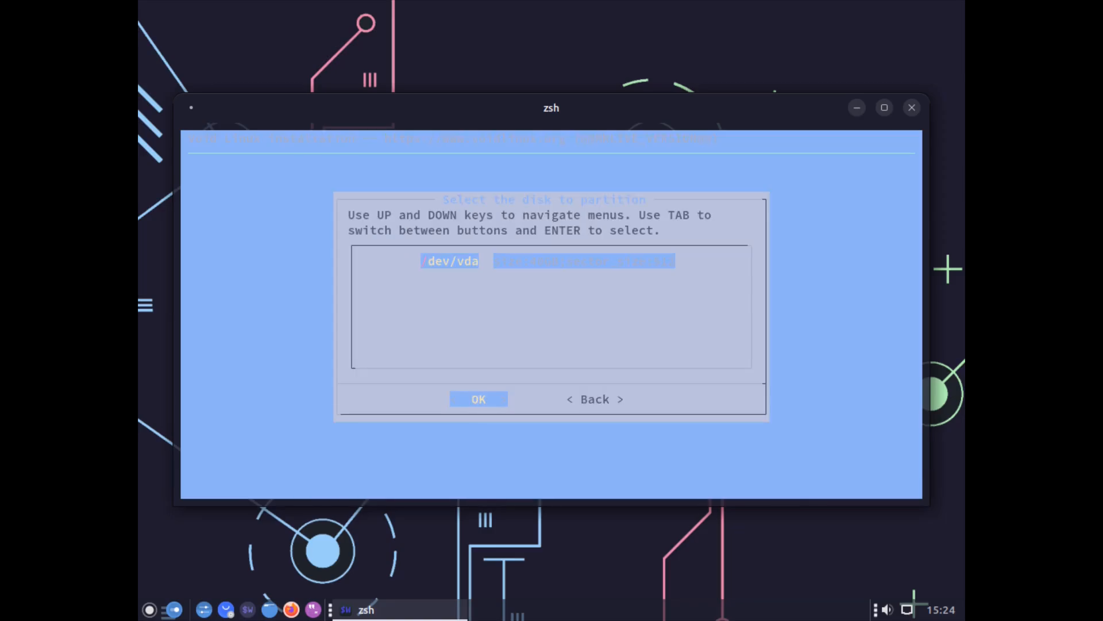
{"action": "left_click", "coordinate": [478, 398]}
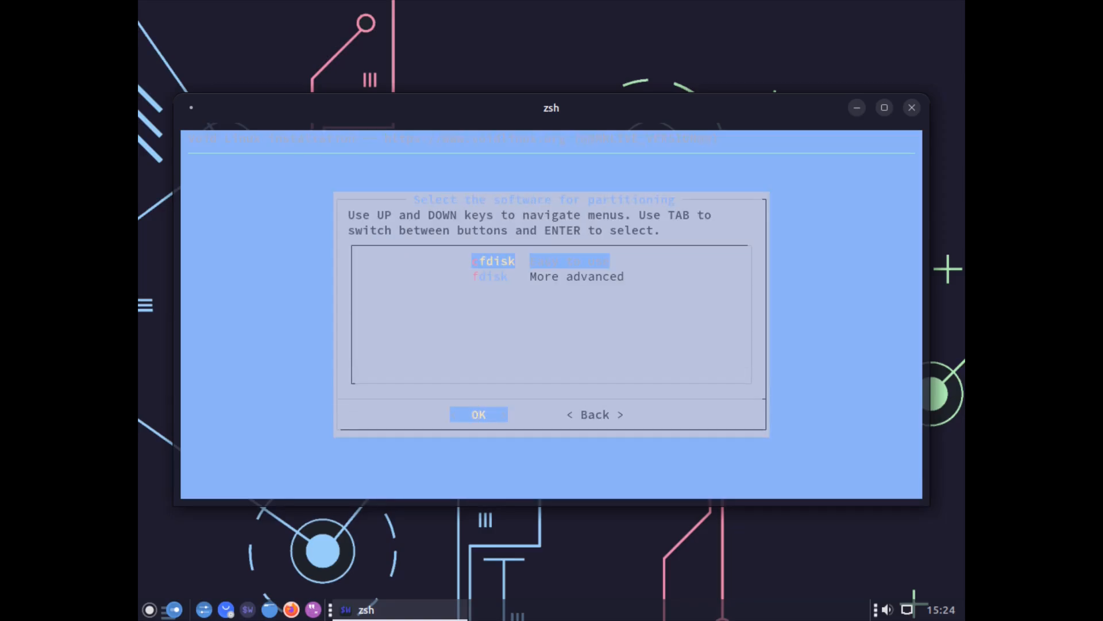
{"action": "left_click", "coordinate": [478, 414]}
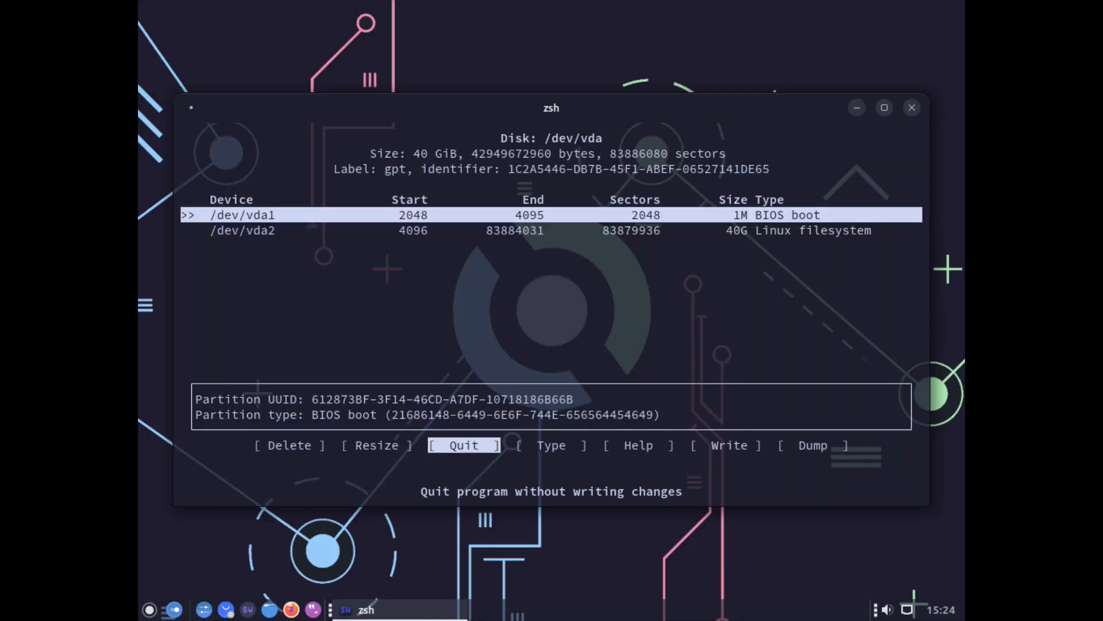
{"action": "key", "text": "Down"}
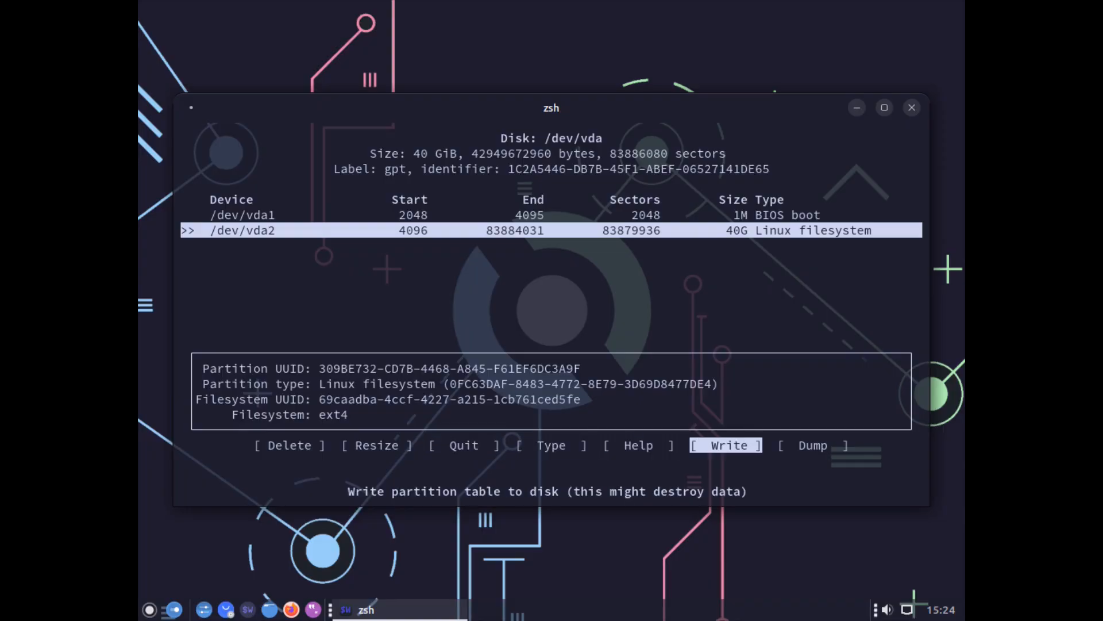
{"action": "left_click", "coordinate": [725, 445]}
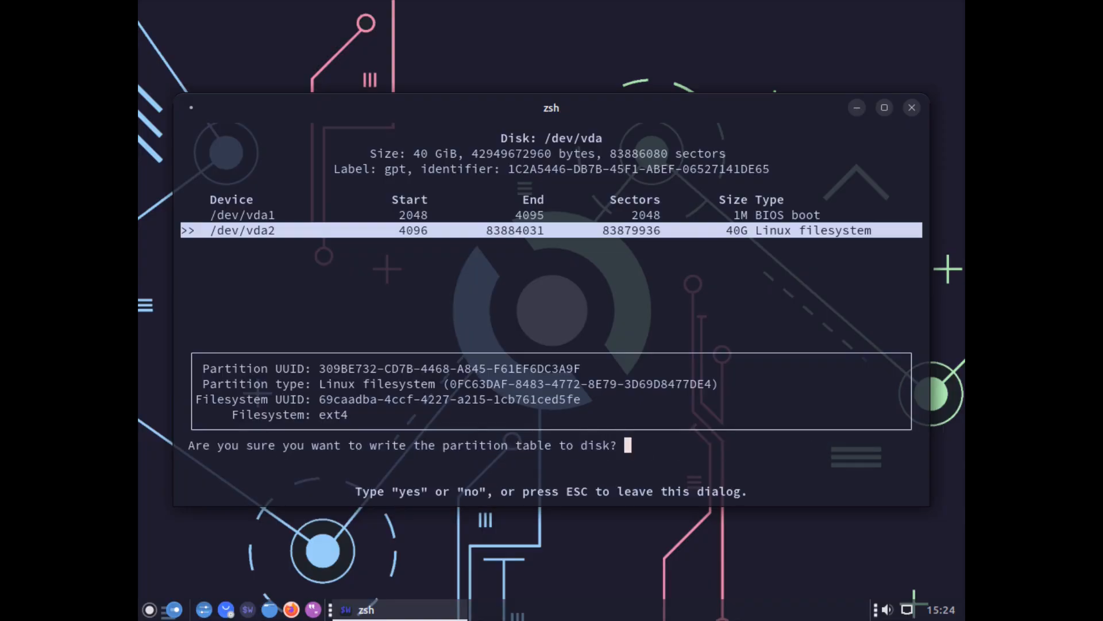
{"action": "type", "text": "yes"}
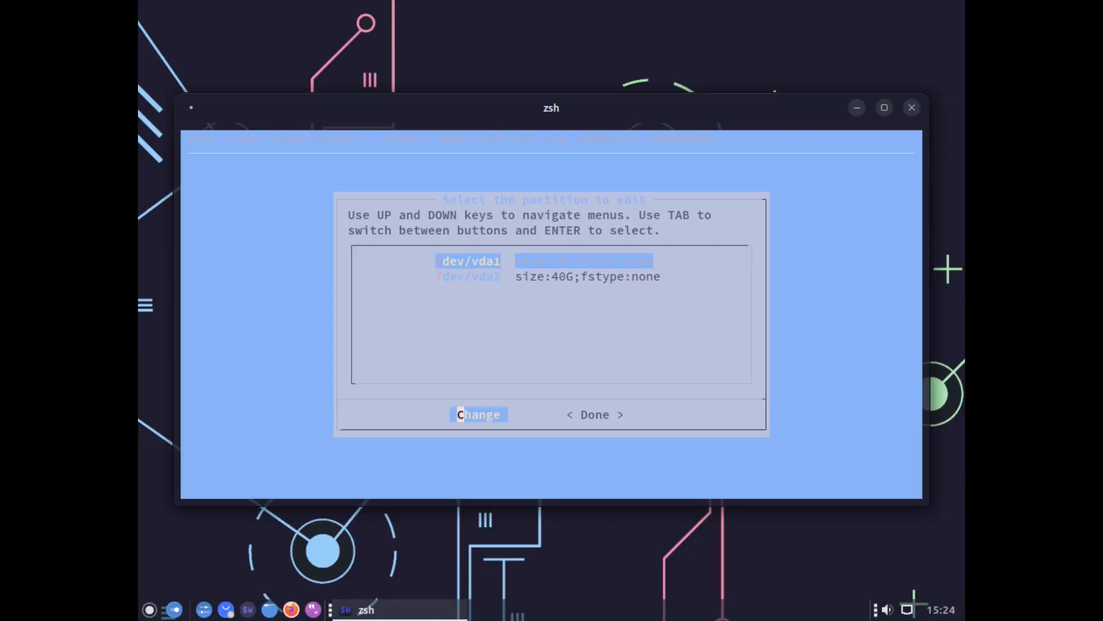
Step: Give /dev/vda2 a filesystem type and mount point, then move to Install in the main menu
{"action": "key", "text": "Down"}
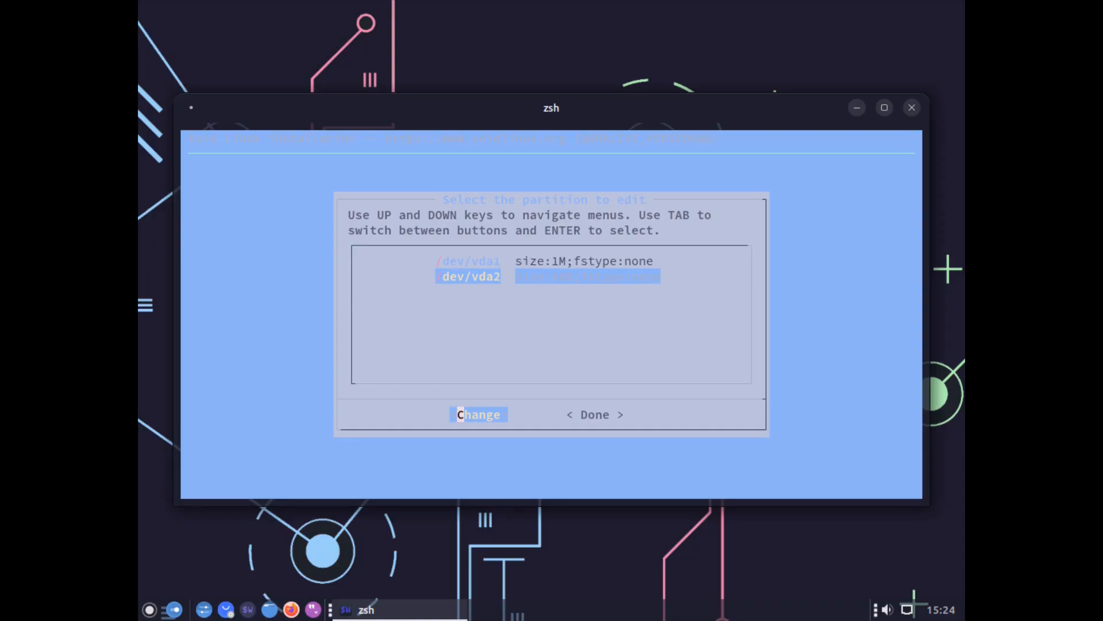
{"action": "left_click", "coordinate": [478, 414]}
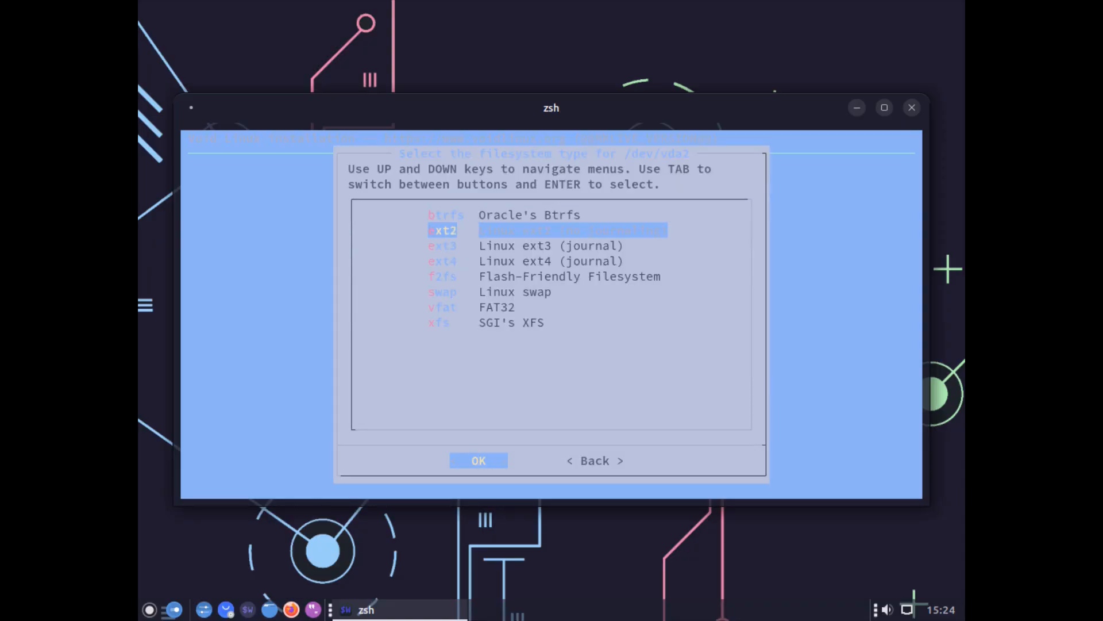
{"action": "left_click", "coordinate": [478, 460]}
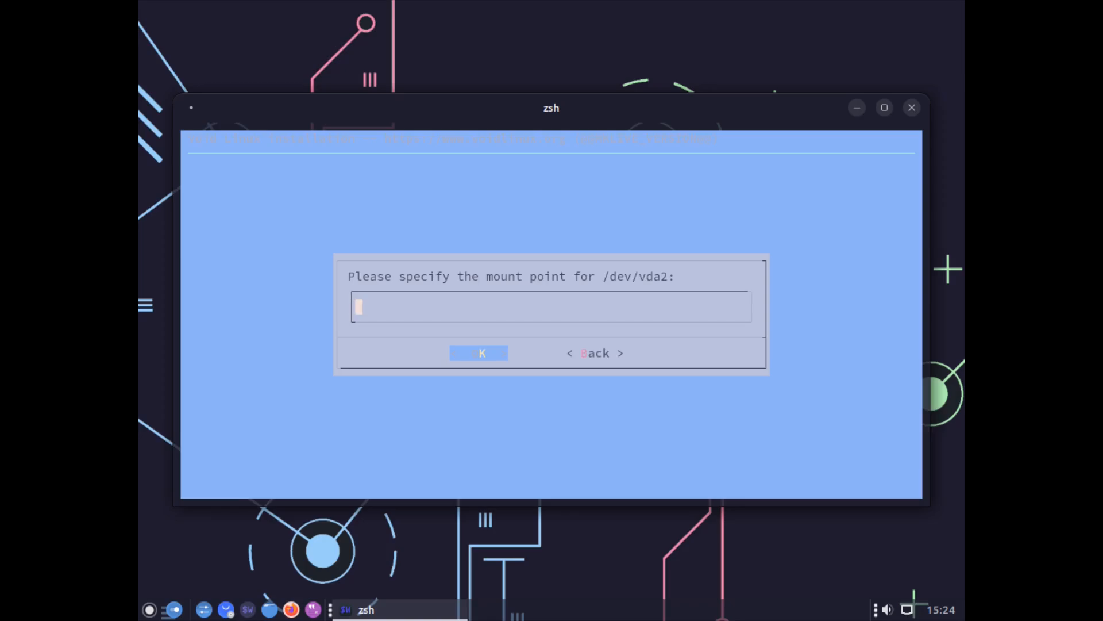
{"action": "left_click", "coordinate": [482, 353]}
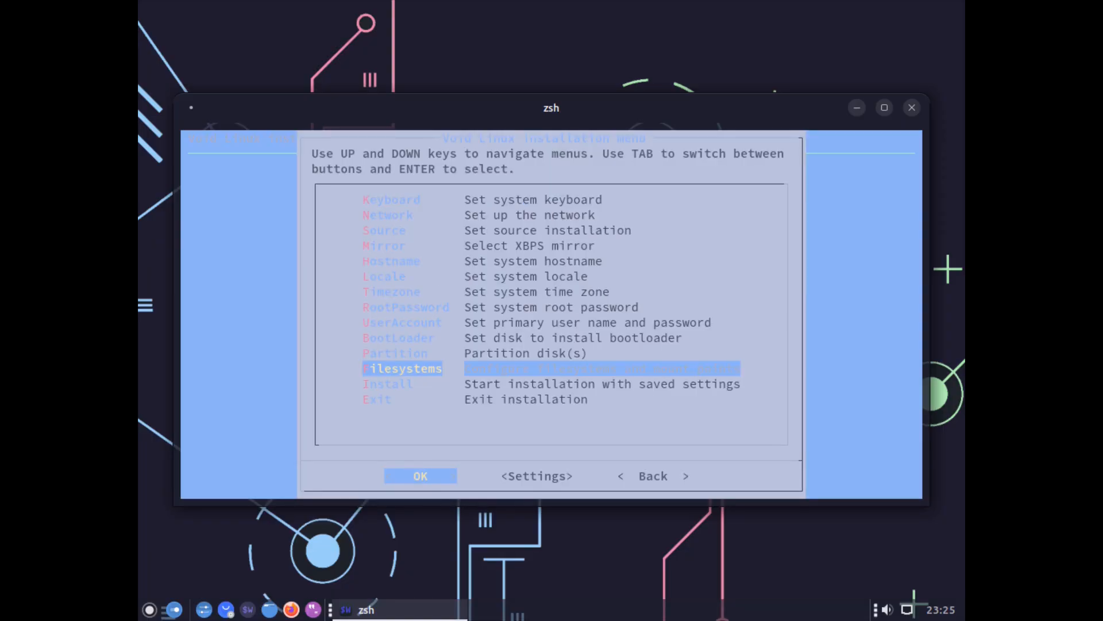
{"action": "key", "text": "Down"}
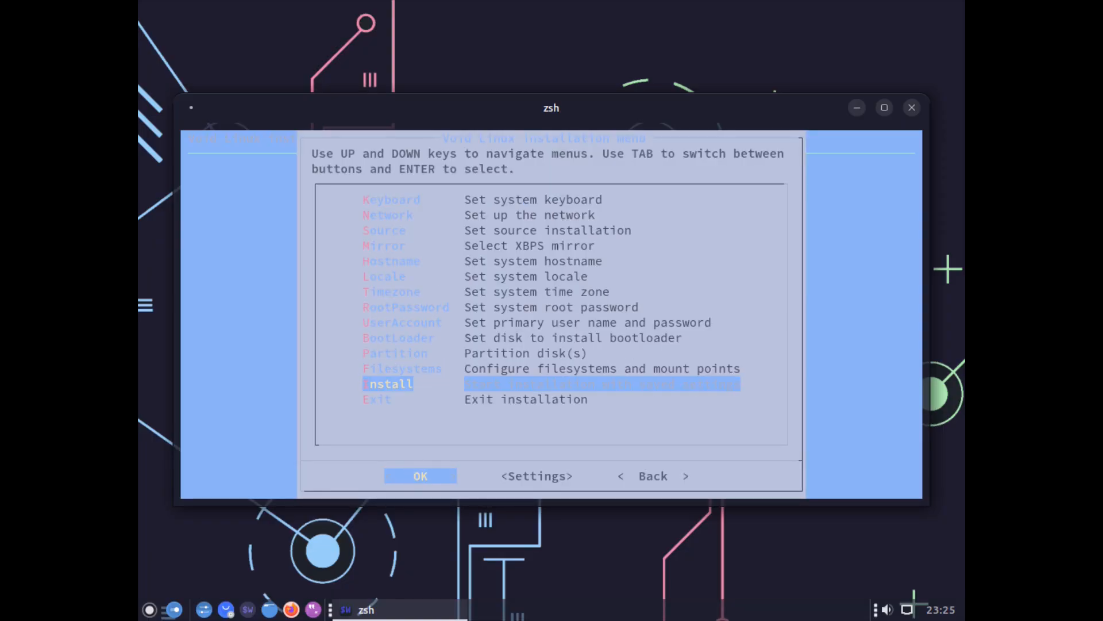
Step: Run the installation with the saved settings and reboot into the new system
{"action": "left_click", "coordinate": [420, 476]}
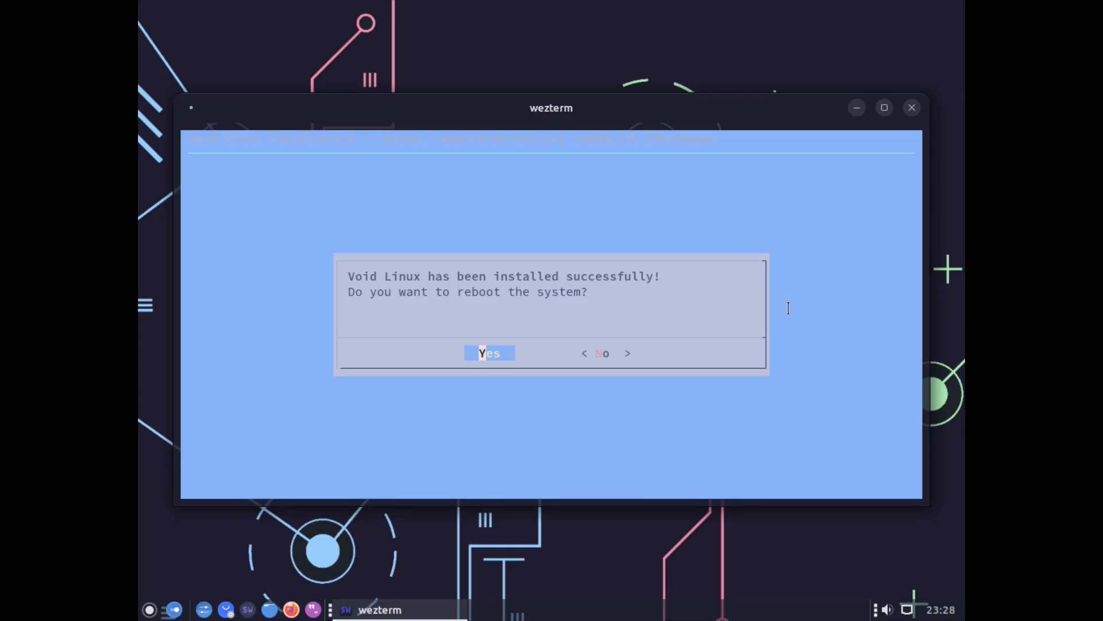
{"action": "left_click", "coordinate": [601, 353]}
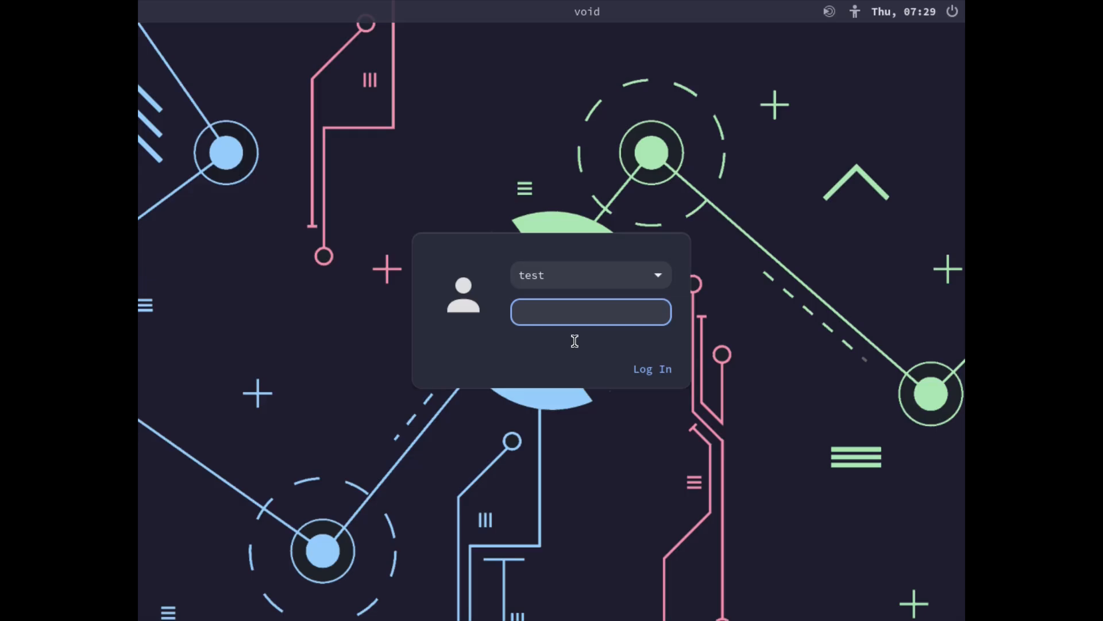
Step: Log in as user test with the entered password at the LightDM greeter
{"action": "type", "text": "•"}
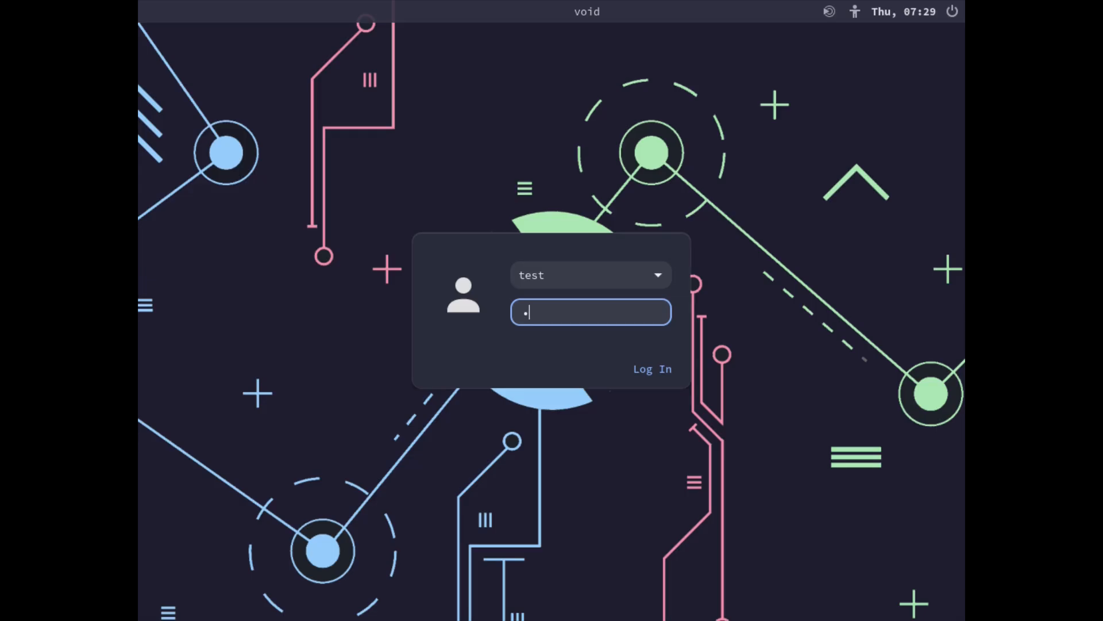
{"action": "left_click", "coordinate": [651, 368]}
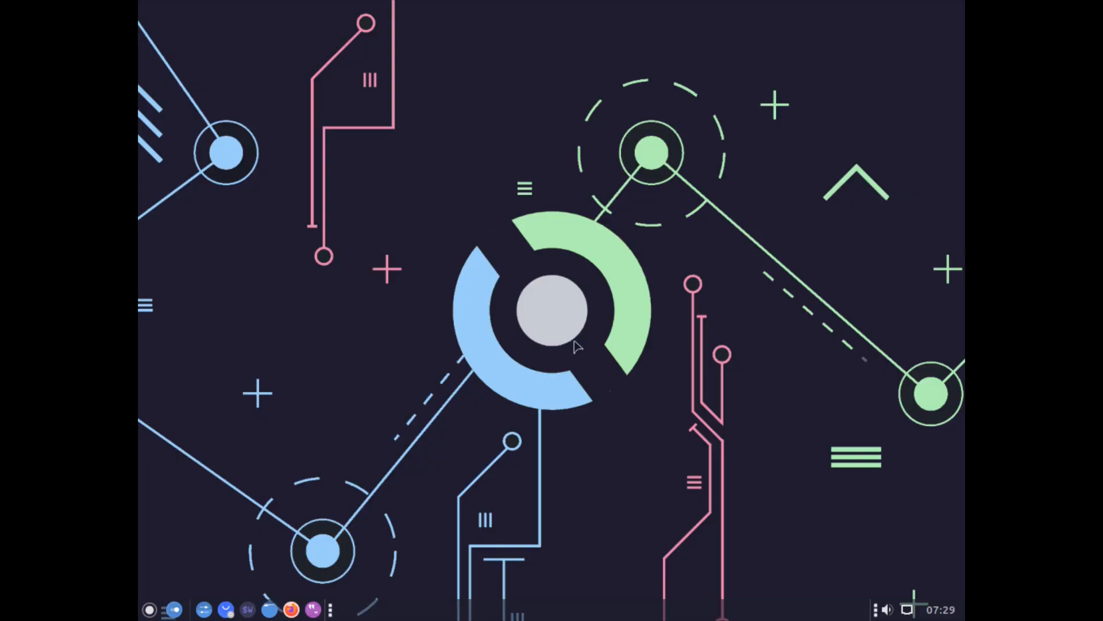
{"action": "mouse_move", "coordinate": [414, 431]}
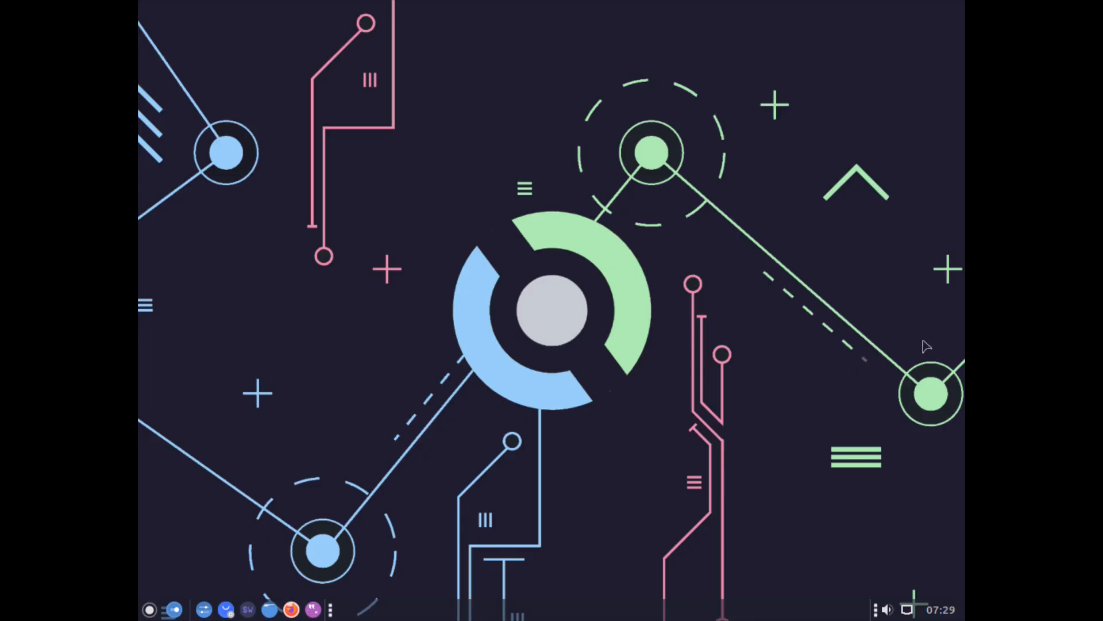
{"action": "mouse_move", "coordinate": [163, 593]}
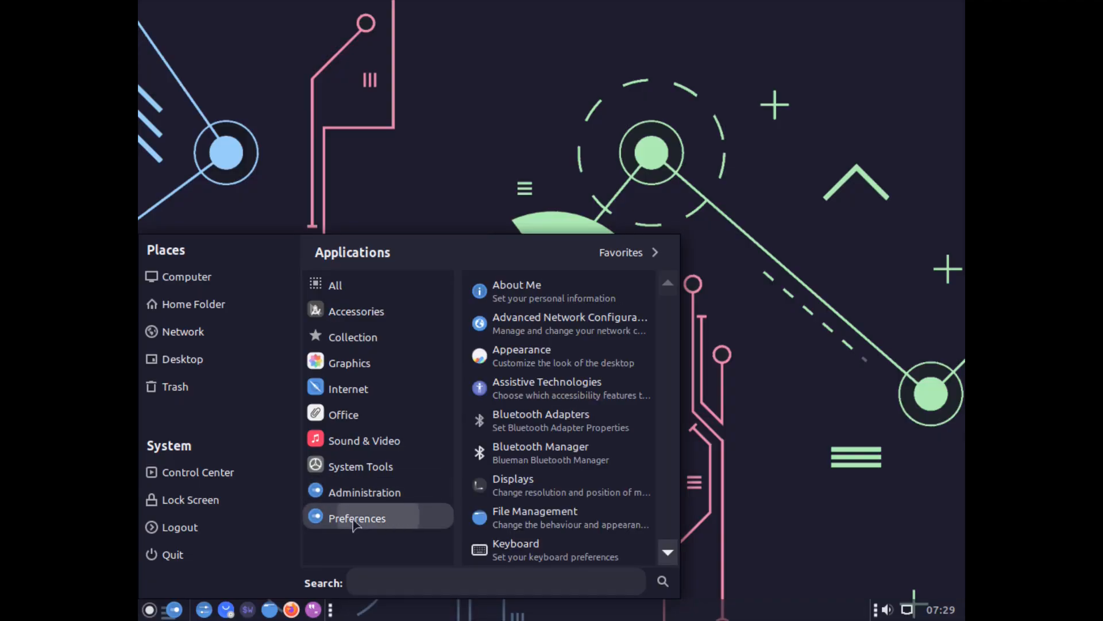
Step: Set the display resolution to 1920 x 1080 and keep the new configuration
{"action": "left_click", "coordinate": [512, 485]}
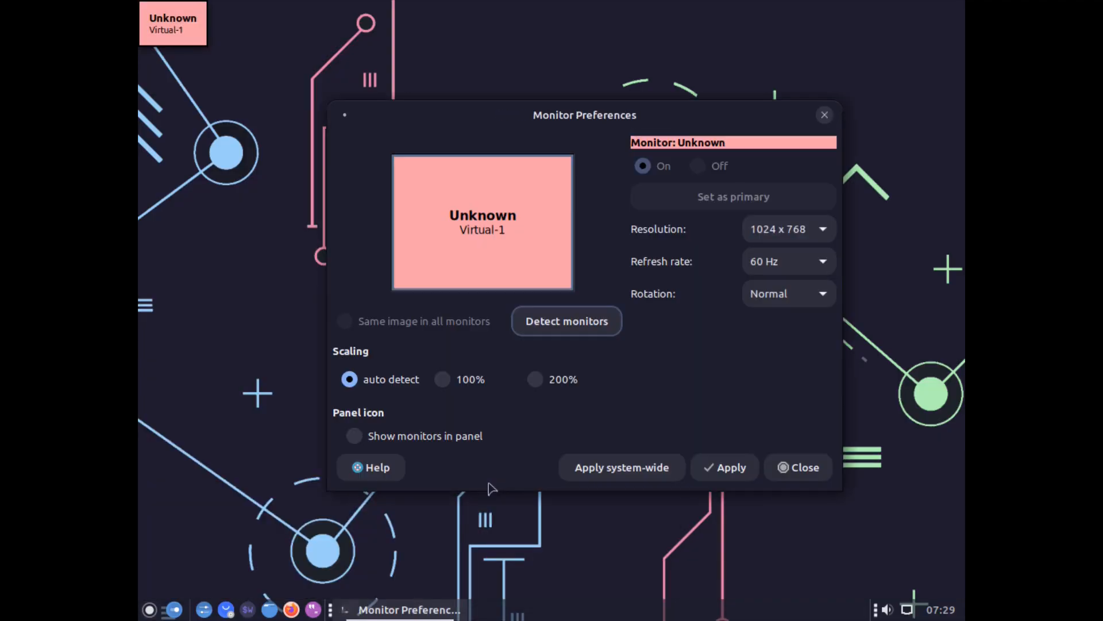
{"action": "left_click", "coordinate": [788, 229]}
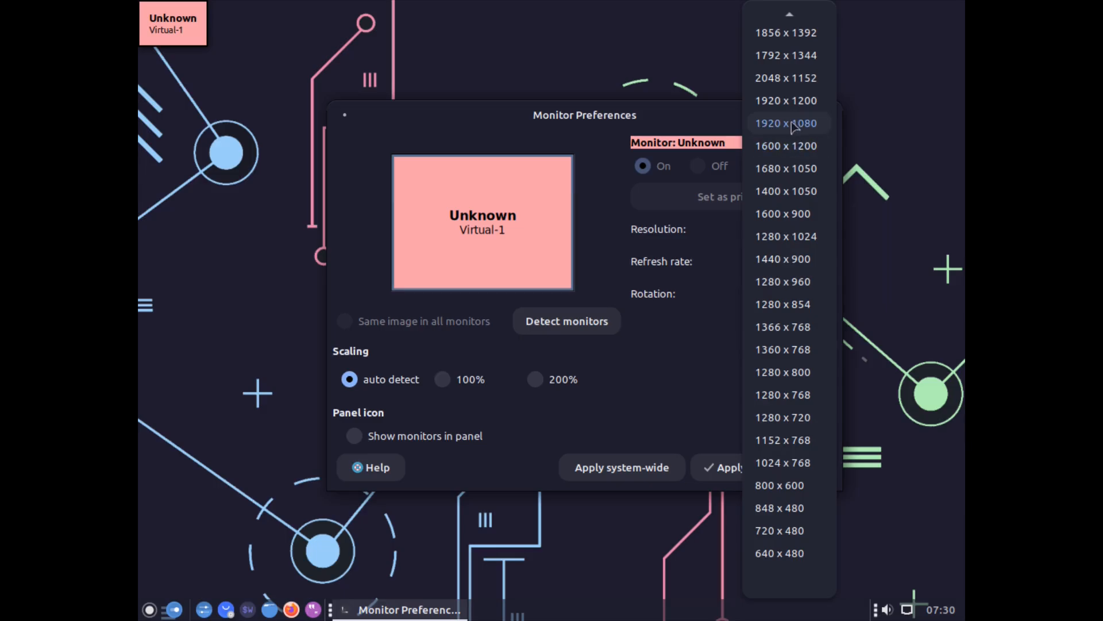
{"action": "left_click", "coordinate": [785, 123]}
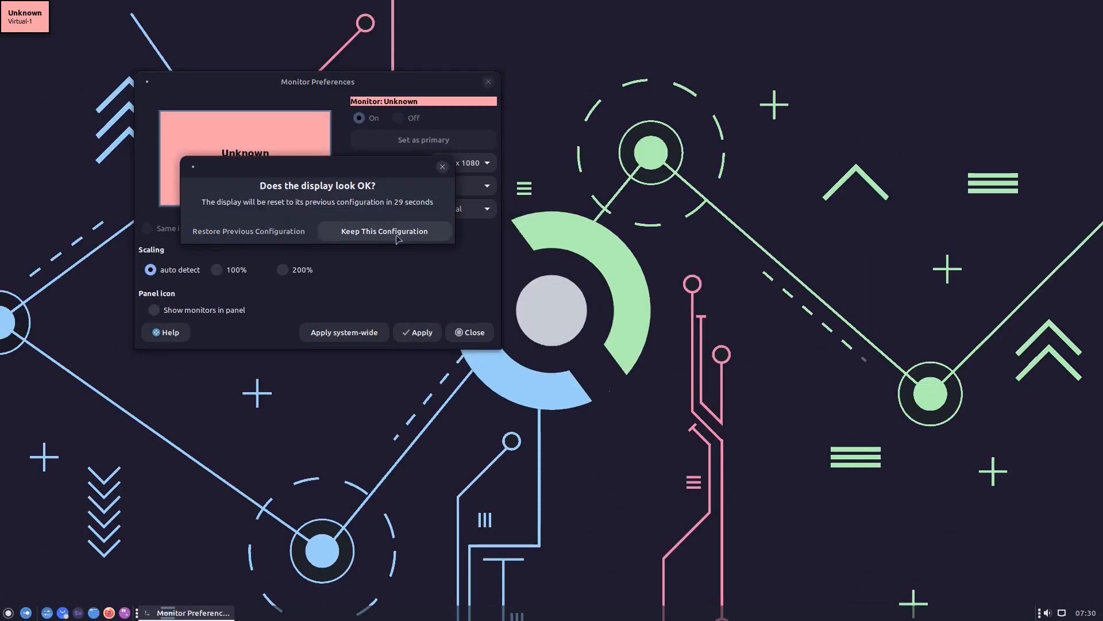
{"action": "left_click", "coordinate": [384, 231]}
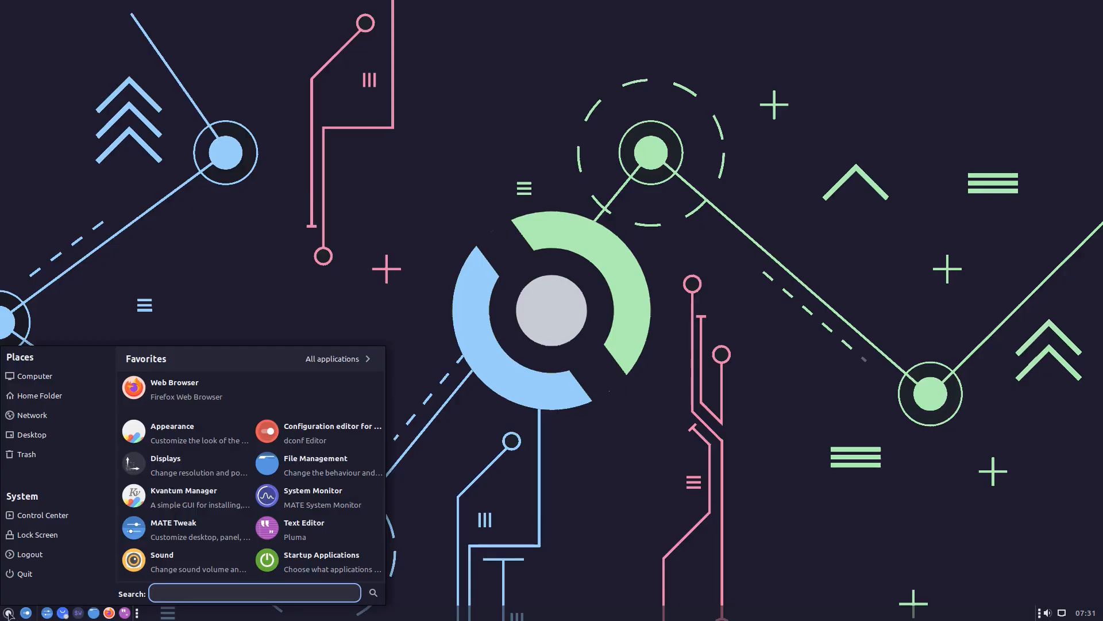
Step: Browse the All, Preferences and Graphics categories, finding only MATE Color Selection under Graphics
{"action": "left_click", "coordinate": [256, 592]}
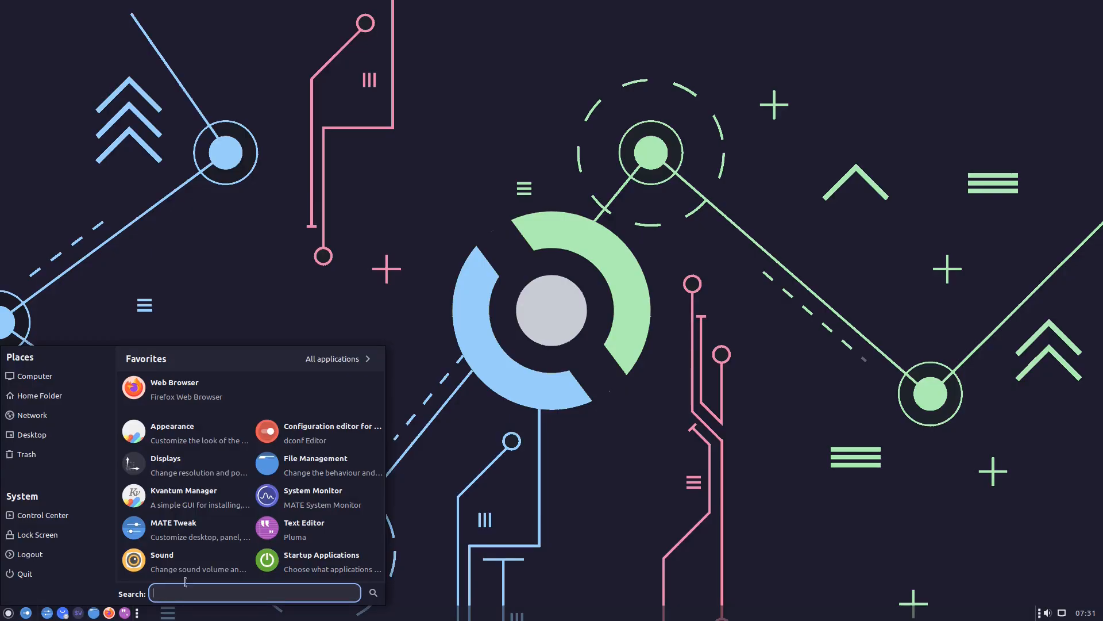
{"action": "mouse_move", "coordinate": [275, 389]}
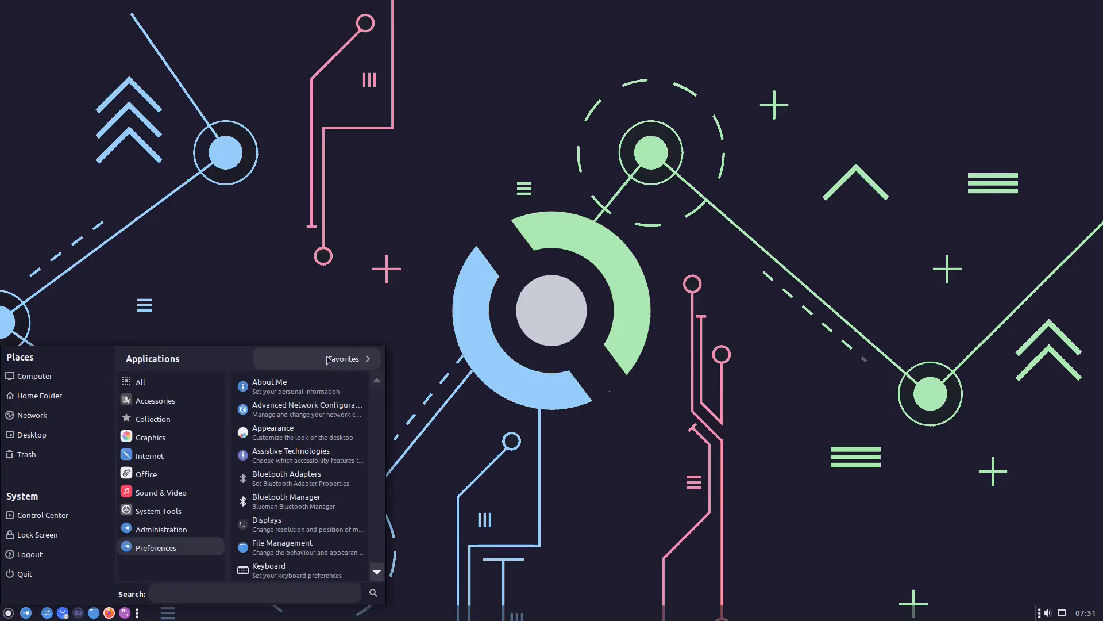
{"action": "left_click", "coordinate": [141, 382]}
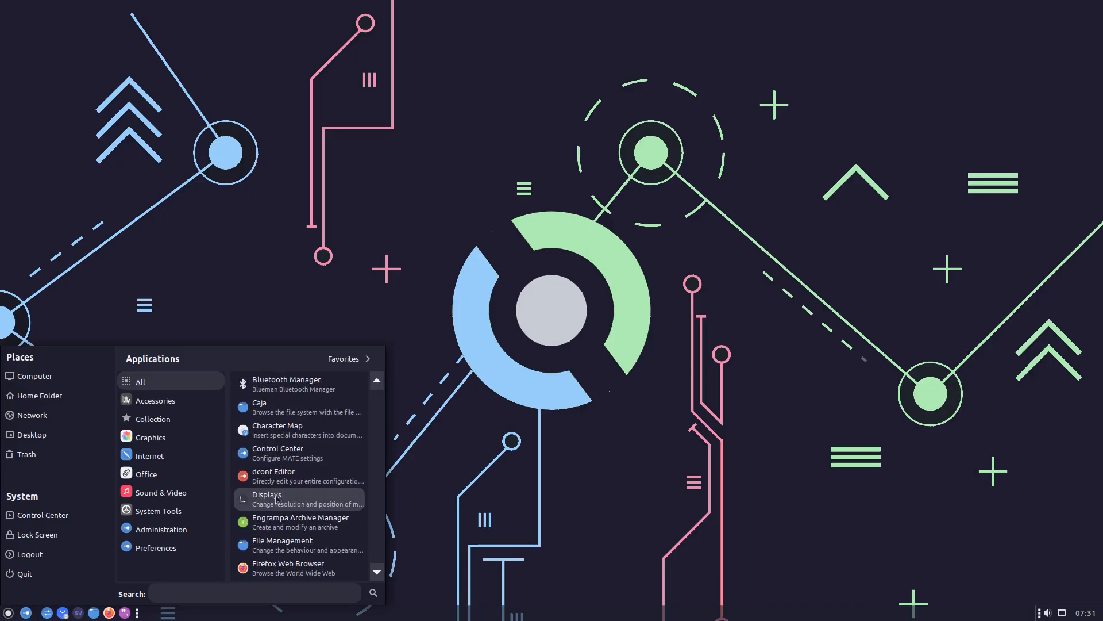
{"action": "scroll", "scroll_direction": "down", "scroll_amount": 3}
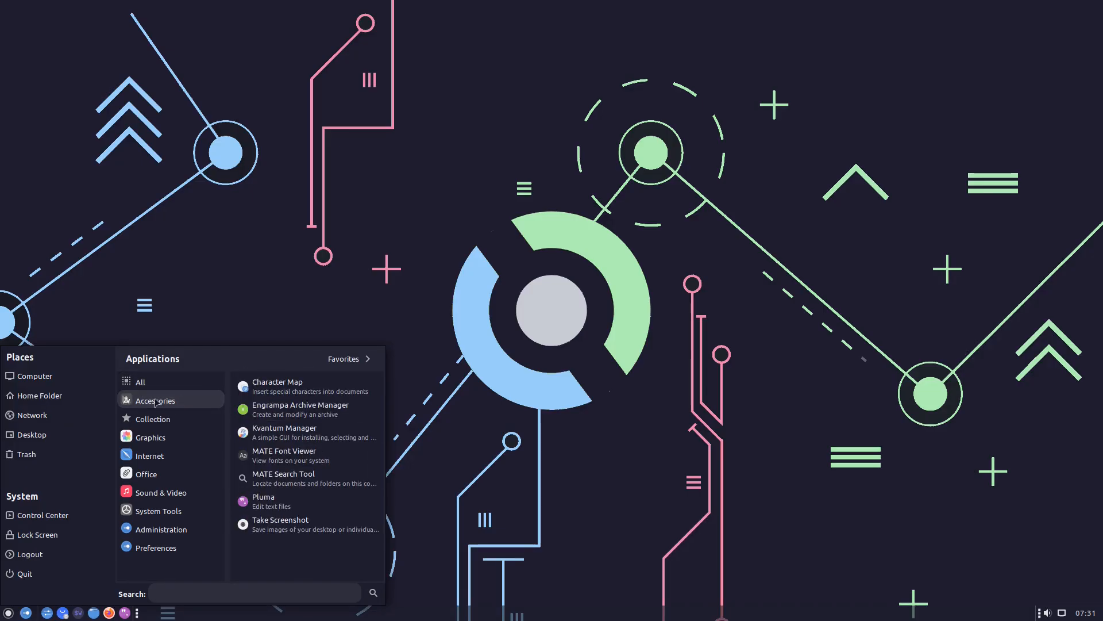
{"action": "left_click", "coordinate": [152, 419]}
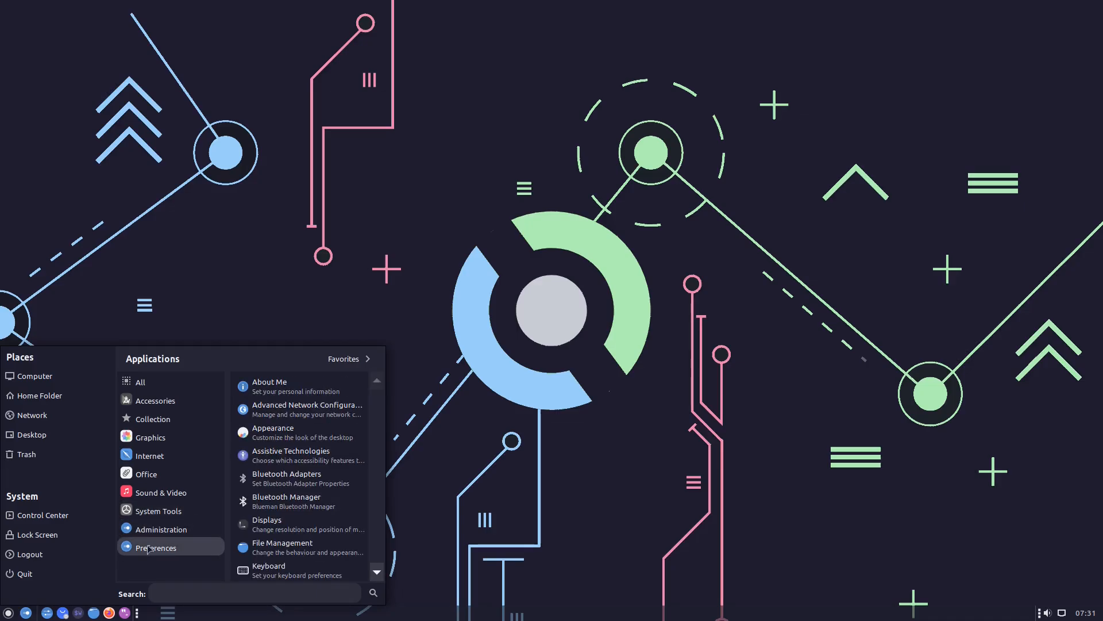
{"action": "left_click", "coordinate": [160, 492]}
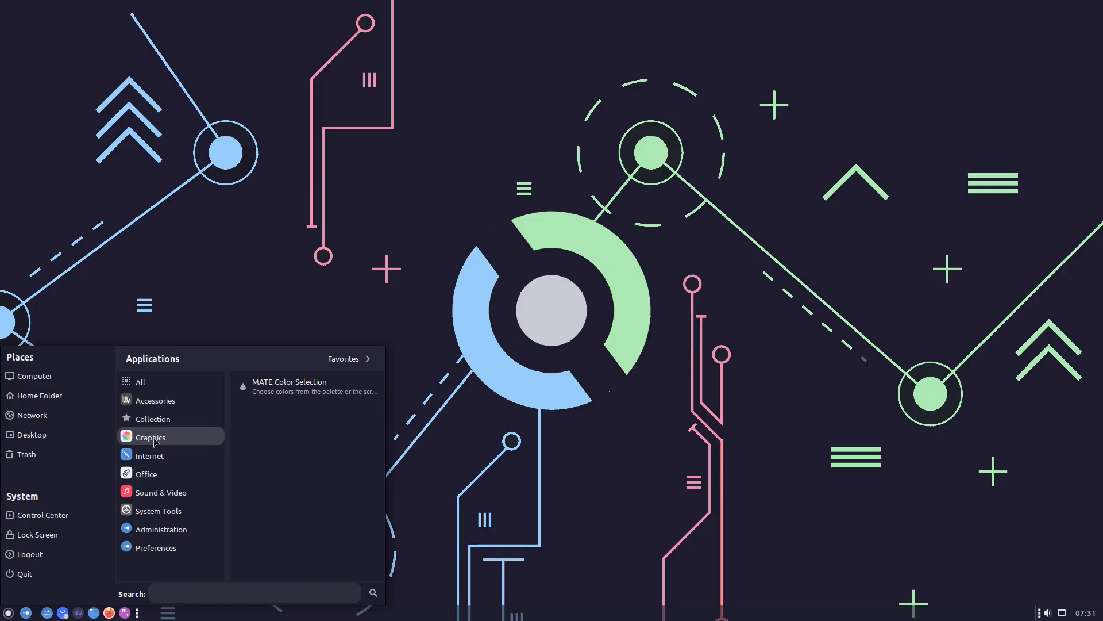
{"action": "mouse_move", "coordinate": [149, 456]}
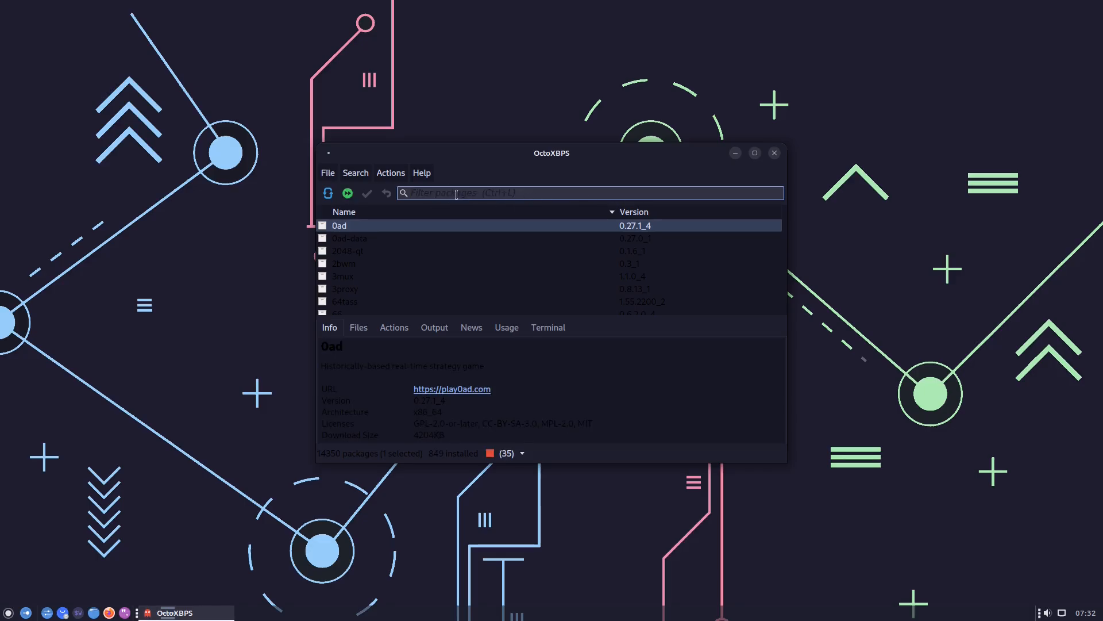
{"action": "mouse_move", "coordinate": [400, 288]}
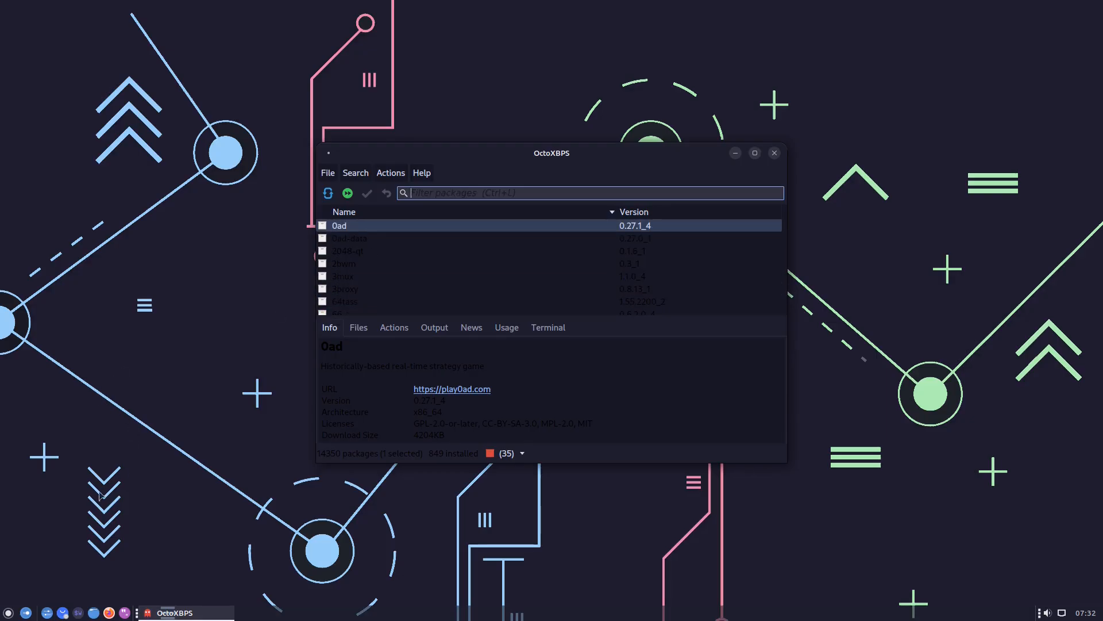
{"action": "mouse_move", "coordinate": [183, 519]}
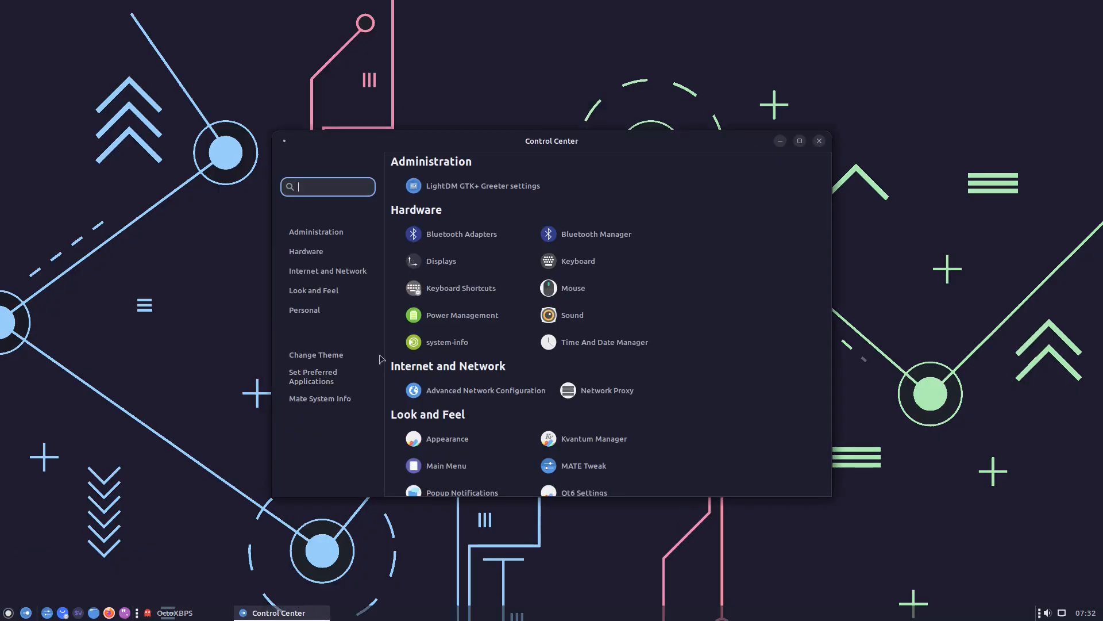
Step: Apply the BlackMATE theme in Appearance Preferences under Look and Feel, then close it
{"action": "left_click", "coordinate": [313, 290]}
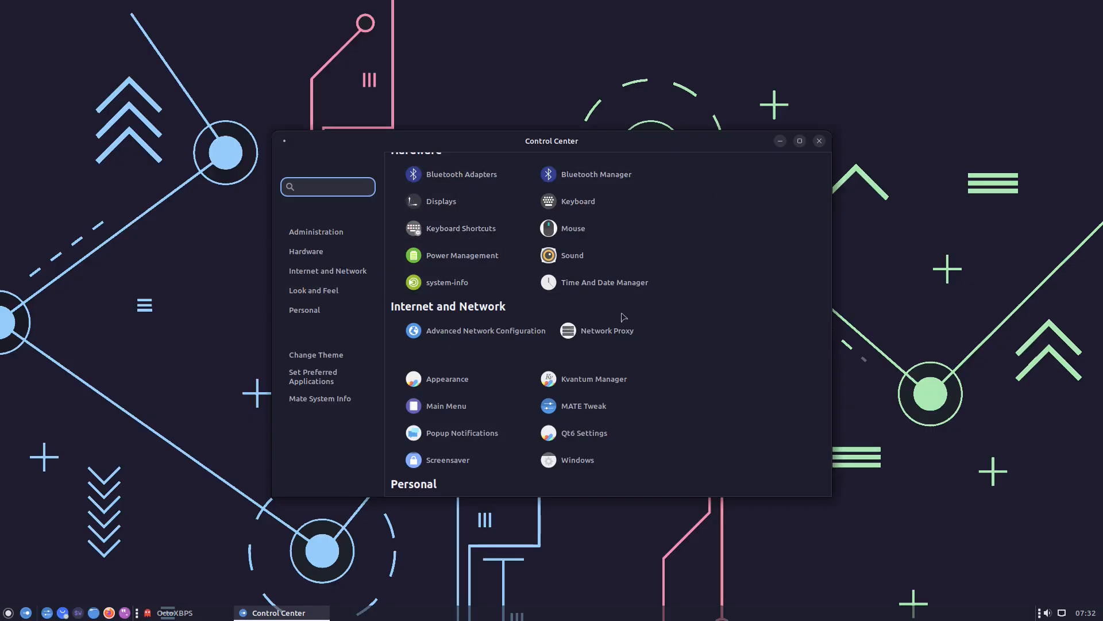
{"action": "left_click", "coordinate": [446, 379]}
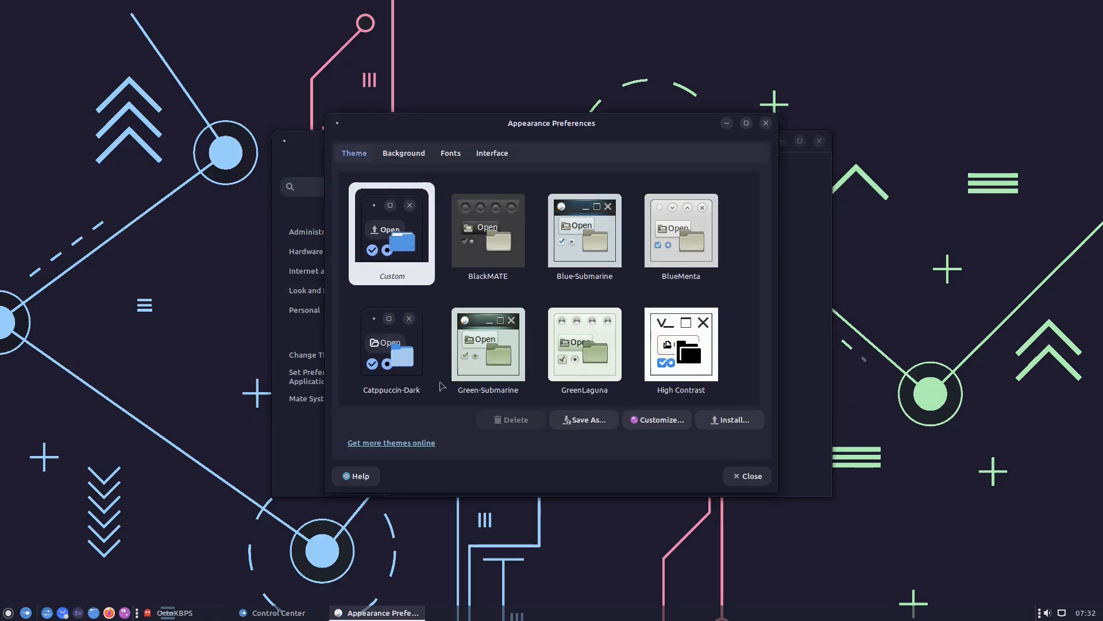
{"action": "left_click", "coordinate": [680, 343]}
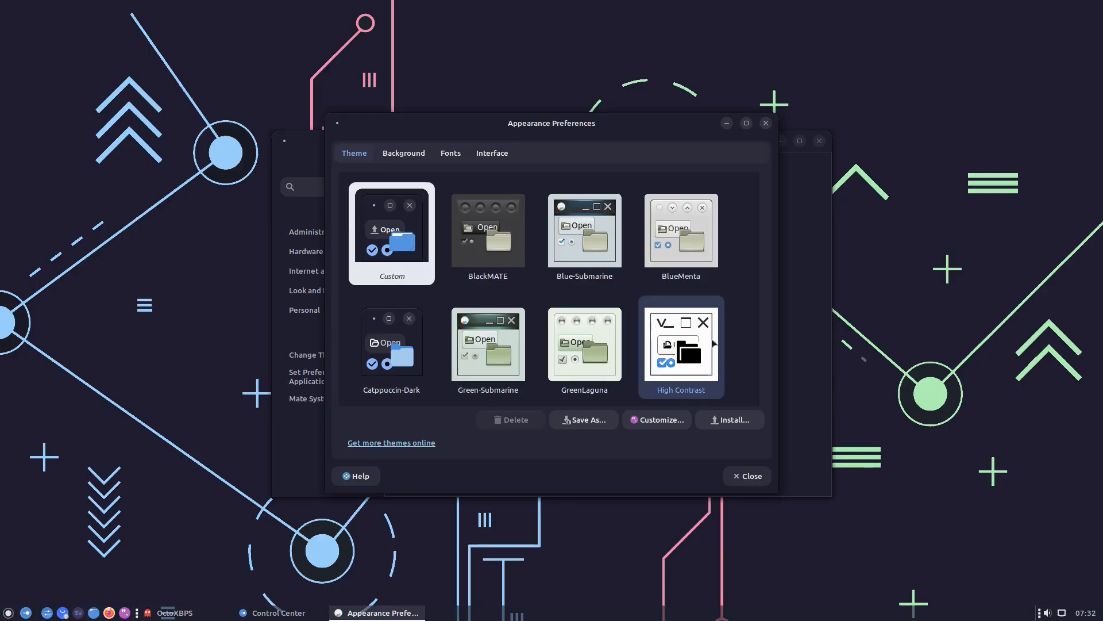
{"action": "scroll", "scroll_direction": "down", "scroll_amount": 3}
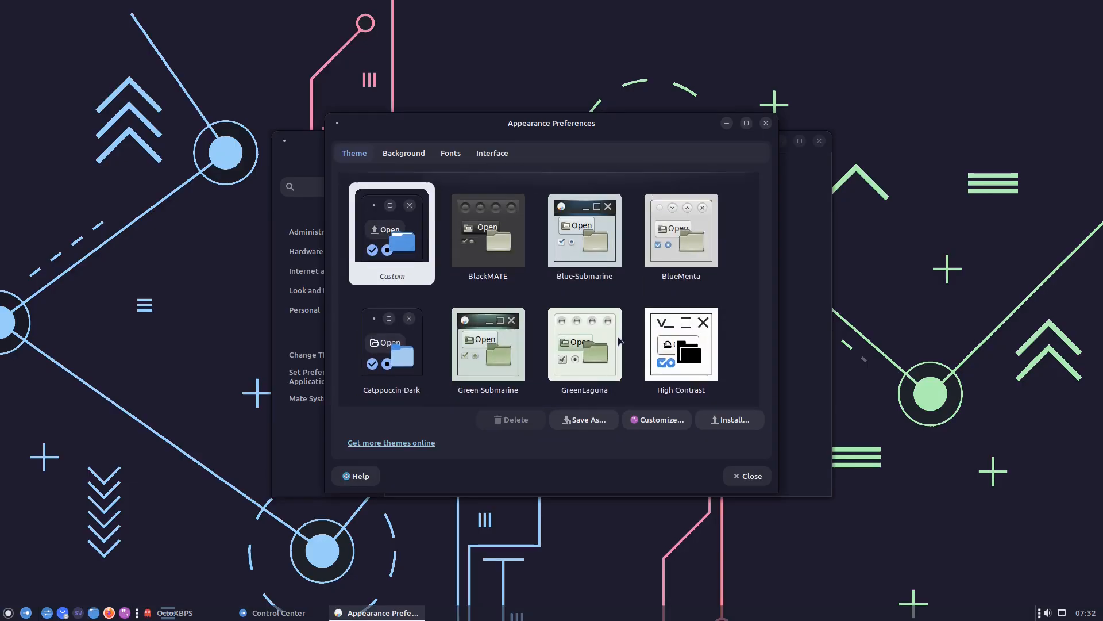
{"action": "left_click", "coordinate": [680, 229]}
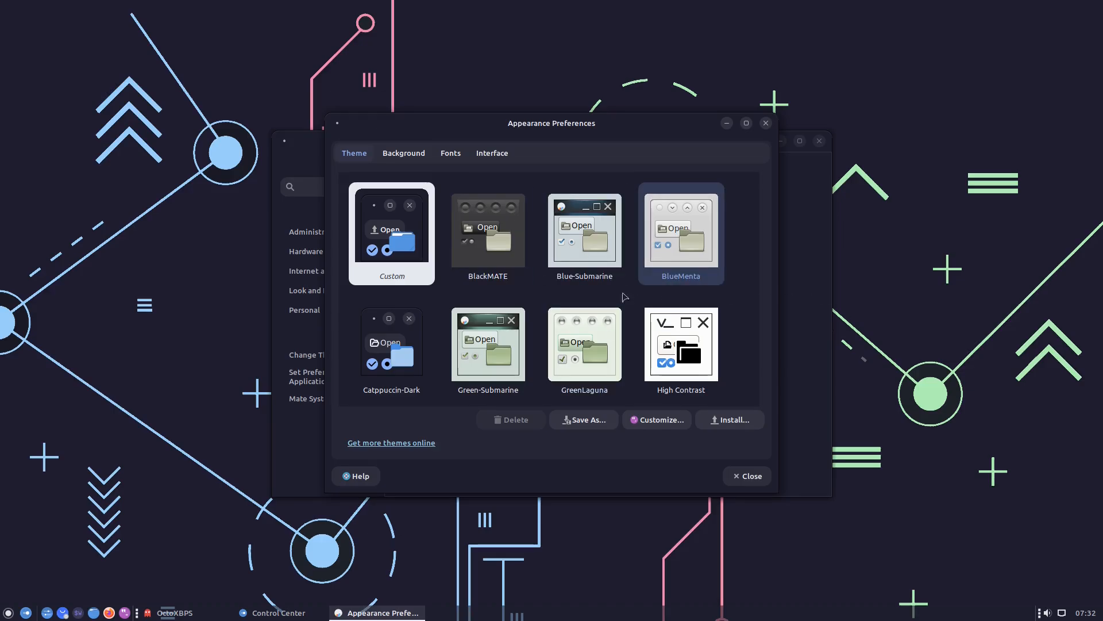
{"action": "scroll", "scroll_direction": "down", "scroll_amount": 3}
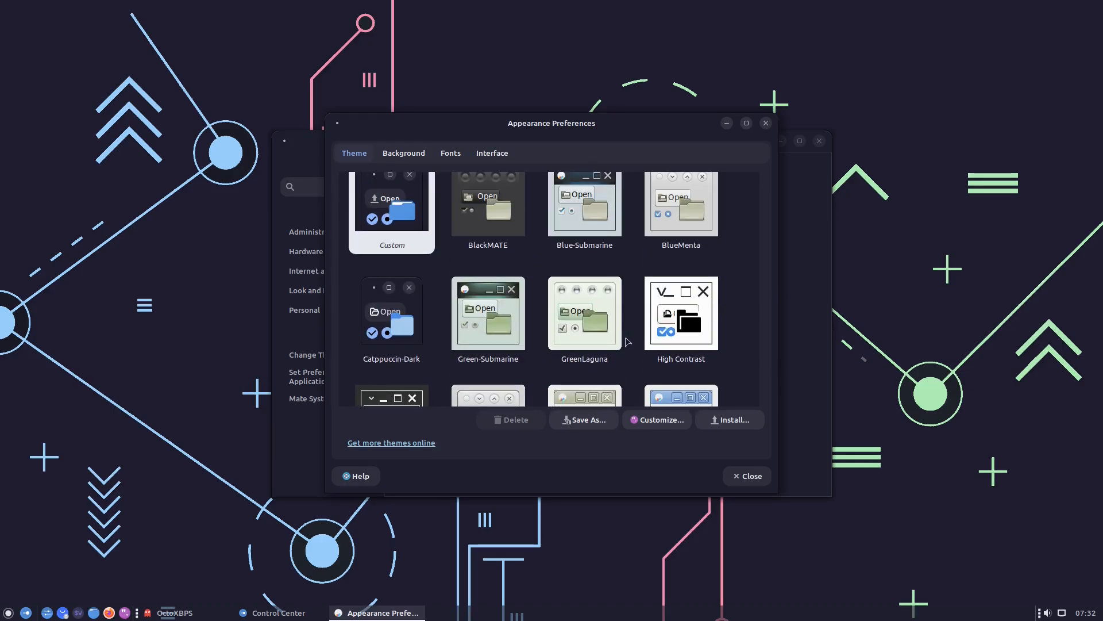
{"action": "left_click", "coordinate": [487, 208]}
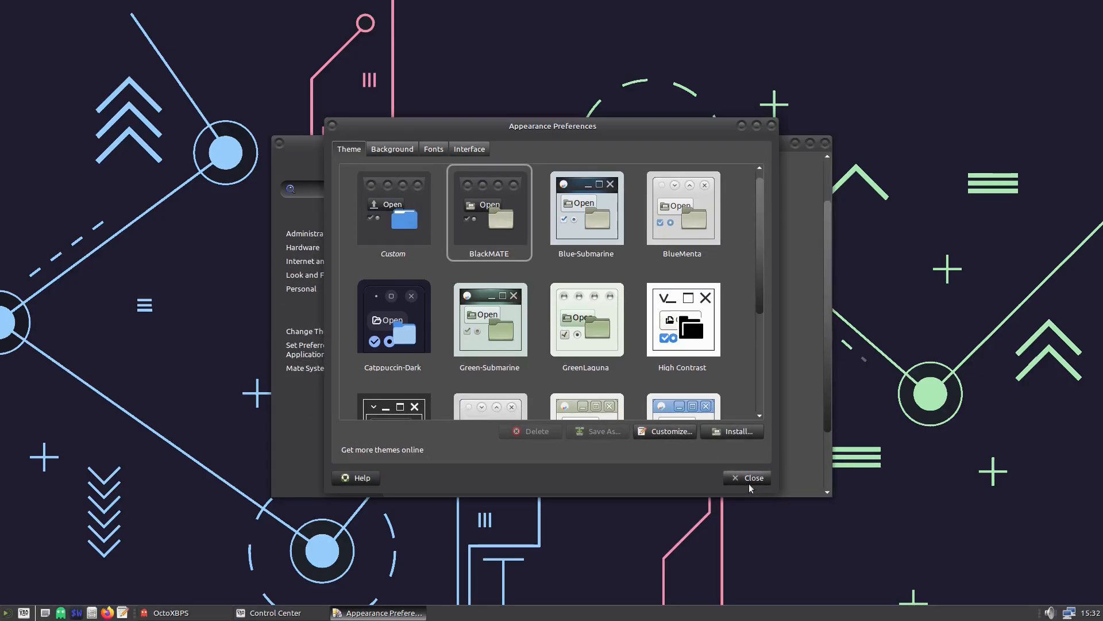
{"action": "left_click", "coordinate": [748, 477]}
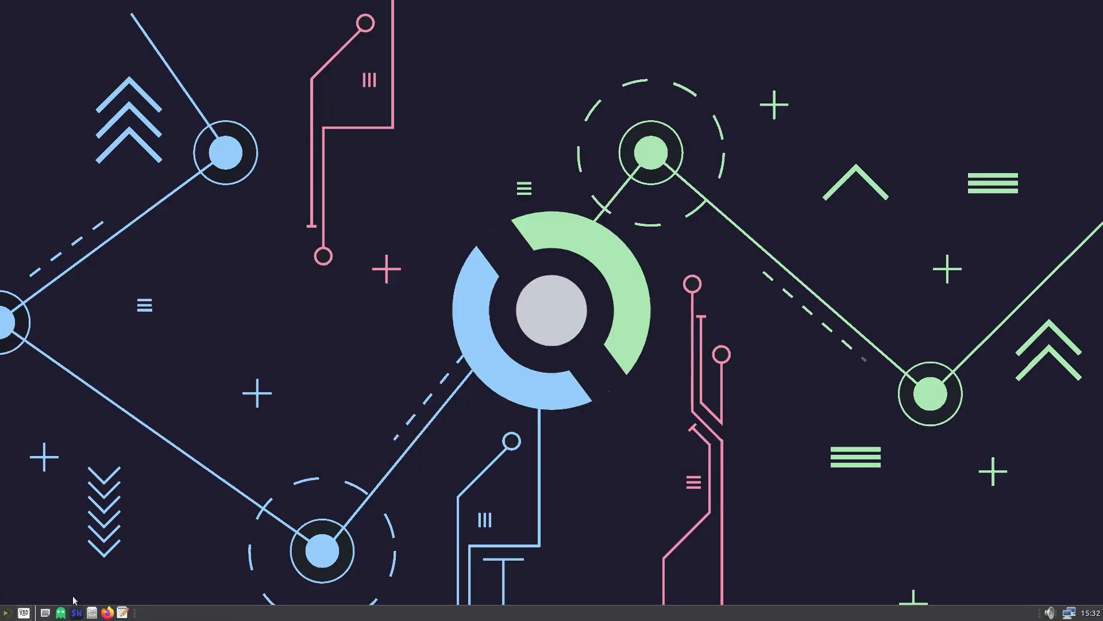
Step: Reopen Appearance via Control Center with the Blue-Submarine theme applied, then close it
{"action": "left_click", "coordinate": [60, 612]}
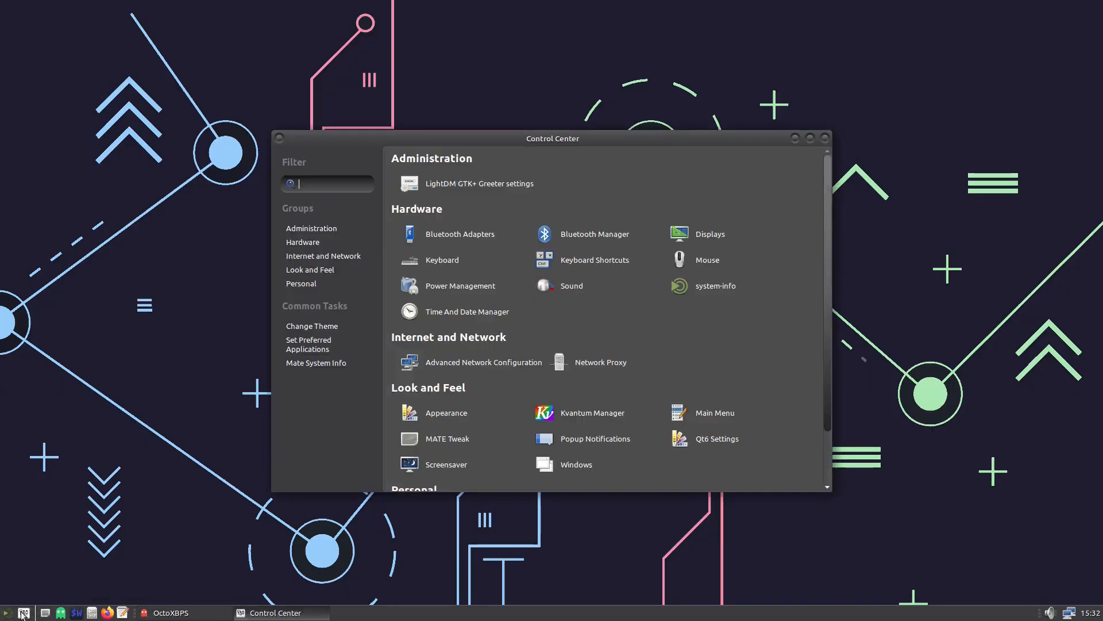
{"action": "left_click", "coordinate": [446, 413]}
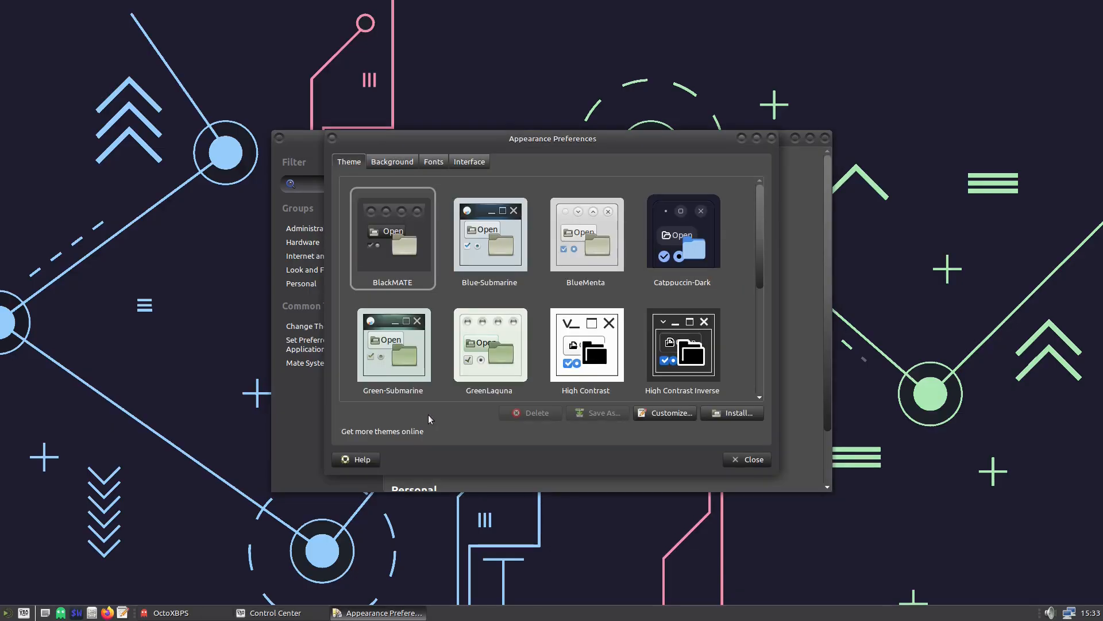
{"action": "mouse_move", "coordinate": [500, 241]}
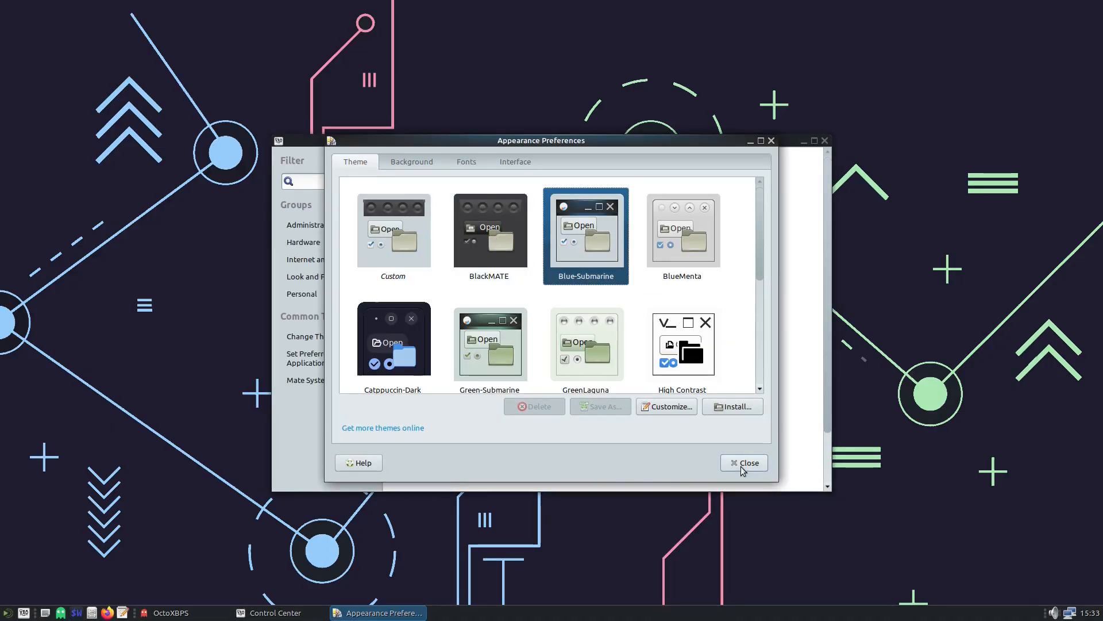
{"action": "left_click", "coordinate": [744, 462]}
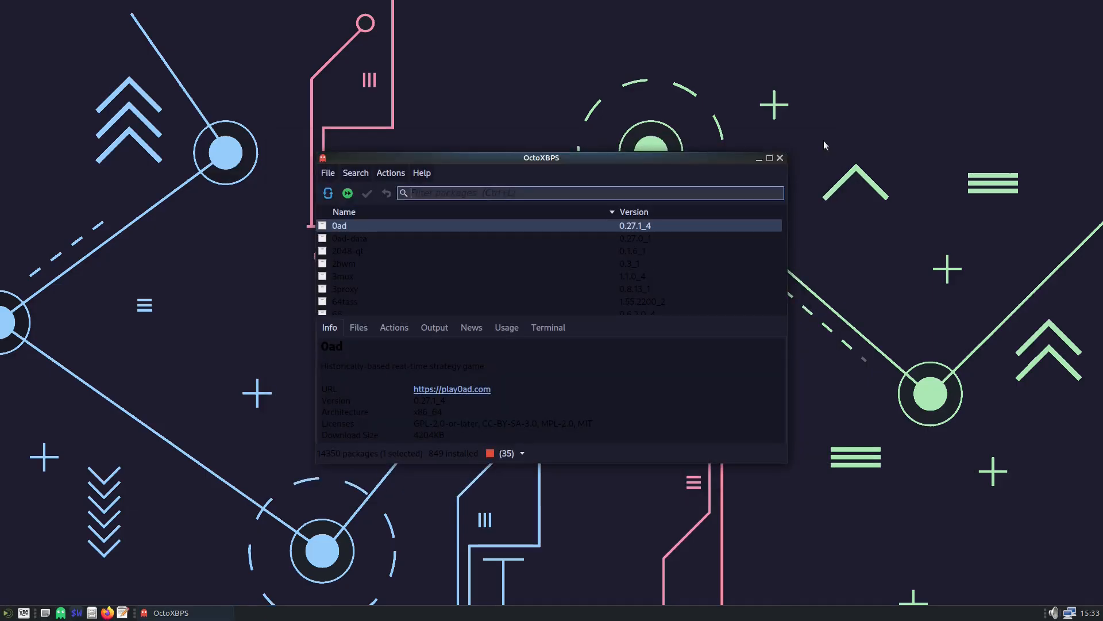
{"action": "mouse_move", "coordinate": [447, 353]}
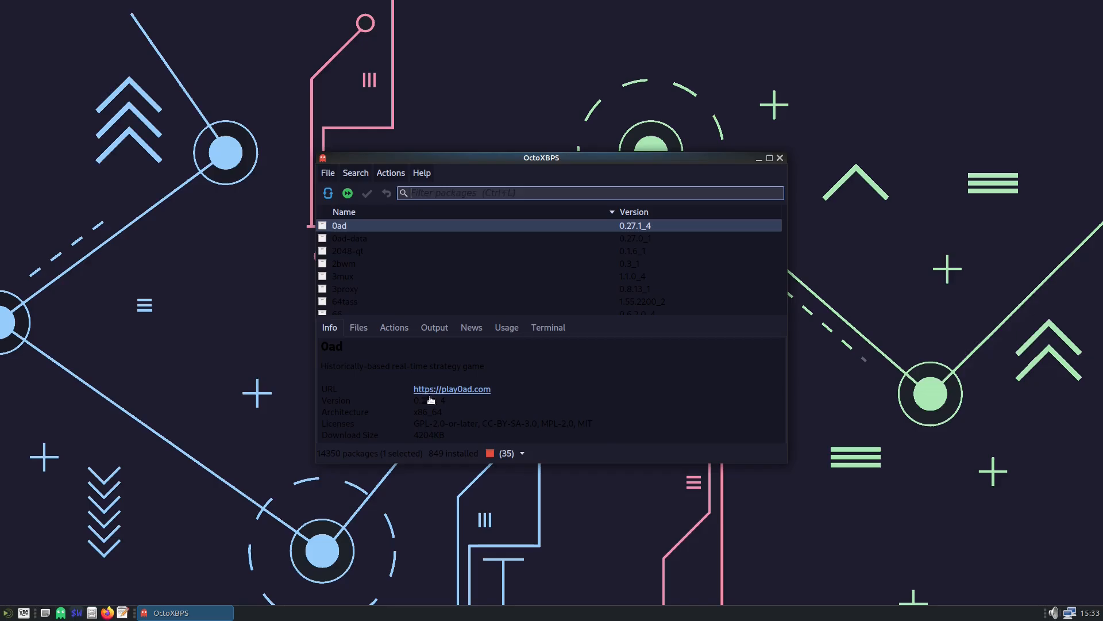
{"action": "mouse_move", "coordinate": [454, 384]}
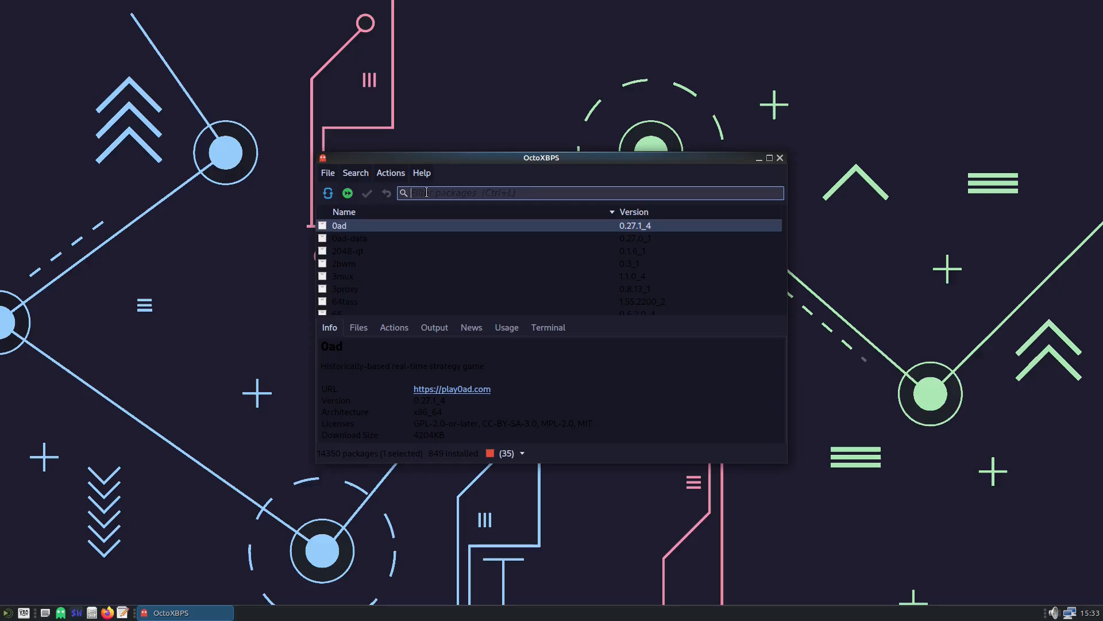
{"action": "mouse_move", "coordinate": [401, 236]}
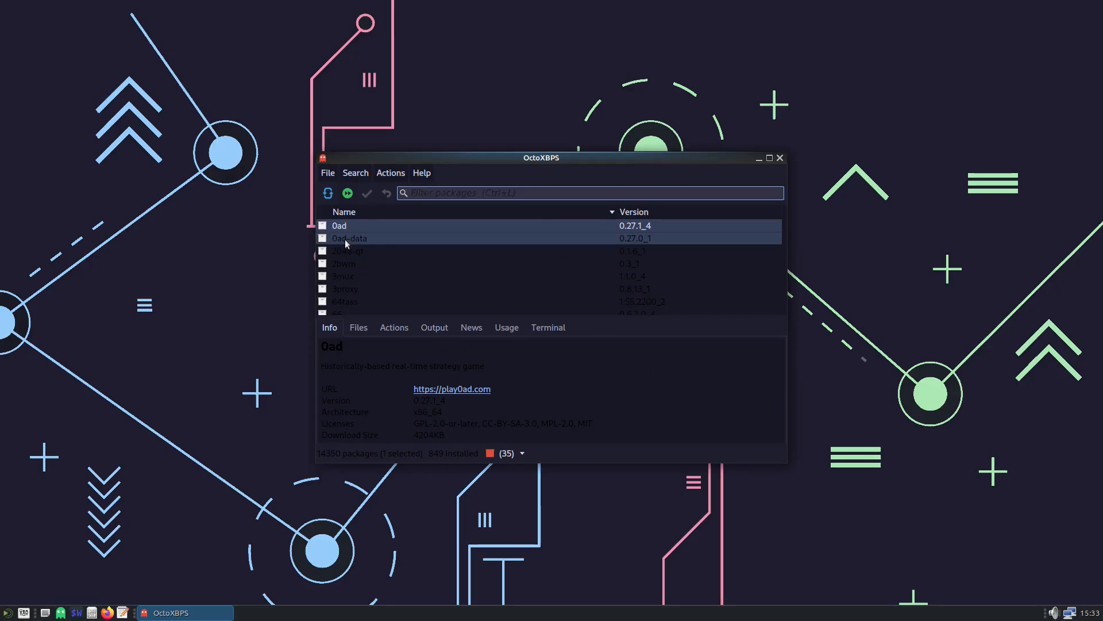
Step: View the details of the 0ad-data and then the 3mux terminal multiplexer packages
{"action": "left_click", "coordinate": [349, 238]}
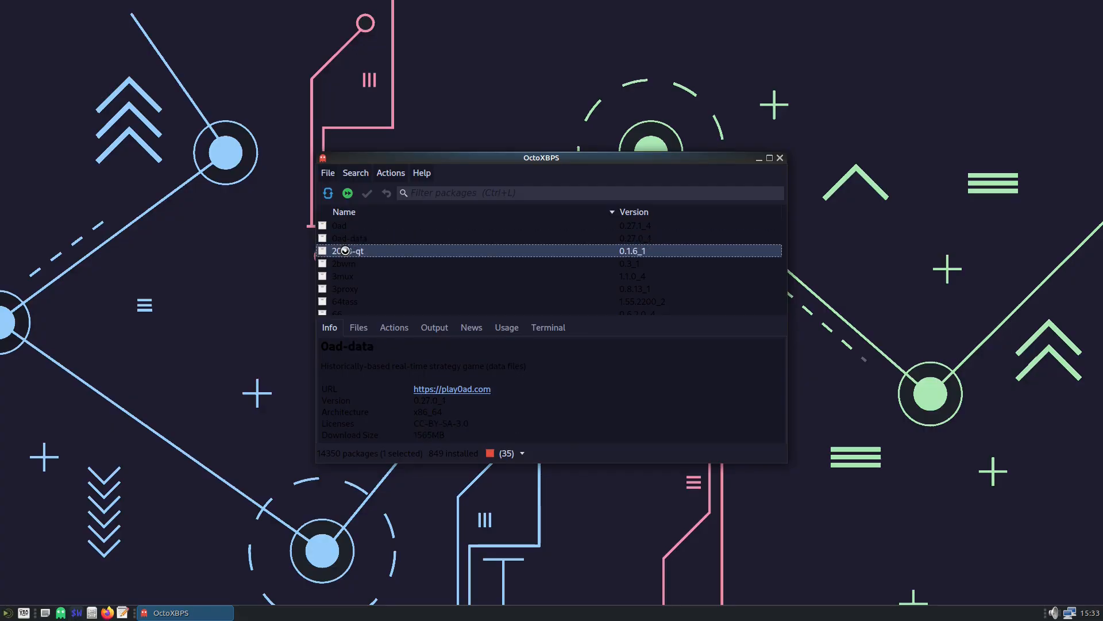
{"action": "left_click", "coordinate": [345, 276]}
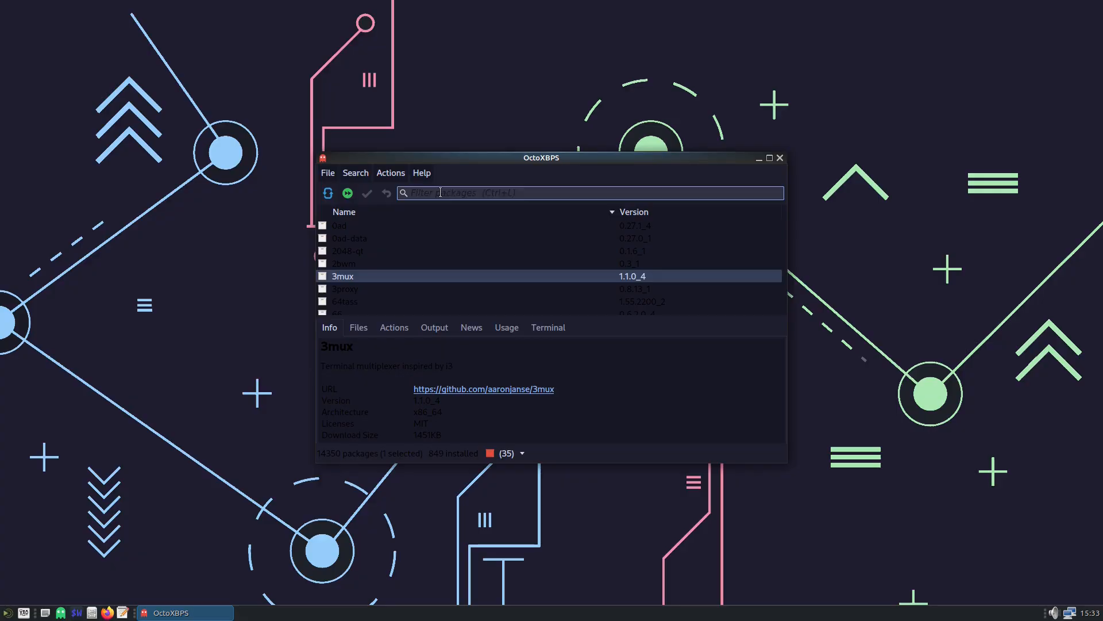
Step: Search for vlc and install it, confirming retrieval of its 35 required packages
{"action": "type", "text": "vlc"}
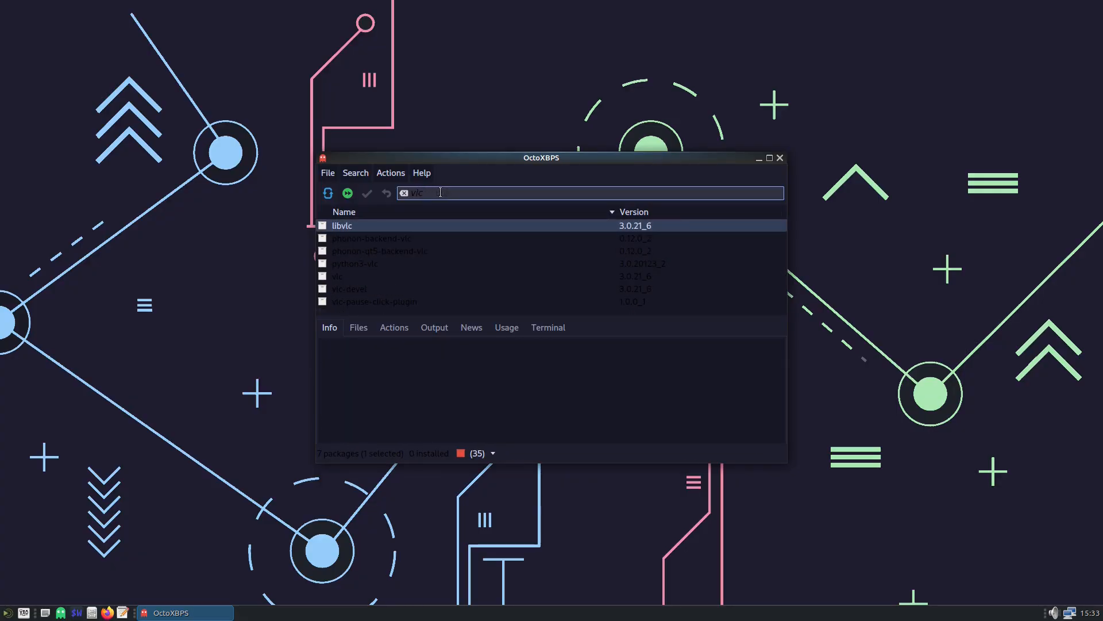
{"action": "left_click", "coordinate": [337, 276]}
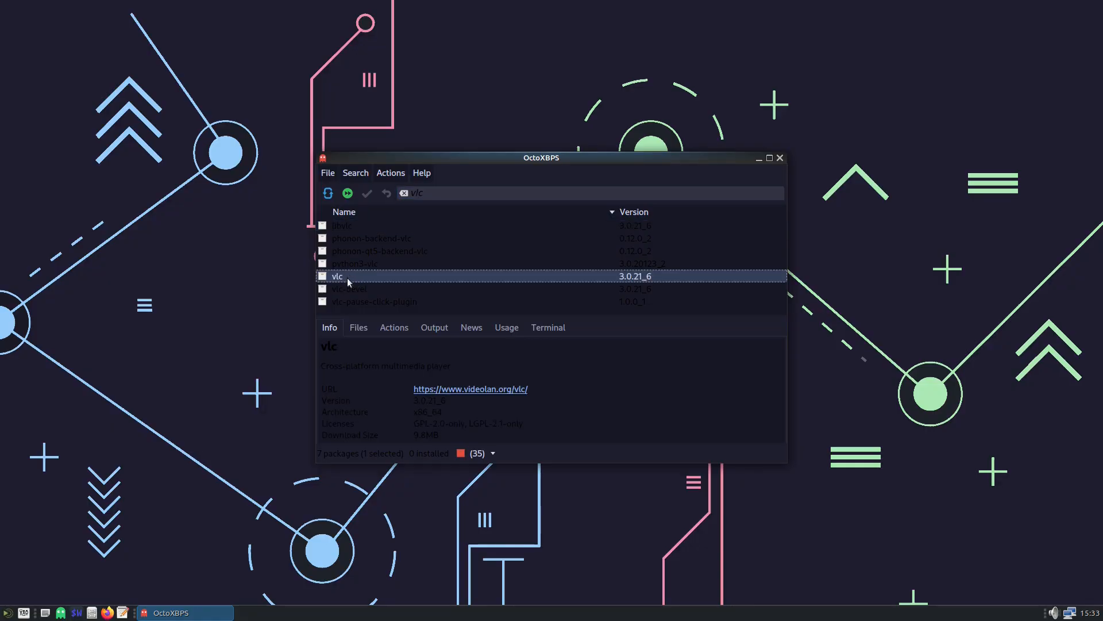
{"action": "right_click", "coordinate": [337, 275]}
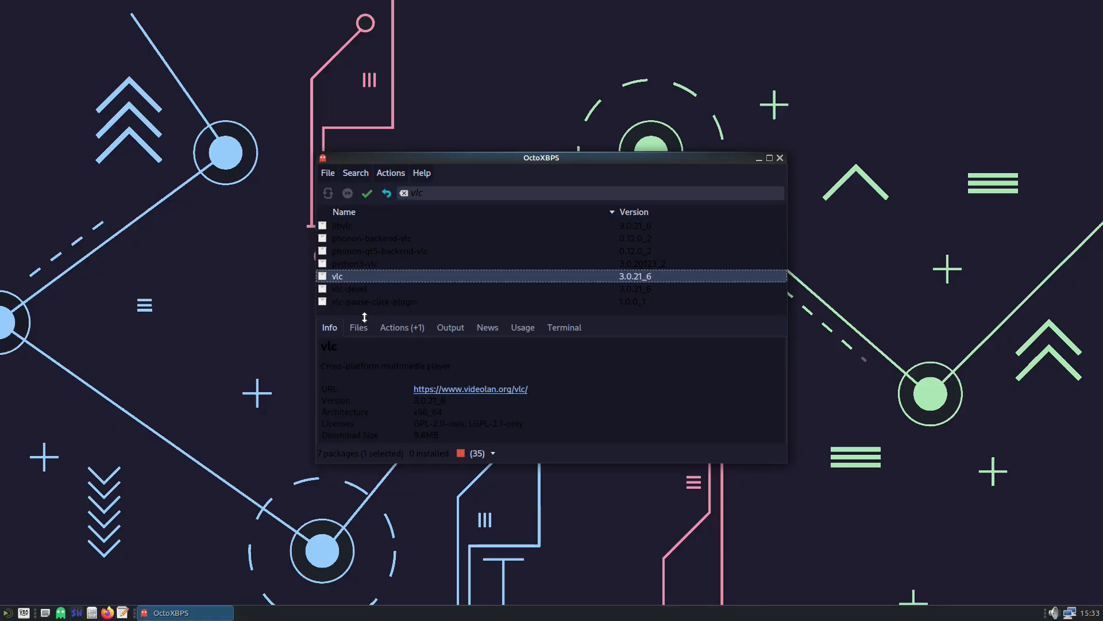
{"action": "left_click", "coordinate": [365, 193]}
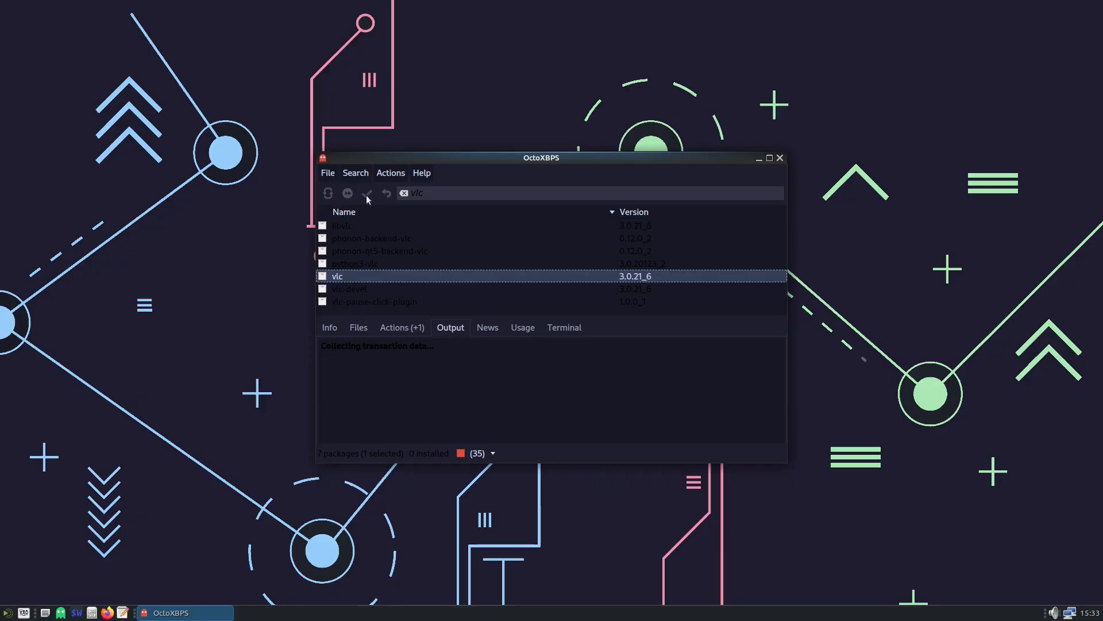
{"action": "left_click", "coordinate": [366, 193]}
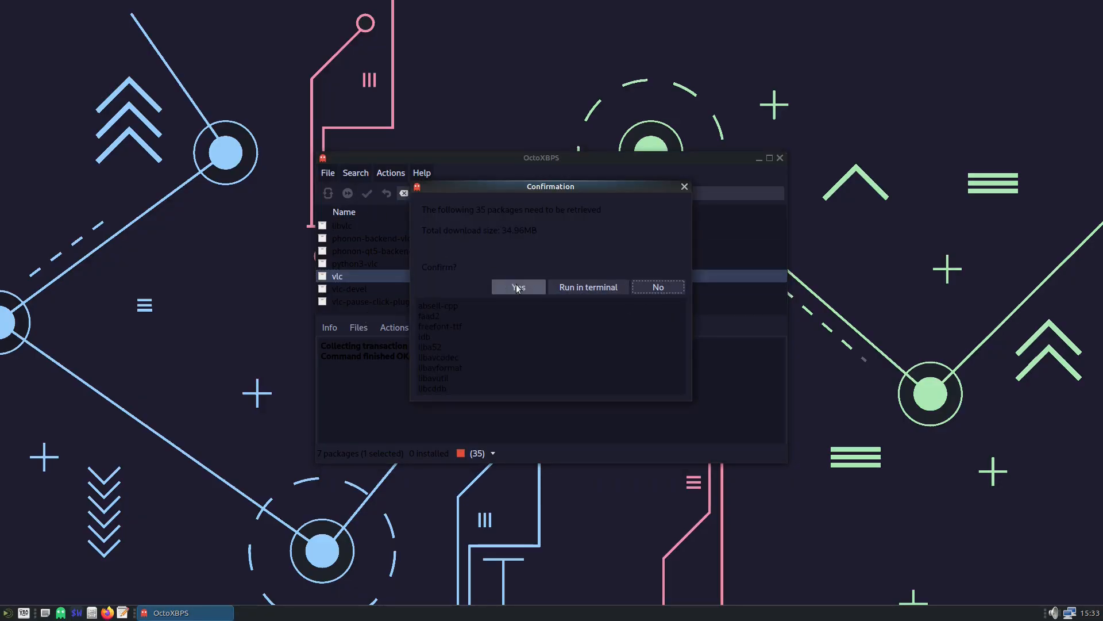
{"action": "left_click", "coordinate": [519, 286]}
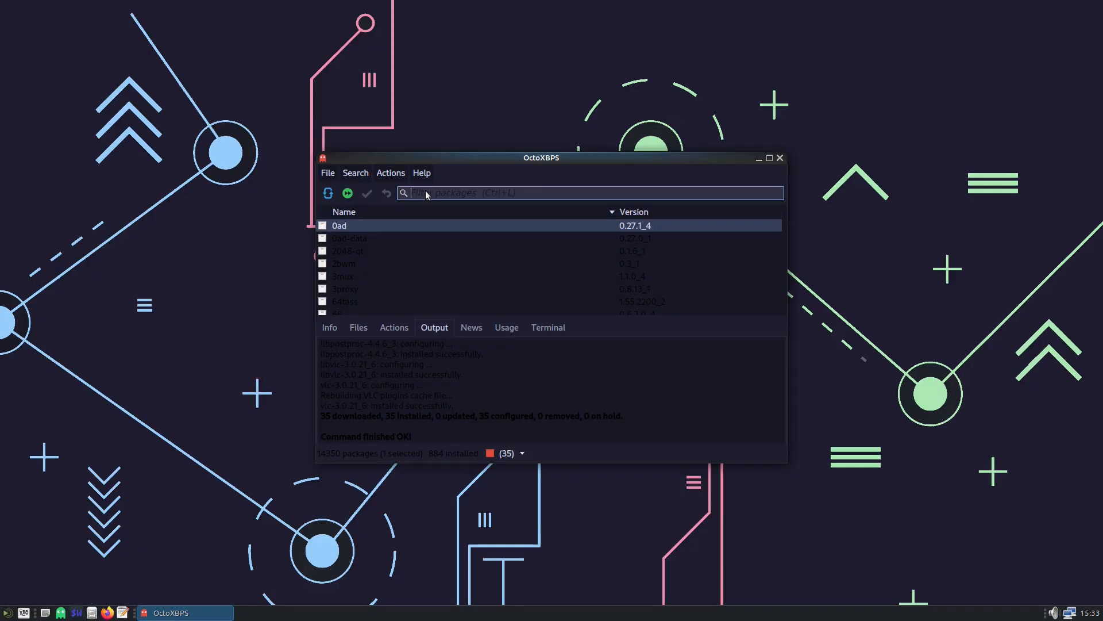
Step: Search for gimp and install it, confirming retrieval of its 23 required packages
{"action": "type", "text": "gimp"}
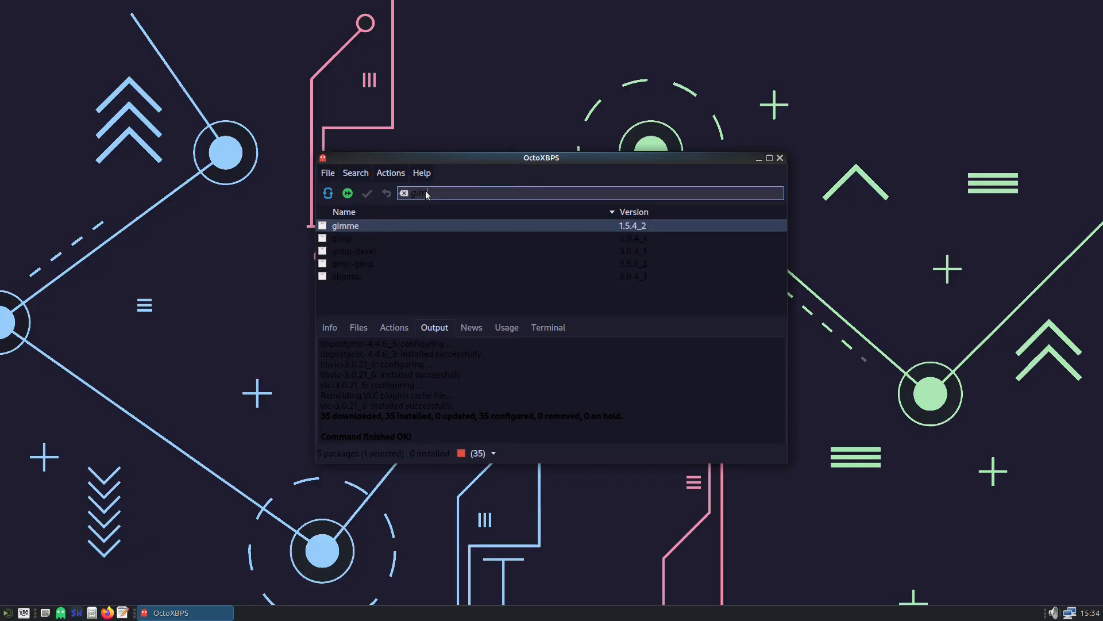
{"action": "type", "text": "gimp"}
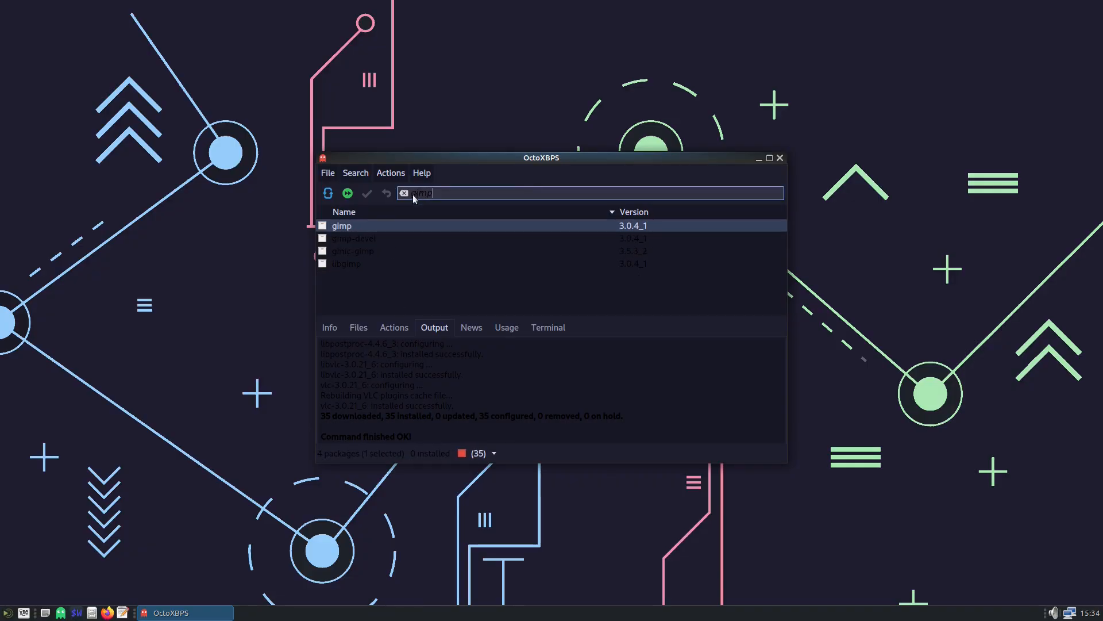
{"action": "right_click", "coordinate": [341, 225]}
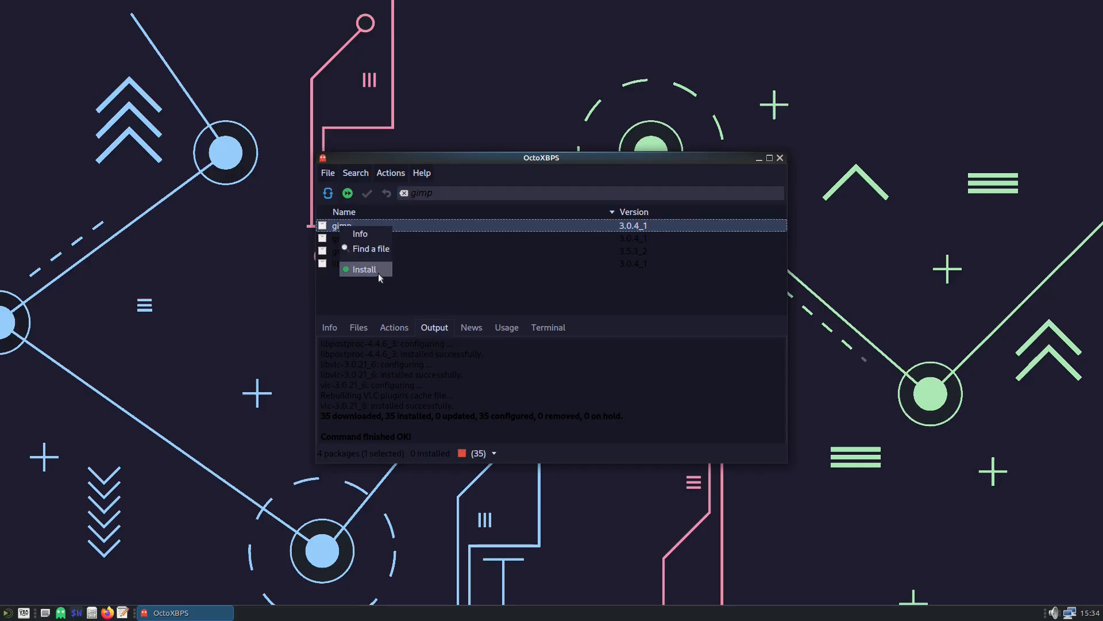
{"action": "left_click", "coordinate": [363, 269]}
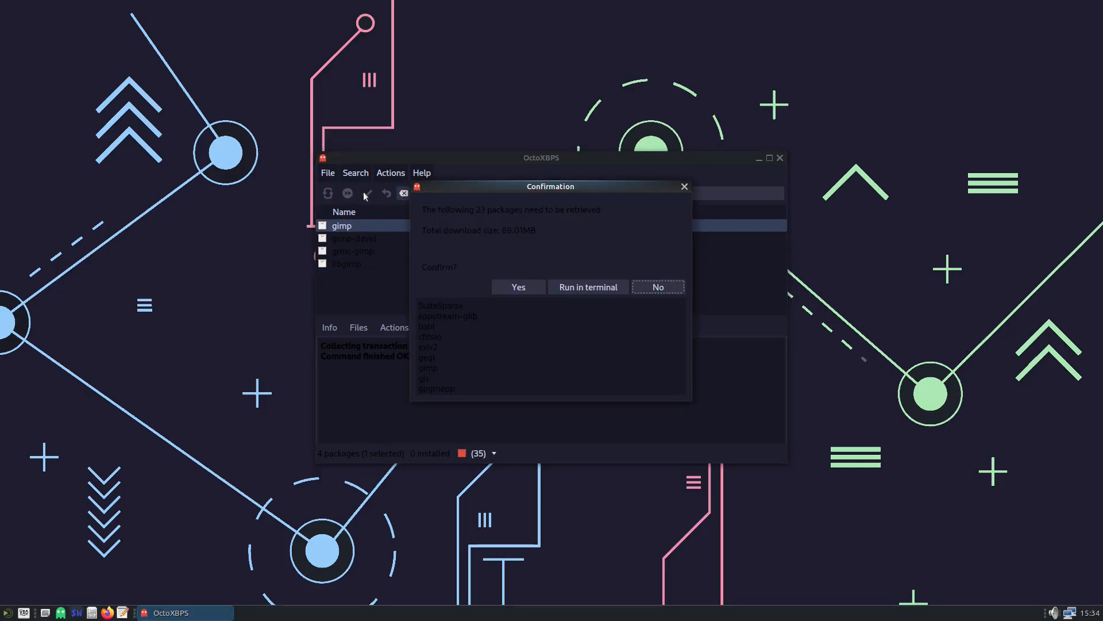
{"action": "left_click", "coordinate": [518, 286]}
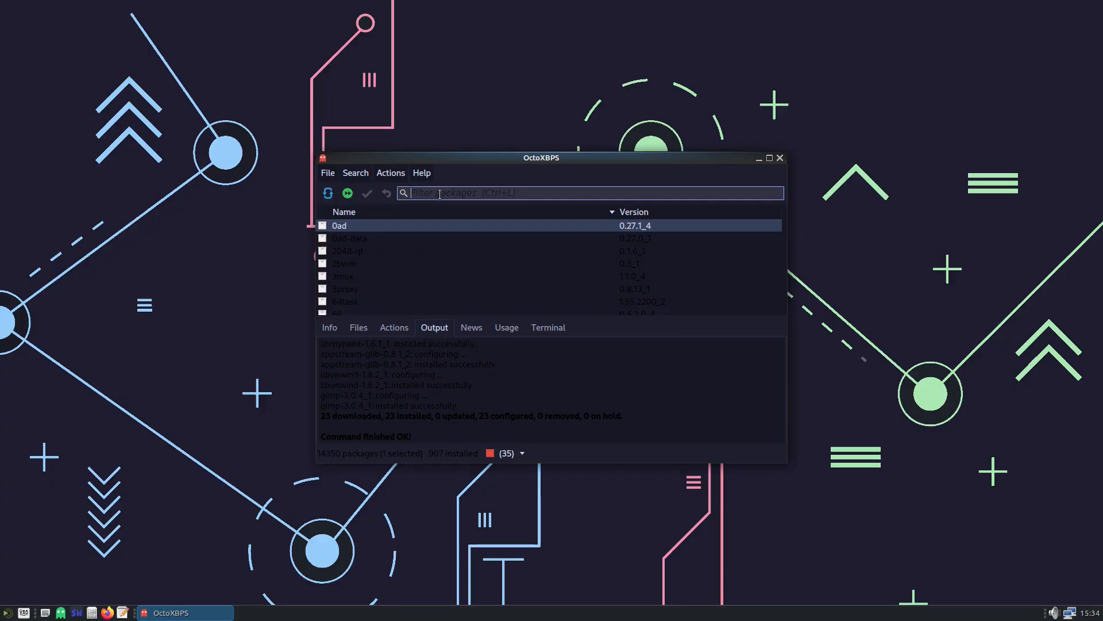
Step: Search for libre and start installing libreoffice, entering the qt-sudo password
{"action": "type", "text": "libreoffice"}
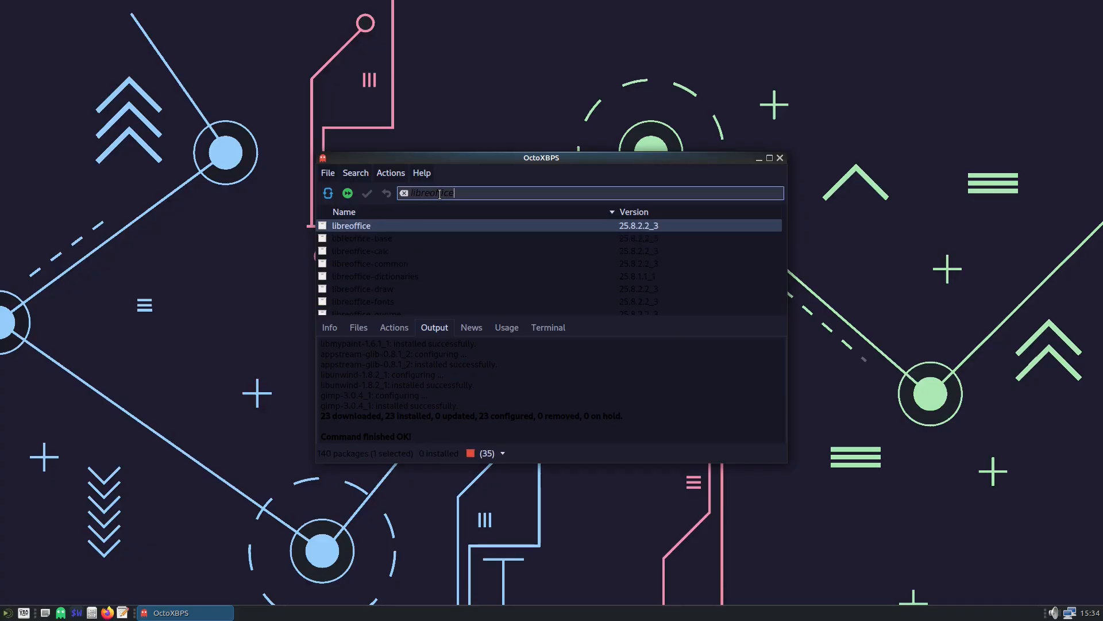
{"action": "right_click", "coordinate": [351, 225]}
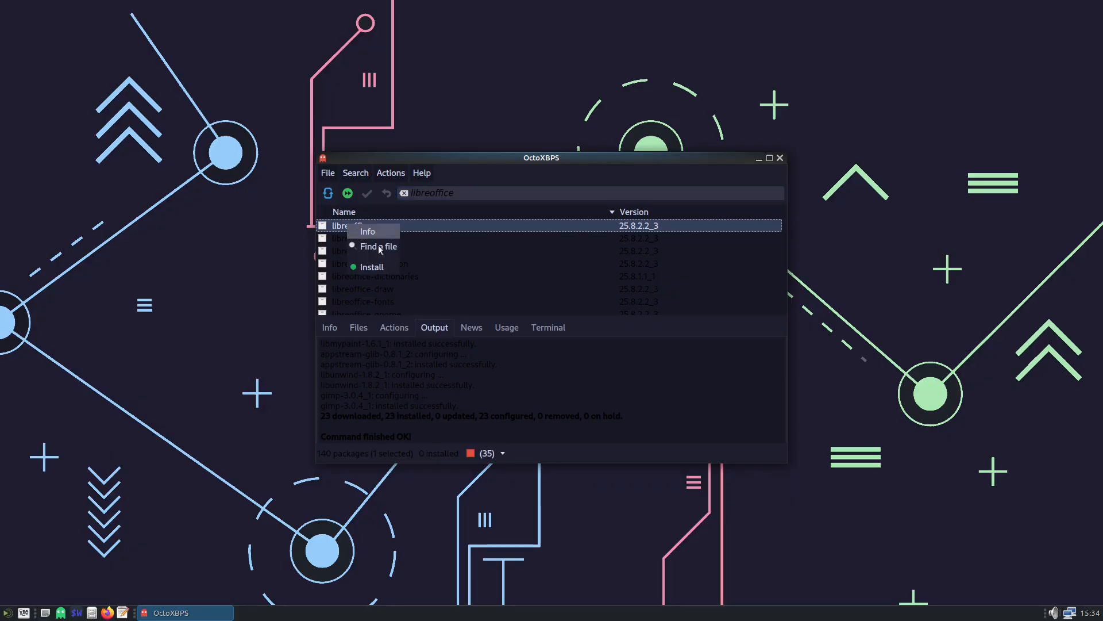
{"action": "left_click", "coordinate": [371, 266]}
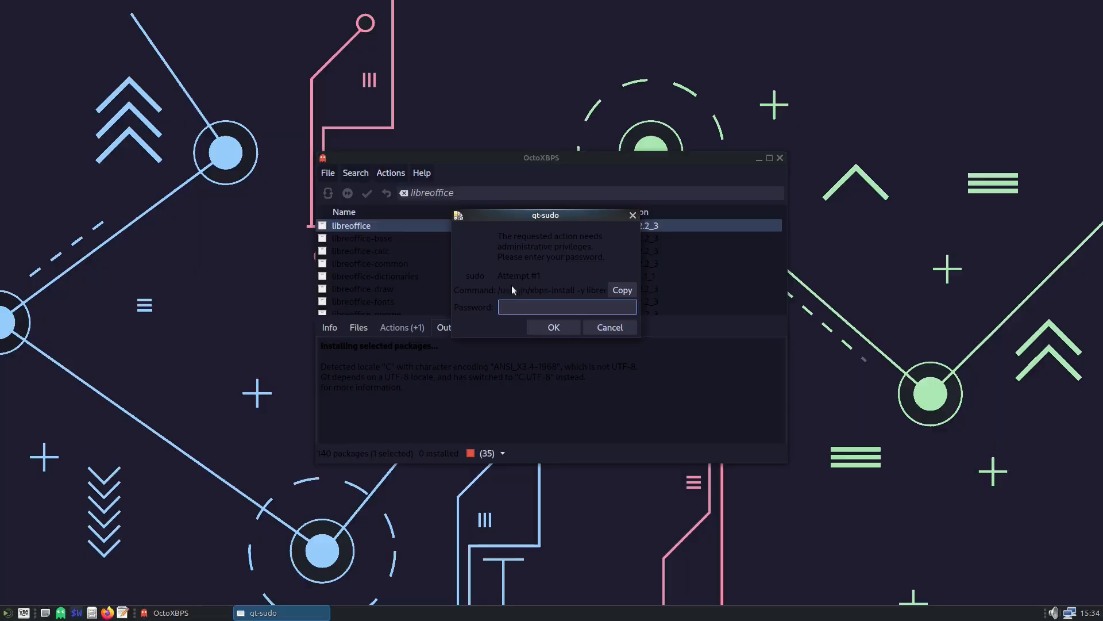
{"action": "type", "text": "••"}
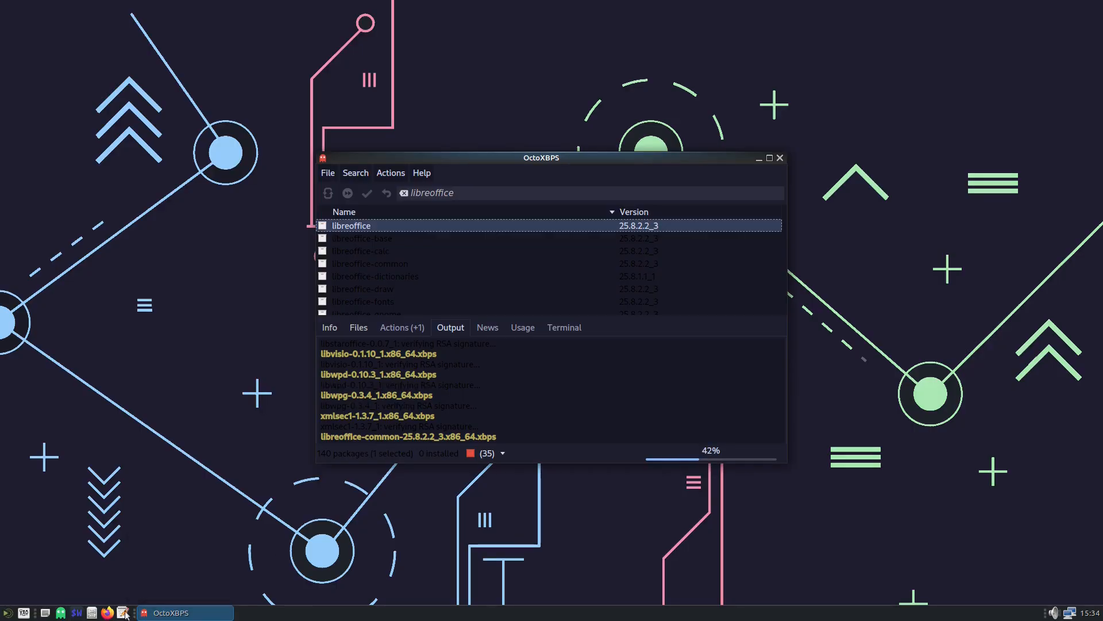
Step: Launch Pluma and type test text 'dfhsdfhsfgd gdfdfjf' into Unsaved Document 1
{"action": "left_click", "coordinate": [123, 612]}
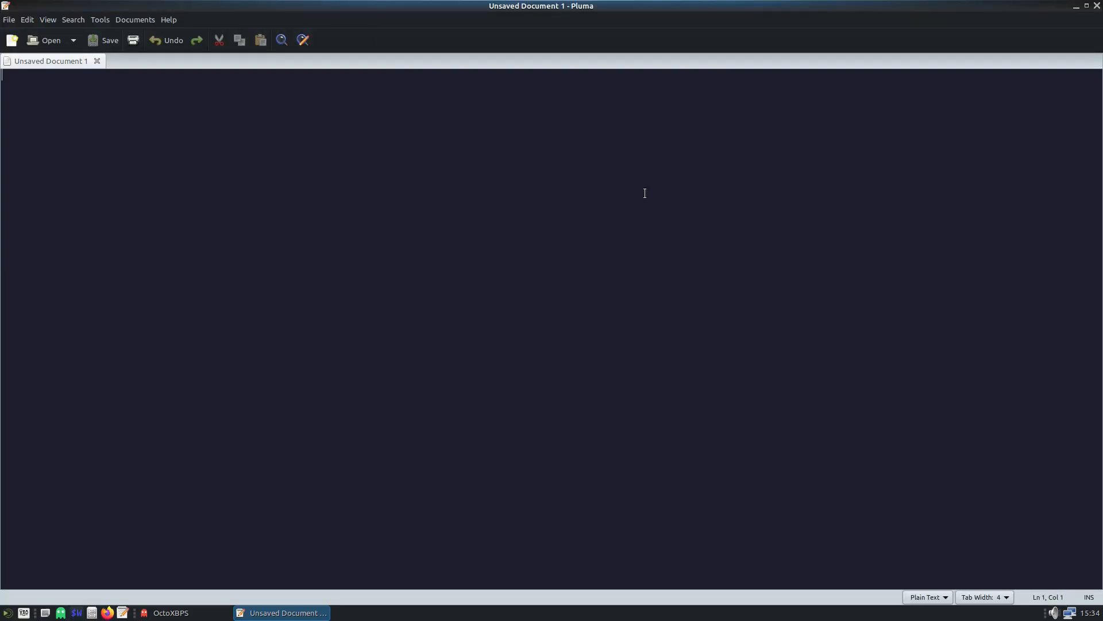
{"action": "type", "text": "dfhsdfhsfgd"}
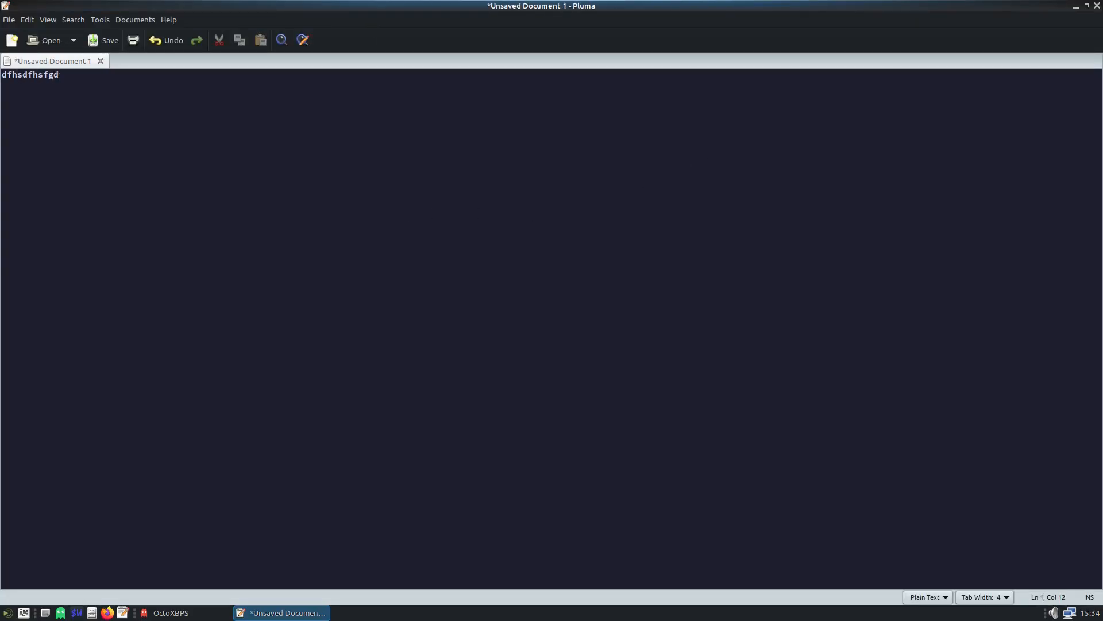
{"action": "type", "text": "gdfdfjf"}
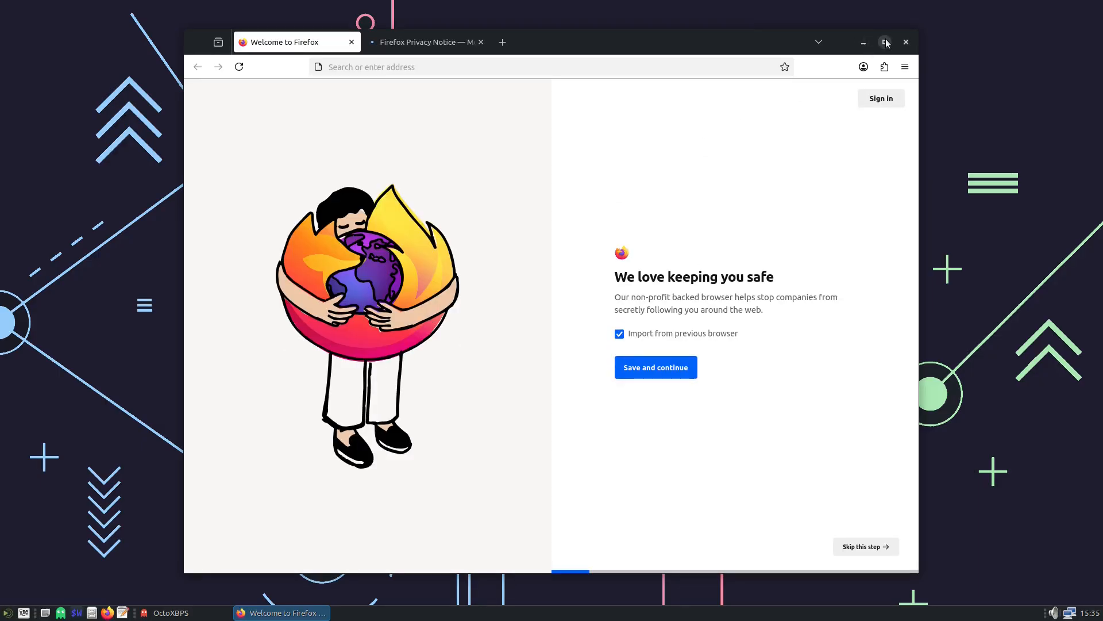
Step: Maximize Firefox and search Google for void linux, then for agarimos
{"action": "left_click", "coordinate": [885, 42]}
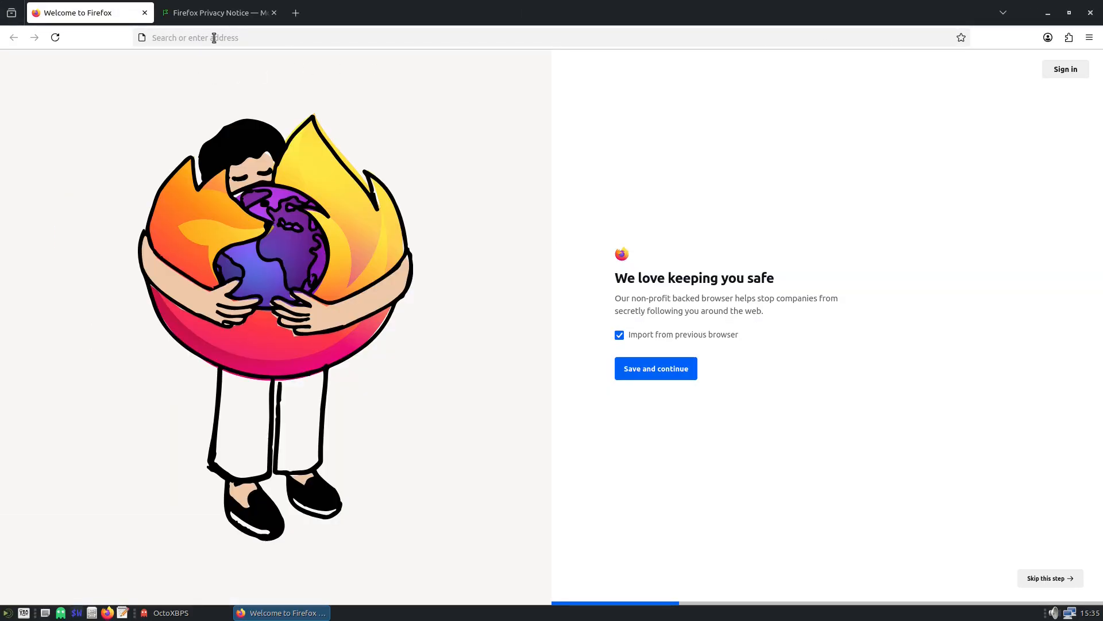
{"action": "type", "text": "voi"}
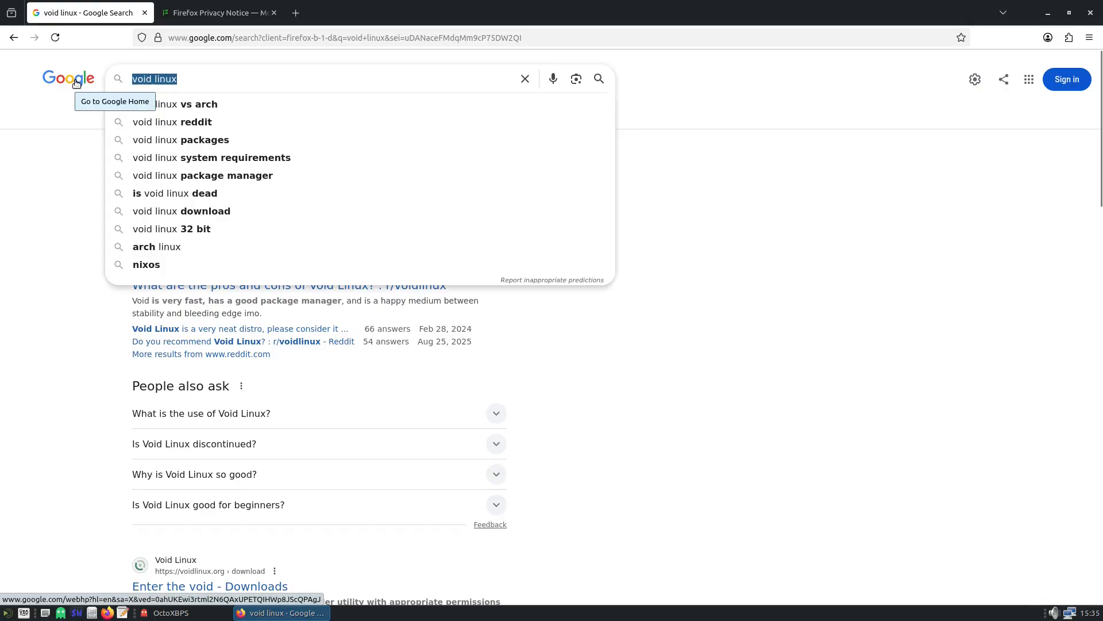
{"action": "type", "text": "agarimos"}
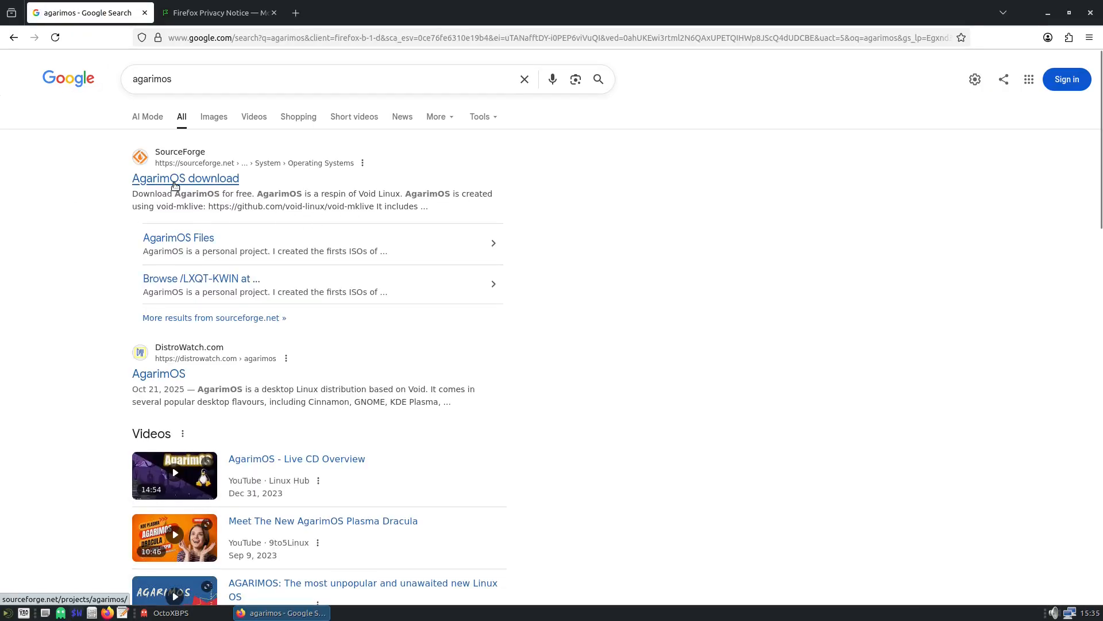
Step: Open the 'AgarimOS download' SourceForge result and read down its project description
{"action": "left_click", "coordinate": [185, 178]}
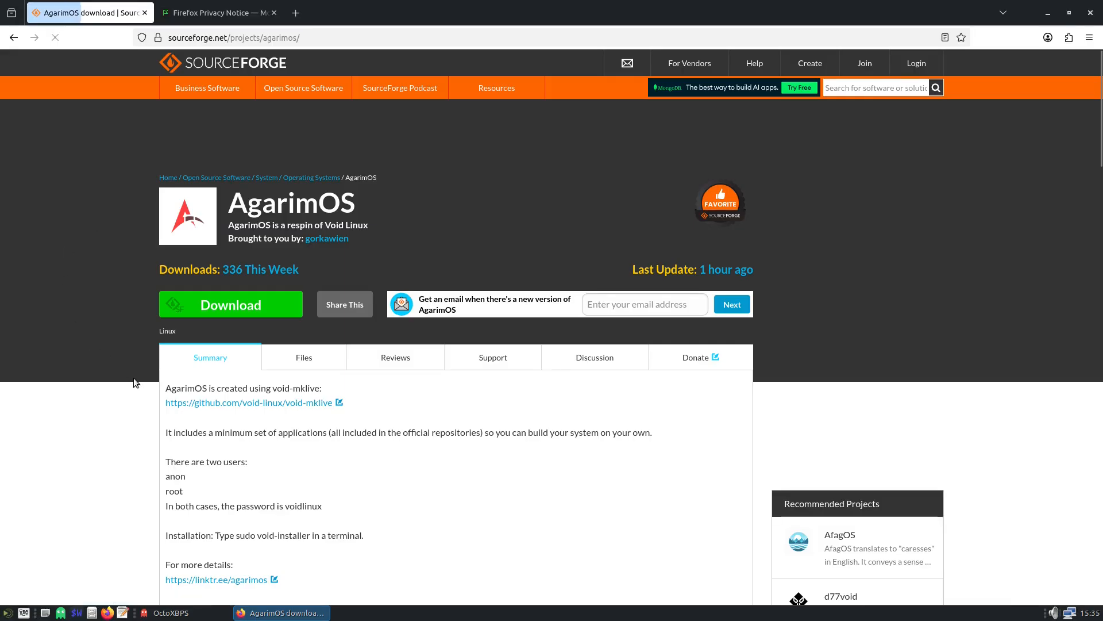
{"action": "scroll", "scroll_direction": "down", "scroll_amount": 3}
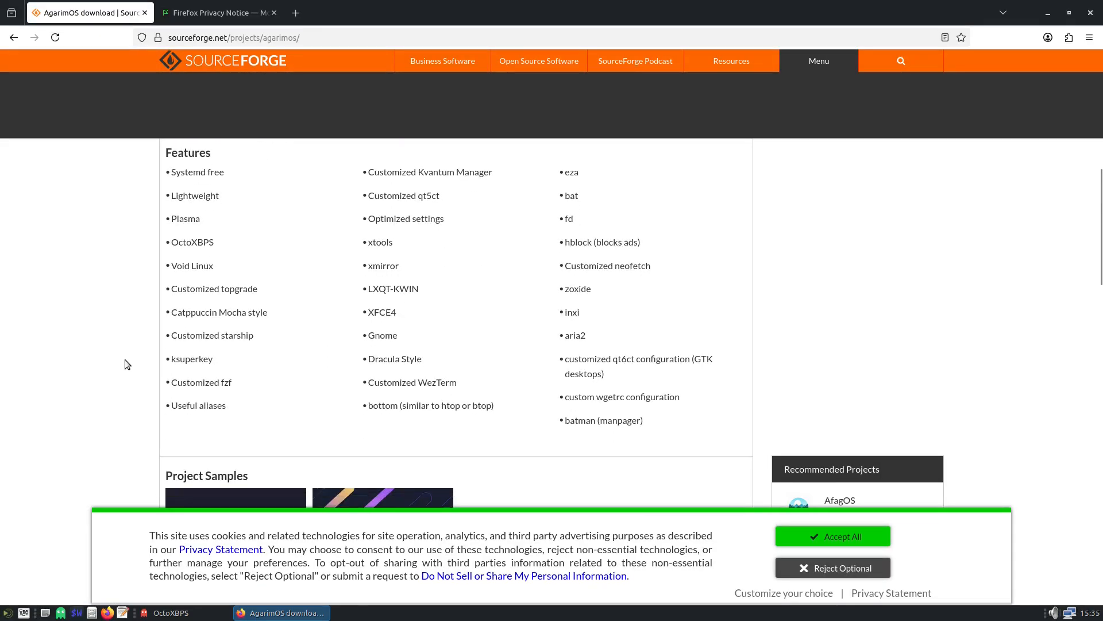
{"action": "scroll", "scroll_direction": "down", "scroll_amount": 3}
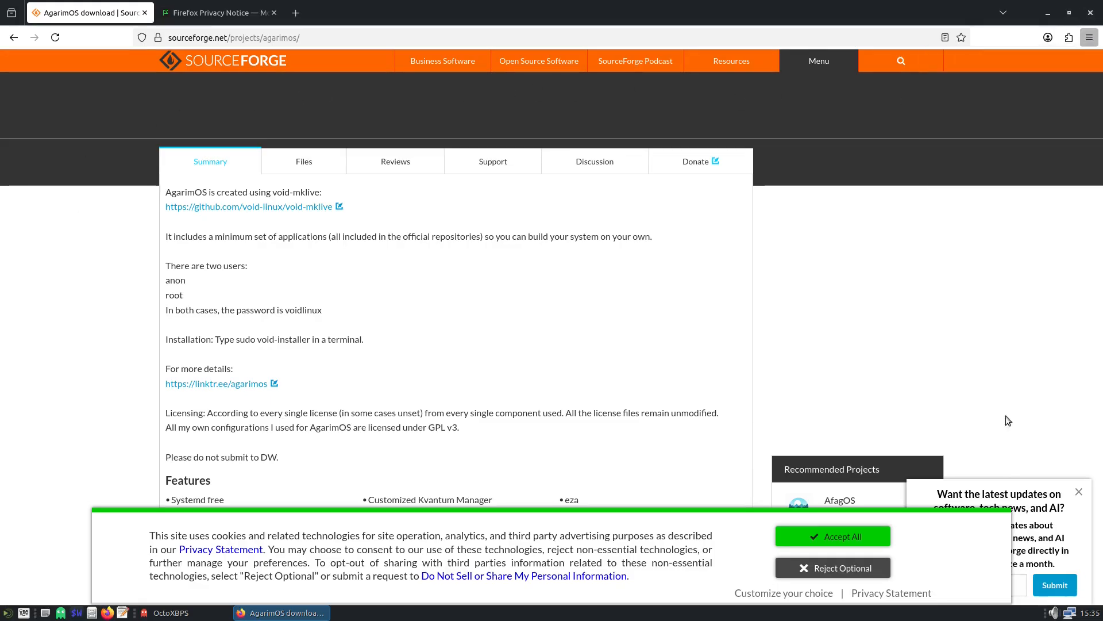
{"action": "mouse_move", "coordinate": [1090, 36]}
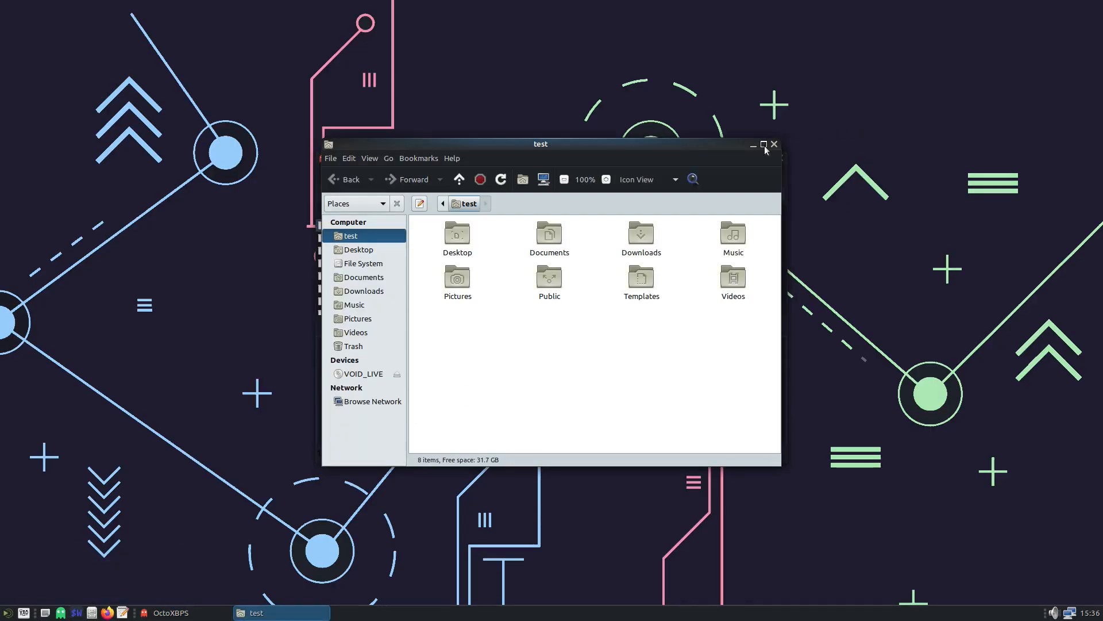
Step: Maximize Caja on the home folder and toggle hidden files with Ctrl+H
{"action": "left_click", "coordinate": [763, 145]}
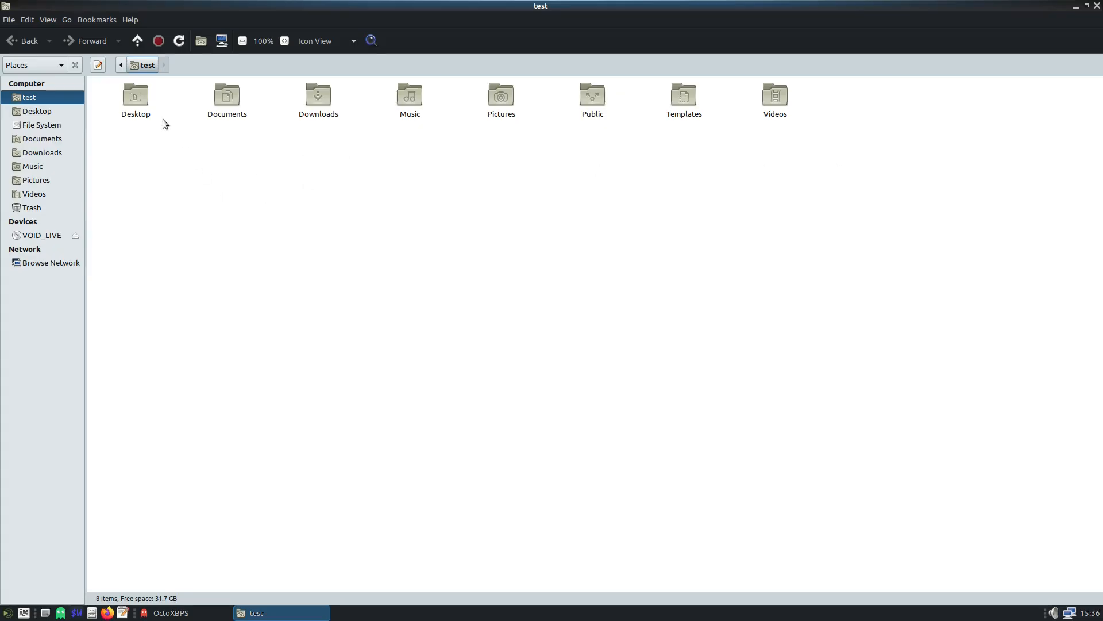
{"action": "mouse_move", "coordinate": [319, 98]}
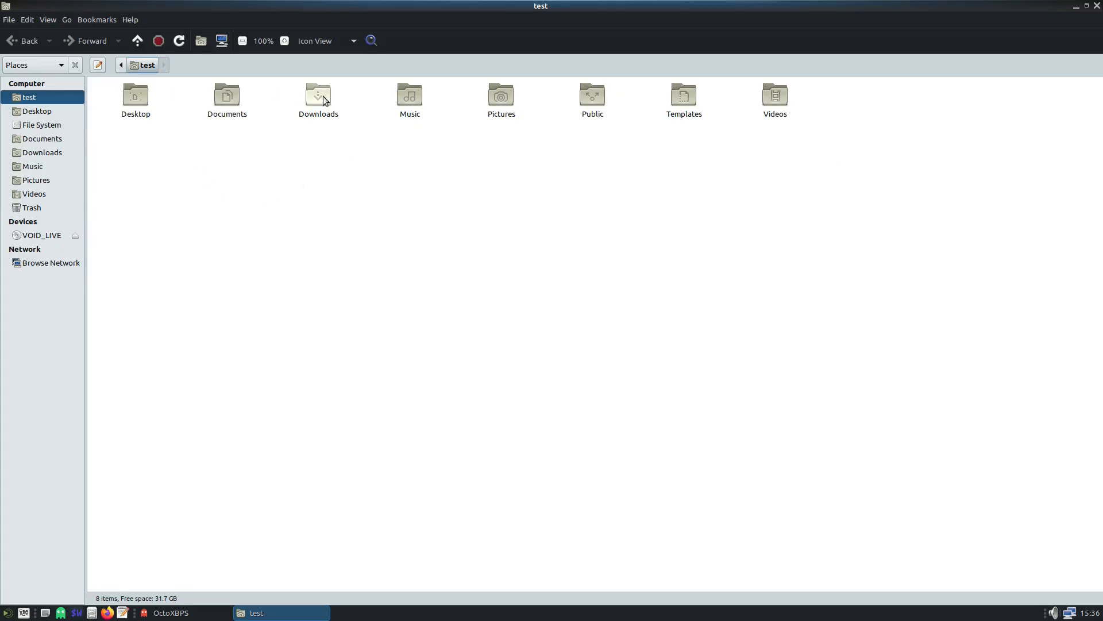
{"action": "mouse_move", "coordinate": [587, 102]}
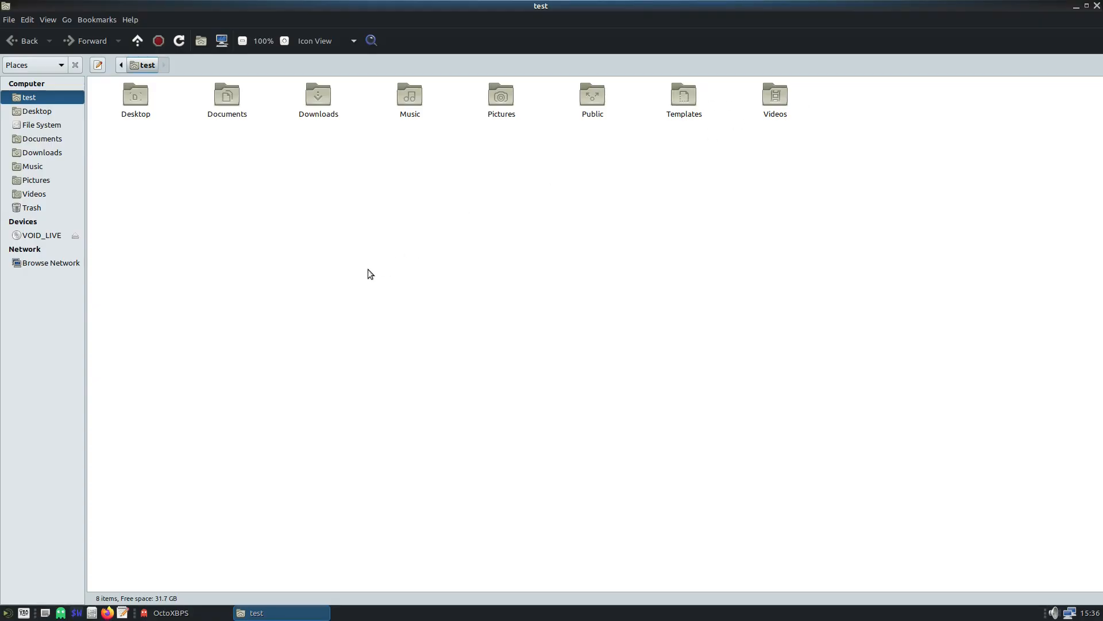
{"action": "key", "text": "ctrl+h"}
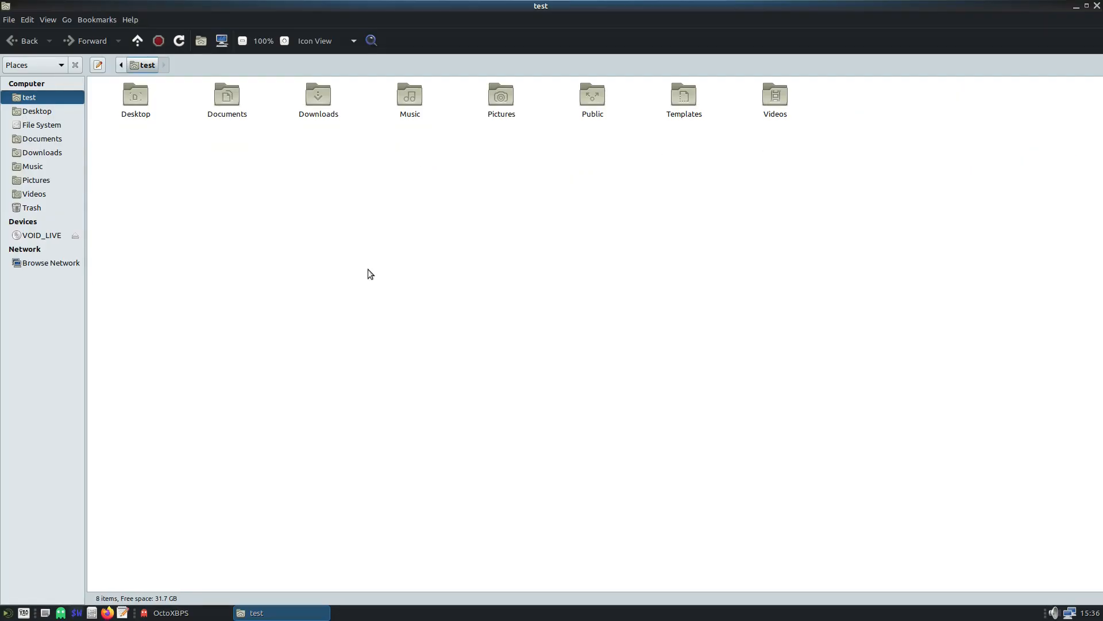
{"action": "left_click", "coordinate": [130, 19]}
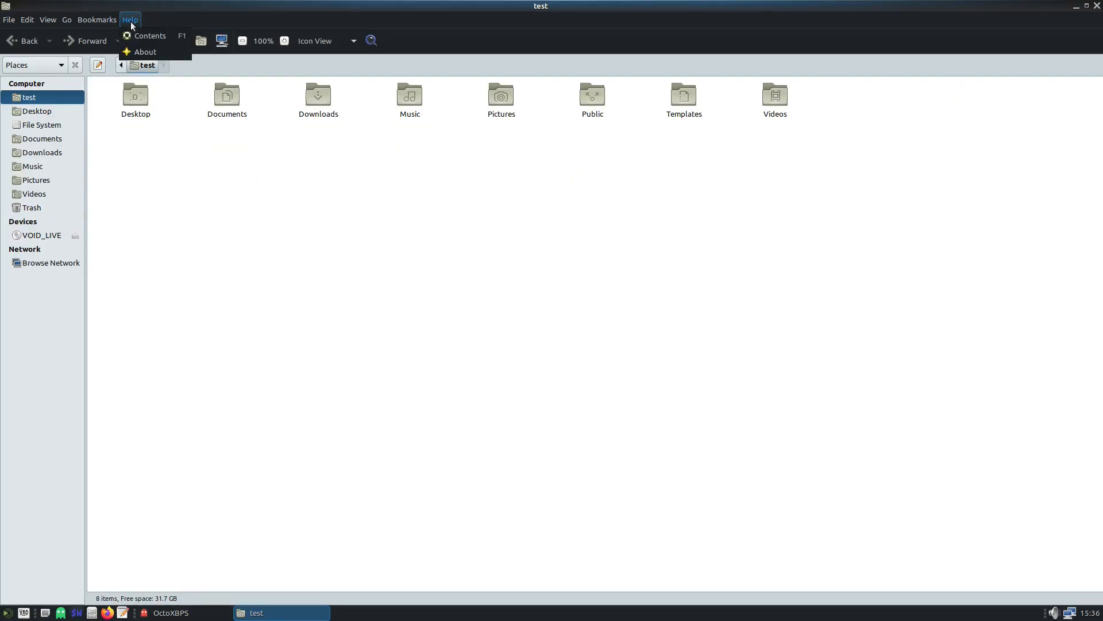
Step: View Caja's About dialog showing version 1.28.0, close it and return to OctoXBPS
{"action": "left_click", "coordinate": [145, 52]}
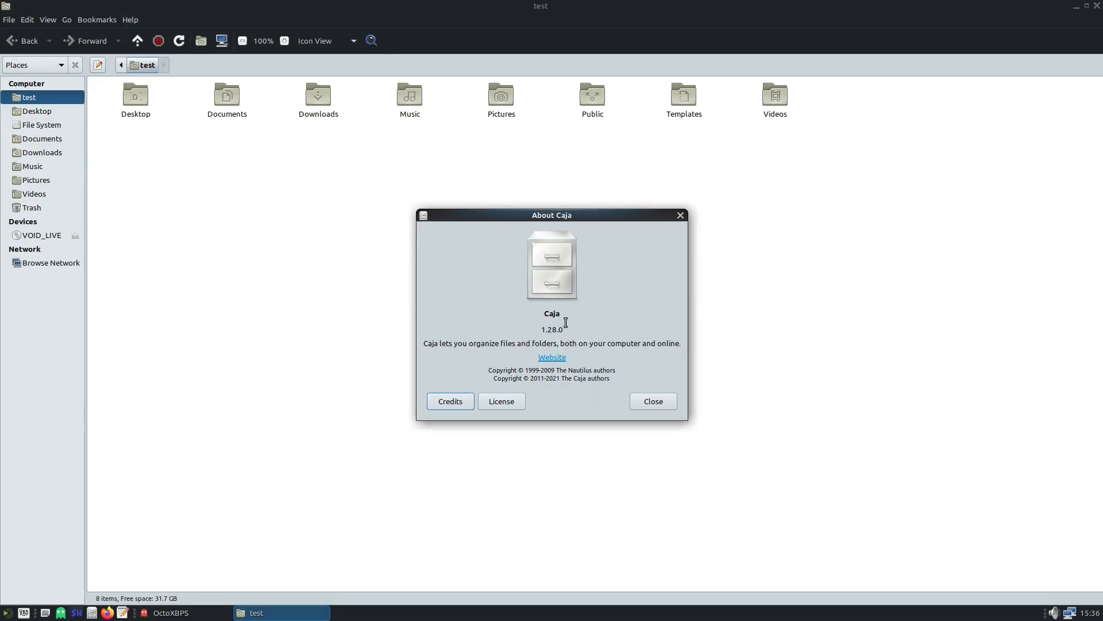
{"action": "mouse_move", "coordinate": [566, 340]}
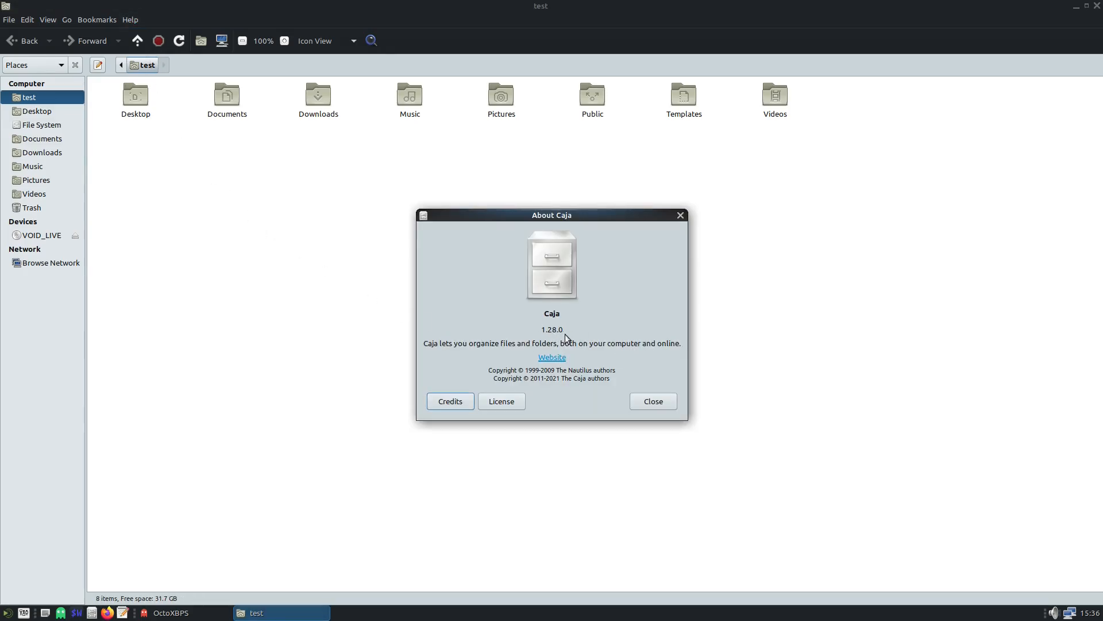
{"action": "left_click", "coordinate": [651, 401]}
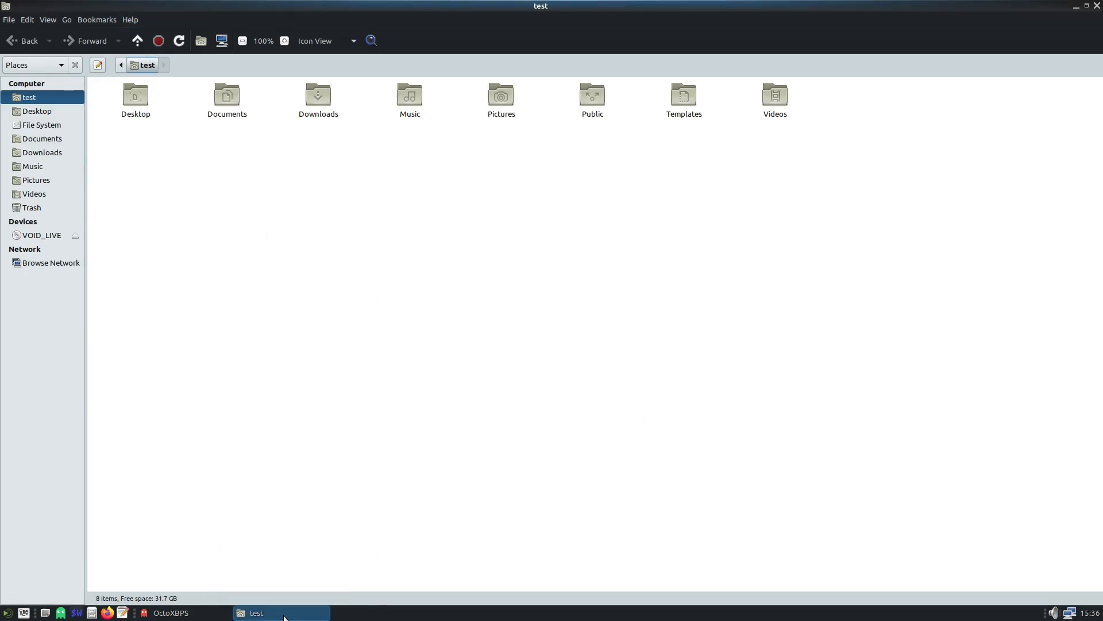
{"action": "left_click", "coordinate": [170, 613]}
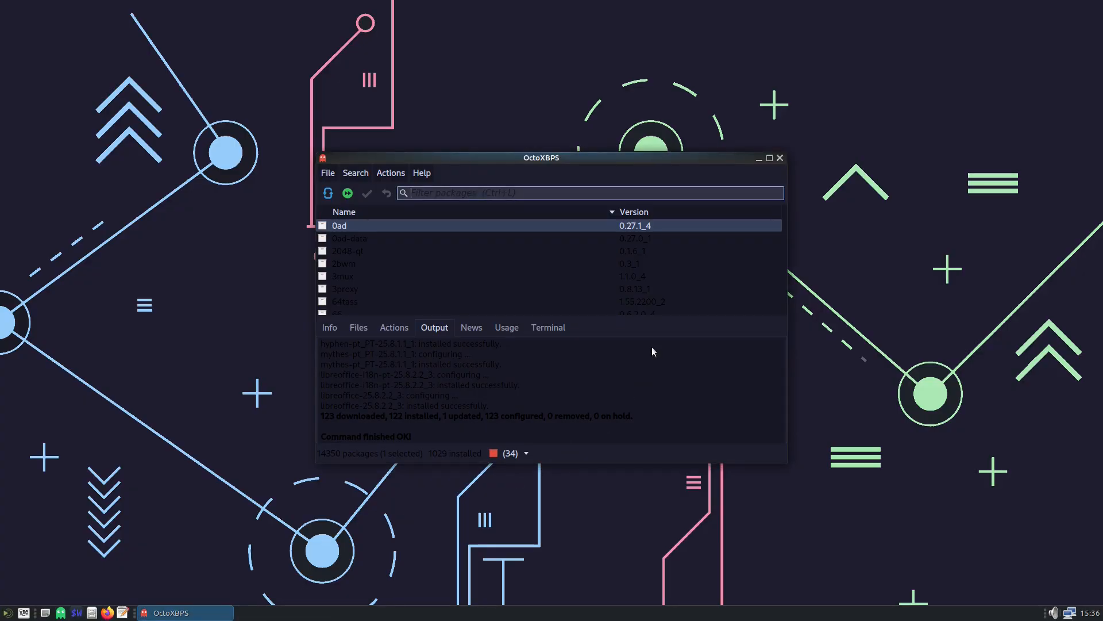
{"action": "mouse_move", "coordinate": [559, 382]}
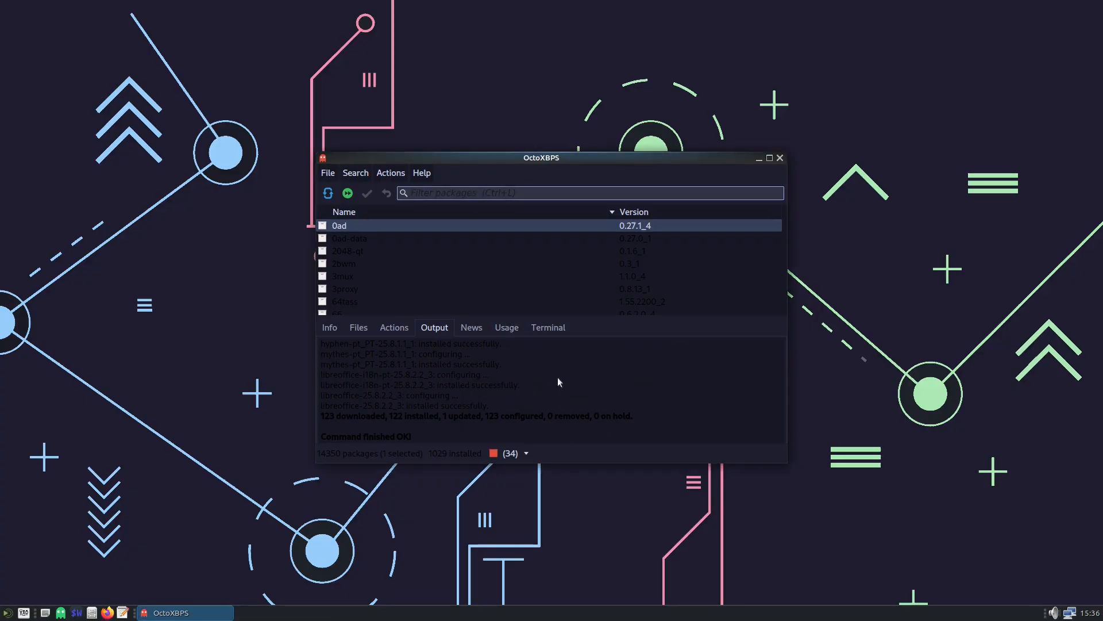
Step: View OctoXBPS's About dialog showing version 0.4.1 with XBPS 0.60, then close the package manager
{"action": "right_click", "coordinate": [169, 613]}
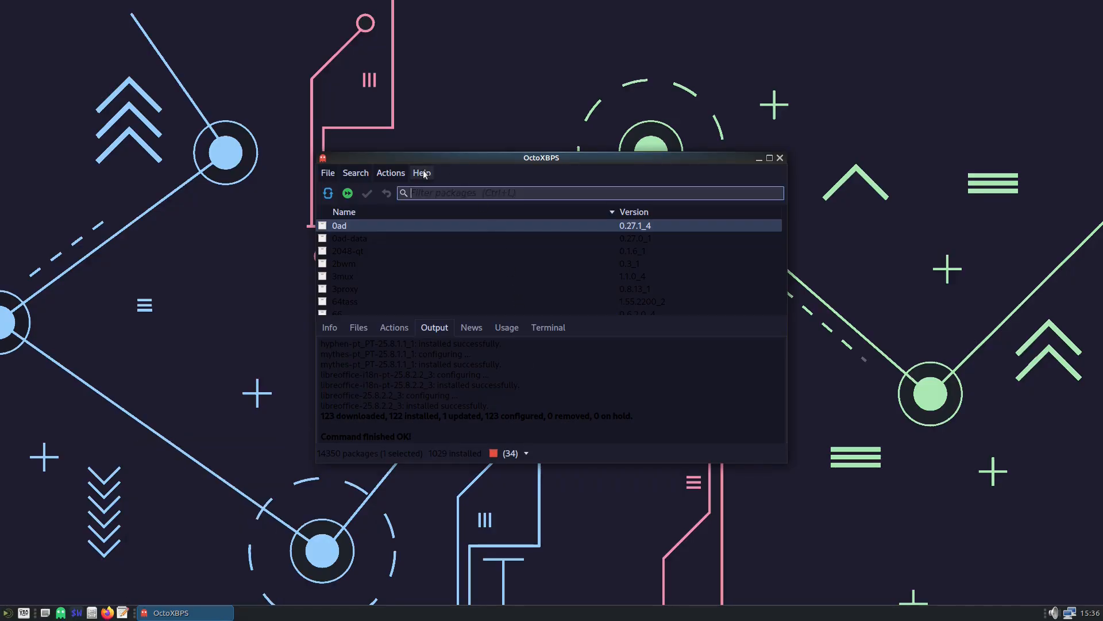
{"action": "left_click", "coordinate": [422, 172]}
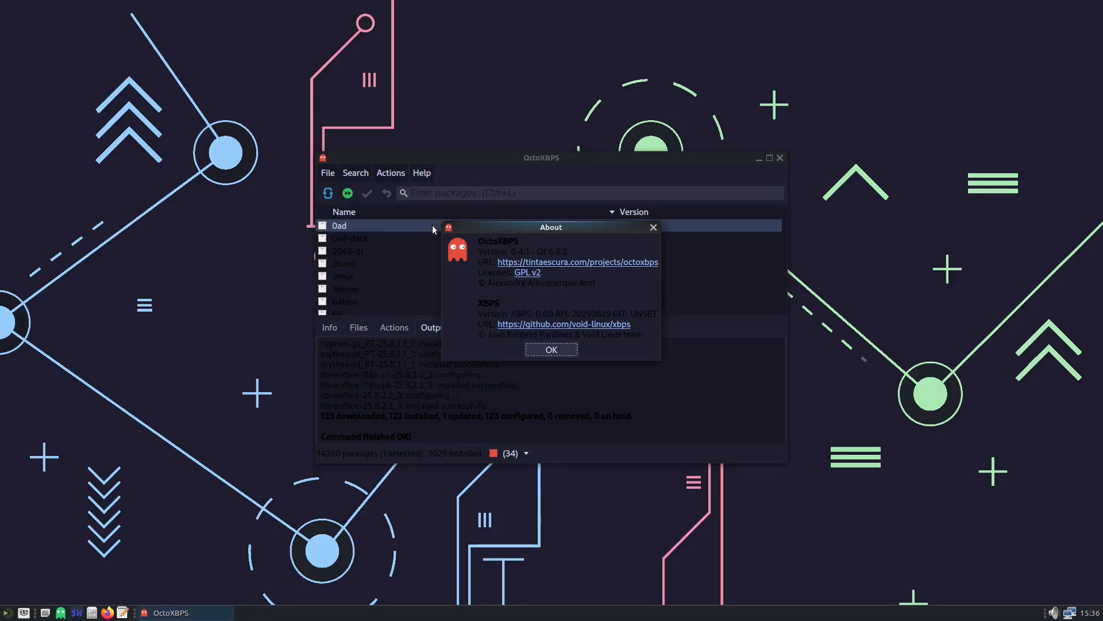
{"action": "mouse_move", "coordinate": [433, 257]}
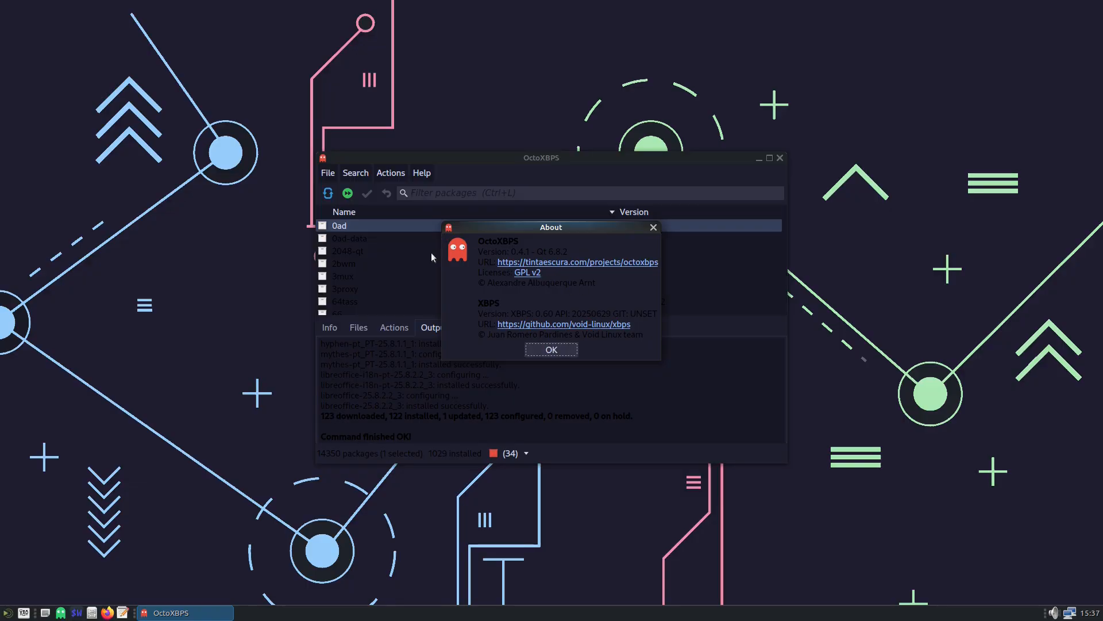
{"action": "mouse_move", "coordinate": [345, 269]}
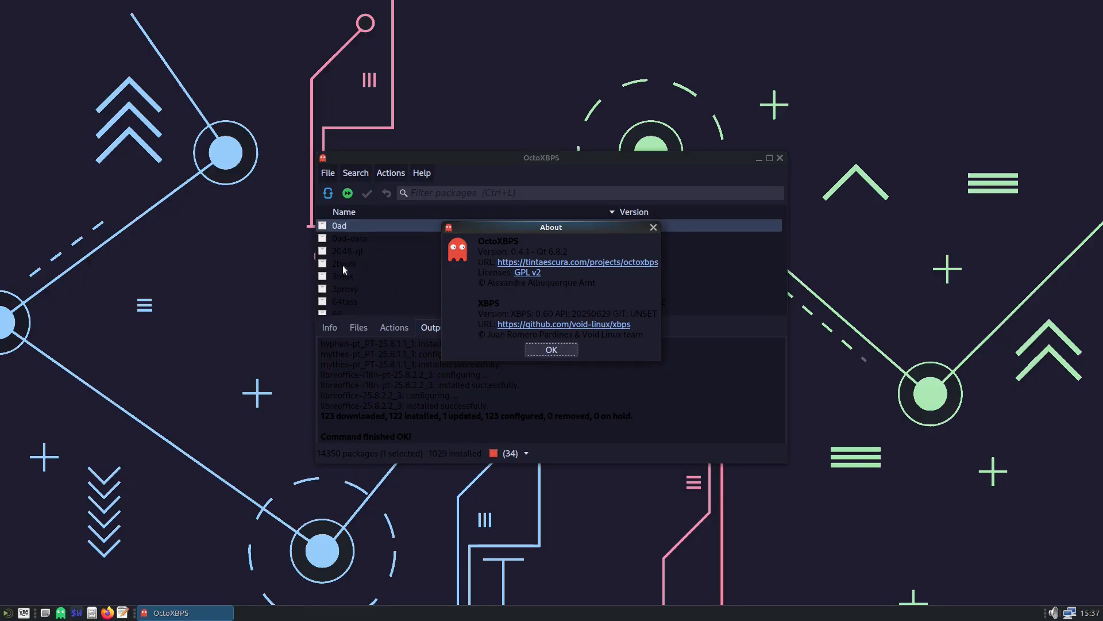
{"action": "mouse_move", "coordinate": [643, 315]}
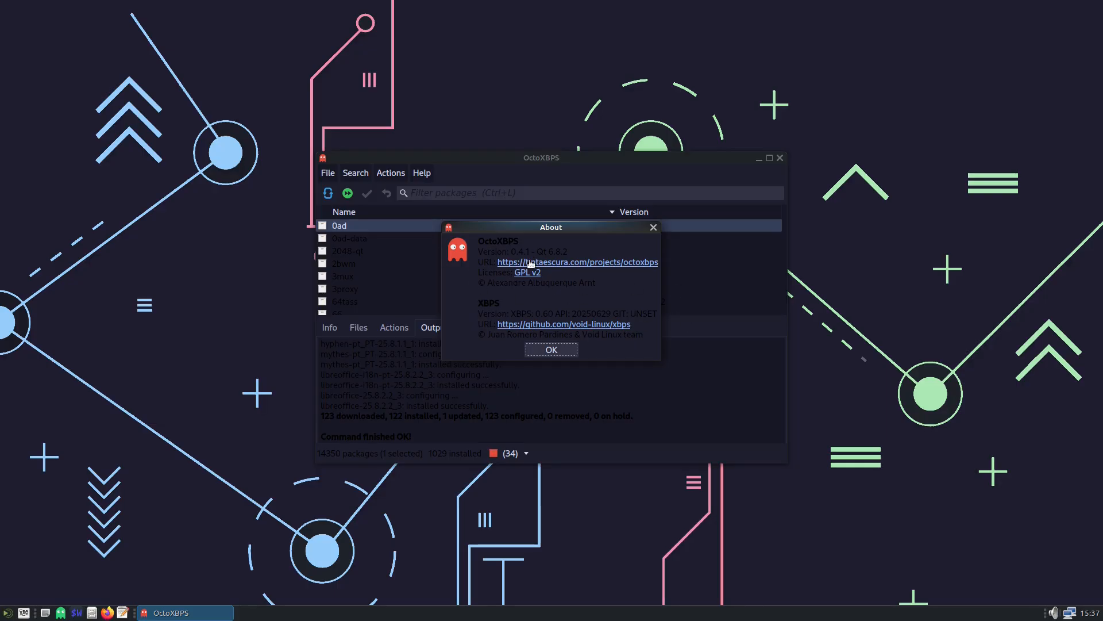
{"action": "mouse_move", "coordinate": [576, 266]}
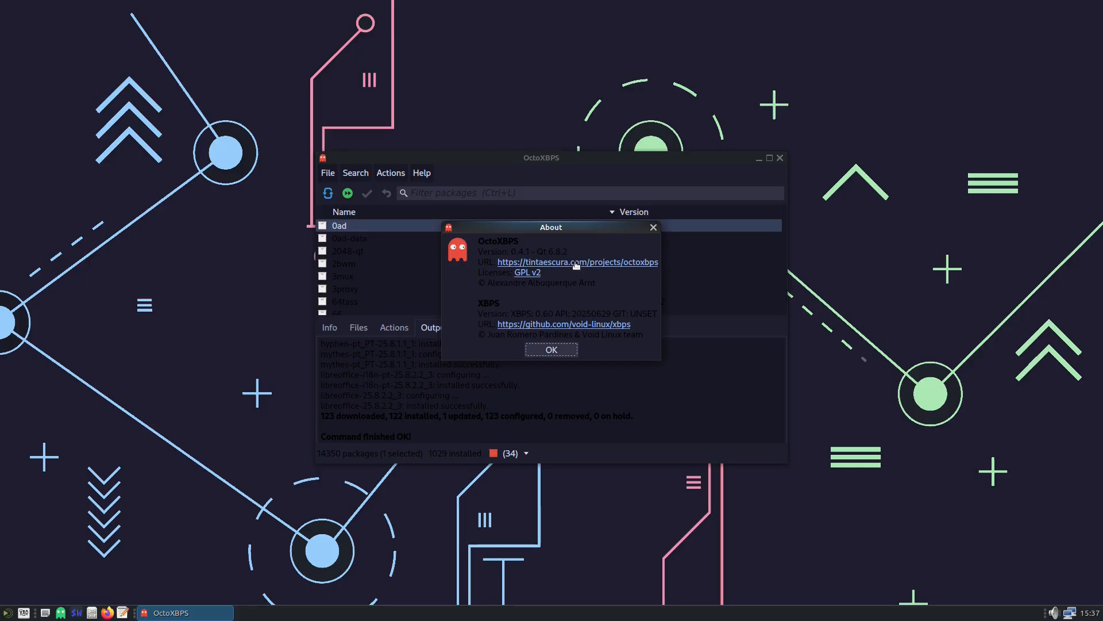
{"action": "left_click", "coordinate": [550, 349]}
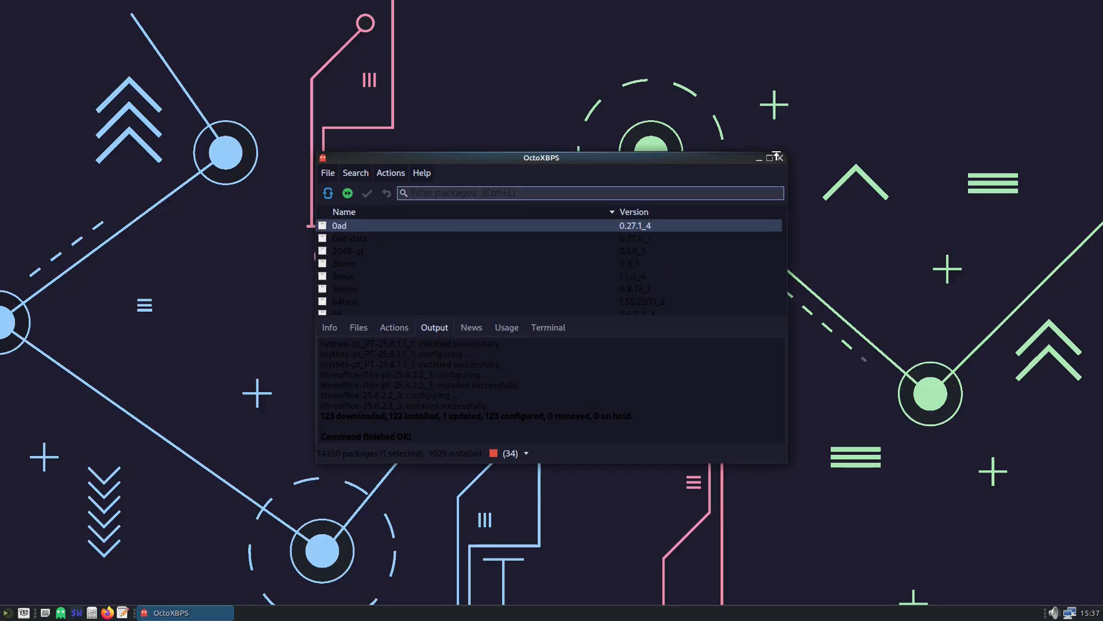
{"action": "left_click", "coordinate": [779, 157]}
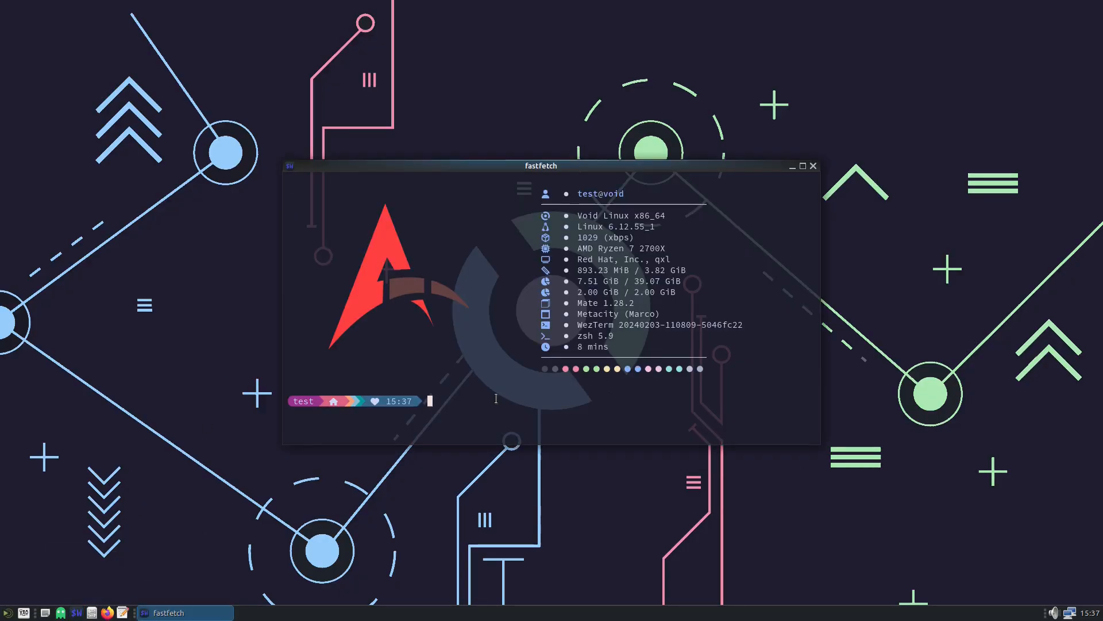
Step: Maximize WezTerm to read the fastfetch Void Linux summary and select part of its text
{"action": "left_click", "coordinate": [803, 166]}
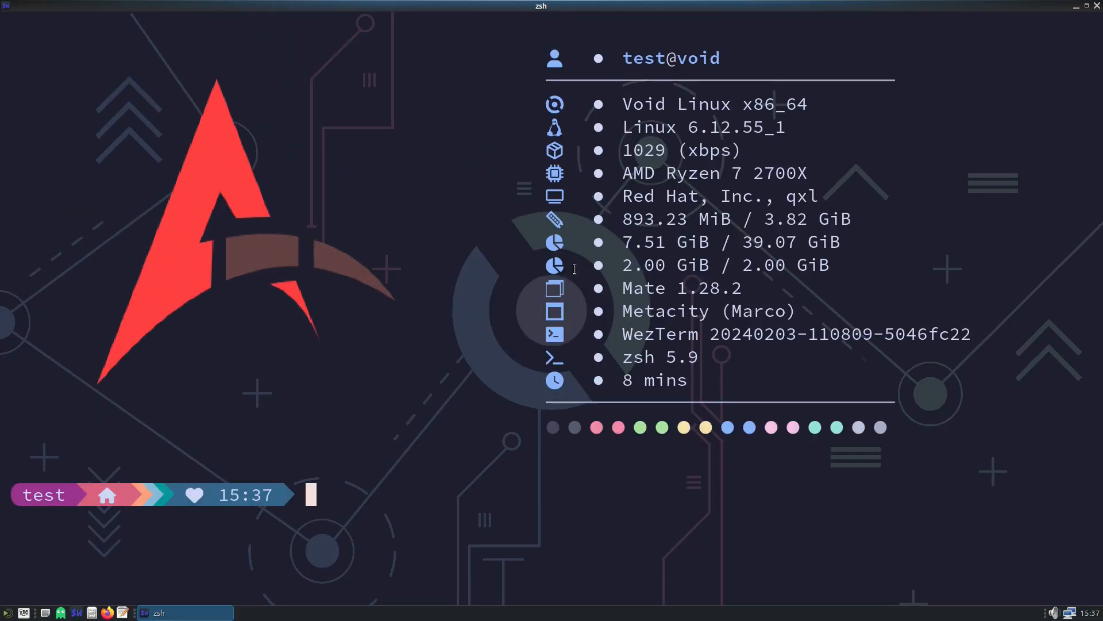
{"action": "mouse_move", "coordinate": [704, 106]}
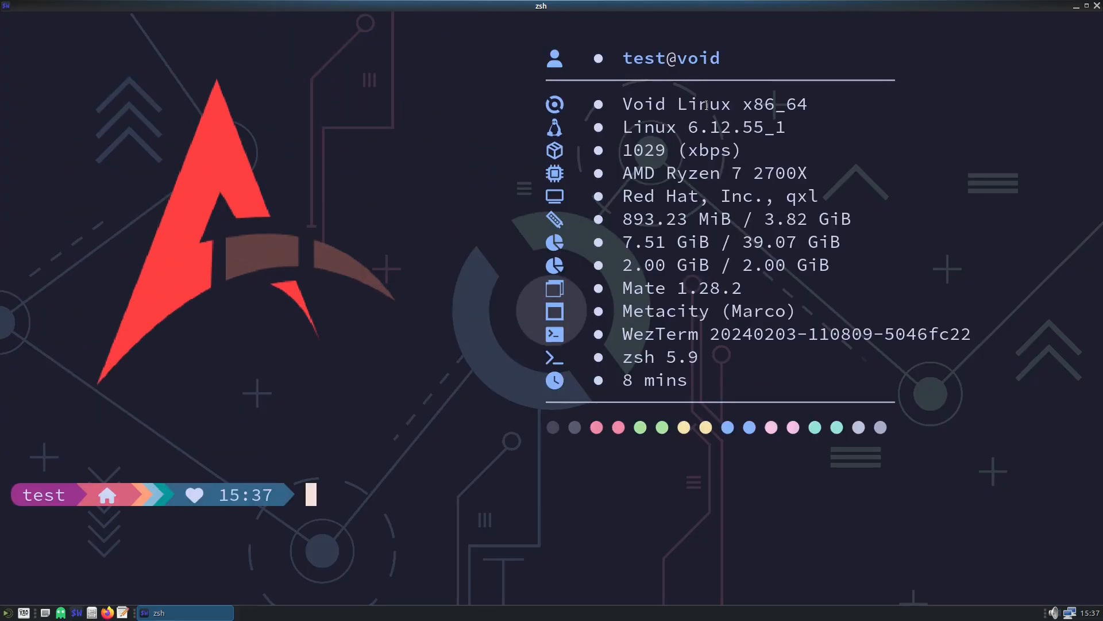
{"action": "double_click", "coordinate": [702, 103]}
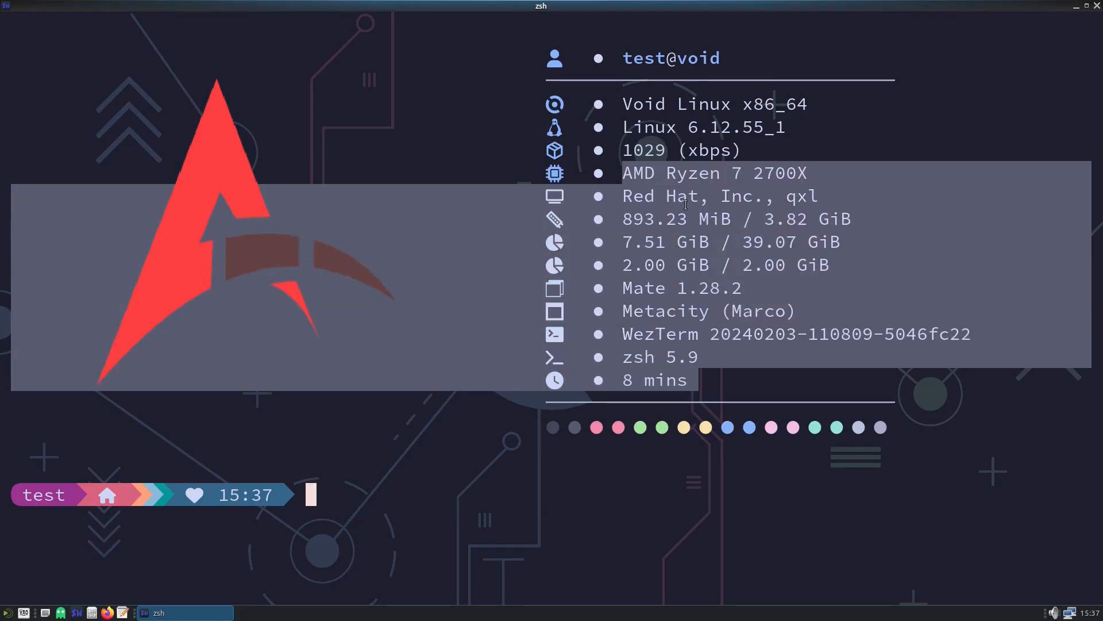
{"action": "mouse_move", "coordinate": [872, 239]}
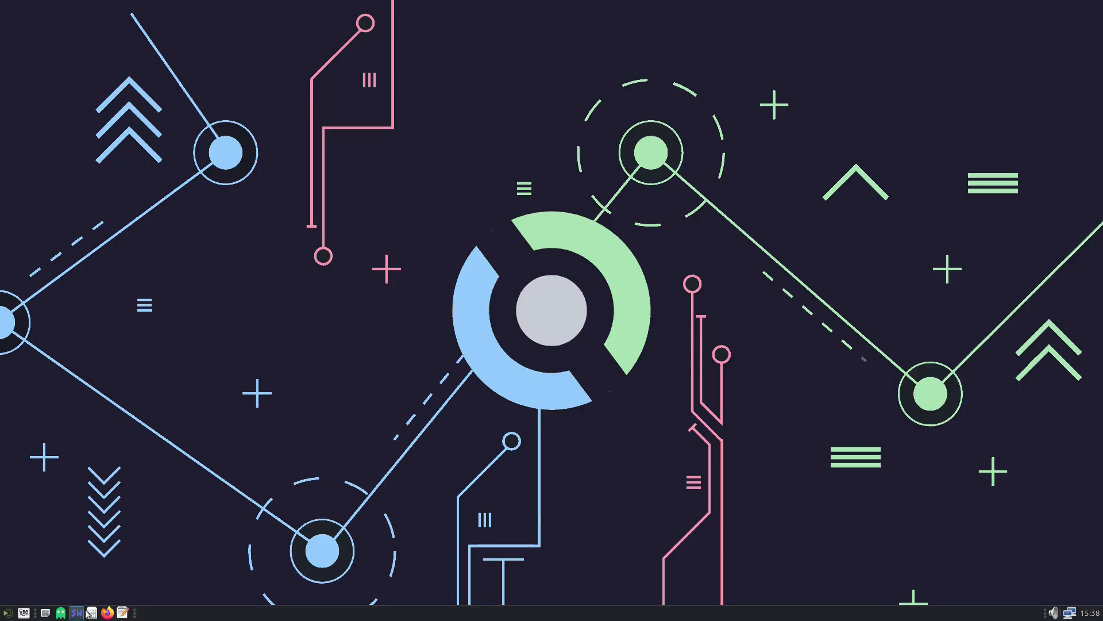
{"action": "mouse_move", "coordinate": [60, 611]}
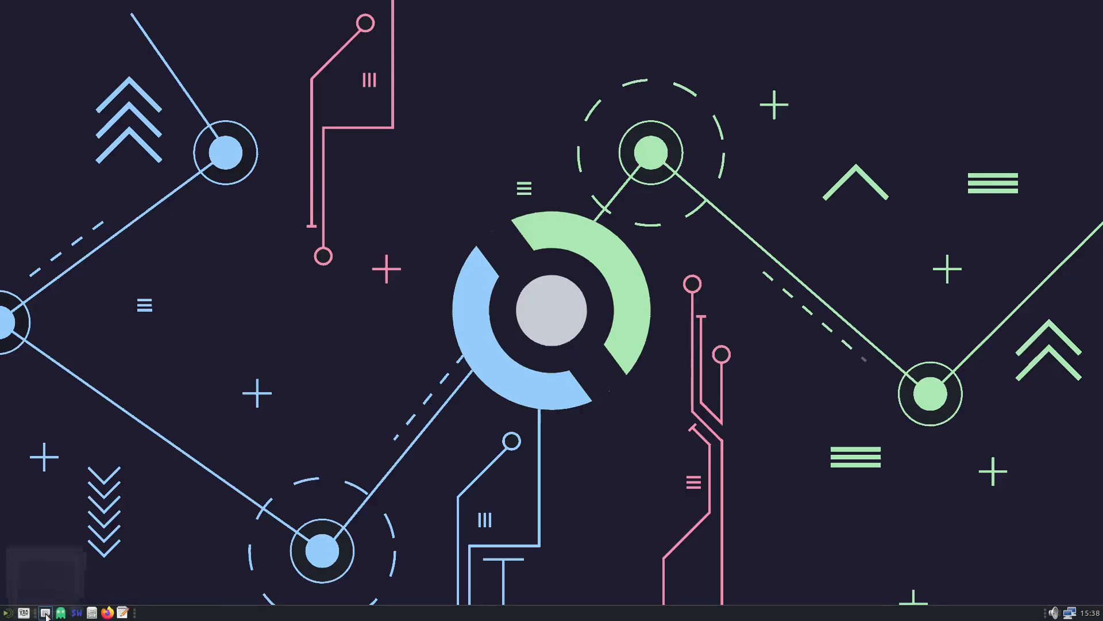
{"action": "left_click", "coordinate": [45, 609]}
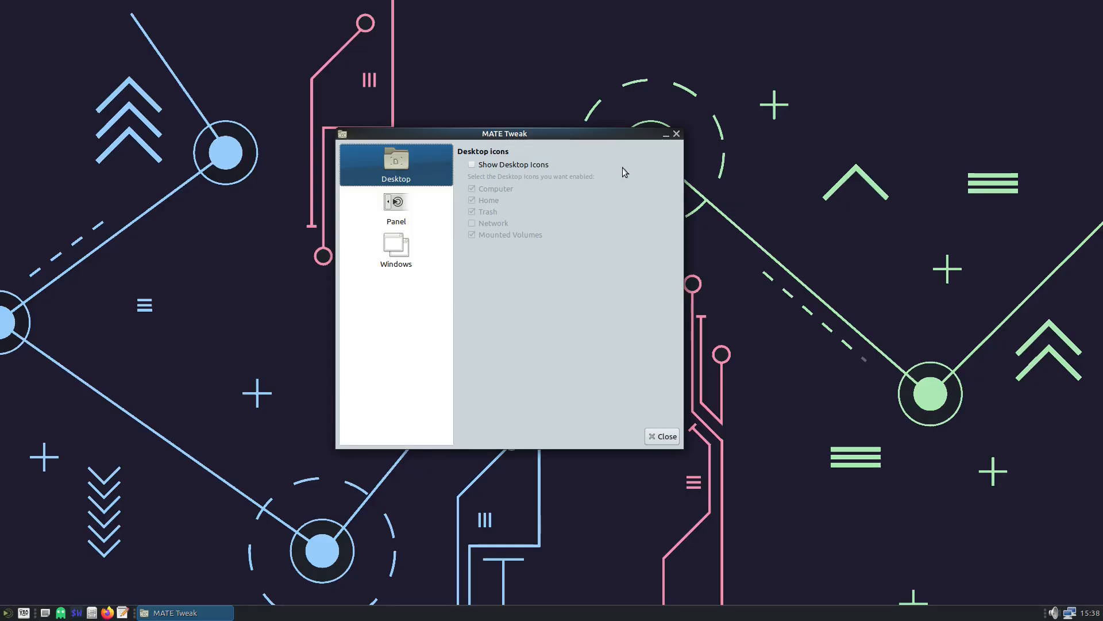
{"action": "left_click", "coordinate": [471, 164]}
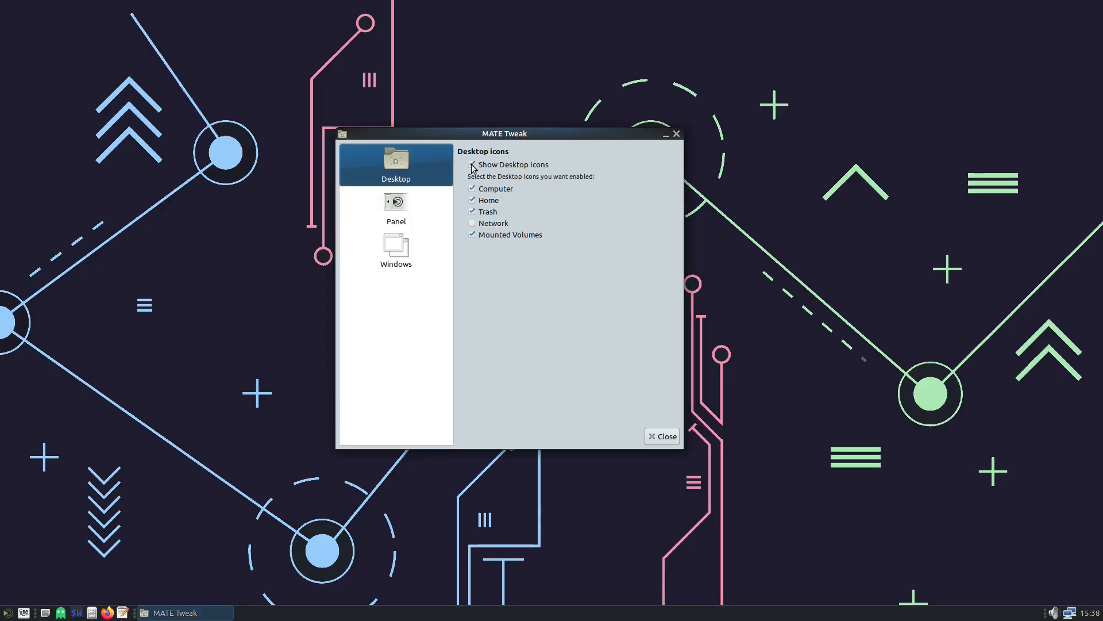
{"action": "left_click", "coordinate": [473, 165]}
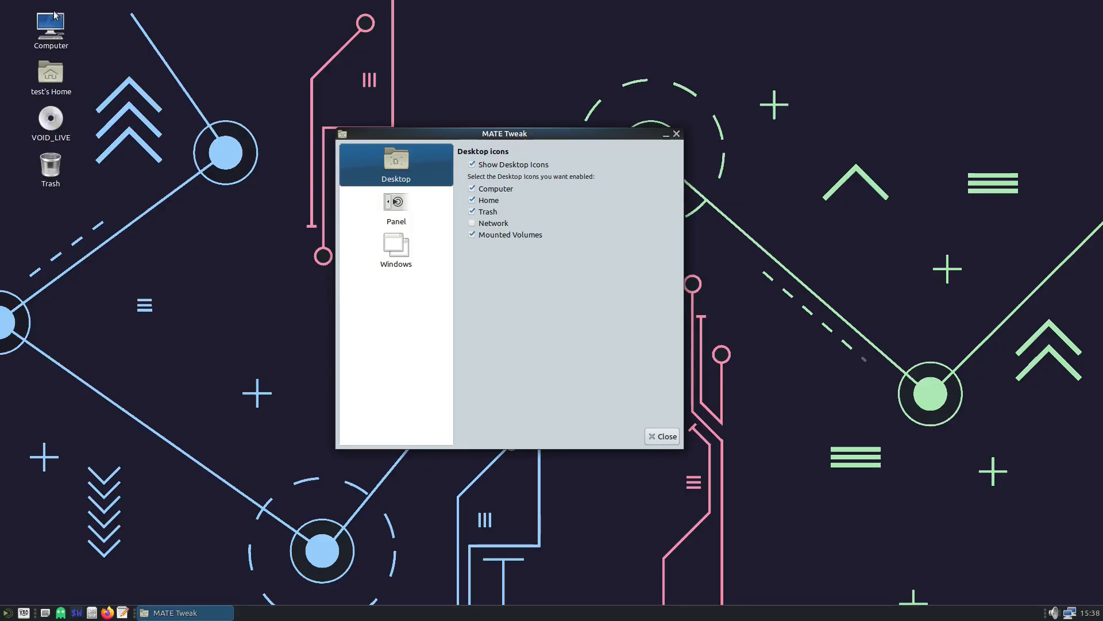
{"action": "left_click", "coordinate": [472, 164]}
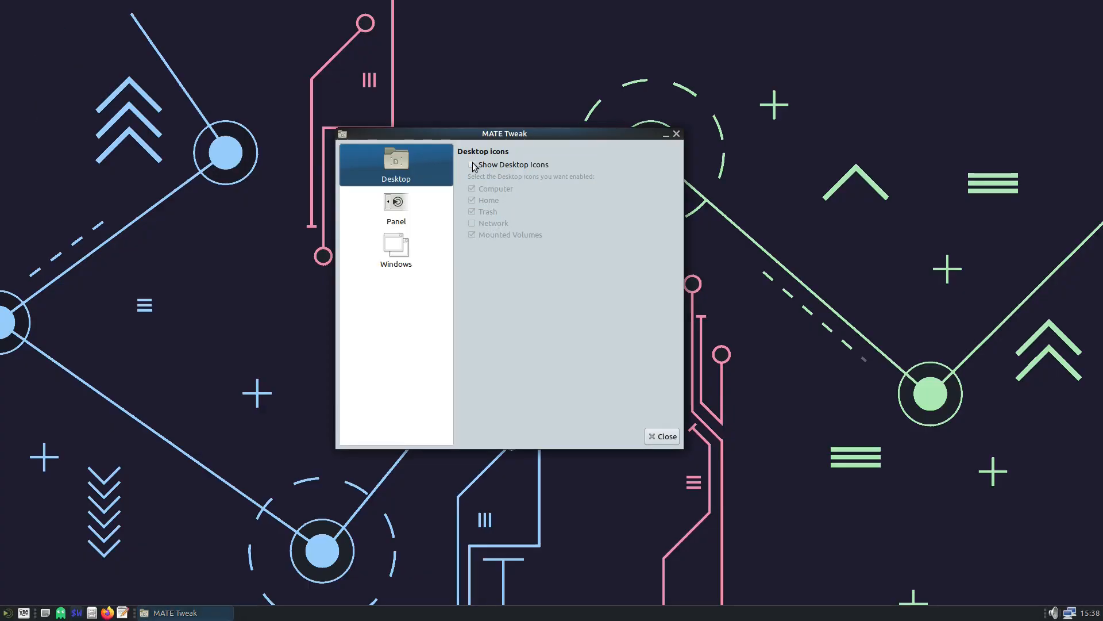
{"action": "left_click", "coordinate": [395, 207]}
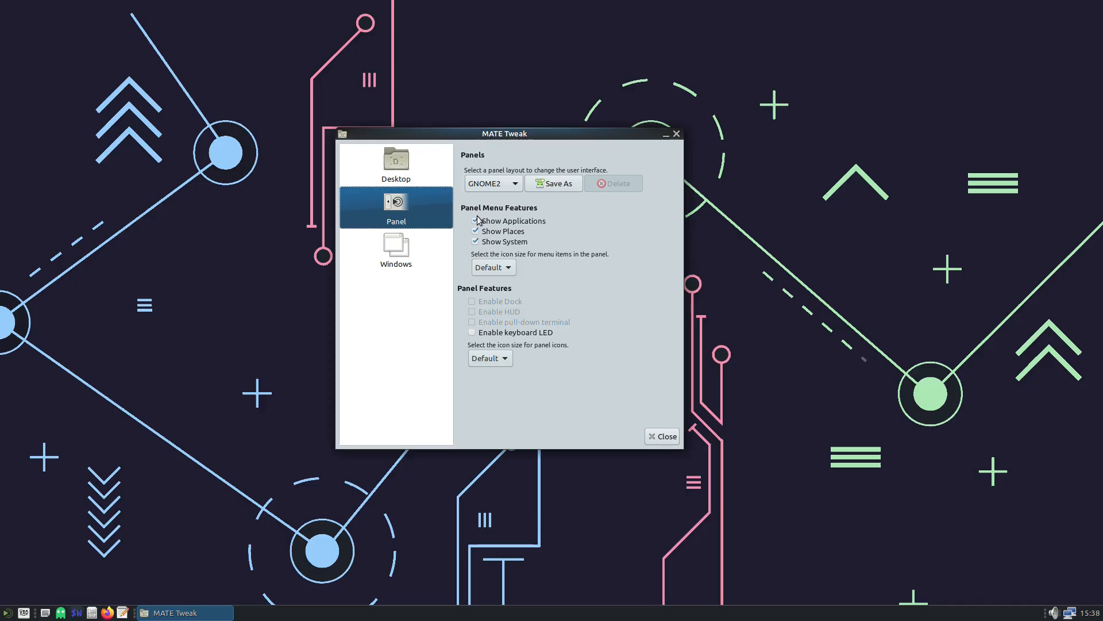
{"action": "left_click", "coordinate": [476, 231]}
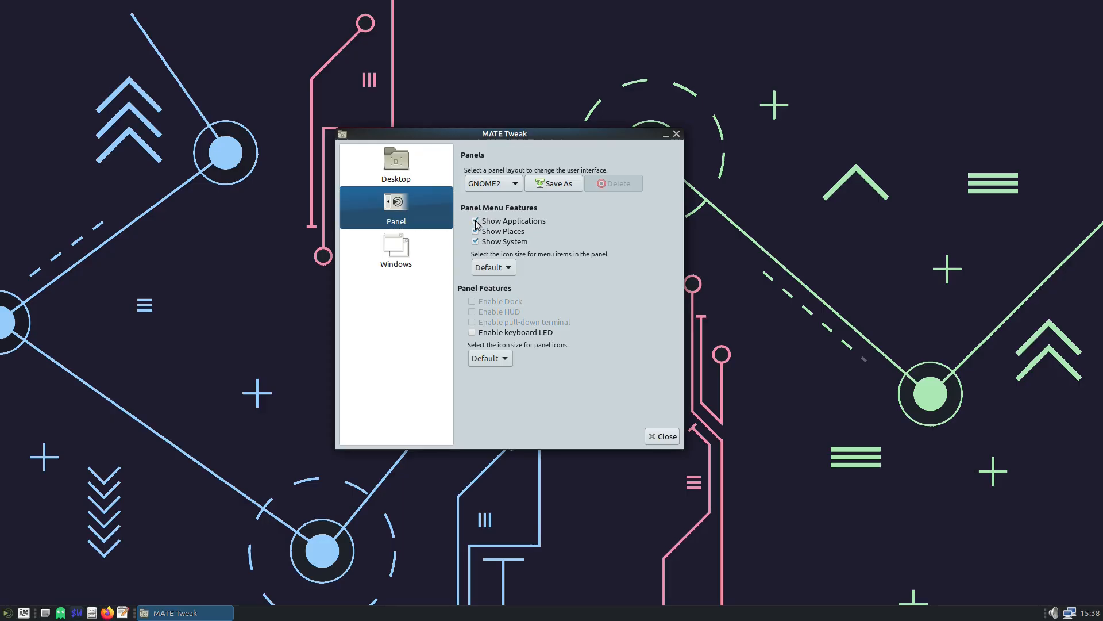
{"action": "left_click", "coordinate": [475, 220]}
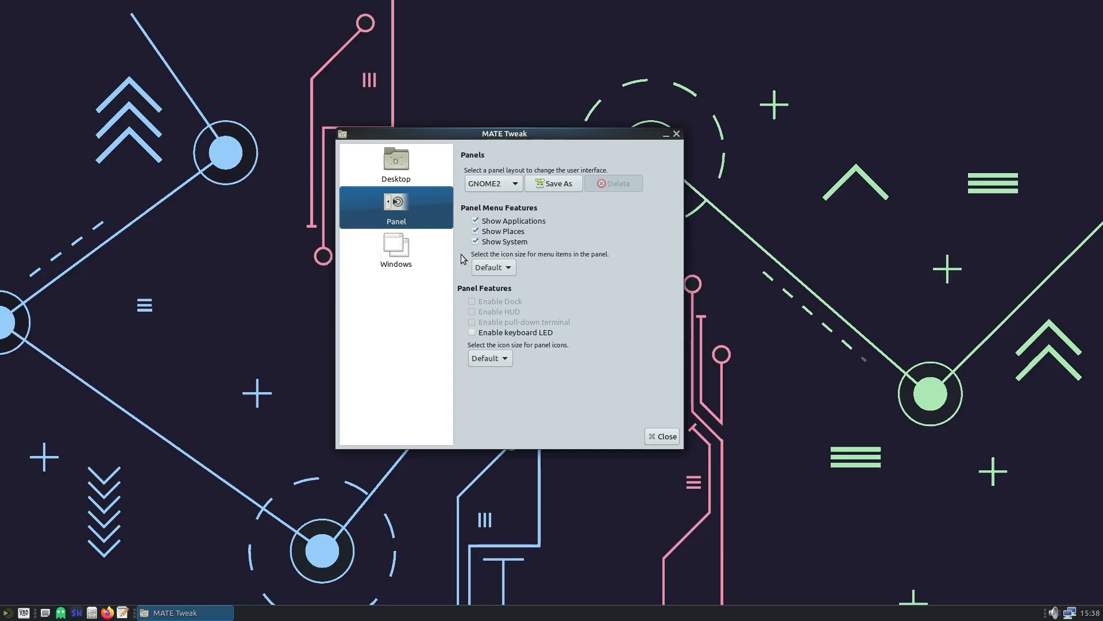
{"action": "left_click", "coordinate": [396, 249]}
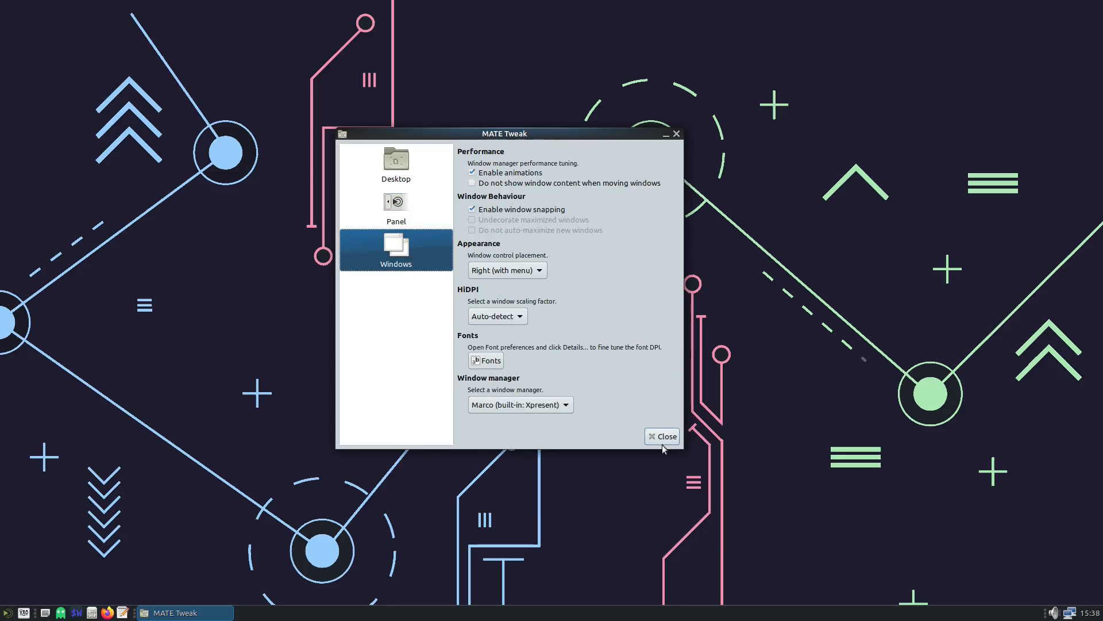
{"action": "left_click", "coordinate": [661, 435]}
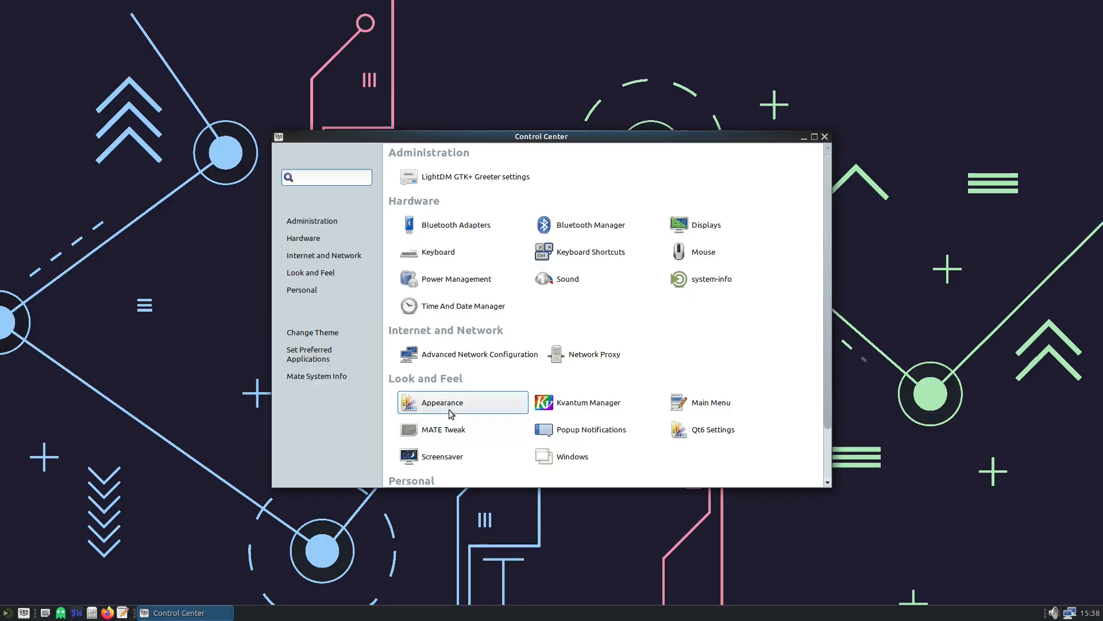
{"action": "mouse_move", "coordinate": [703, 251]}
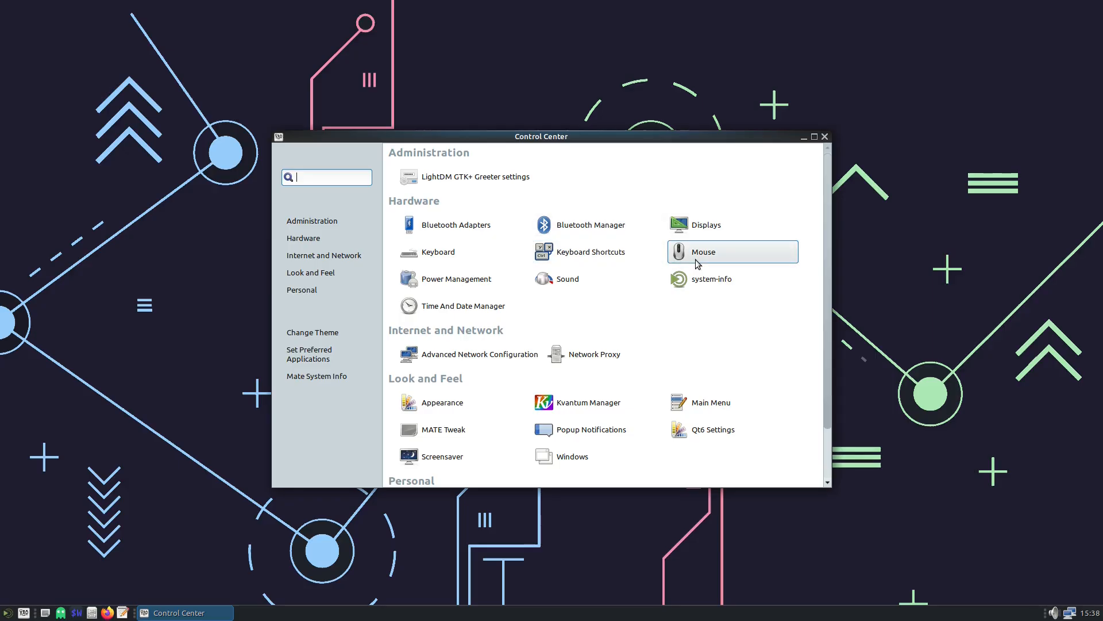
{"action": "mouse_move", "coordinate": [738, 193]}
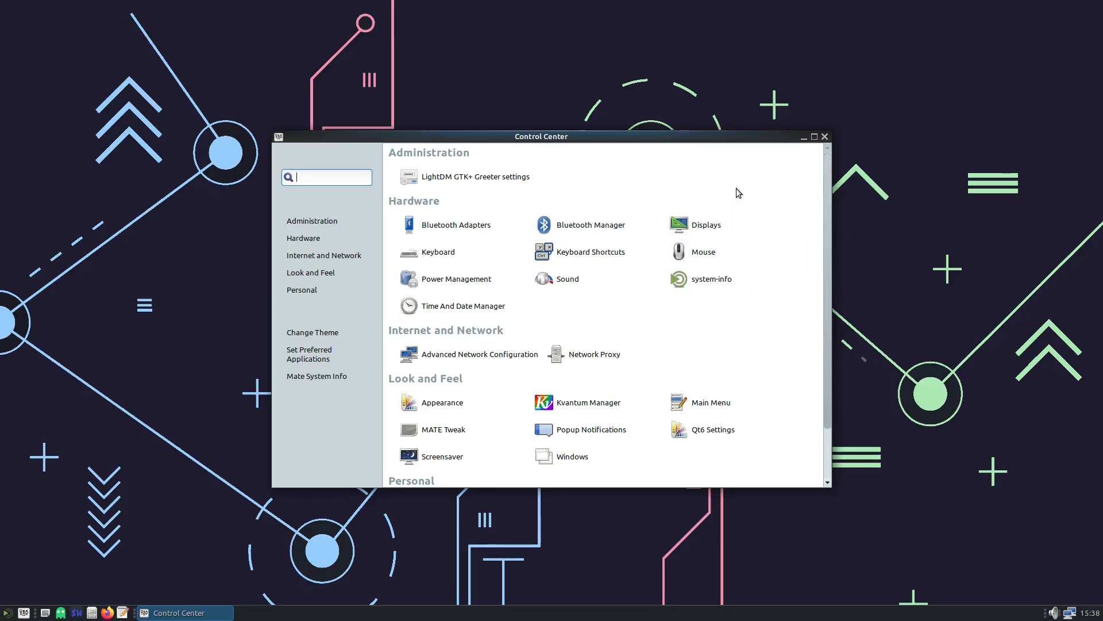
{"action": "mouse_move", "coordinate": [660, 196]}
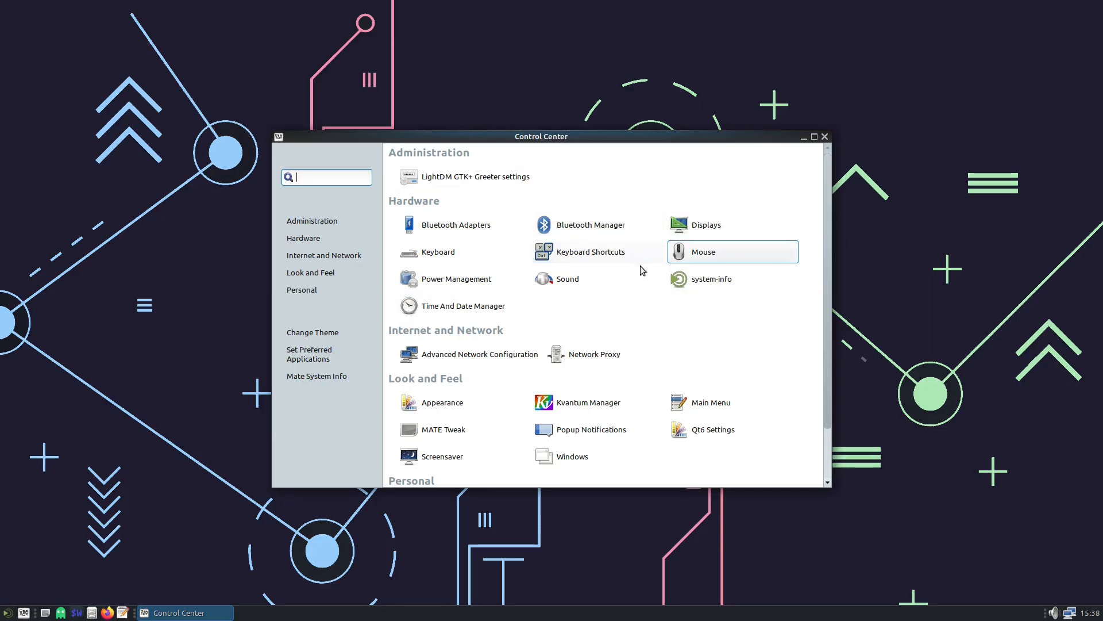
{"action": "mouse_move", "coordinate": [687, 219]}
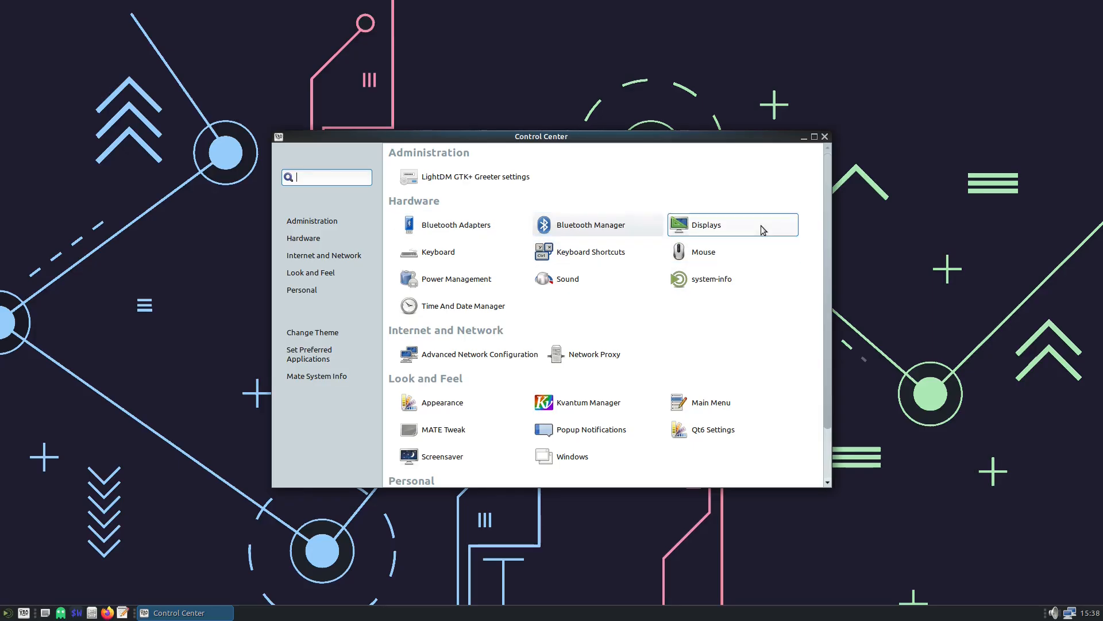
{"action": "mouse_move", "coordinate": [489, 256]}
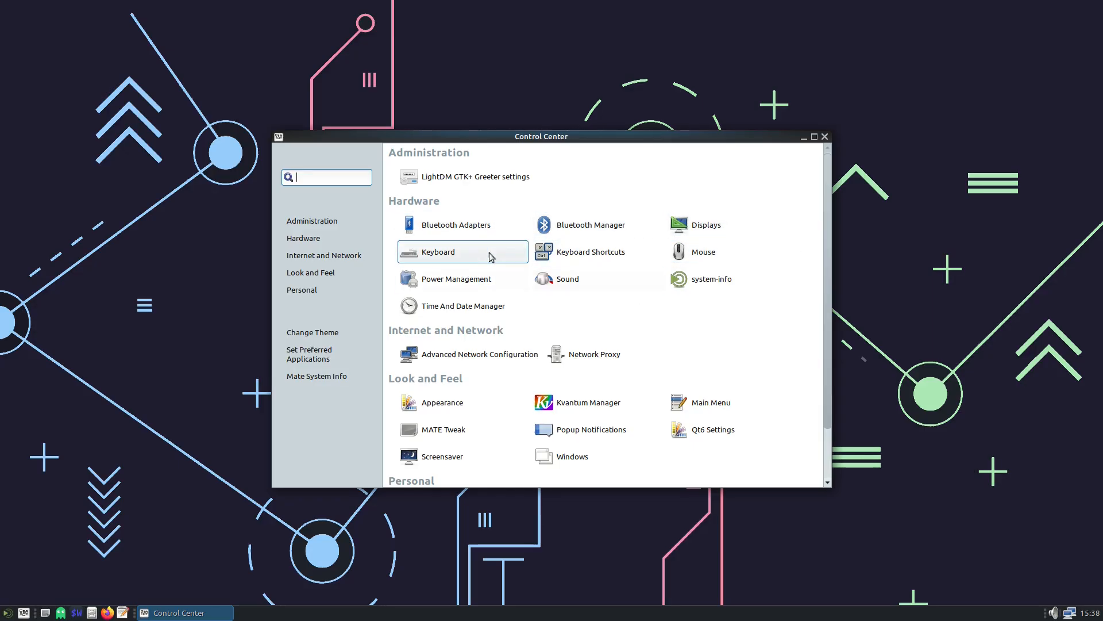
{"action": "mouse_move", "coordinate": [493, 278]}
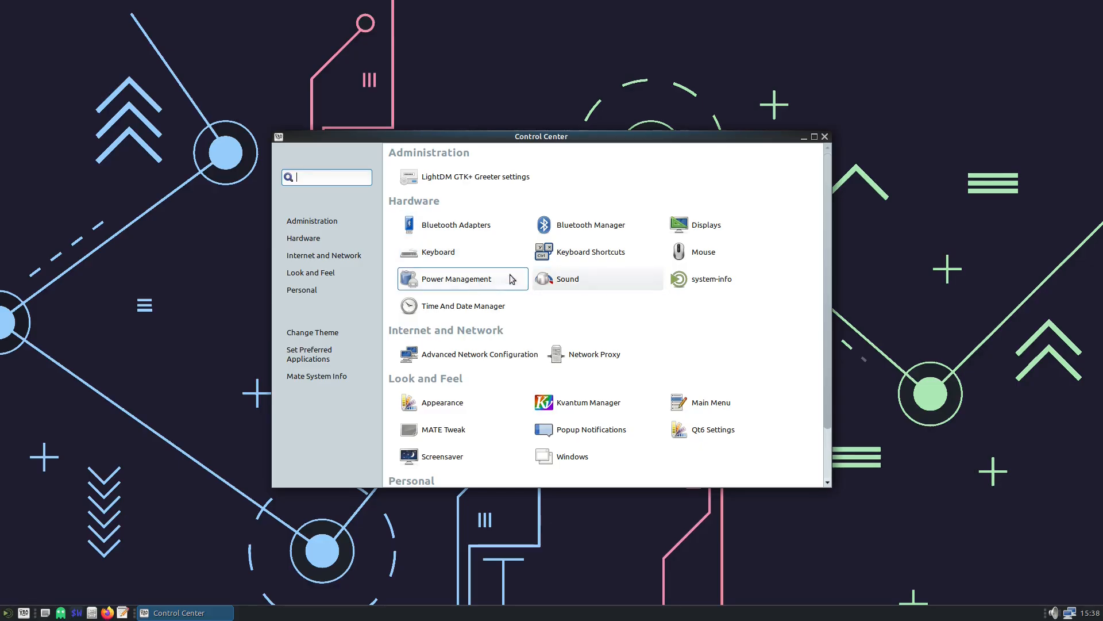
{"action": "mouse_move", "coordinate": [470, 398]}
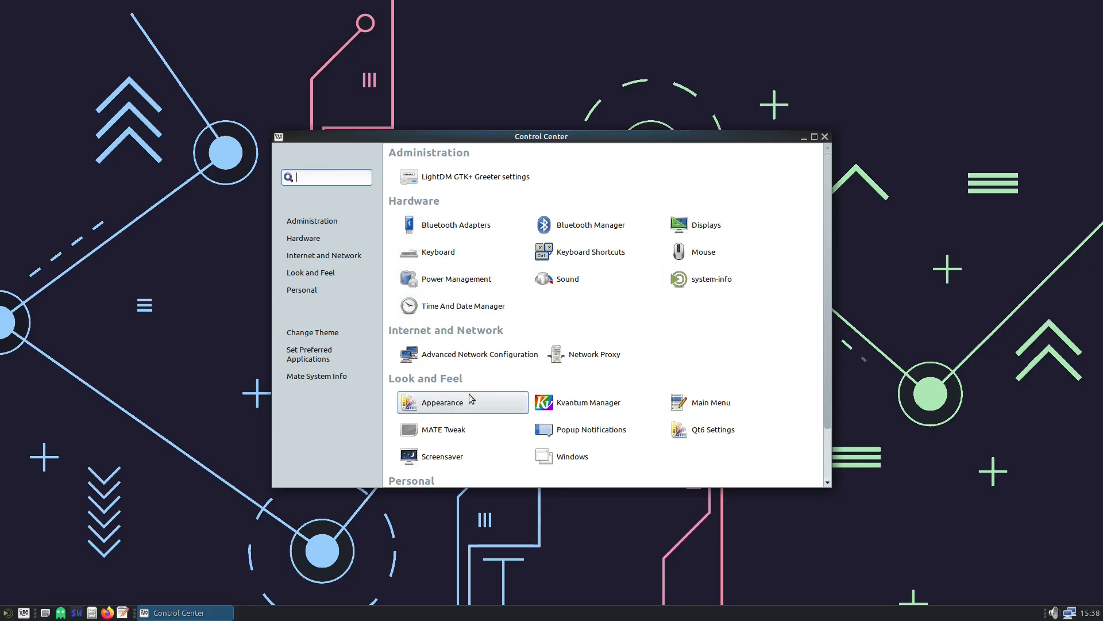
Step: Scroll down the Control Center category list to the Personal applets
{"action": "scroll", "scroll_direction": "down", "scroll_amount": 3}
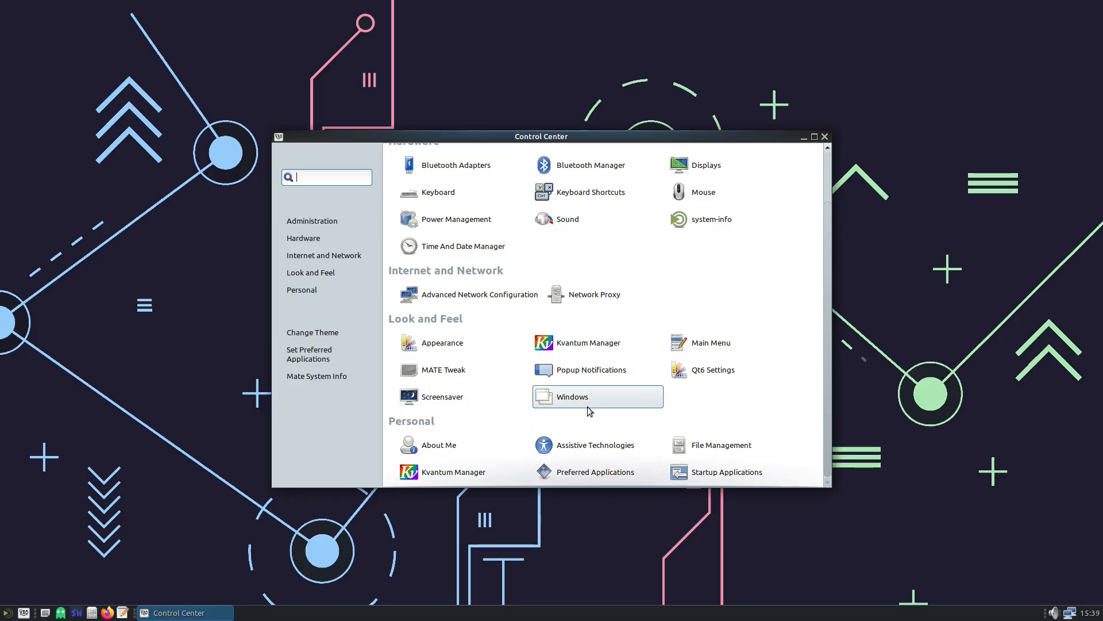
{"action": "mouse_move", "coordinate": [418, 454]}
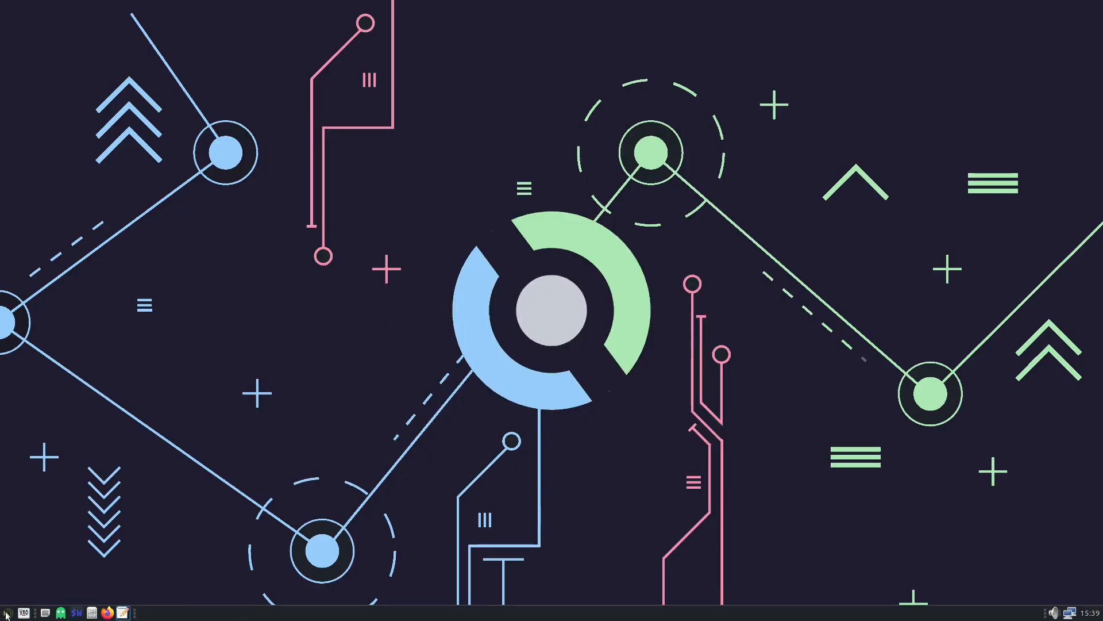
{"action": "mouse_move", "coordinate": [7, 609]}
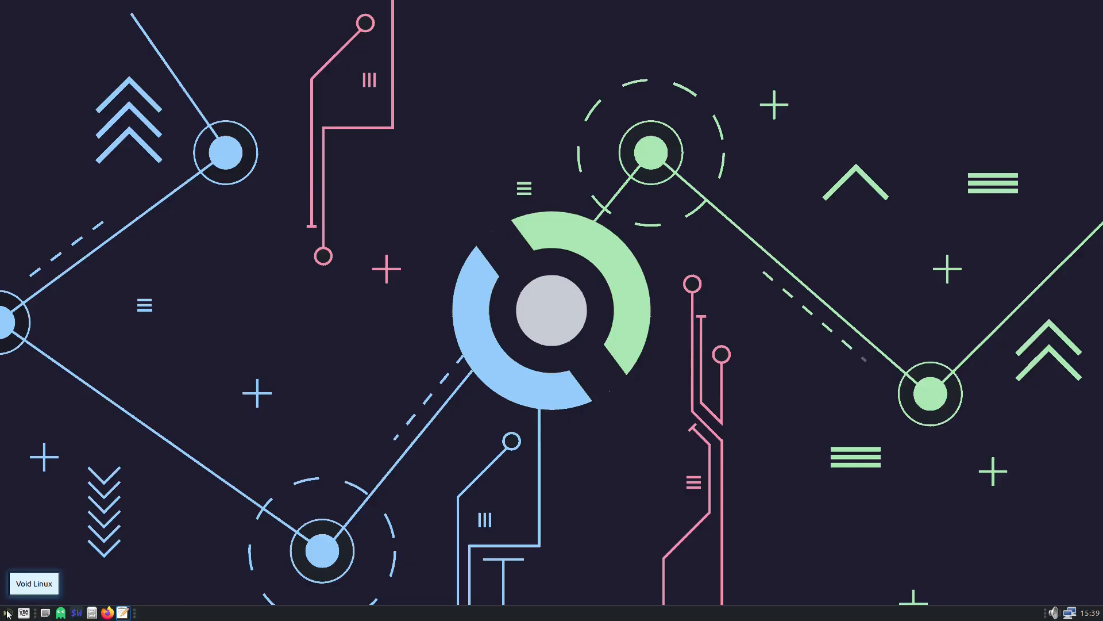
Step: Browse All applications in the MATE menu through Graphics and Office, ending on the Shut Down prompt
{"action": "left_click", "coordinate": [7, 612]}
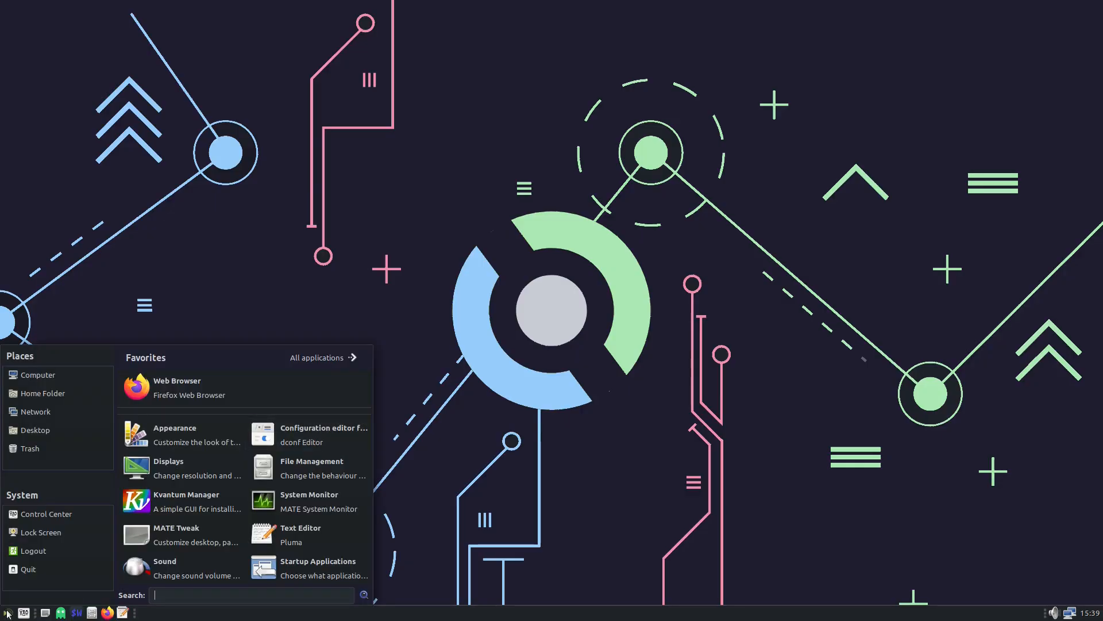
{"action": "left_click", "coordinate": [318, 356]}
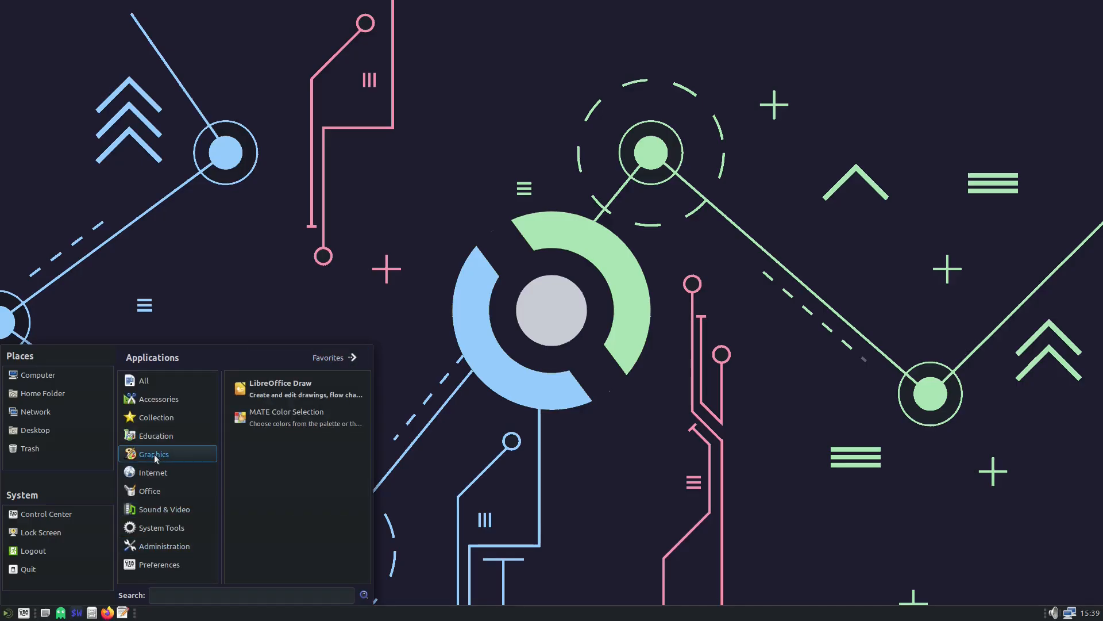
{"action": "mouse_move", "coordinate": [295, 417]}
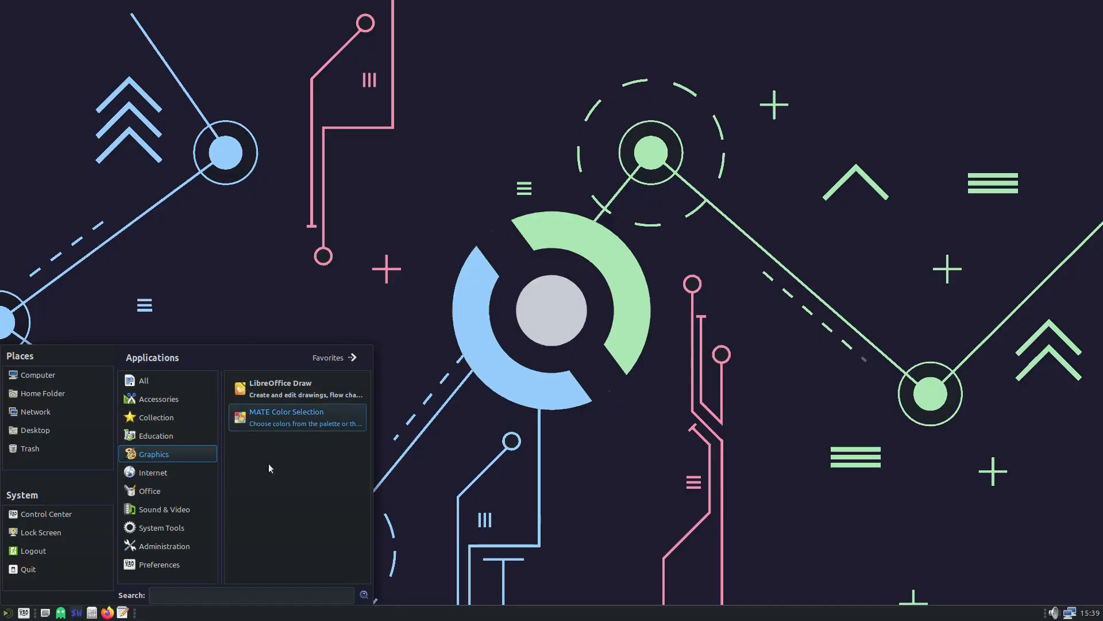
{"action": "left_click", "coordinate": [150, 491]}
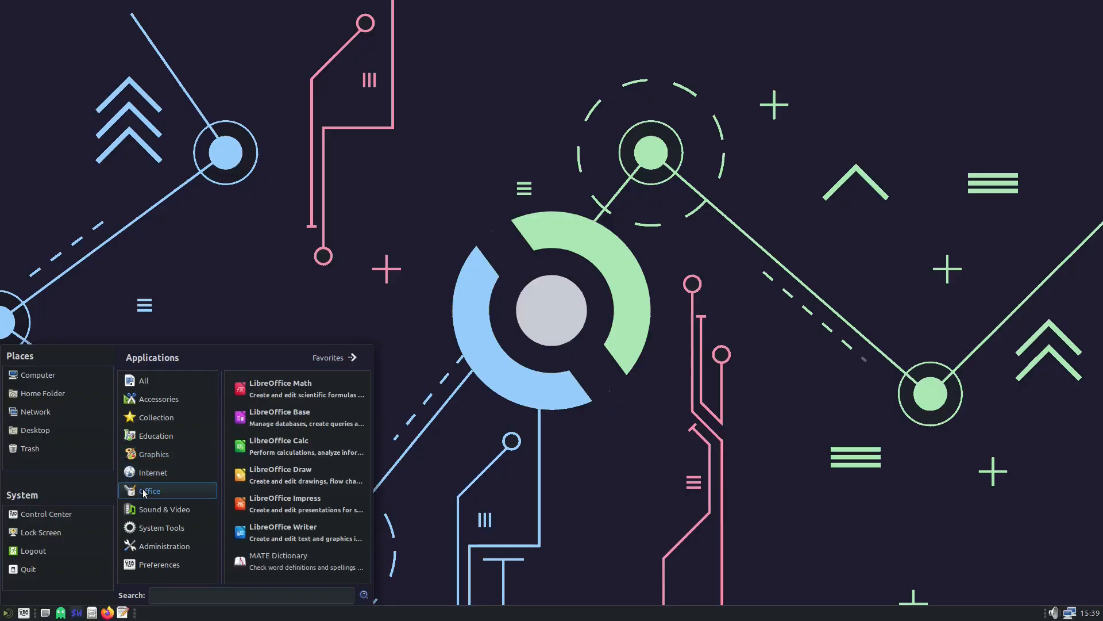
{"action": "mouse_move", "coordinate": [283, 532]}
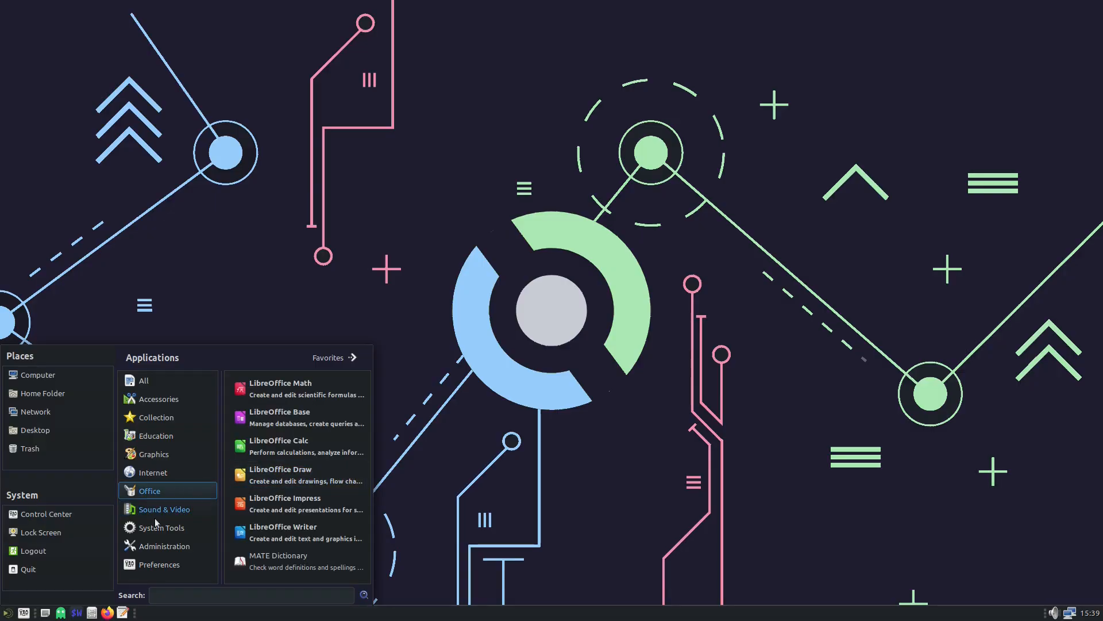
{"action": "left_click", "coordinate": [26, 569]}
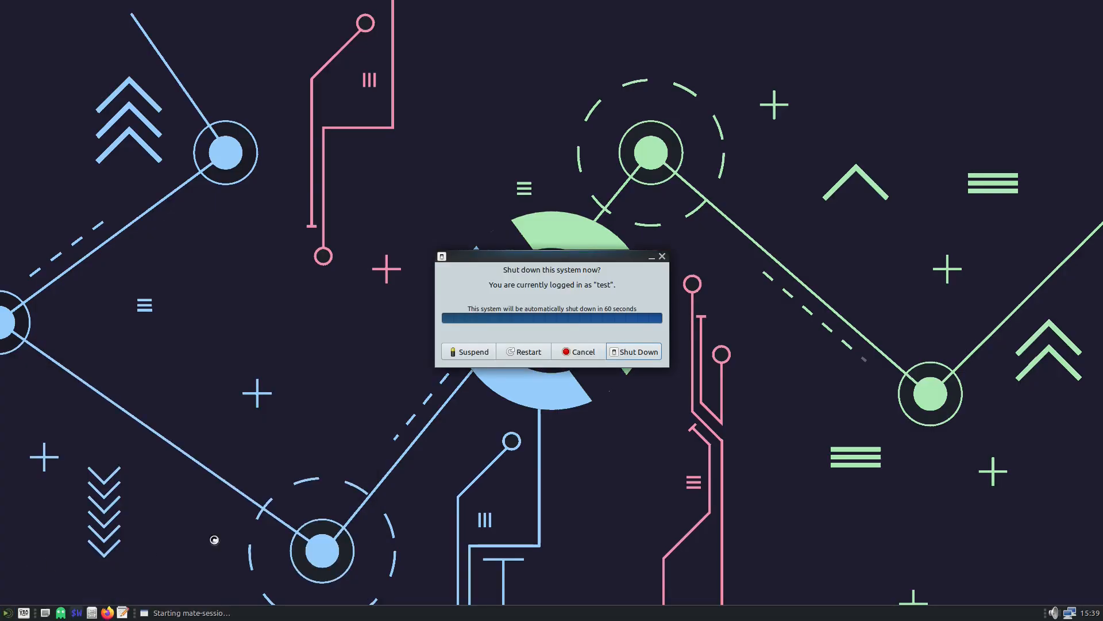
Step: Cancel the pending shutdown and launch GIMP from the menu's full application list
{"action": "left_click", "coordinate": [577, 351]}
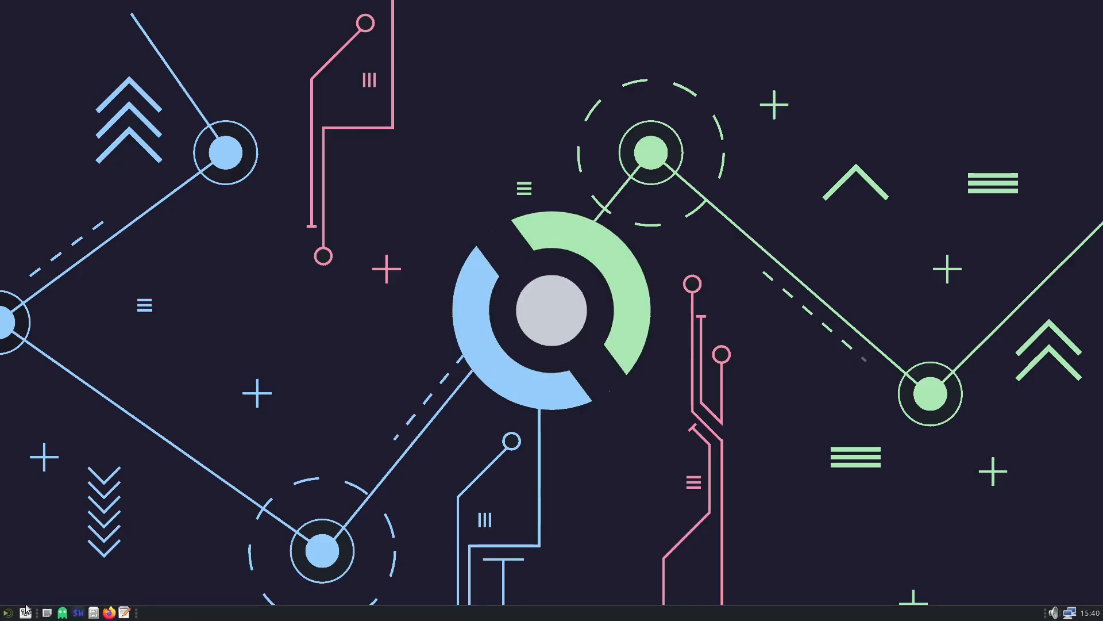
{"action": "left_click", "coordinate": [8, 611]}
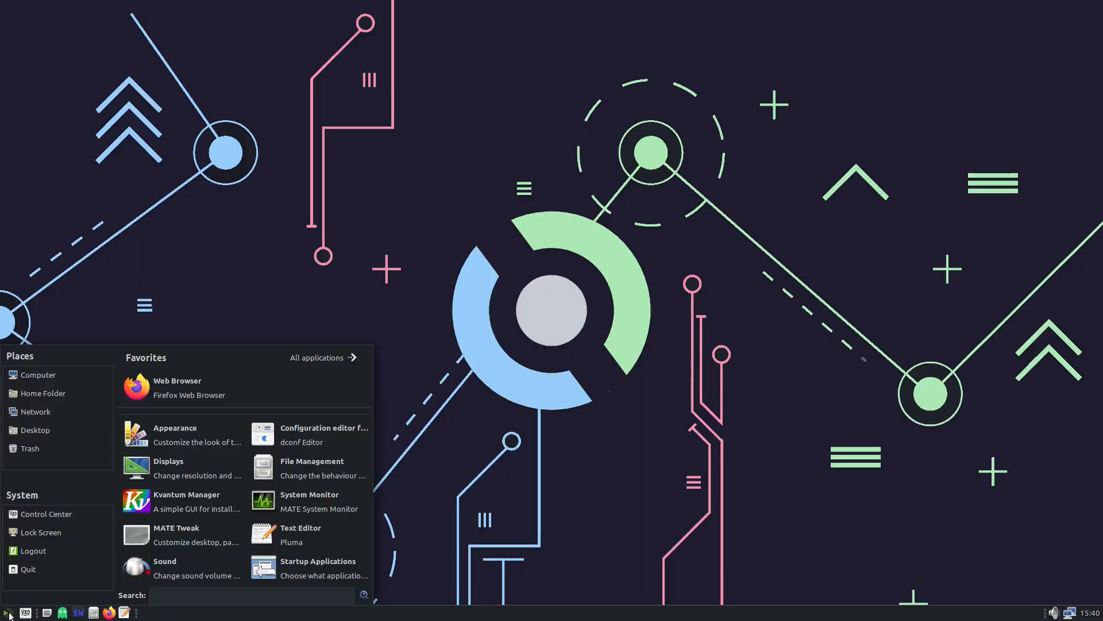
{"action": "left_click", "coordinate": [317, 357]}
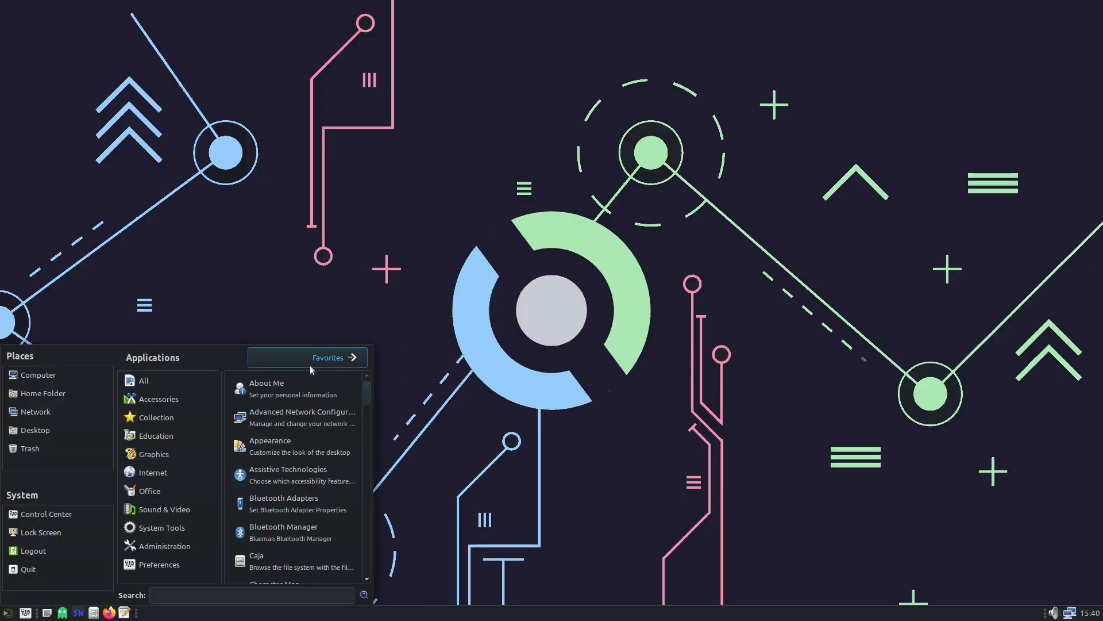
{"action": "left_click", "coordinate": [154, 453]}
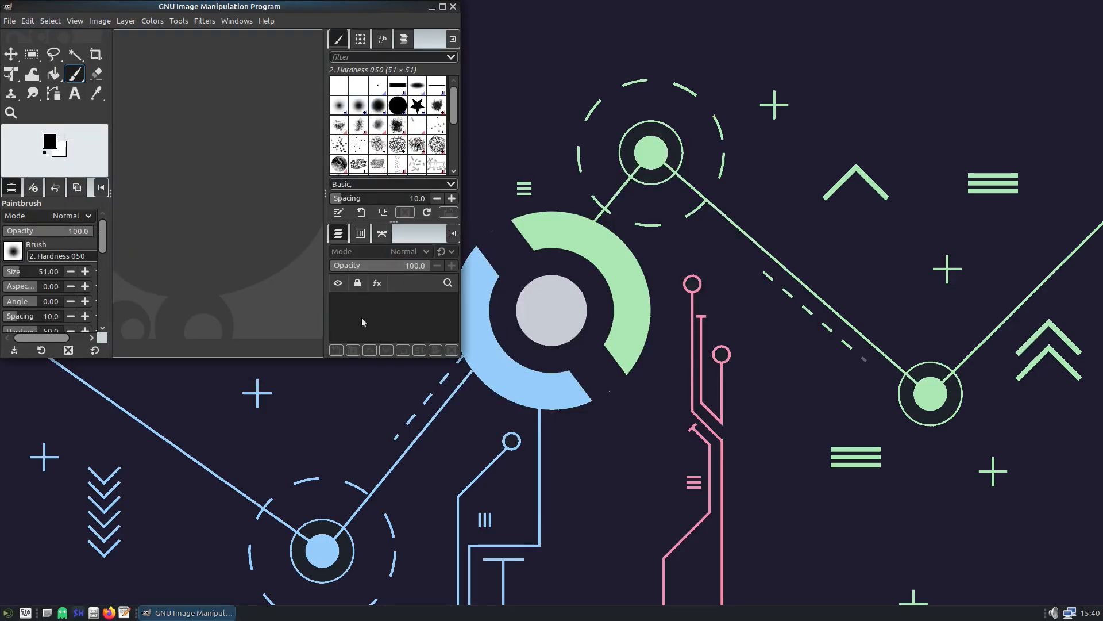
Step: Maximize GIMP, confirm version 3.0.4 in its About dialog, then quit GIMP
{"action": "left_click", "coordinate": [443, 7]}
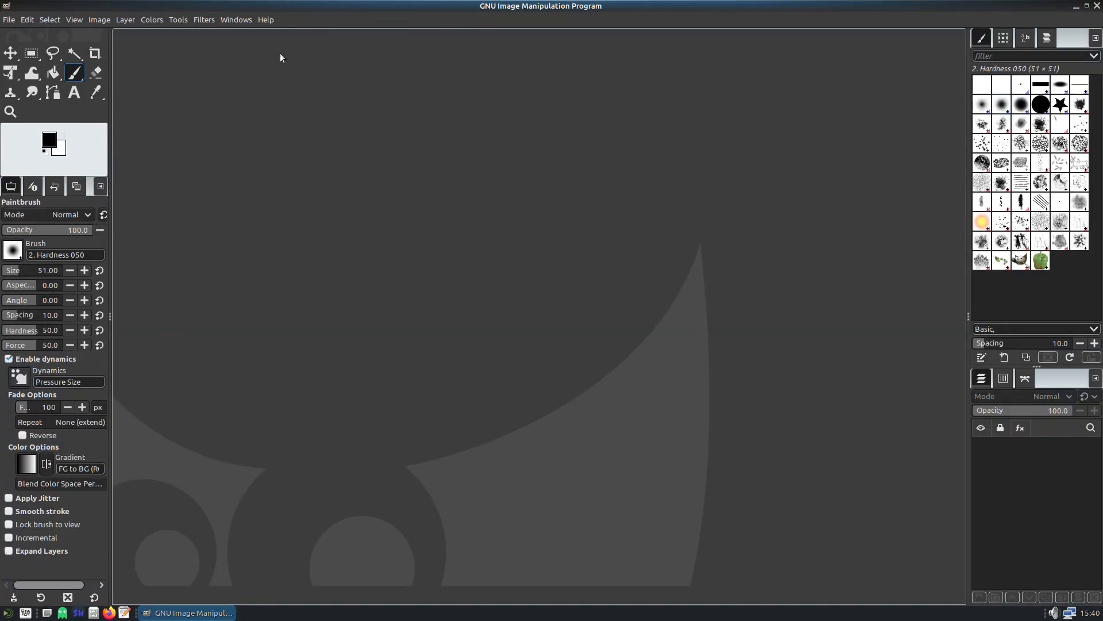
{"action": "left_click", "coordinate": [266, 20]}
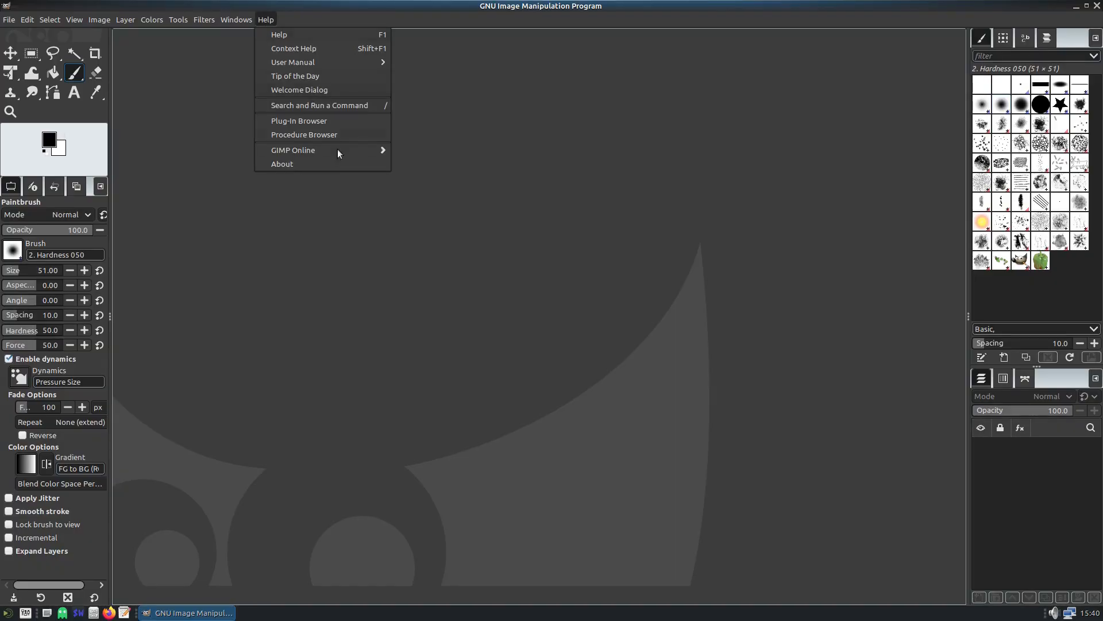
{"action": "left_click", "coordinate": [282, 164]}
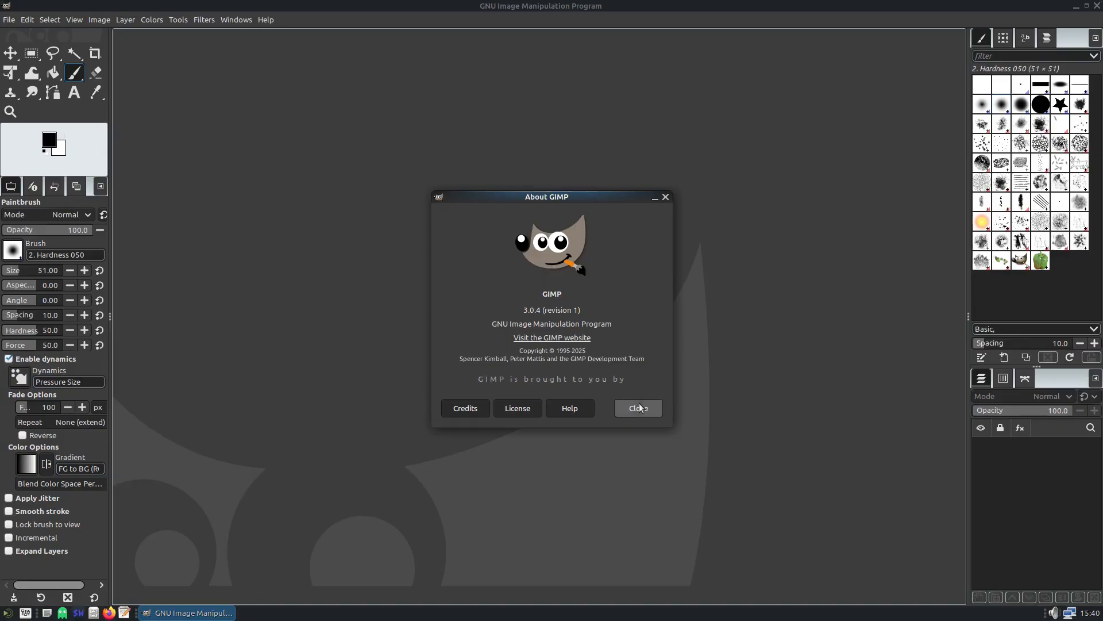
{"action": "left_click", "coordinate": [637, 408]}
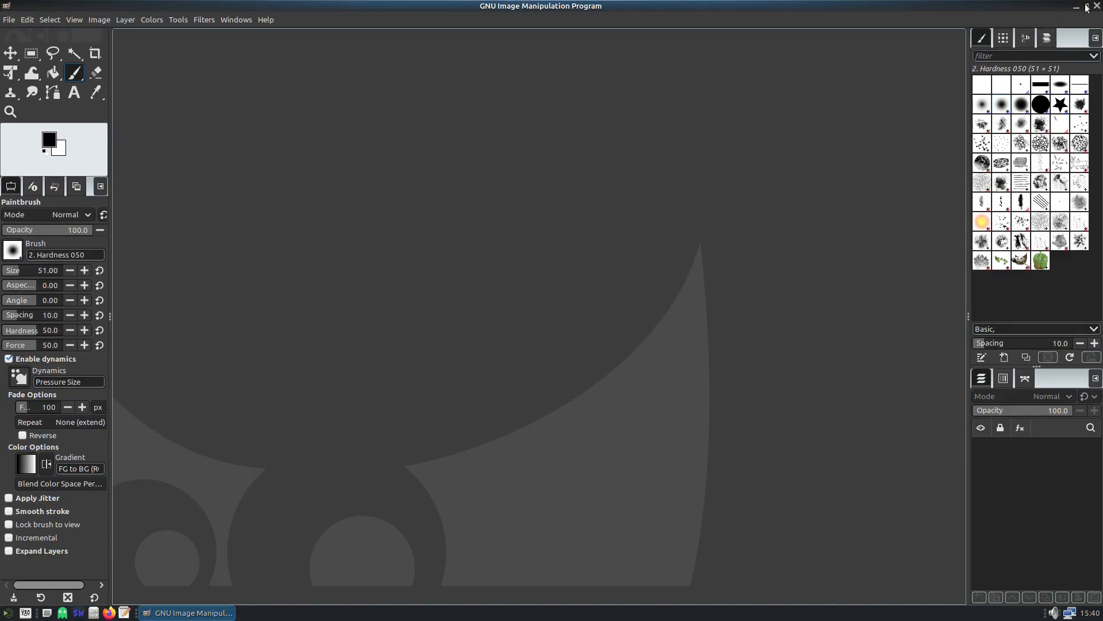
{"action": "left_click", "coordinate": [1080, 8]}
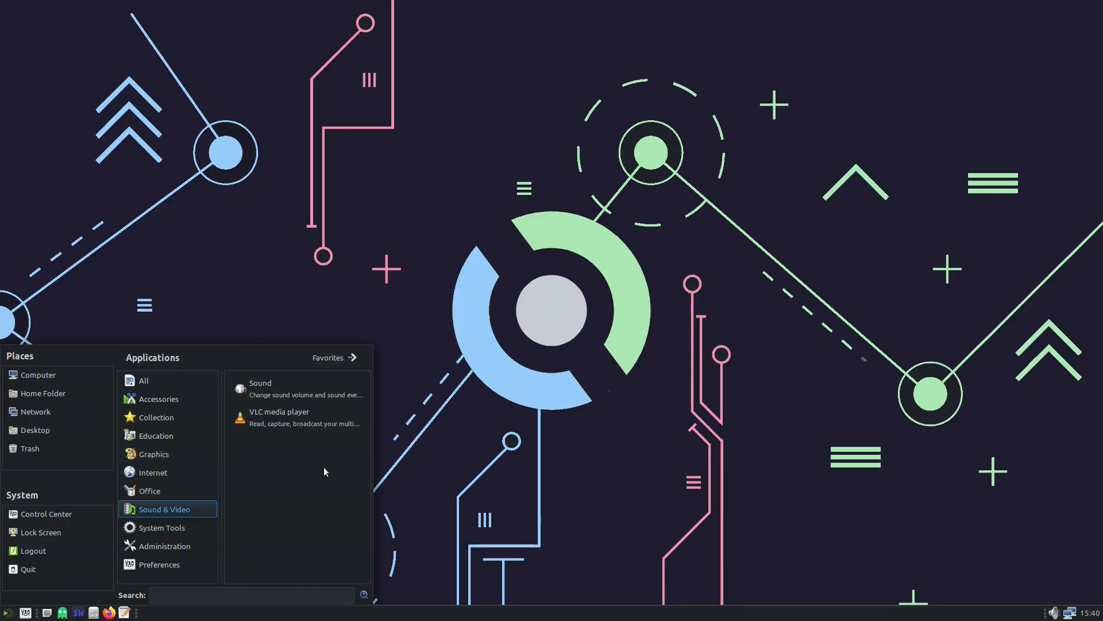
Step: Launch VLC from Sound & Video and accept the network access policy to continue
{"action": "left_click", "coordinate": [278, 411]}
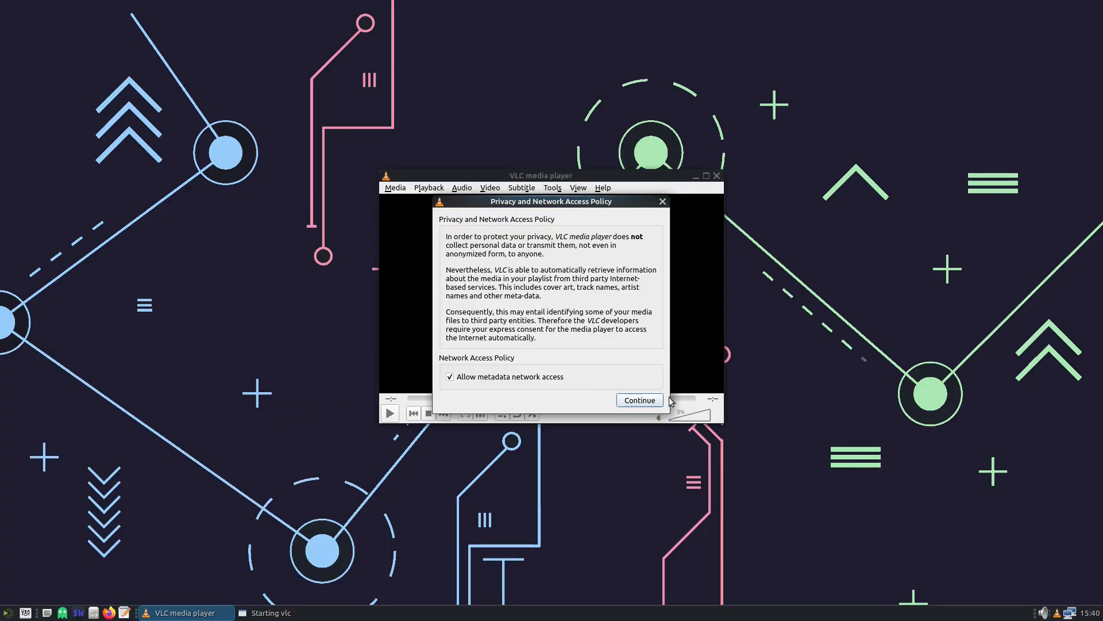
{"action": "left_click", "coordinate": [638, 400]}
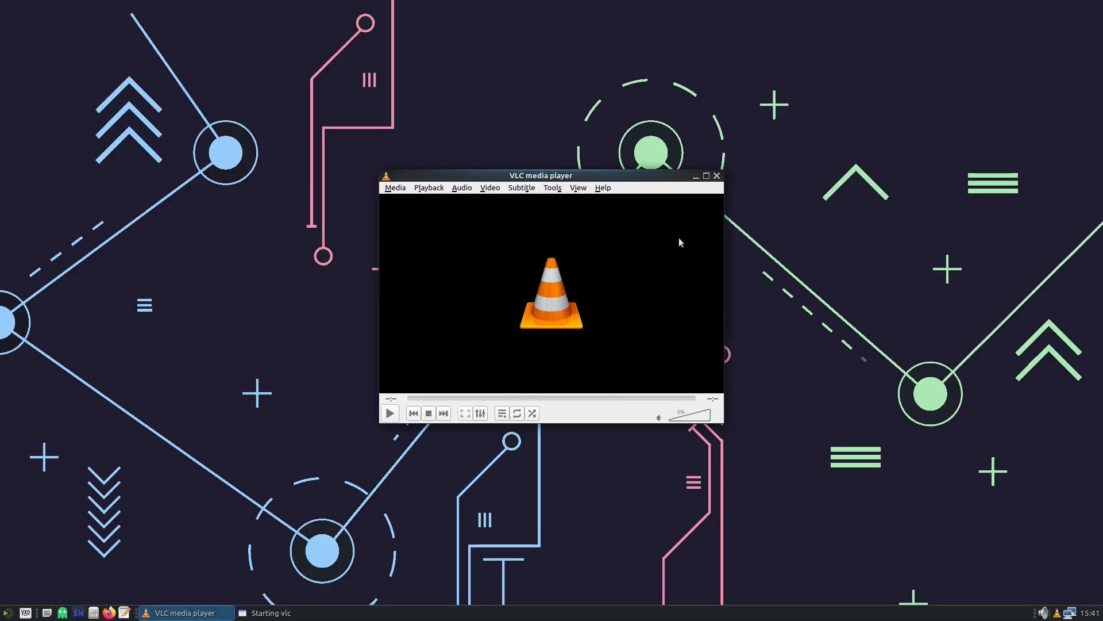
{"action": "left_click", "coordinate": [601, 188]}
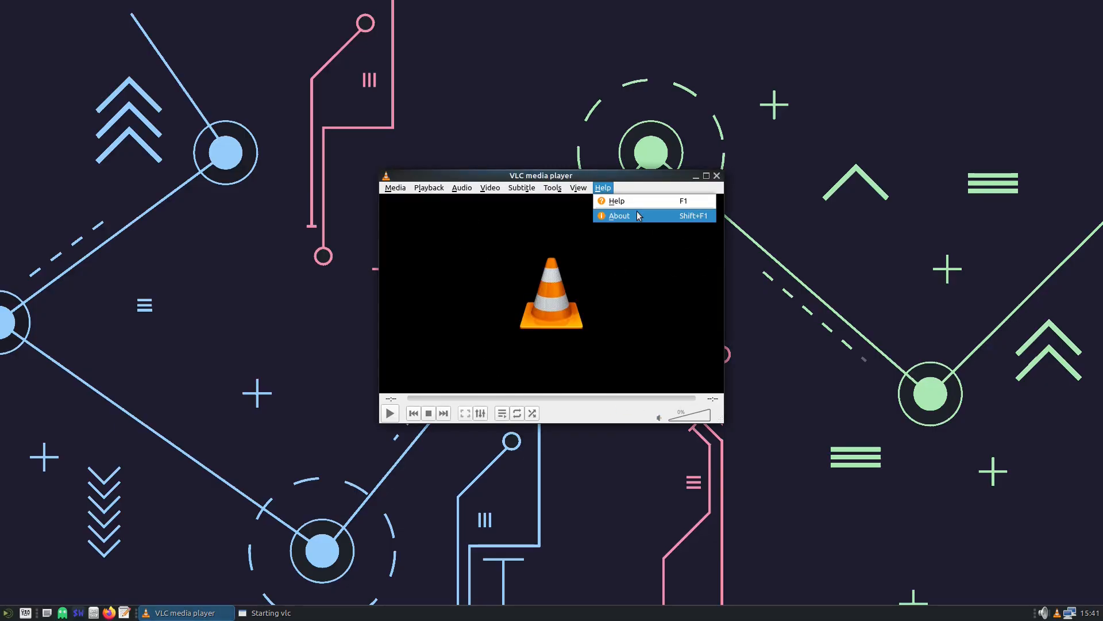
Step: Confirm VLC version 3.0.21 Vetinari in its About dialog, then quit the player
{"action": "left_click", "coordinate": [619, 215]}
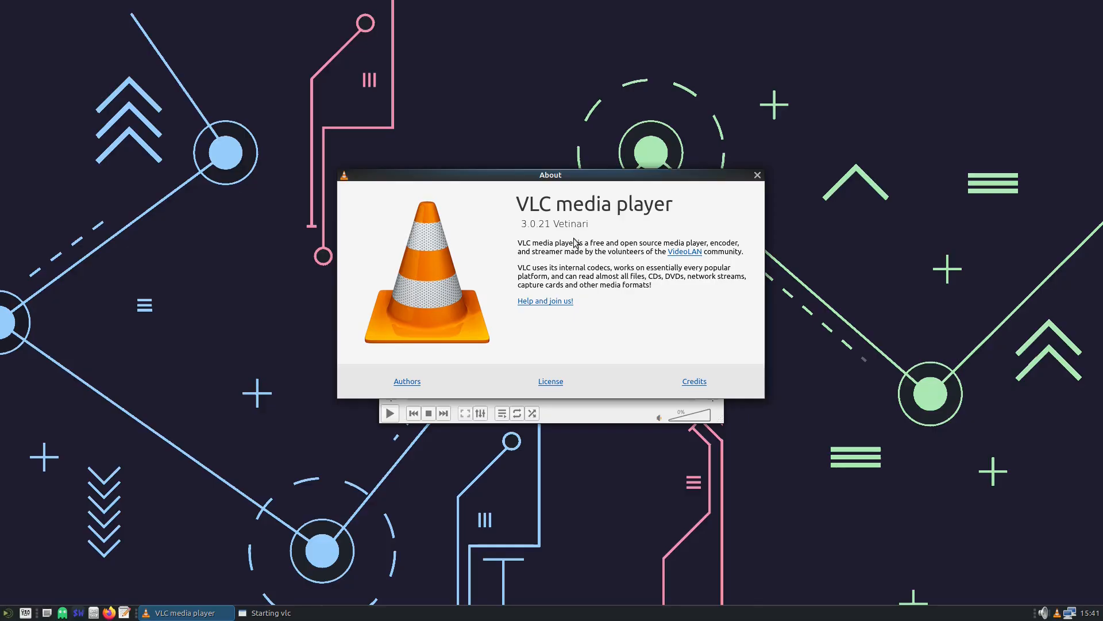
{"action": "left_click", "coordinate": [756, 174]}
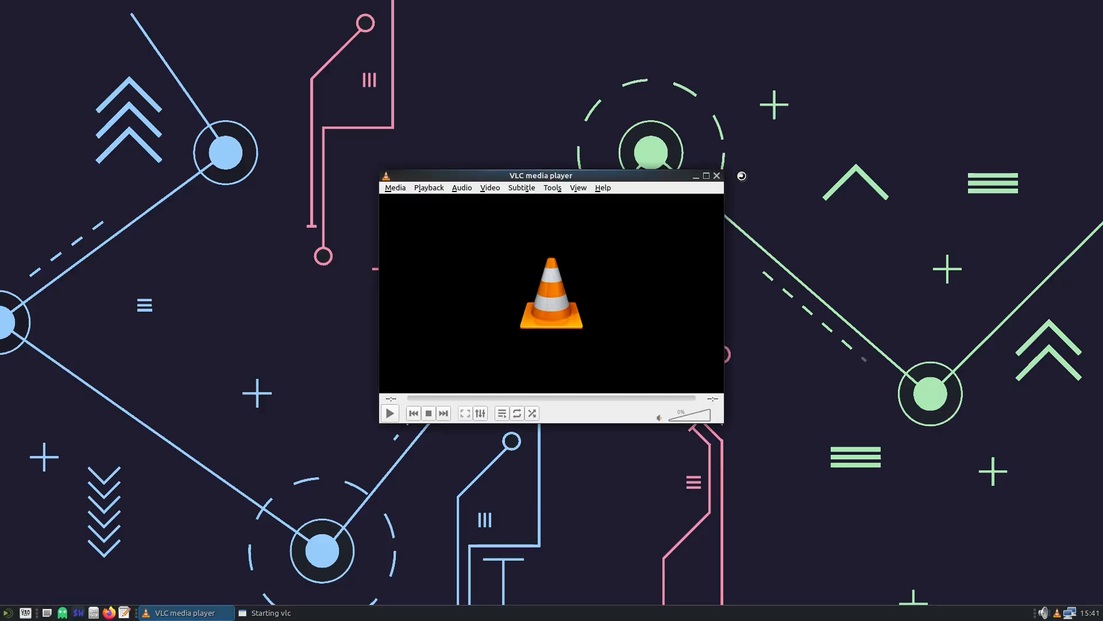
{"action": "left_click", "coordinate": [716, 175]}
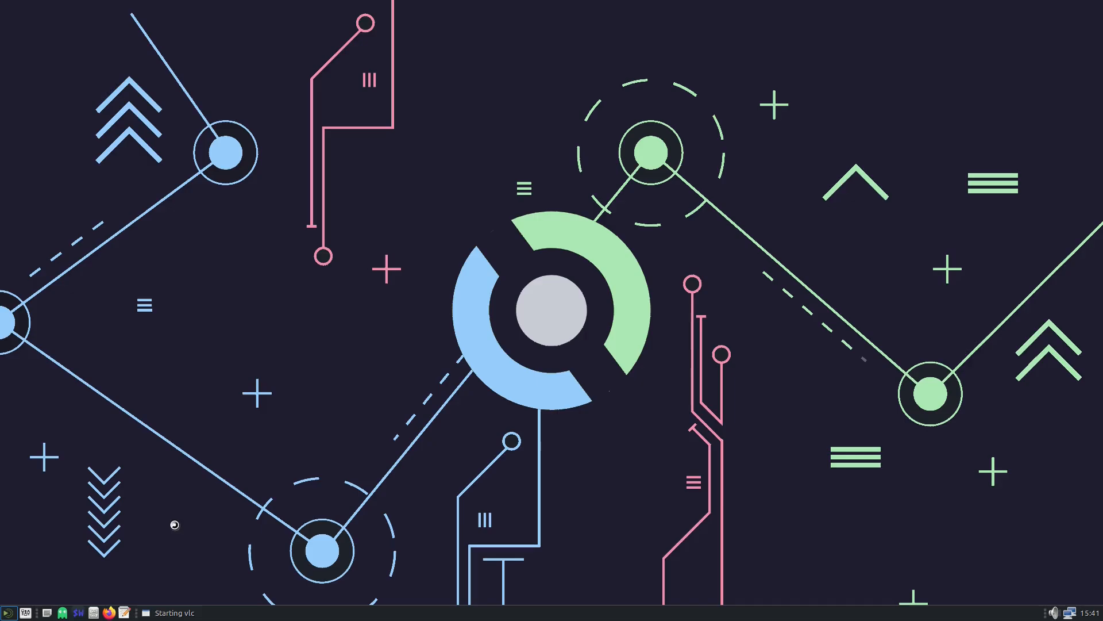
Step: Launch LibreOffice Calc from the menu and dismiss its first-run welcome message
{"action": "left_click", "coordinate": [8, 611]}
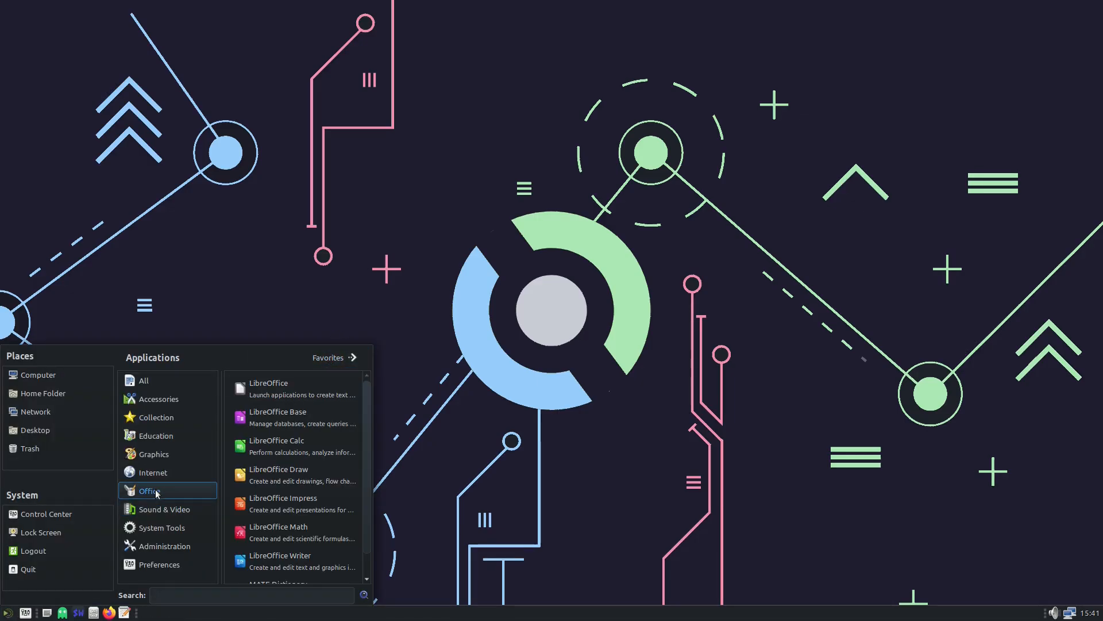
{"action": "mouse_move", "coordinate": [302, 561]}
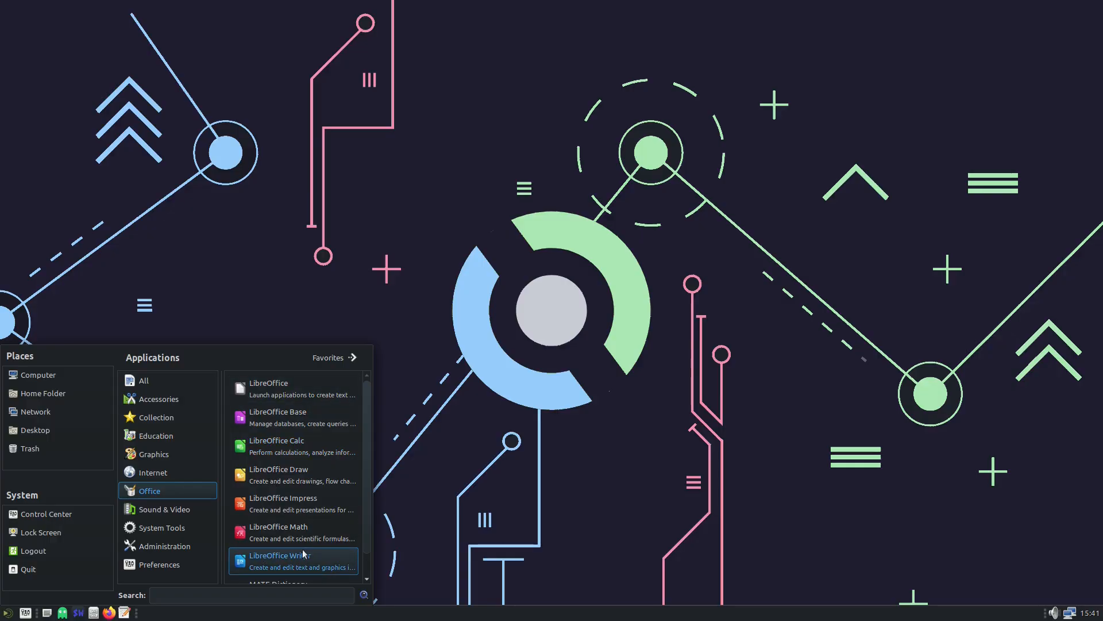
{"action": "mouse_move", "coordinate": [303, 444]}
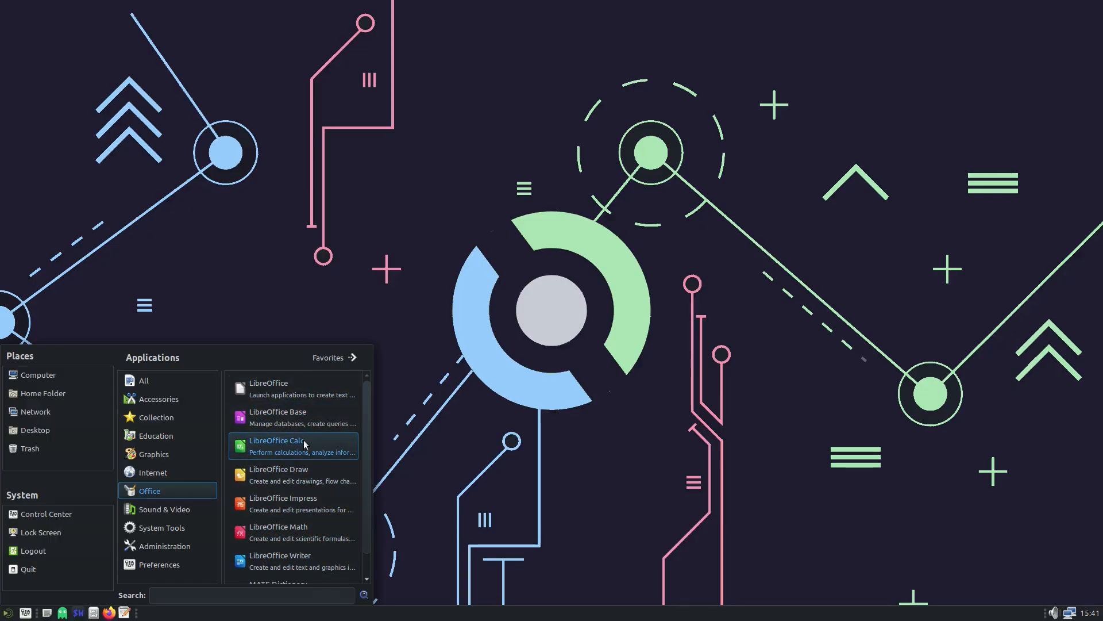
{"action": "left_click", "coordinate": [274, 441]}
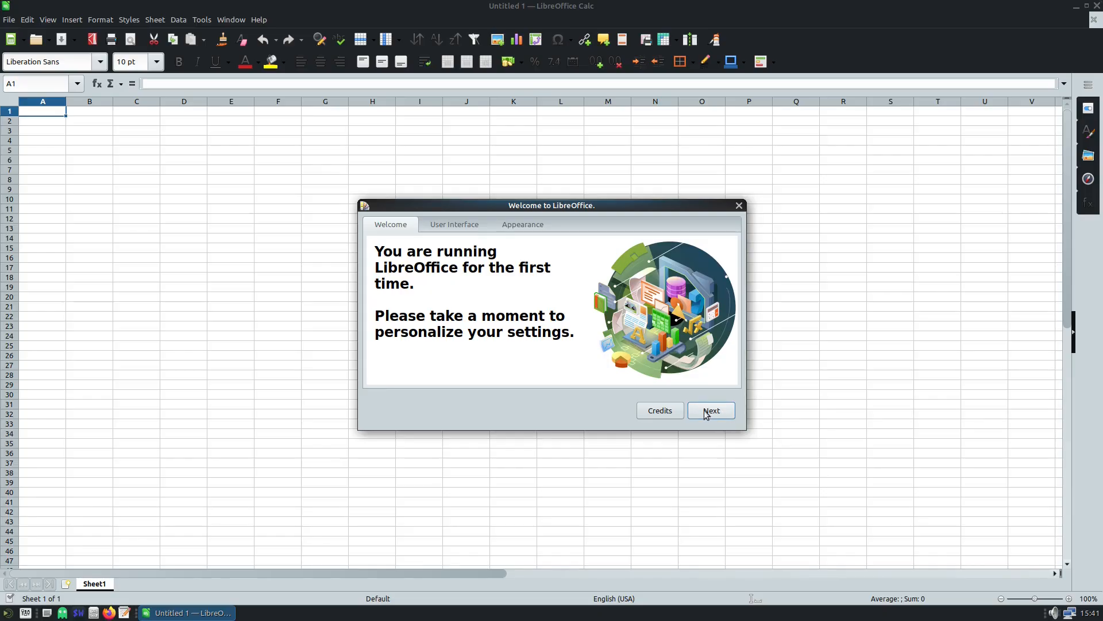
{"action": "left_click", "coordinate": [710, 411]}
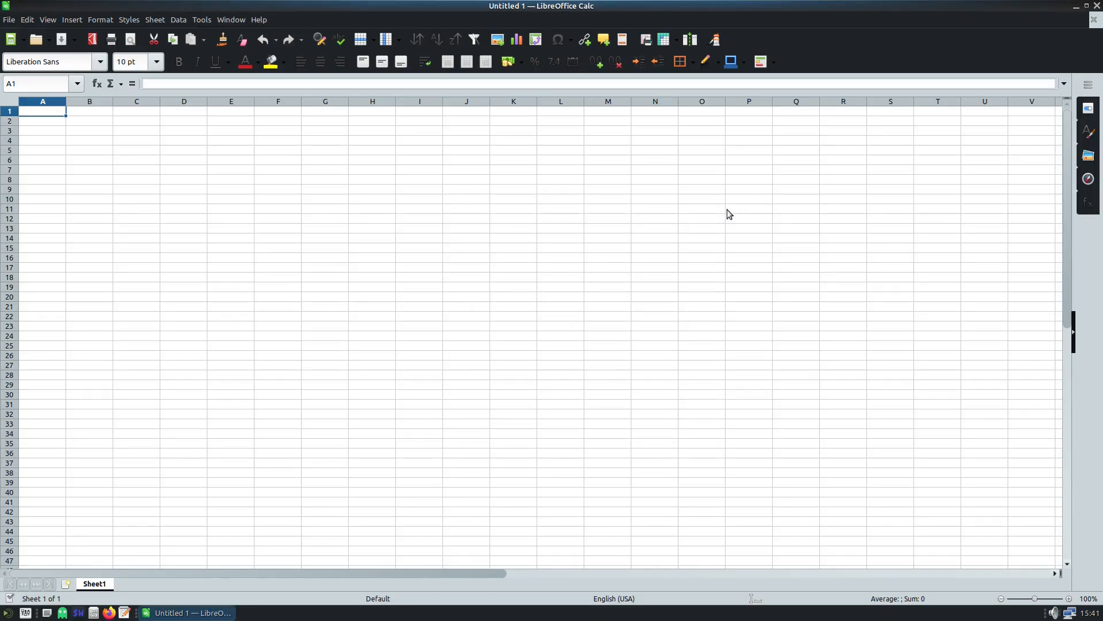
Step: Confirm LibreOffice version 25.8.2.2 in the About dialog, then close Calc to the desktop
{"action": "left_click", "coordinate": [259, 20]}
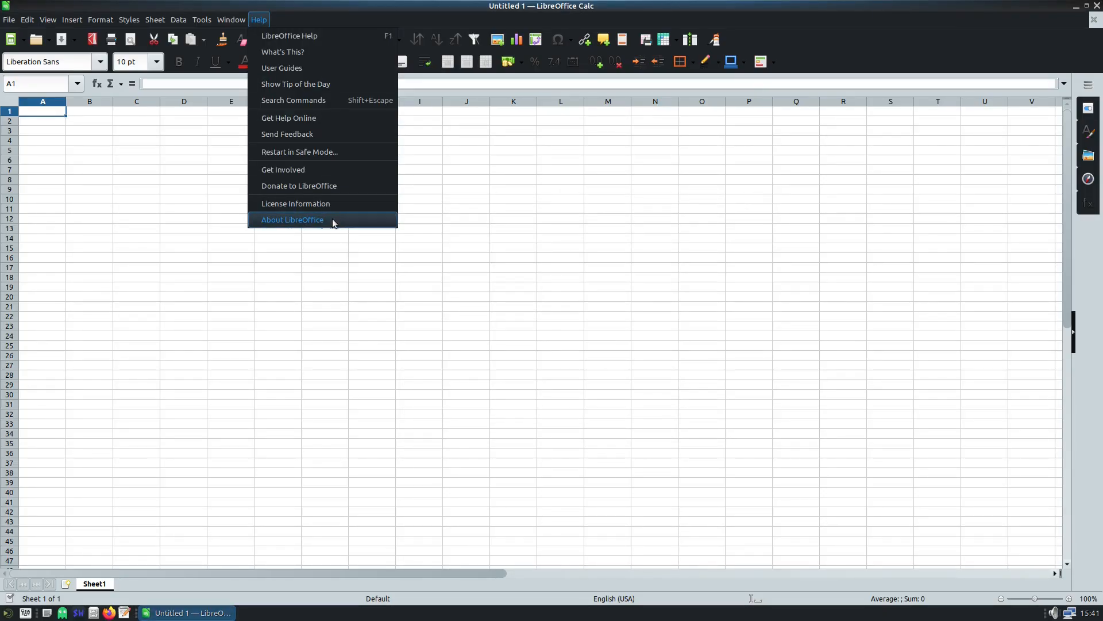
{"action": "left_click", "coordinate": [292, 219]}
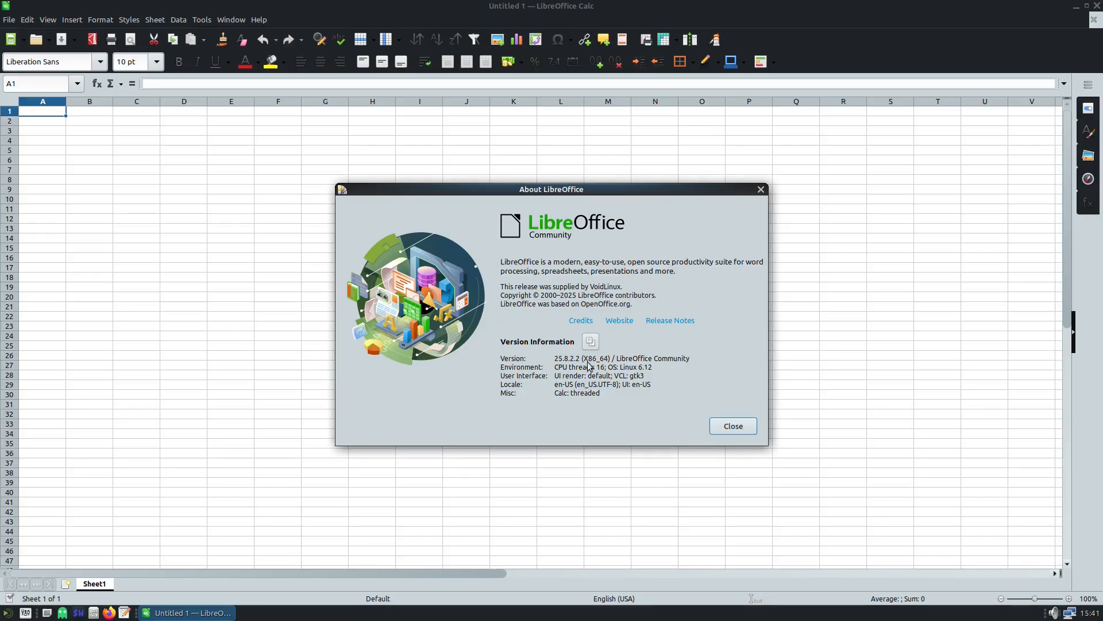
{"action": "mouse_move", "coordinate": [625, 366]}
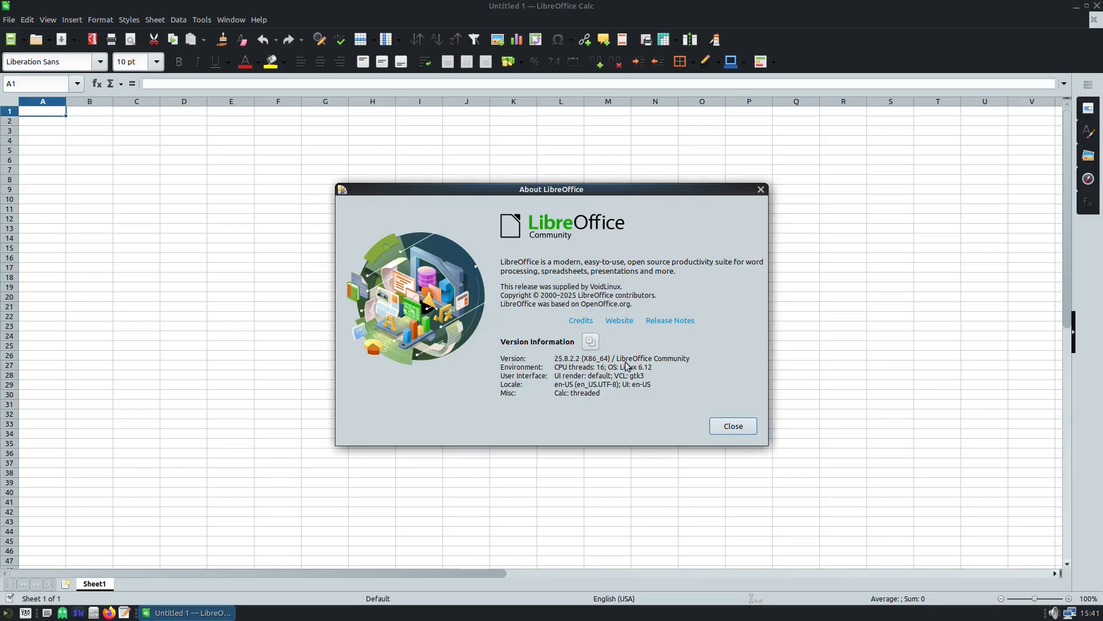
{"action": "mouse_move", "coordinate": [732, 425]}
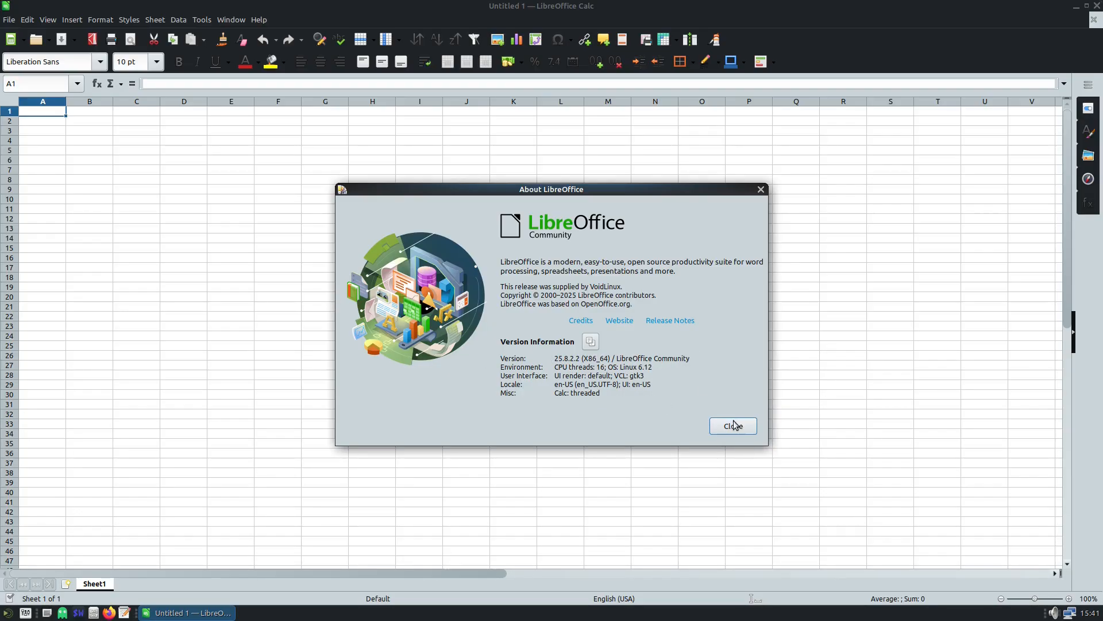
{"action": "left_click", "coordinate": [732, 425]}
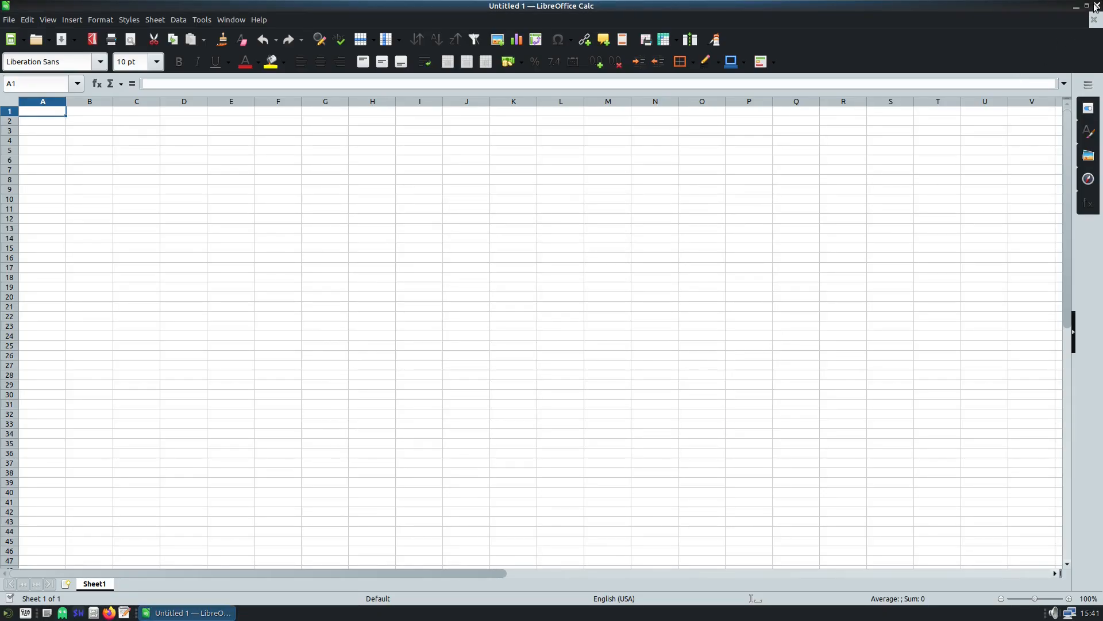
{"action": "left_click", "coordinate": [1076, 5]}
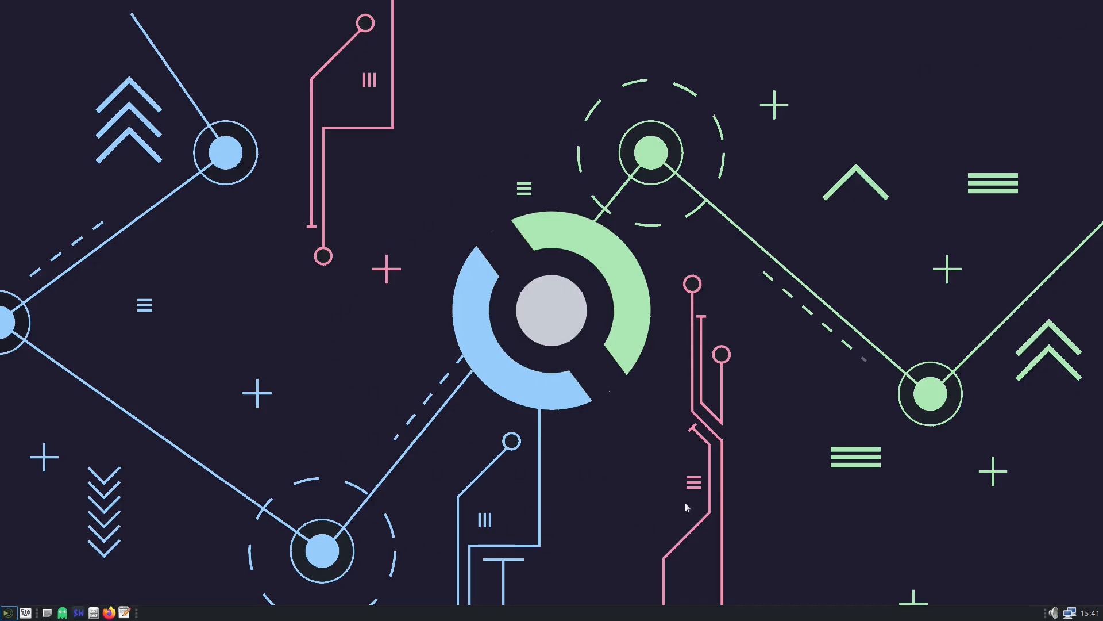
{"action": "mouse_move", "coordinate": [576, 336]}
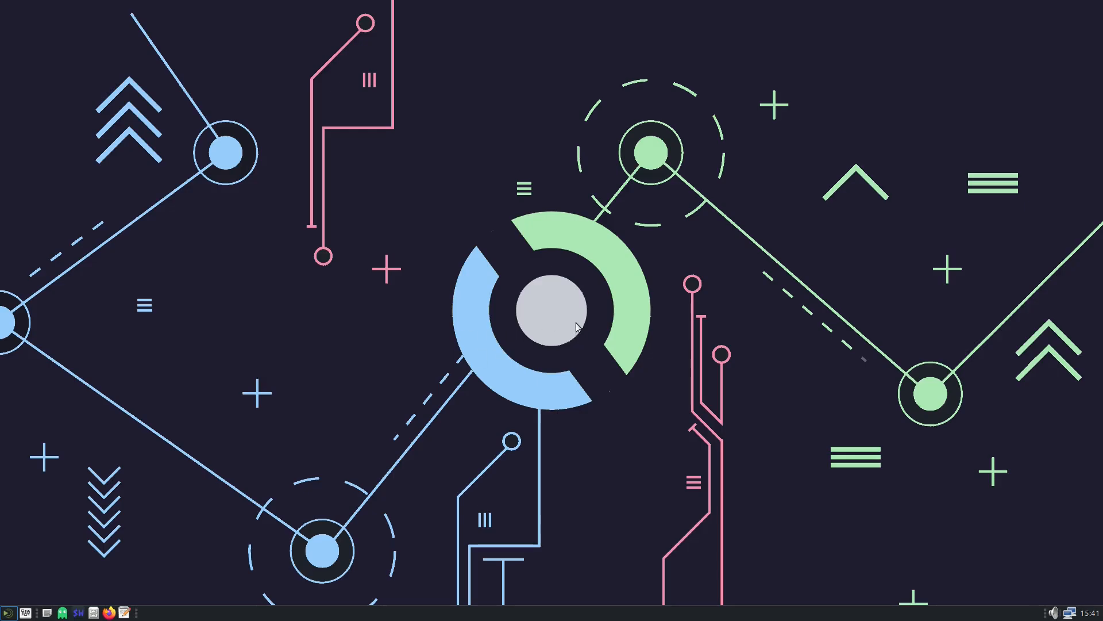
{"action": "mouse_move", "coordinate": [422, 192]}
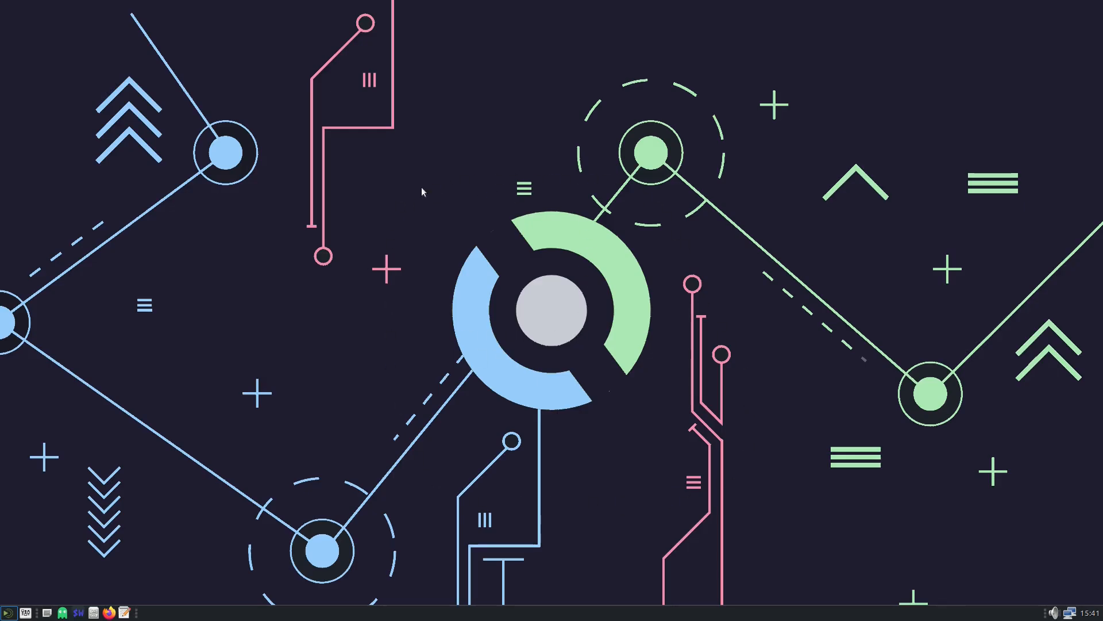
{"action": "mouse_move", "coordinate": [674, 444]}
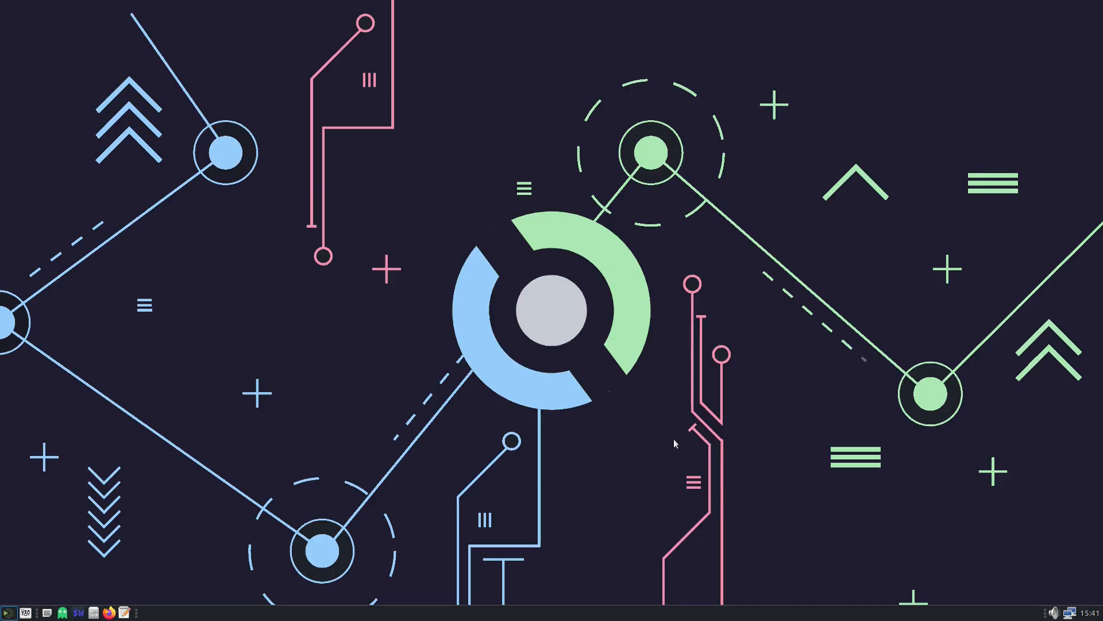
{"action": "mouse_move", "coordinate": [425, 181]}
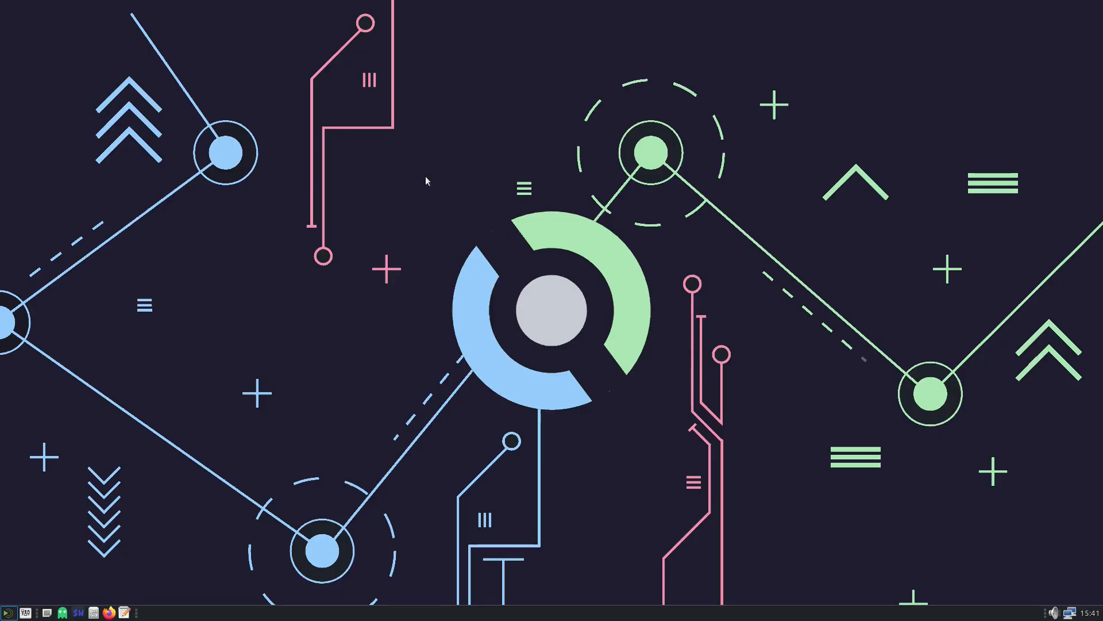
{"action": "mouse_move", "coordinate": [665, 459]}
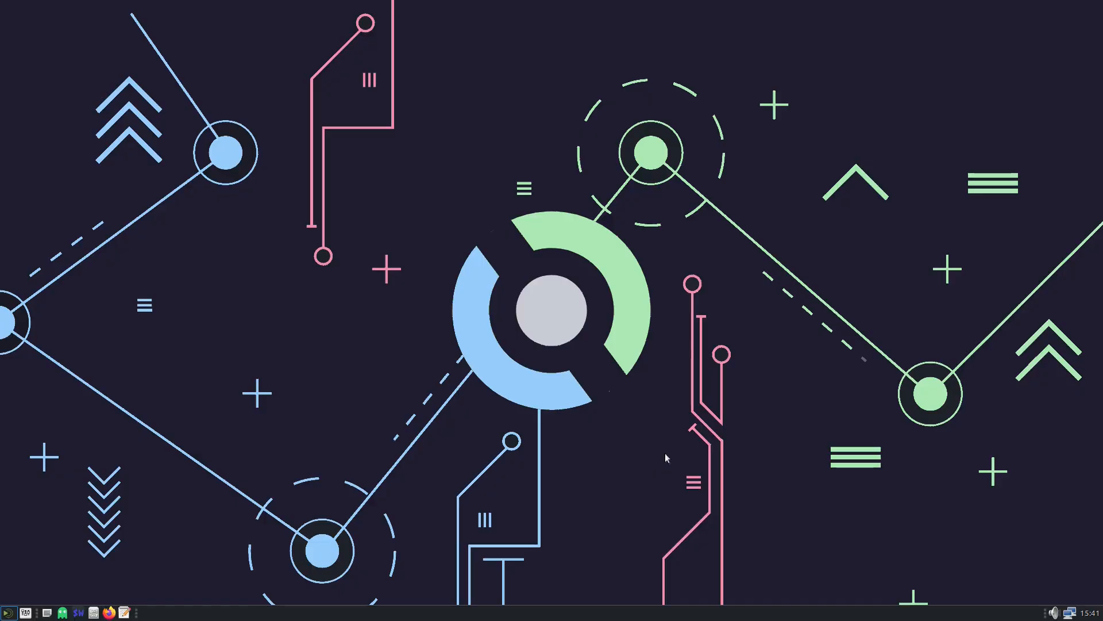
{"action": "mouse_move", "coordinate": [417, 278]}
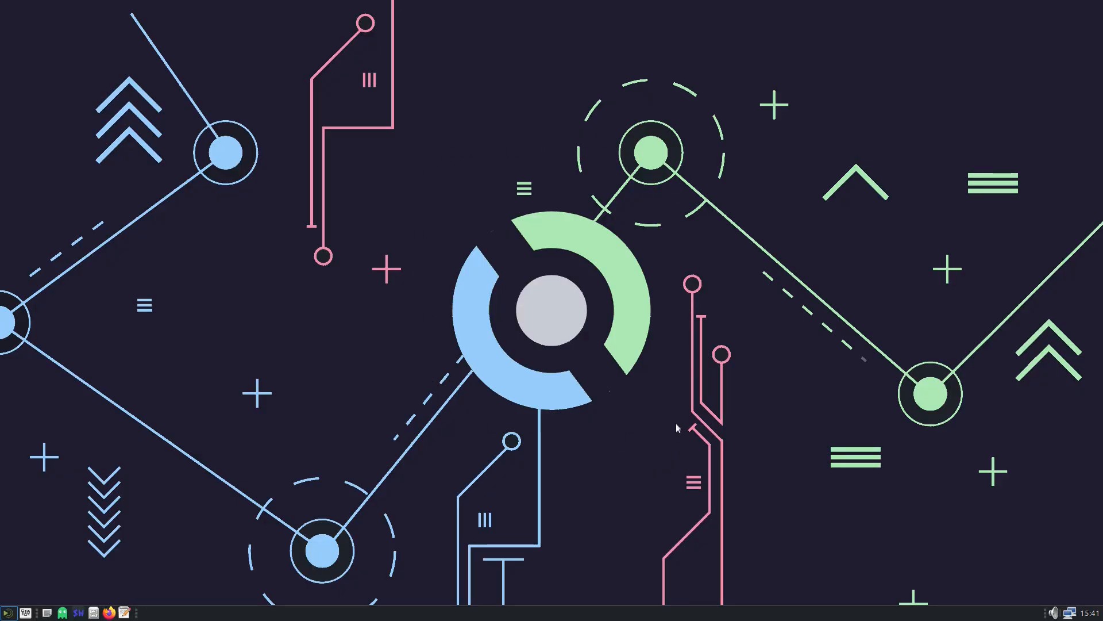
{"action": "mouse_move", "coordinate": [660, 424]}
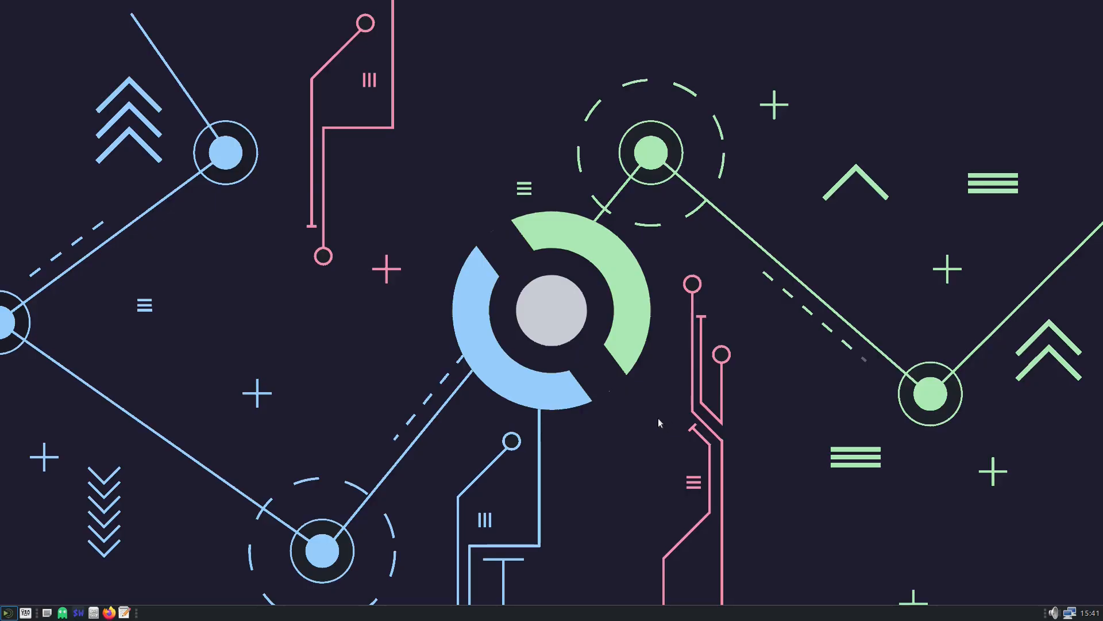
{"action": "mouse_move", "coordinate": [647, 424]}
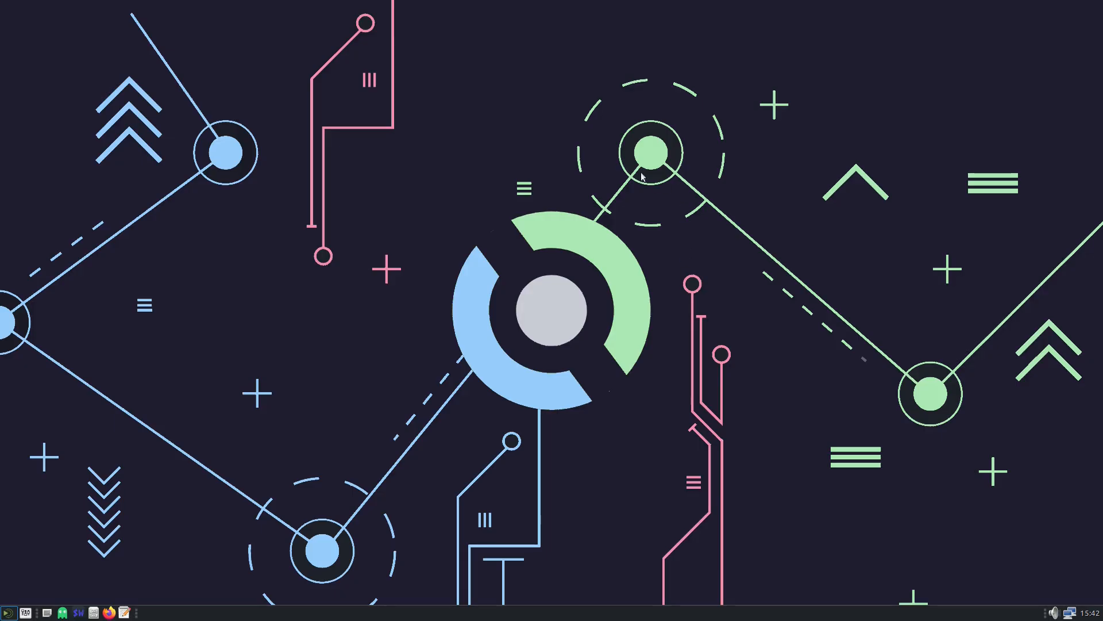
{"action": "mouse_move", "coordinate": [656, 437]}
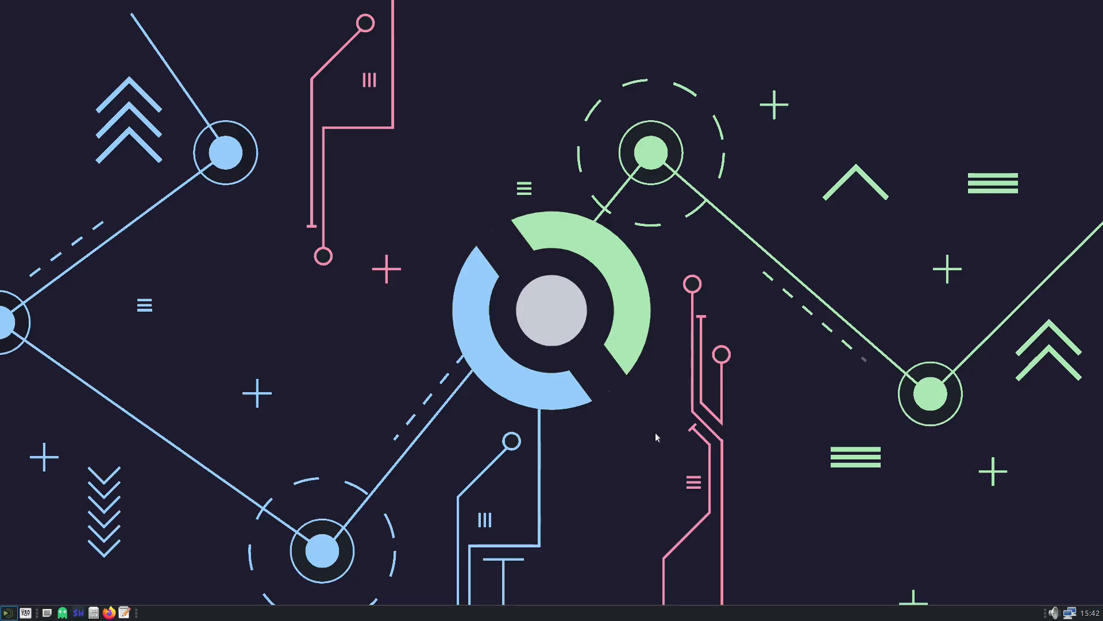
{"action": "mouse_move", "coordinate": [385, 441]}
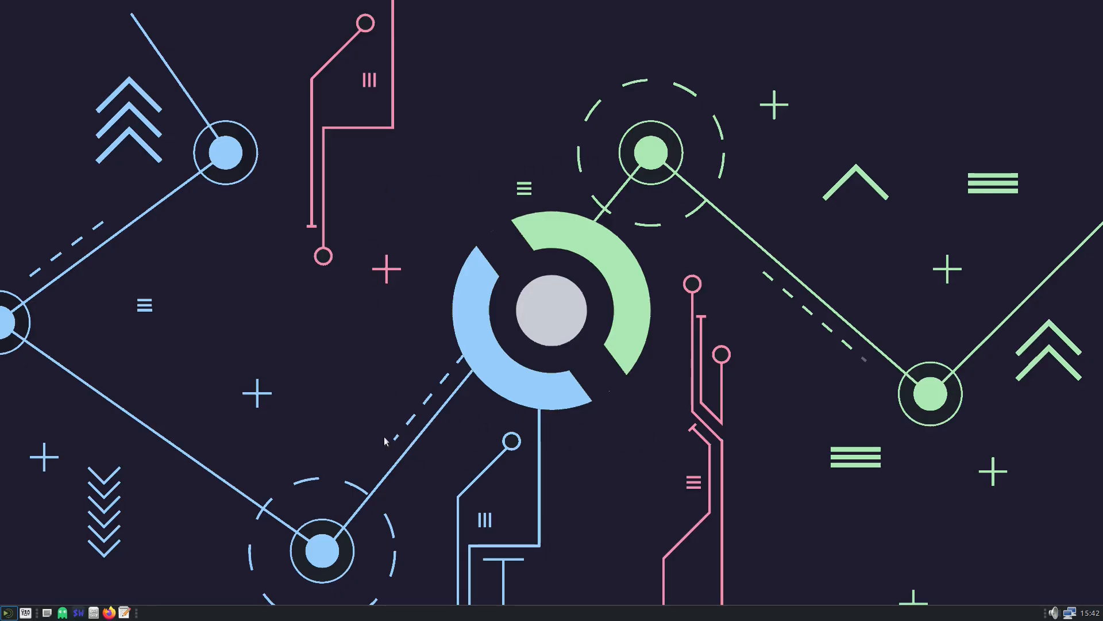
{"action": "mouse_move", "coordinate": [441, 206]}
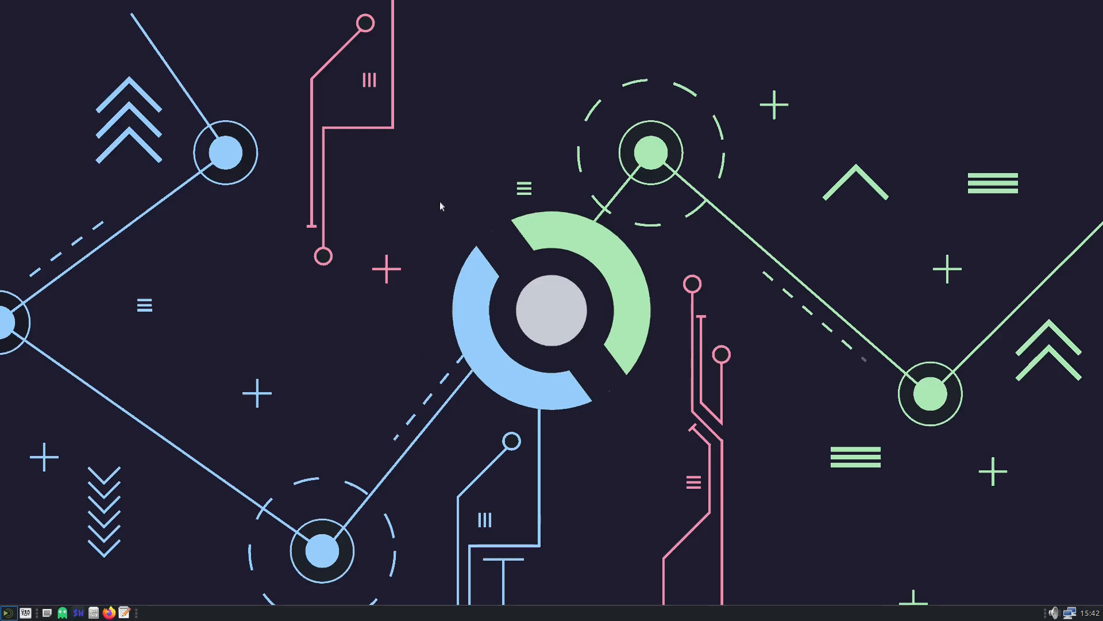
{"action": "mouse_move", "coordinate": [451, 428]}
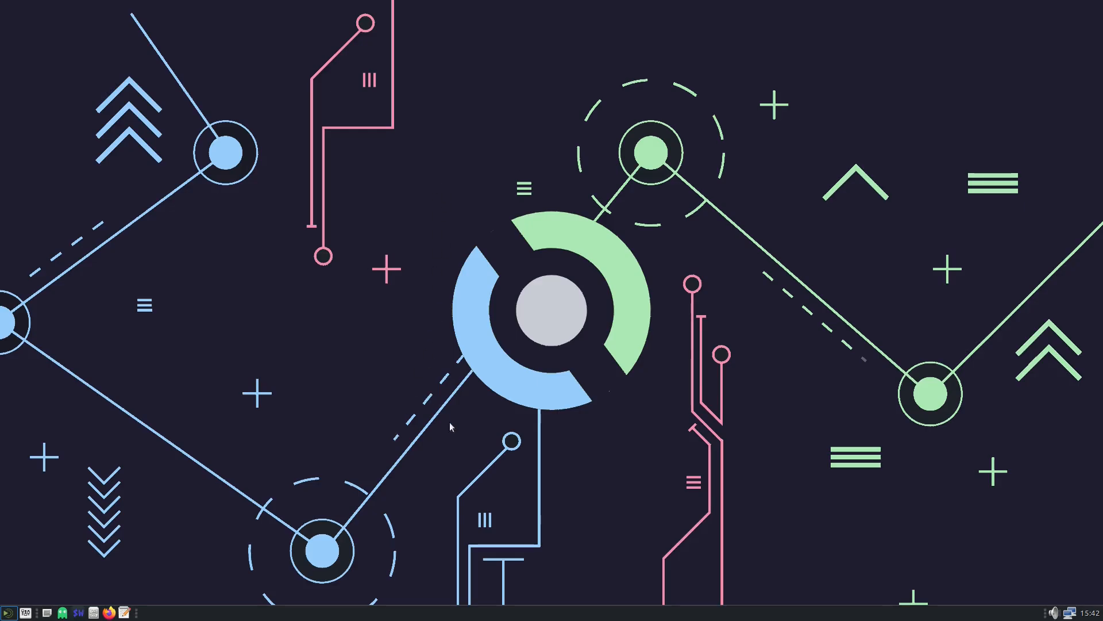
{"action": "mouse_move", "coordinate": [498, 183]}
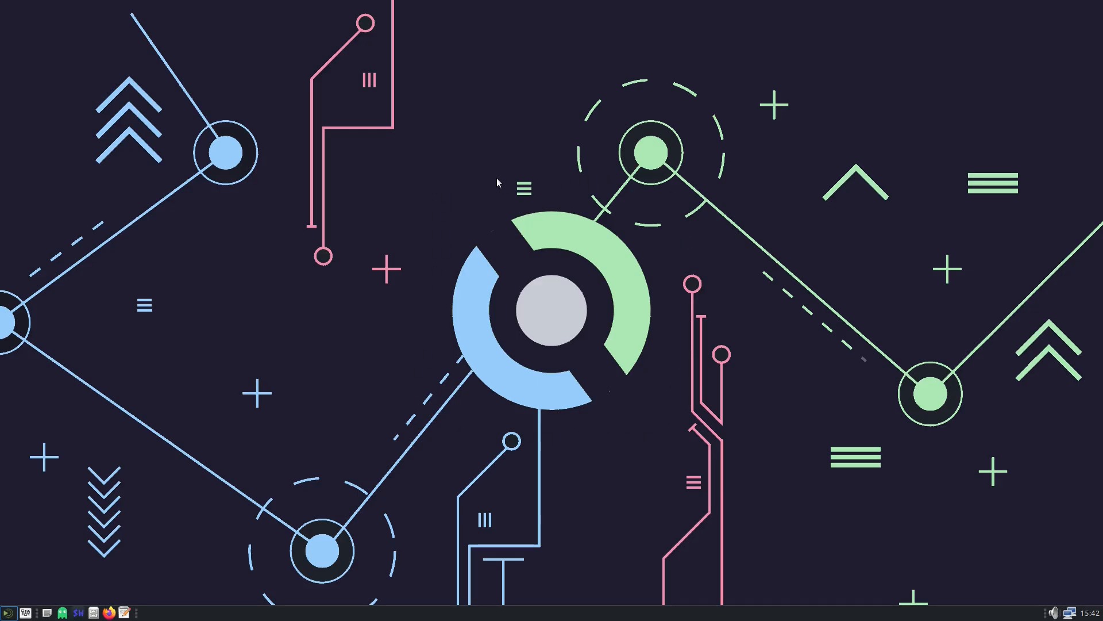
{"action": "mouse_move", "coordinate": [620, 444]}
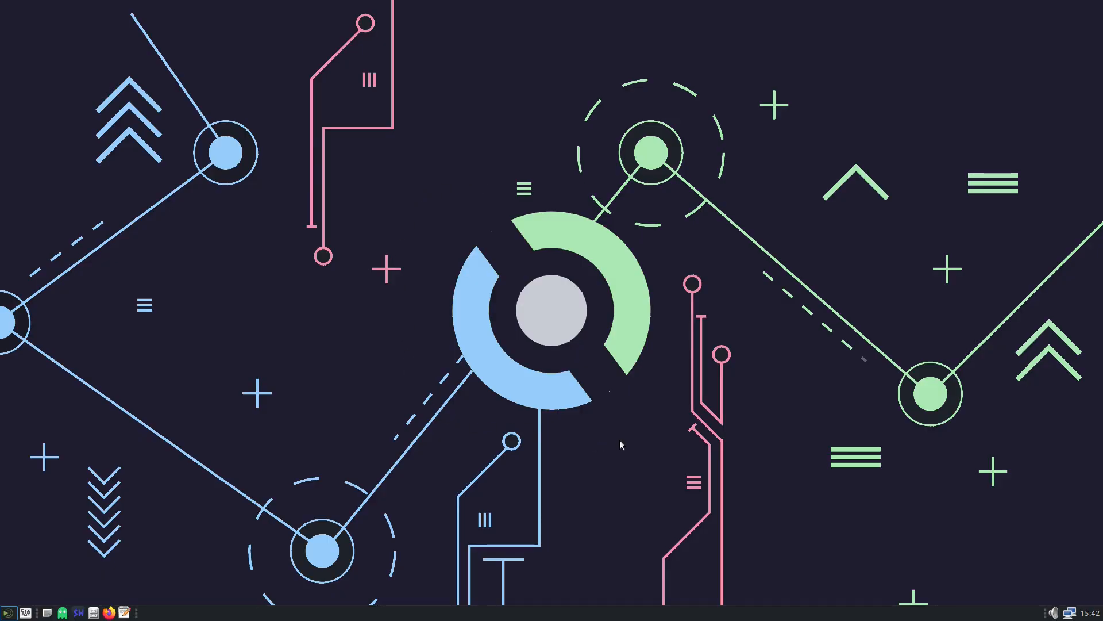
{"action": "mouse_move", "coordinate": [646, 441]}
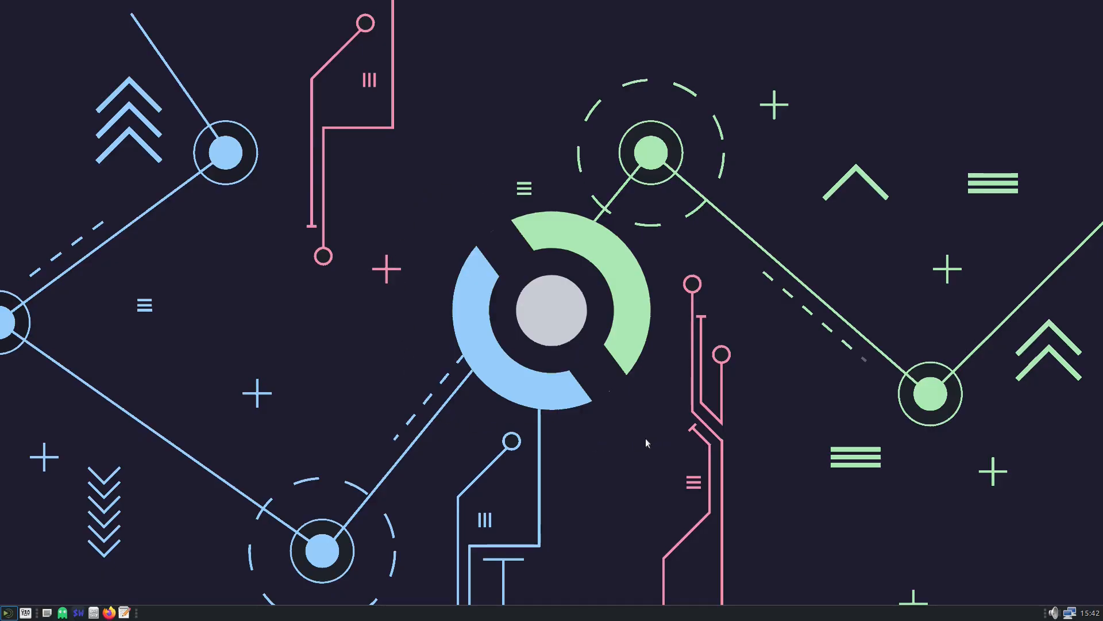
{"action": "mouse_move", "coordinate": [405, 428]}
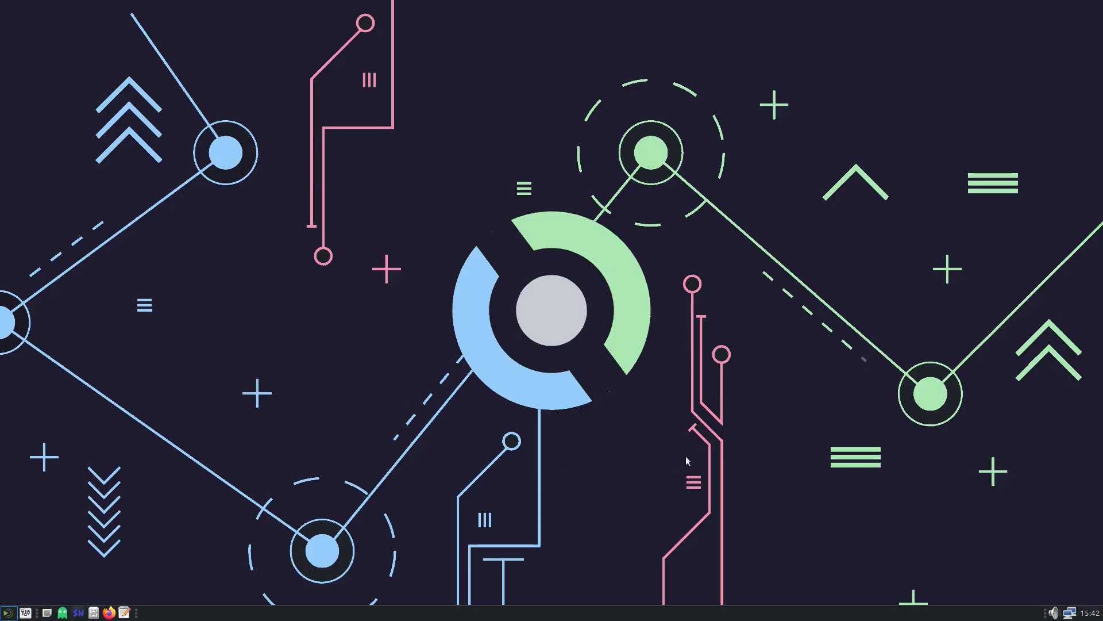
{"action": "mouse_move", "coordinate": [678, 453]}
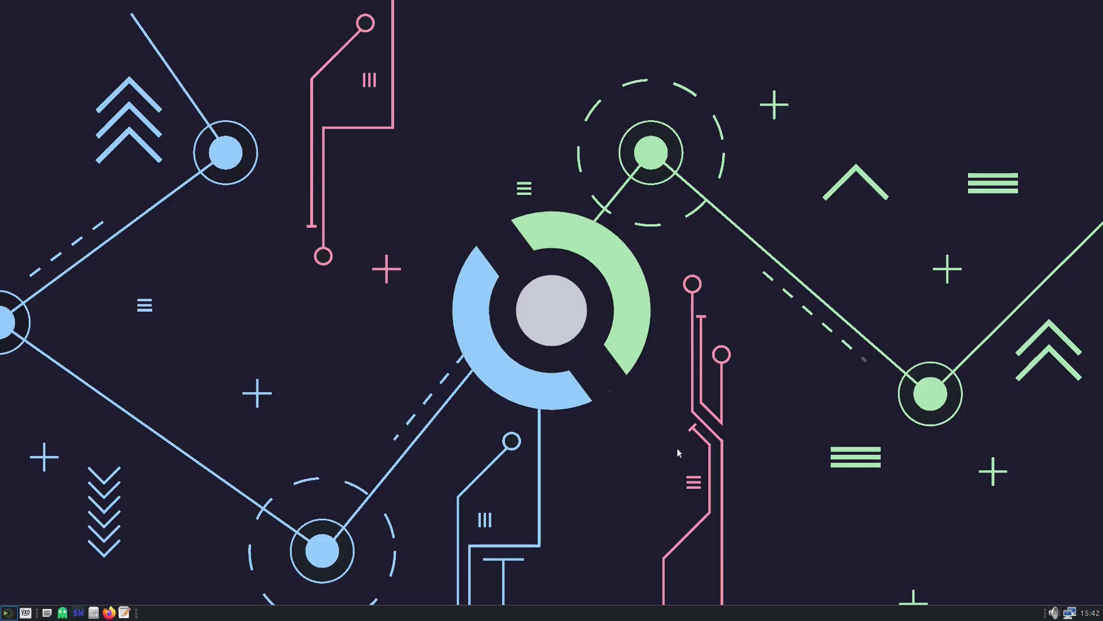
{"action": "mouse_move", "coordinate": [696, 436]}
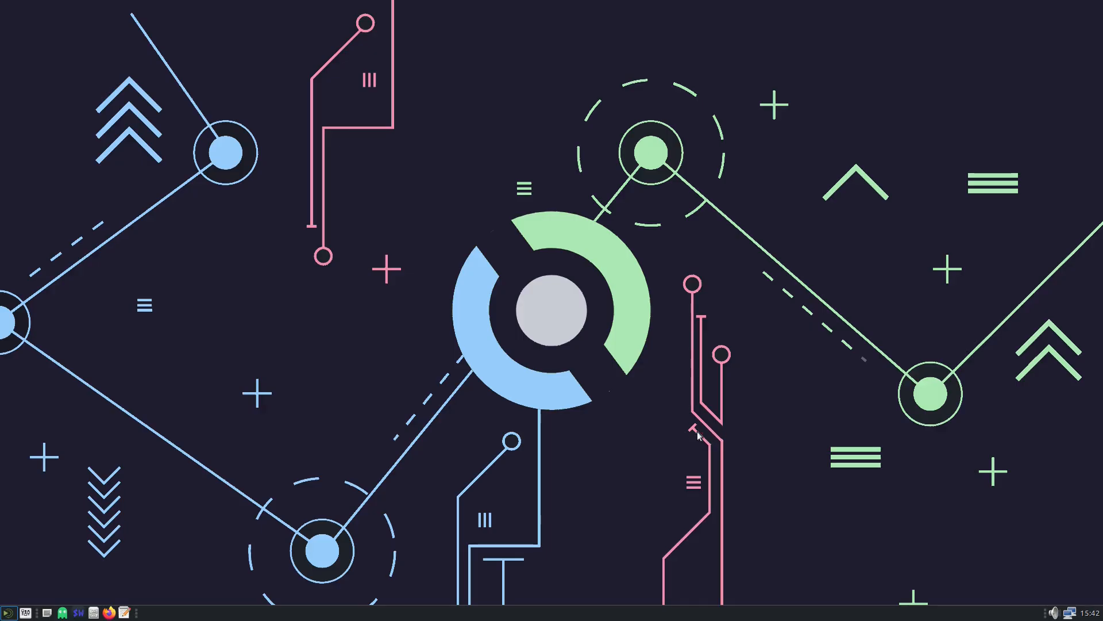
{"action": "mouse_move", "coordinate": [707, 429]}
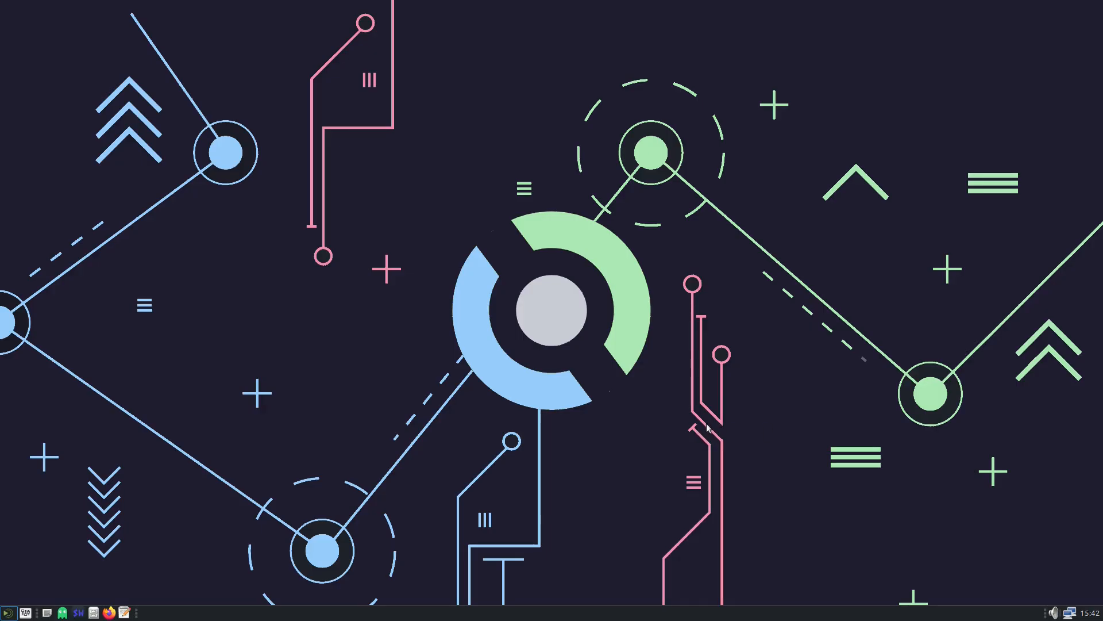
{"action": "mouse_move", "coordinate": [703, 427]}
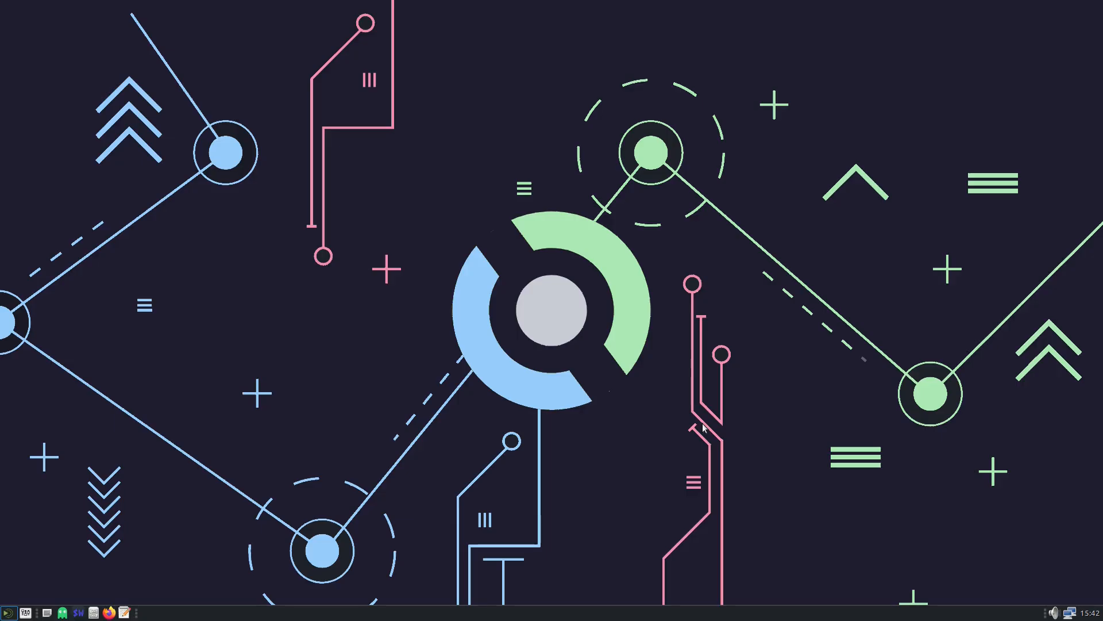
{"action": "mouse_move", "coordinate": [698, 444]}
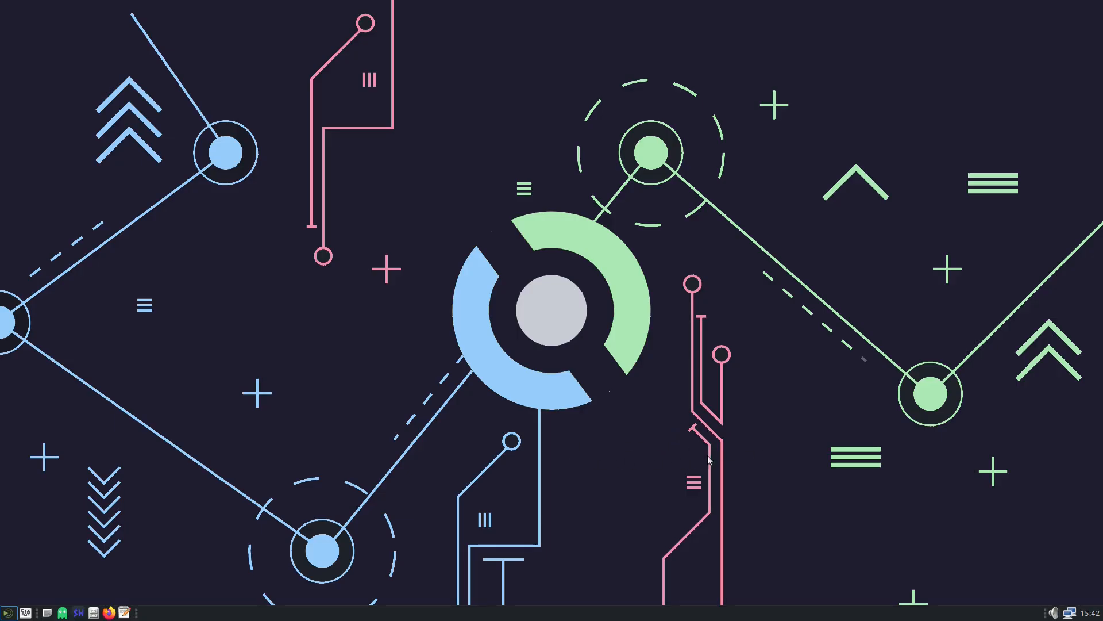
{"action": "mouse_move", "coordinate": [456, 460]}
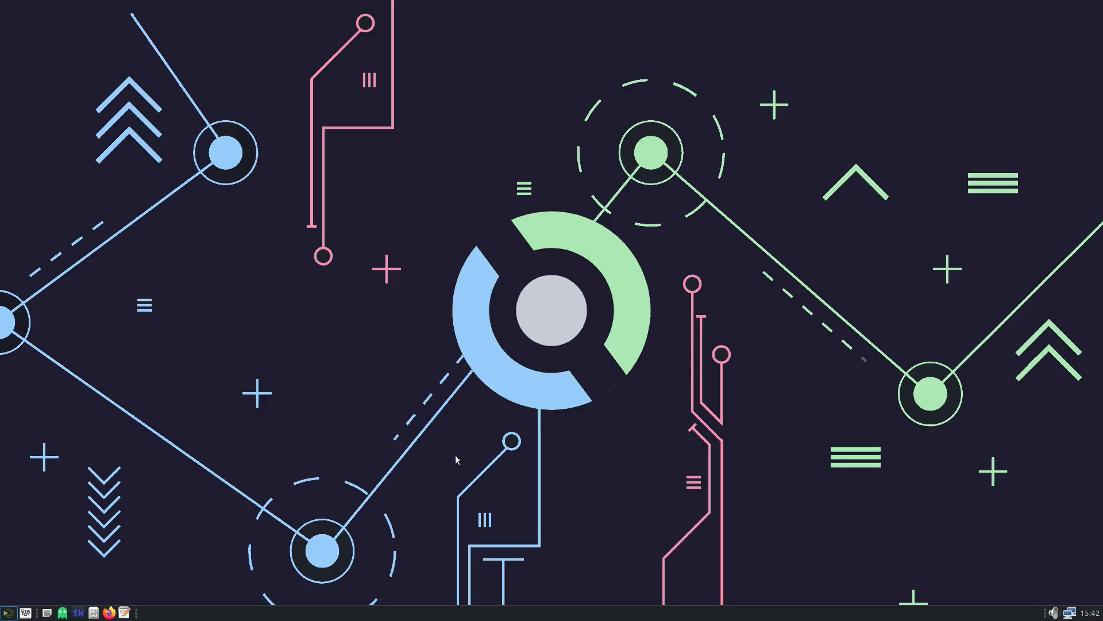